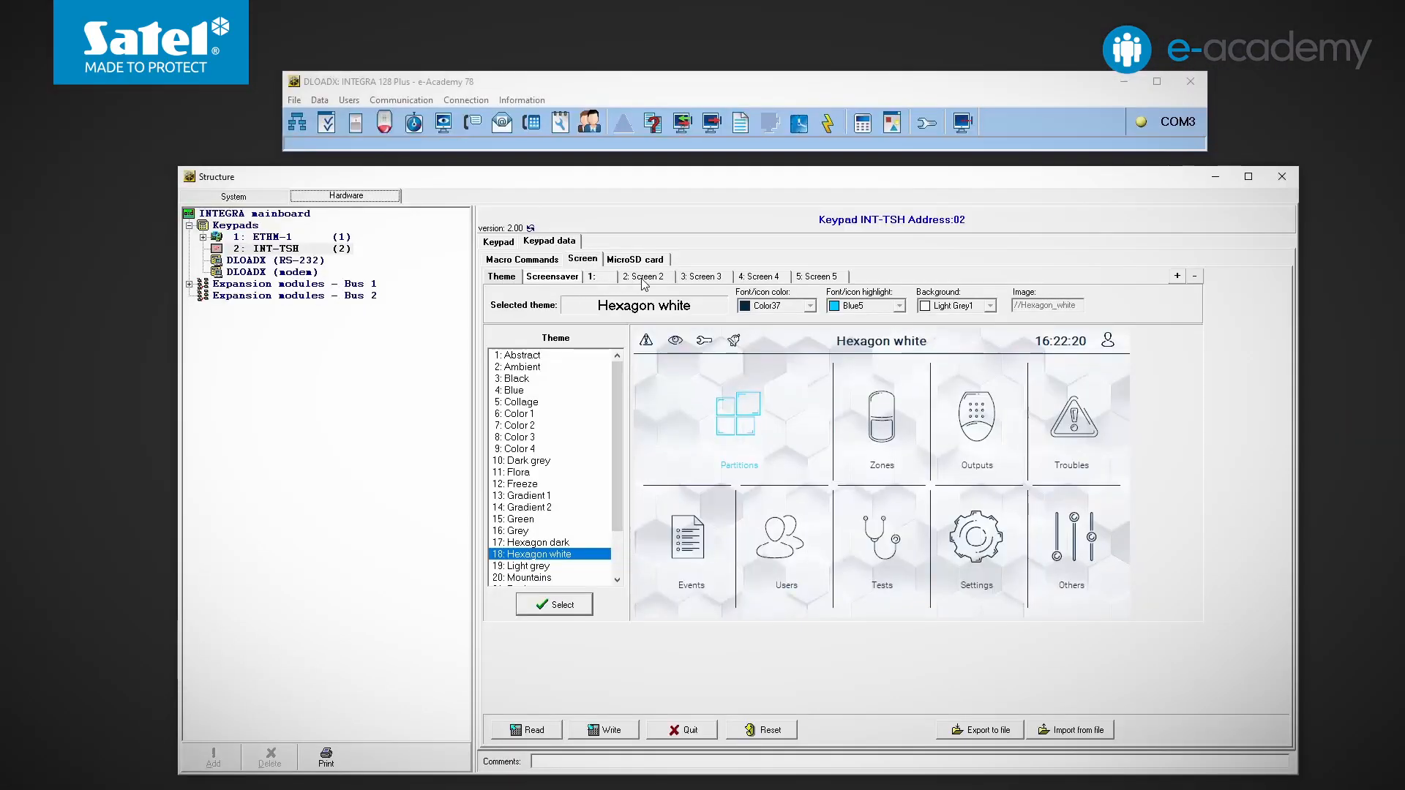
# Step: Open Screen 2 and select '08: Switch' as the widget type to add
pyautogui.click(643, 276)
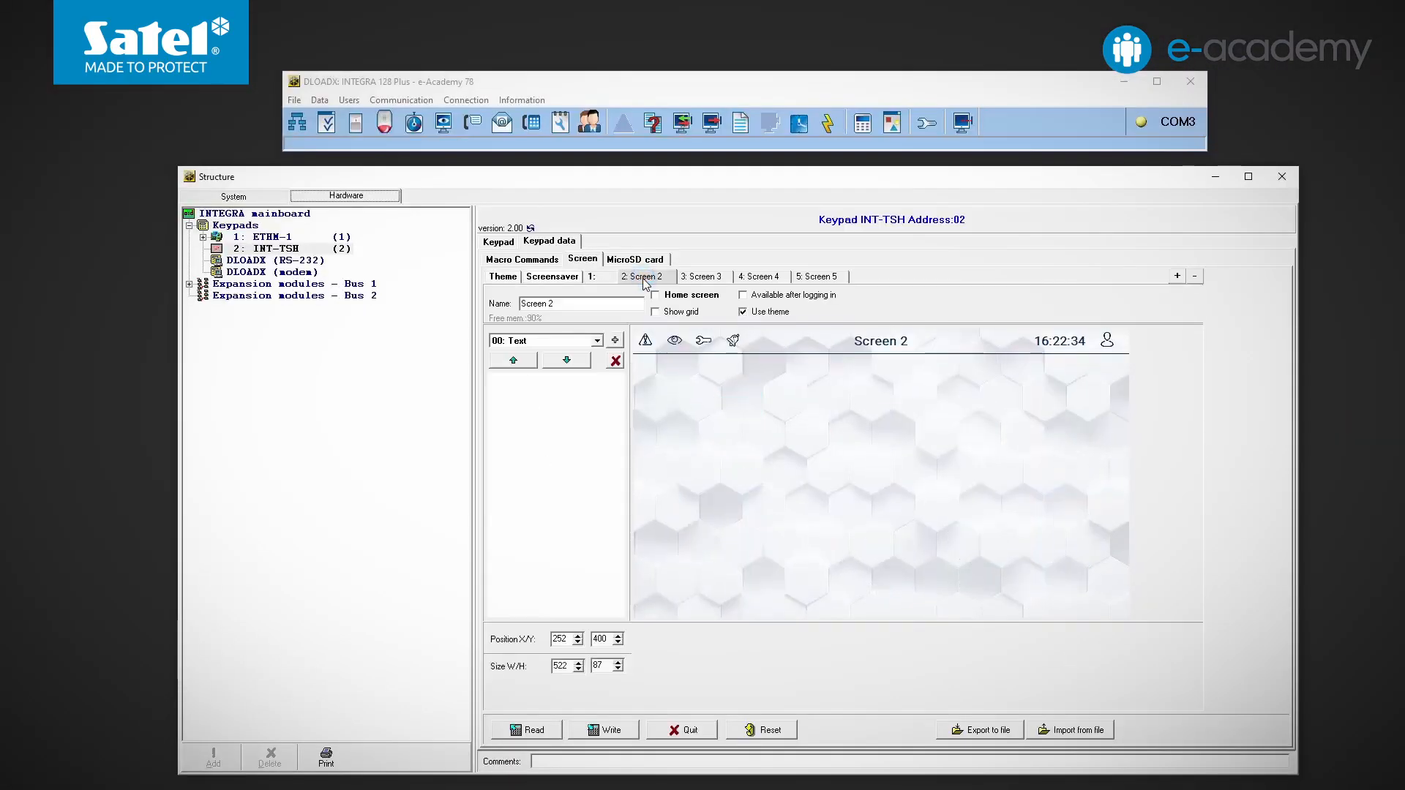
pyautogui.click(597, 340)
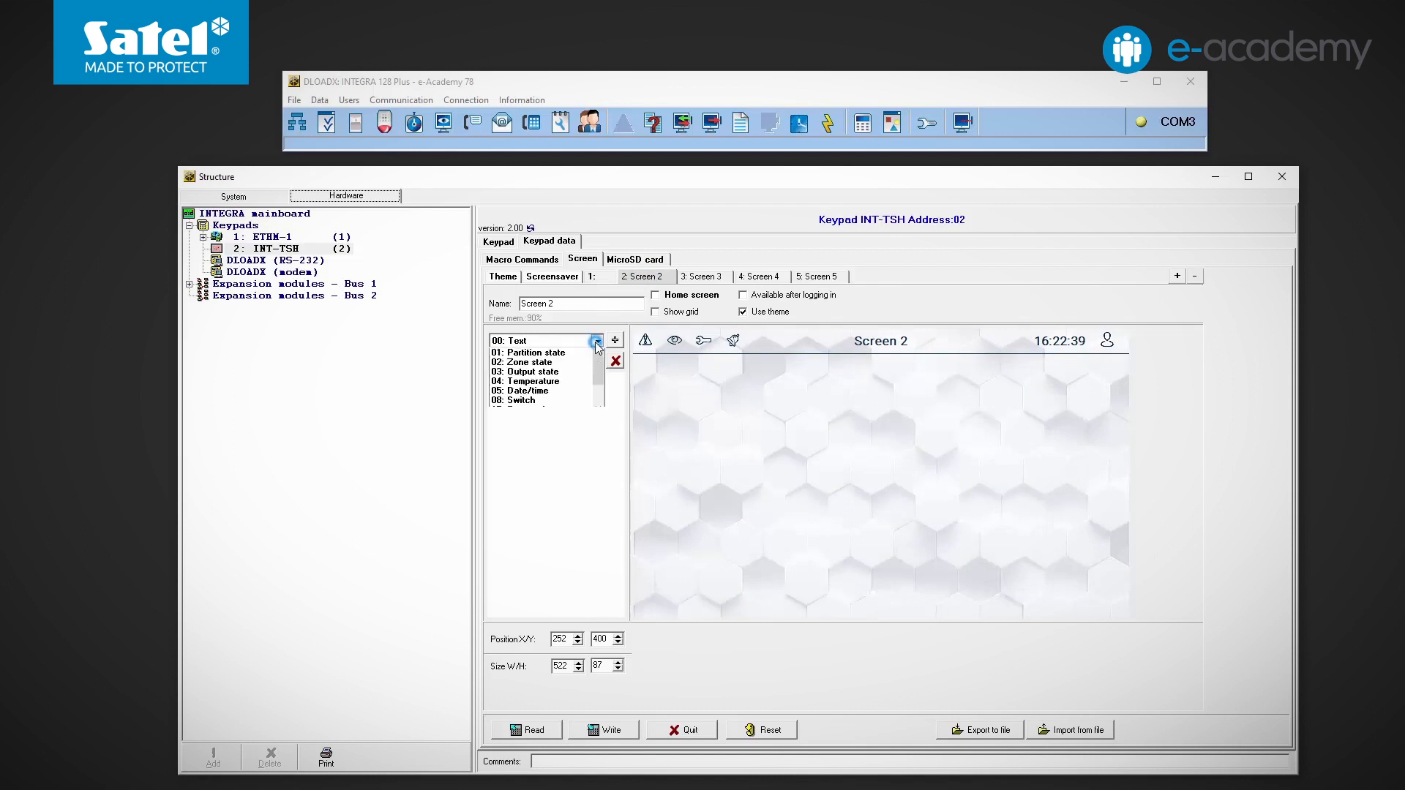
pyautogui.click(598, 340)
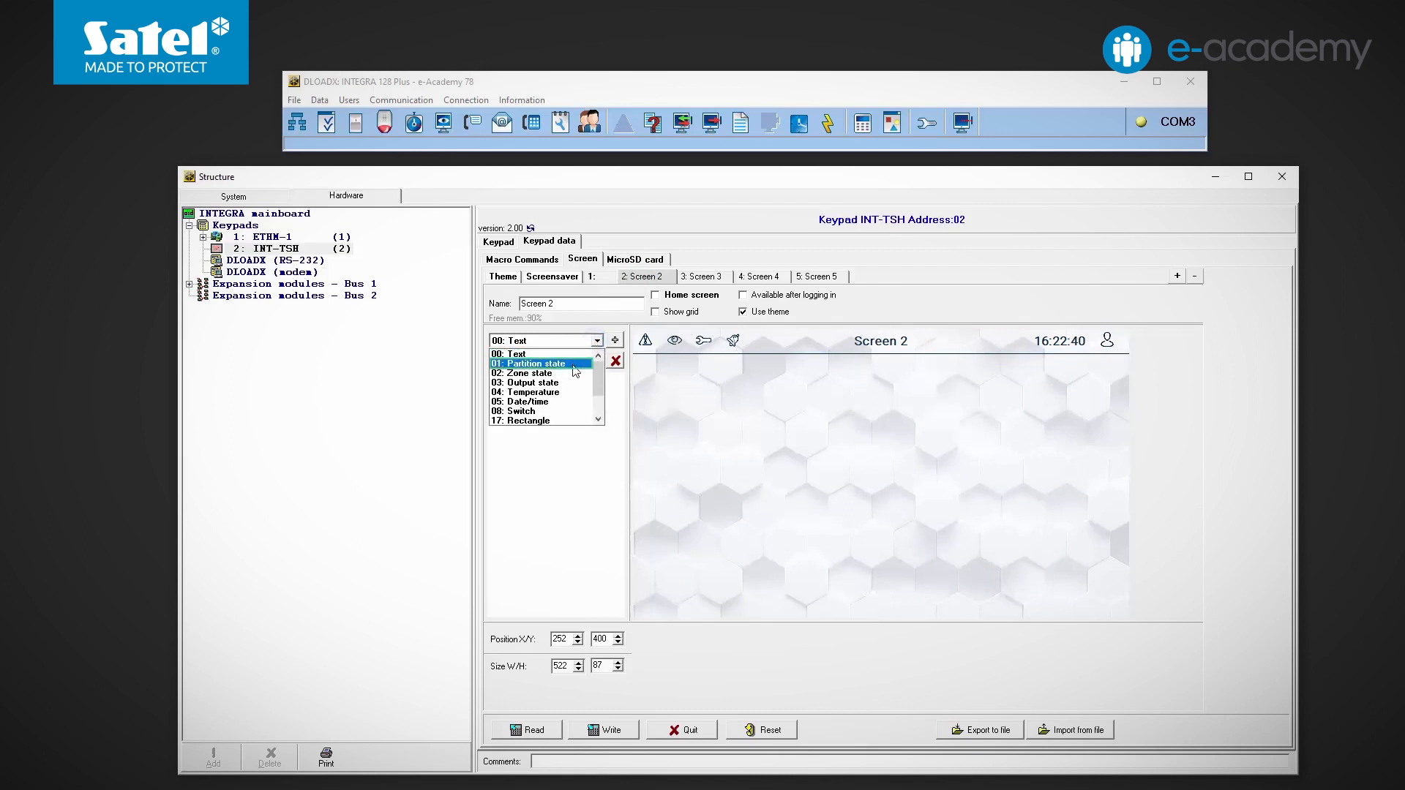
pyautogui.click(533, 392)
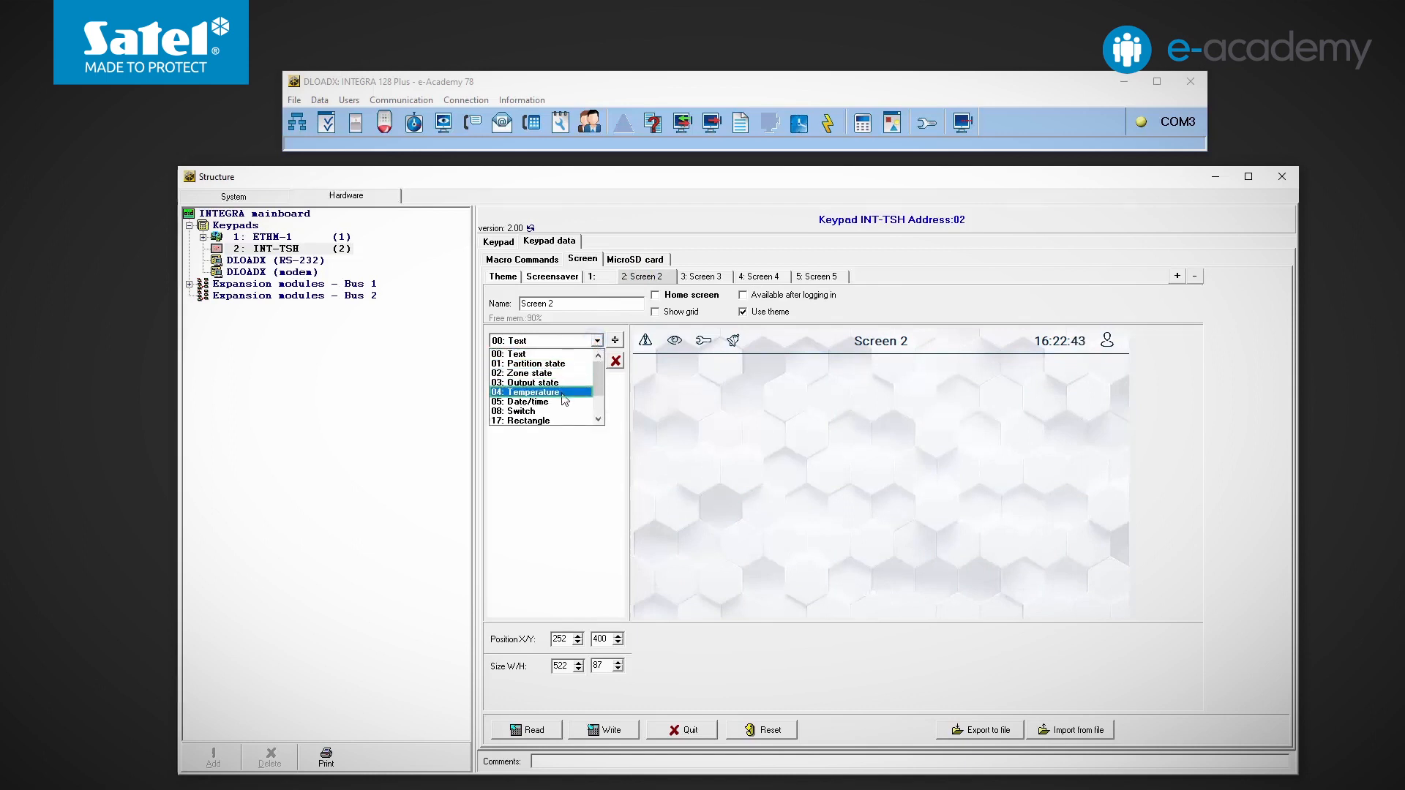
pyautogui.click(524, 411)
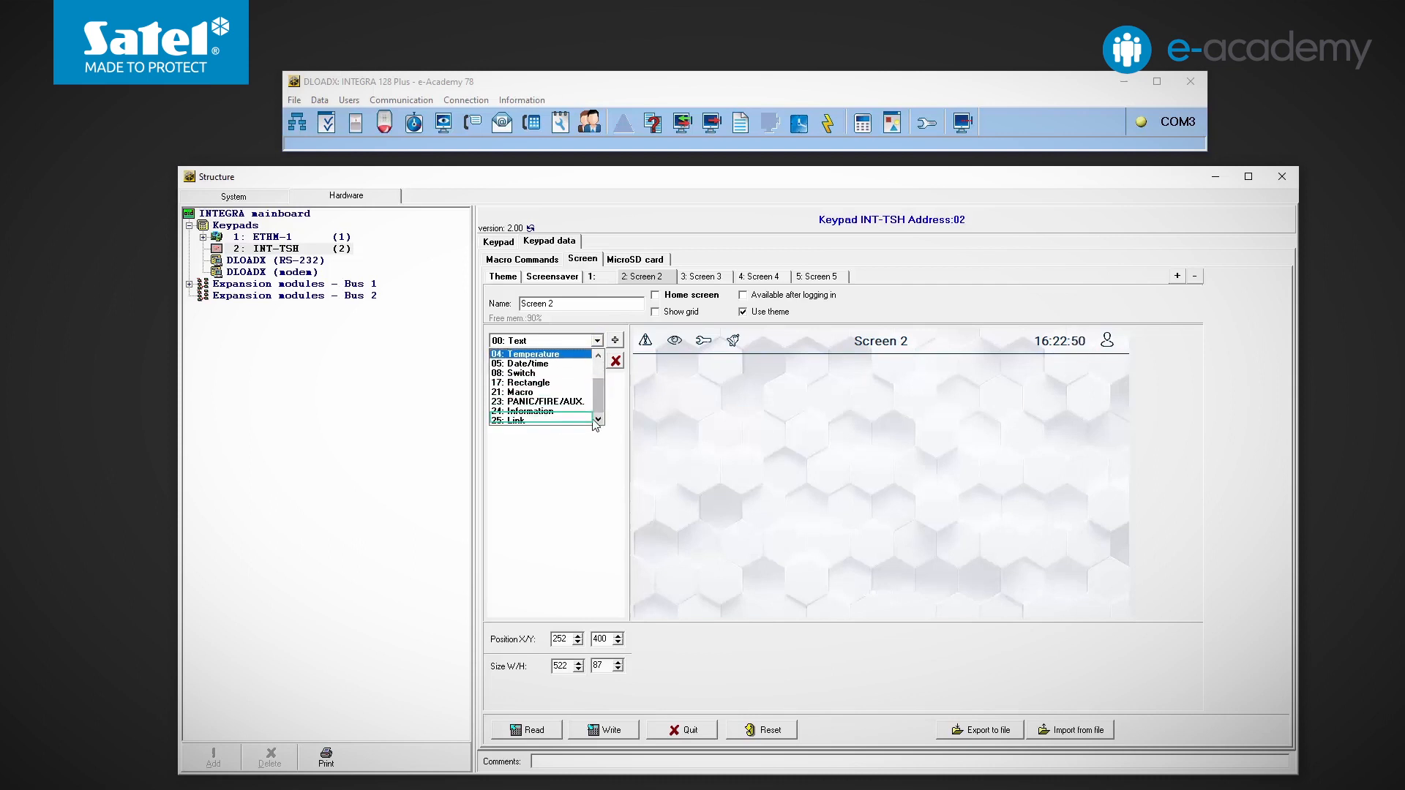
pyautogui.click(527, 410)
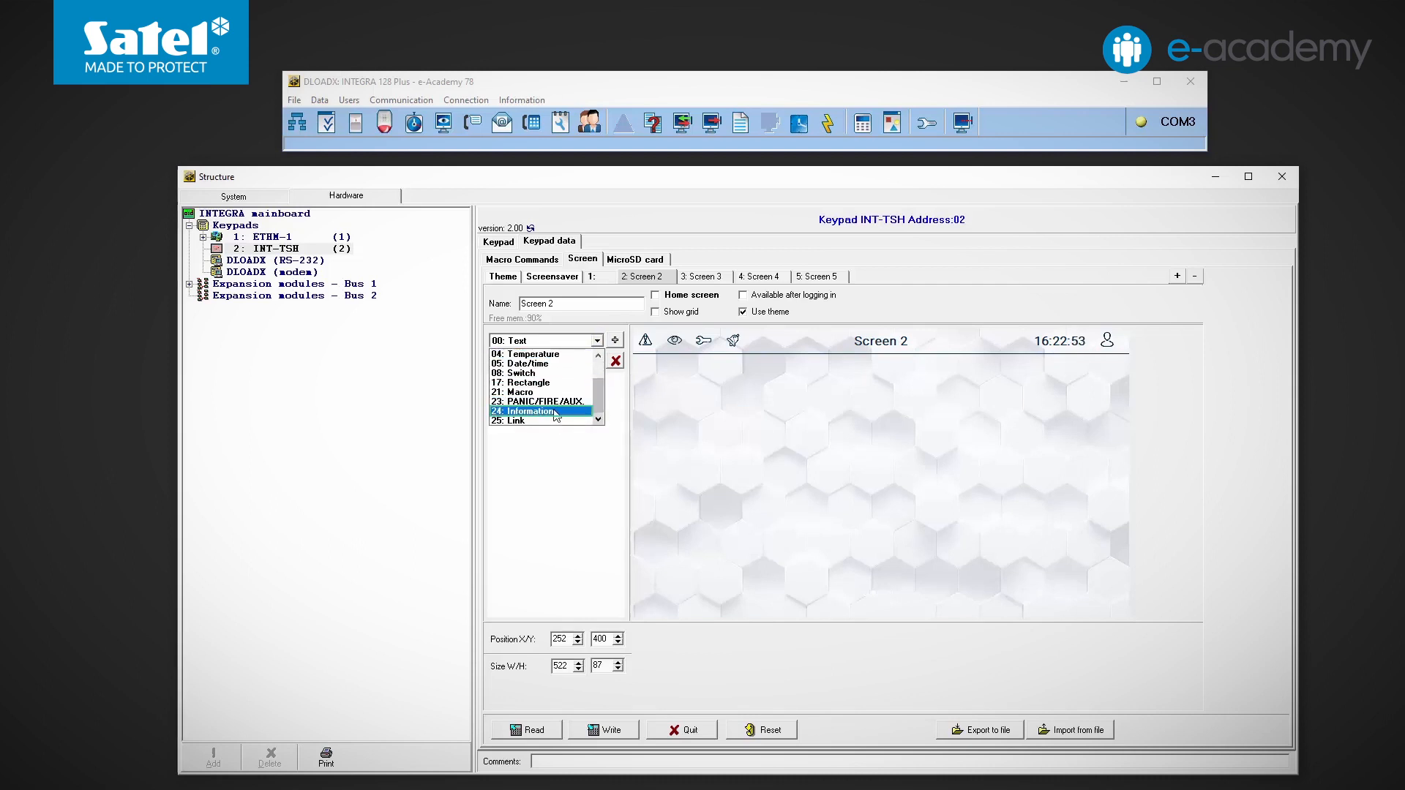
pyautogui.click(533, 401)
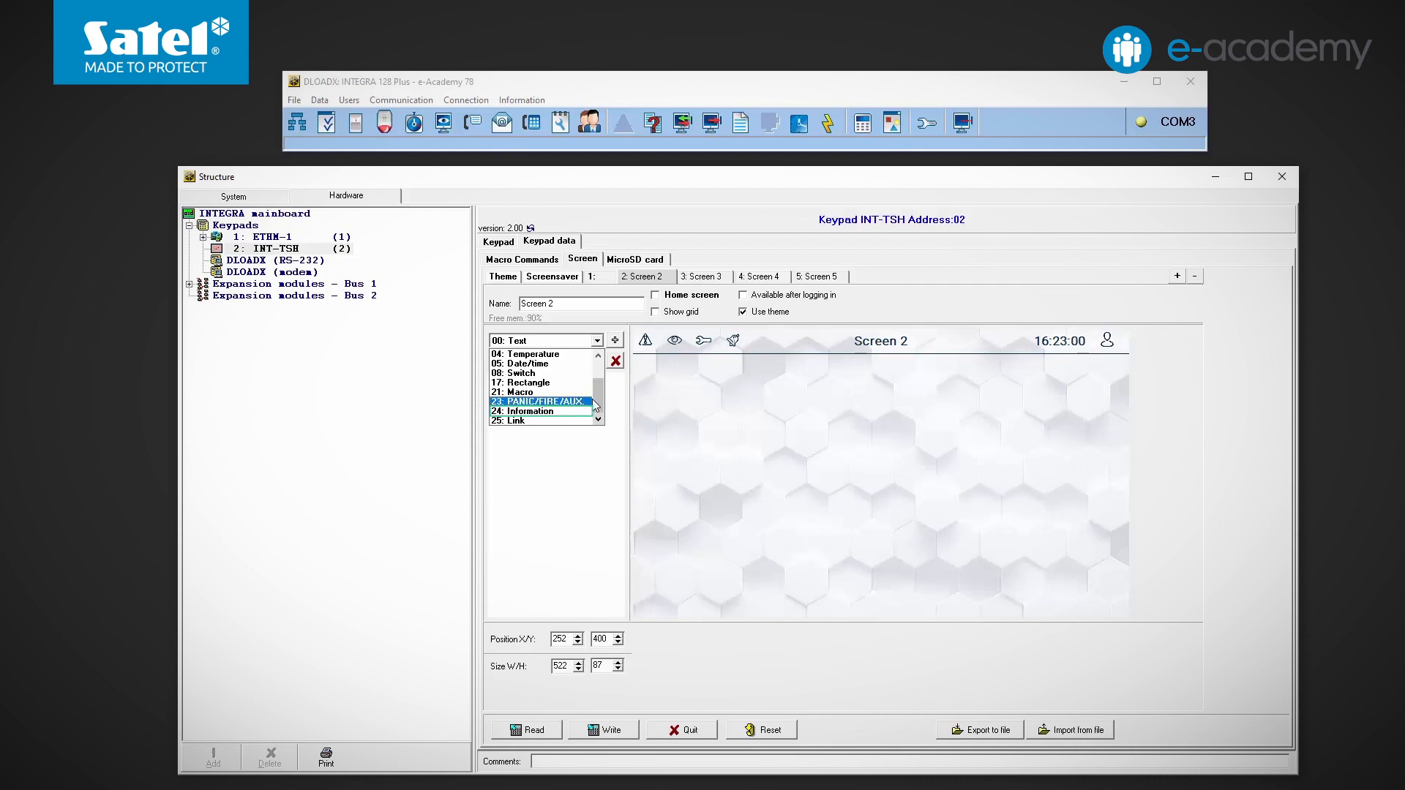
pyautogui.click(538, 402)
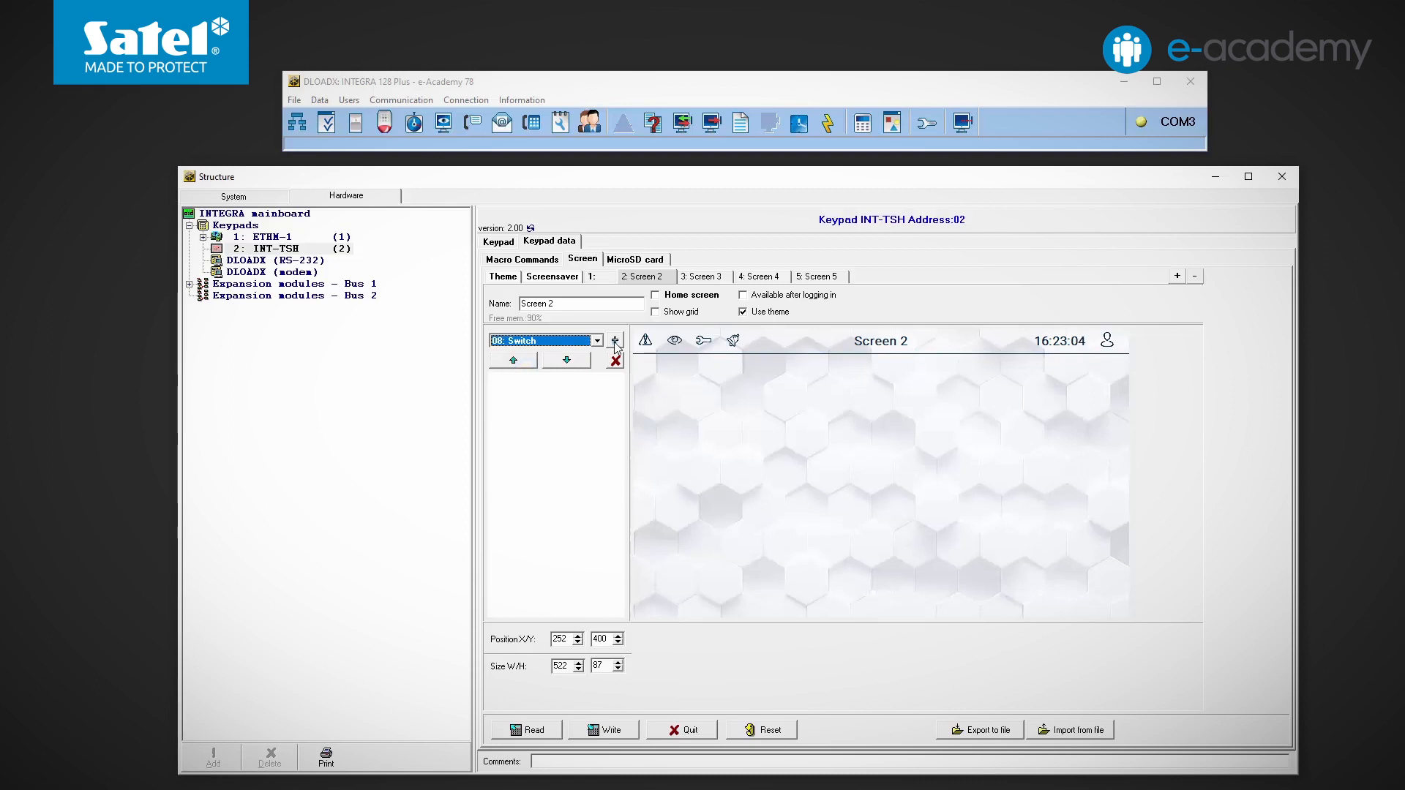
# Step: Add a switch to Screen 2, move it toward the upper left, and make it control Output 7
pyautogui.click(615, 340)
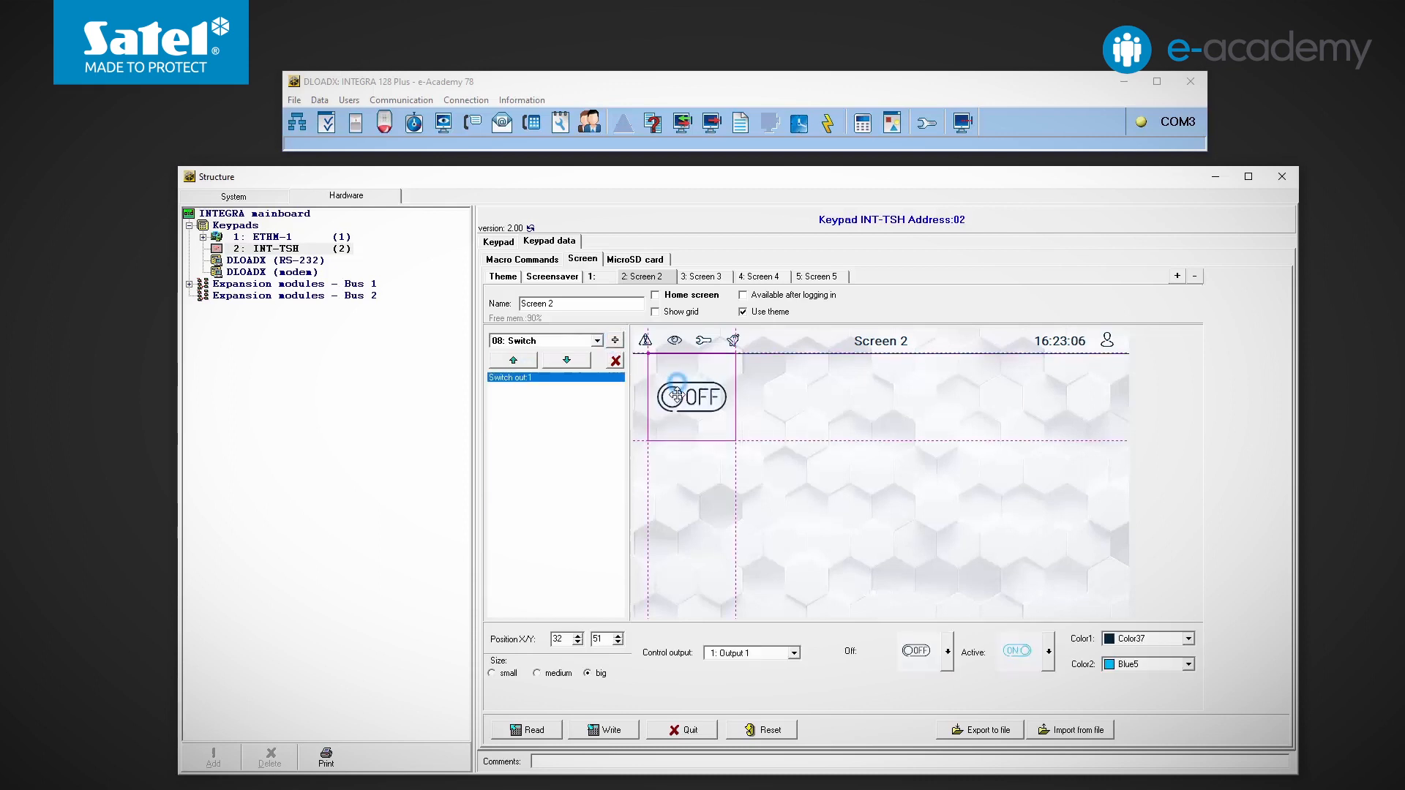
pyautogui.moveTo(691, 396); pyautogui.dragTo(705, 424)
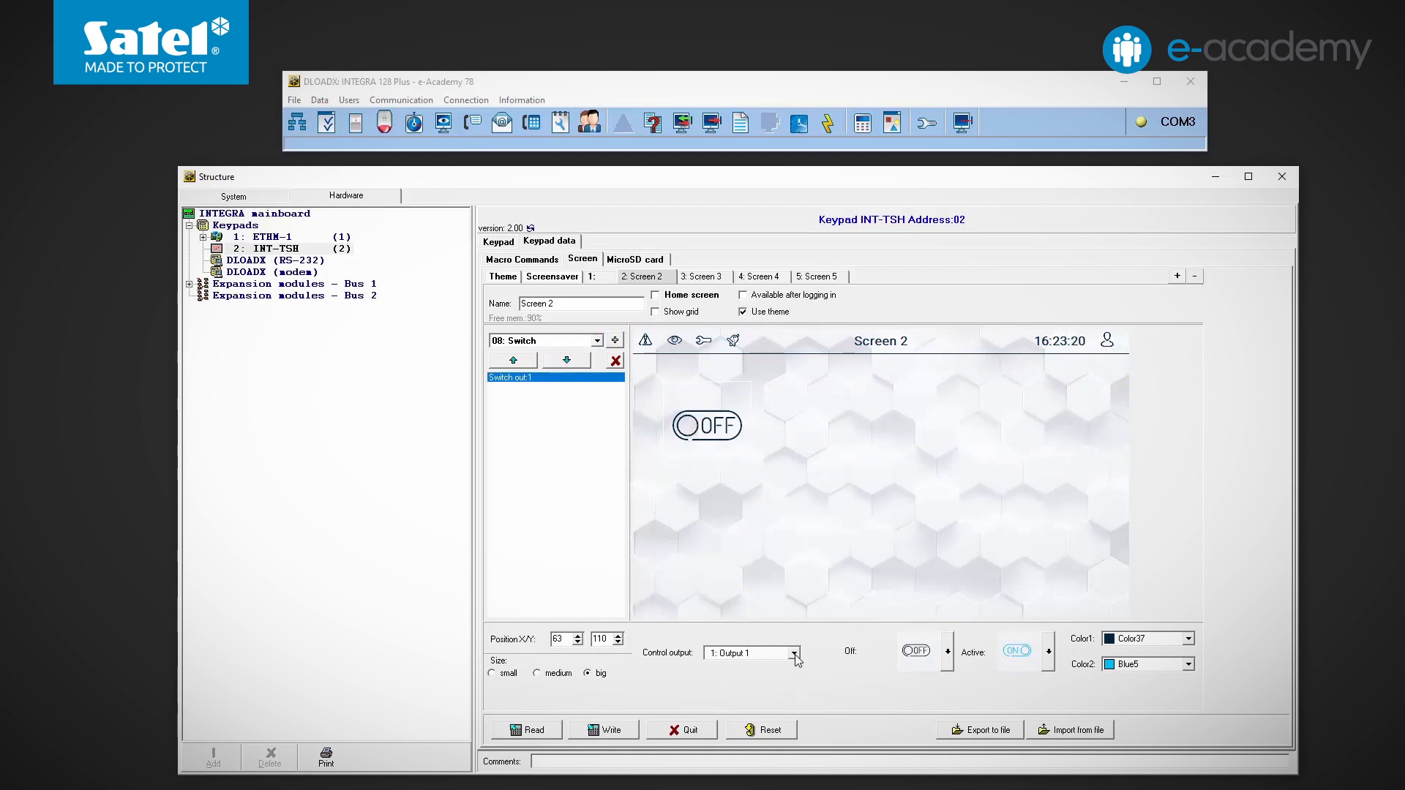
pyautogui.click(791, 653)
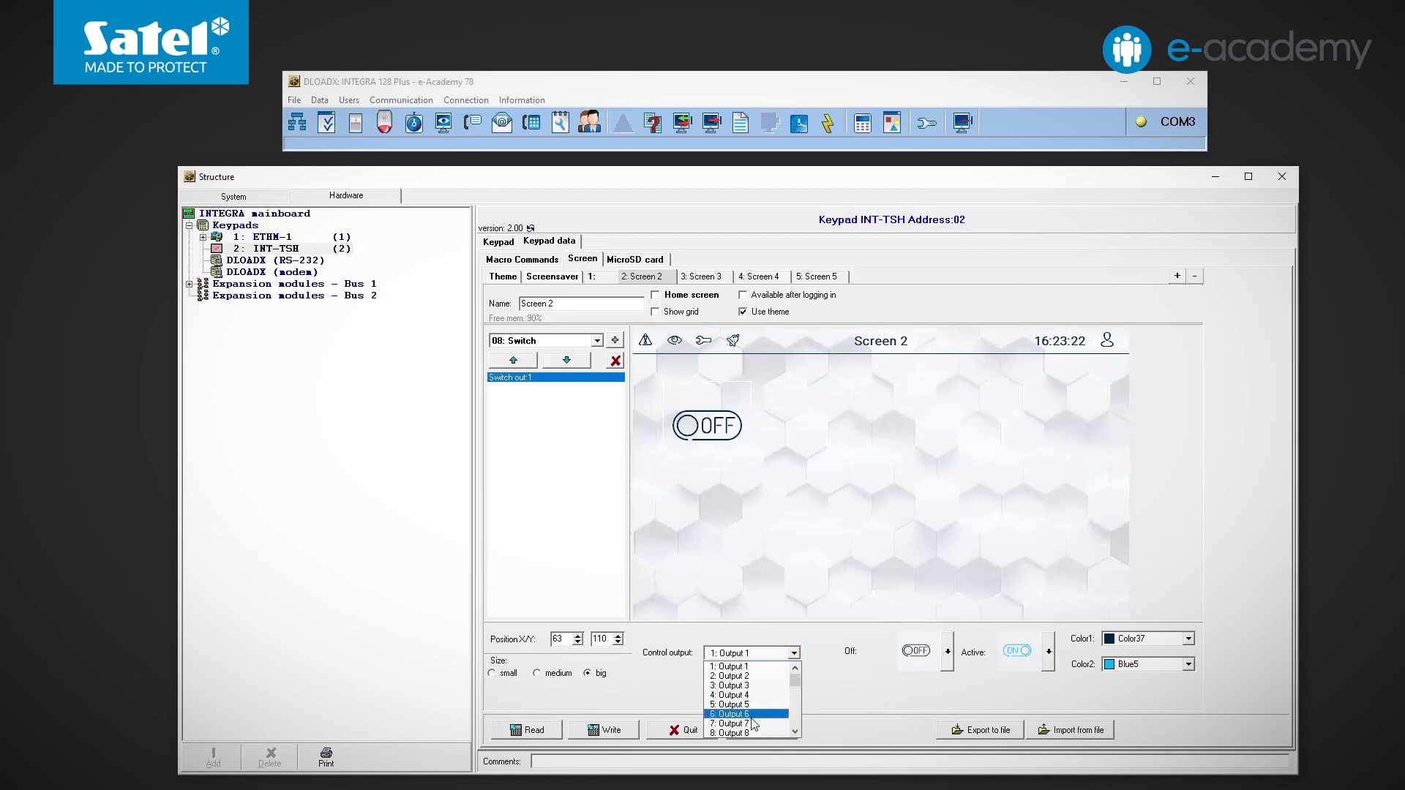
pyautogui.click(730, 723)
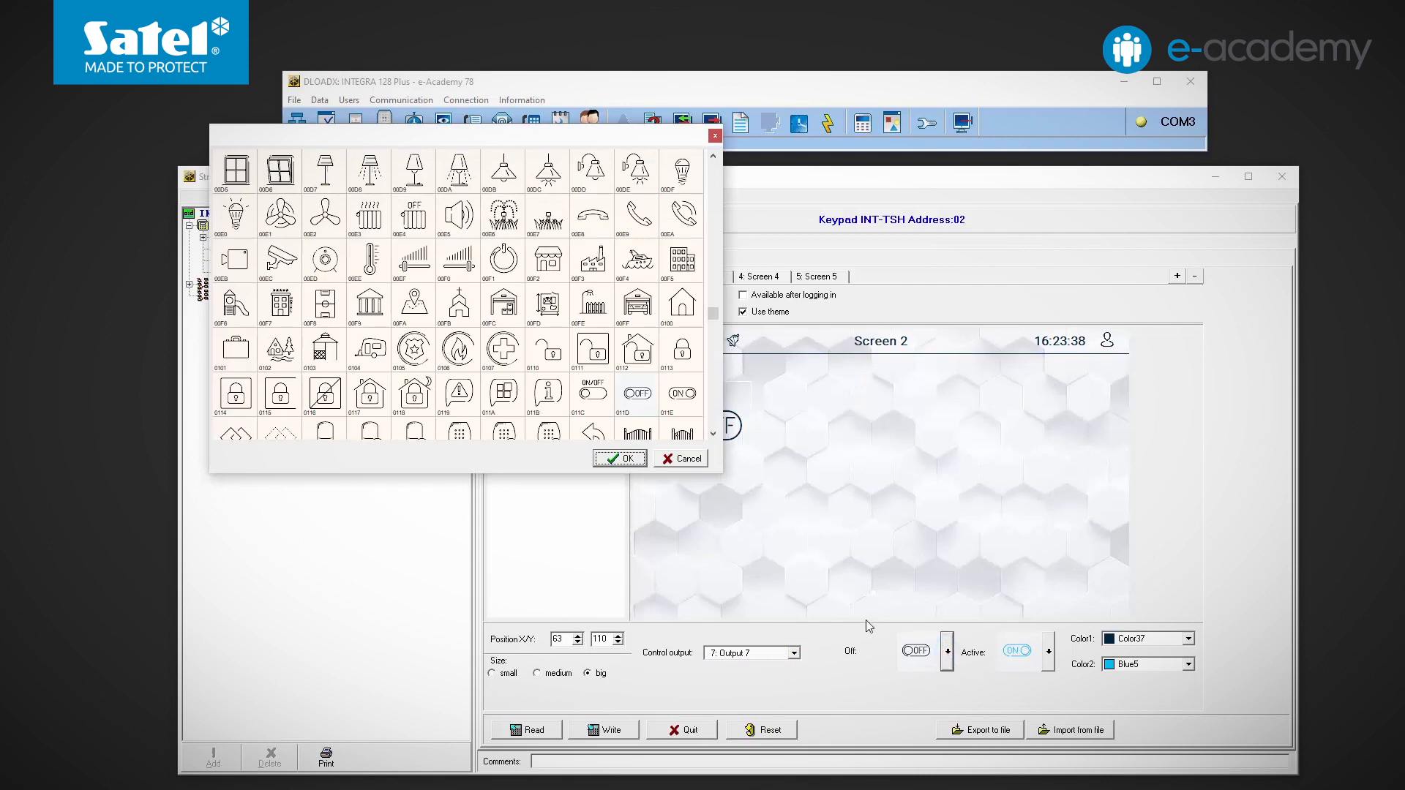
# Step: Give the Output 7 switch lamp icons for its off and active states
pyautogui.click(412, 171)
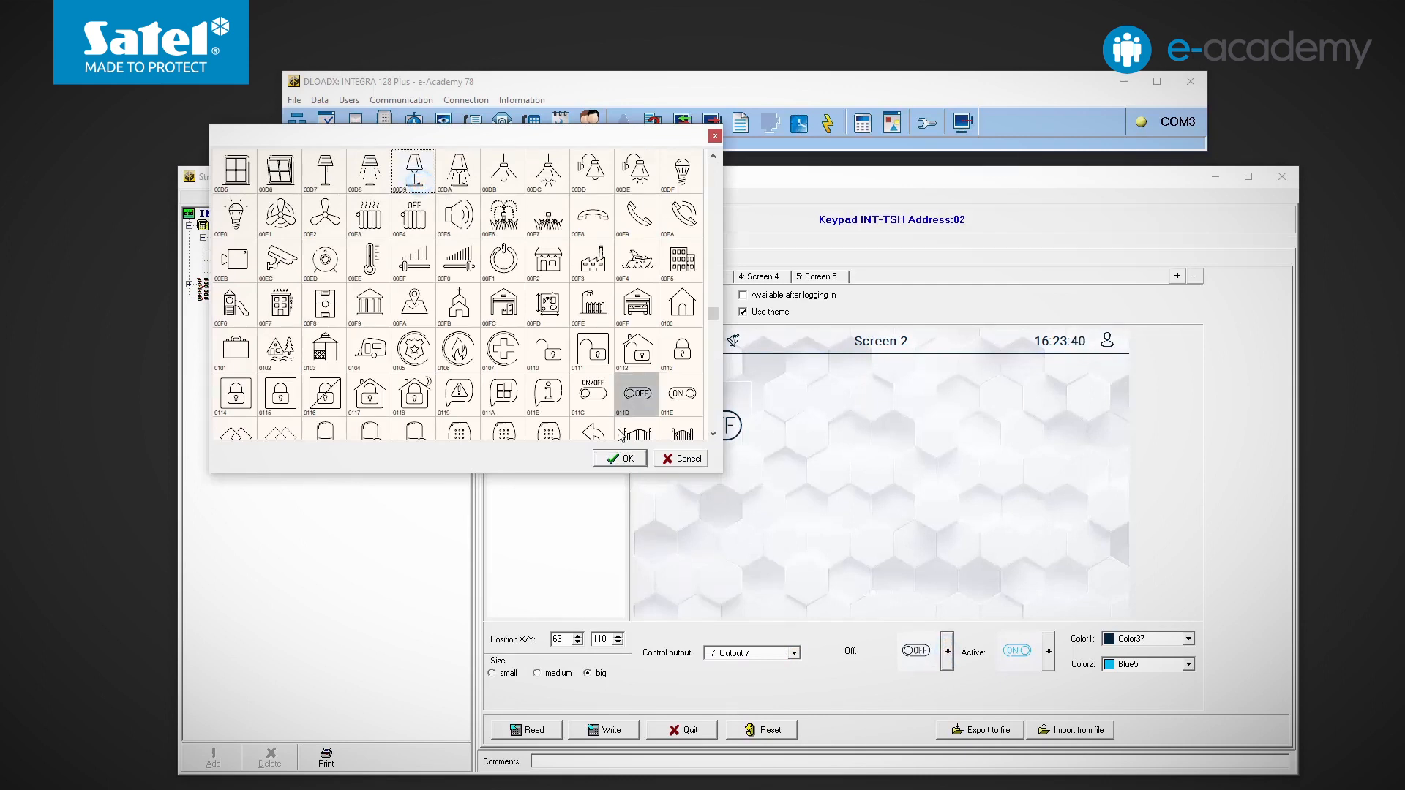
pyautogui.click(619, 458)
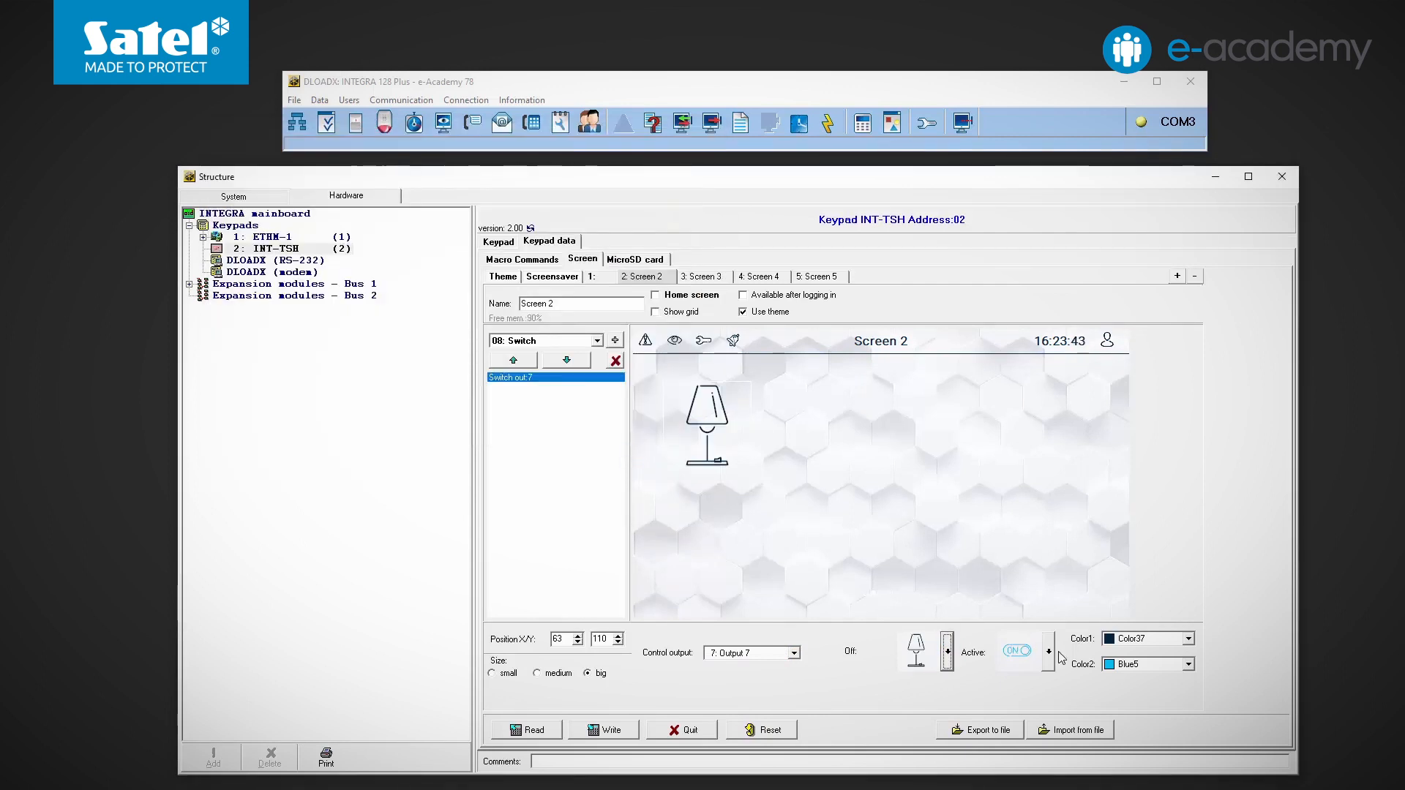
pyautogui.click(915, 651)
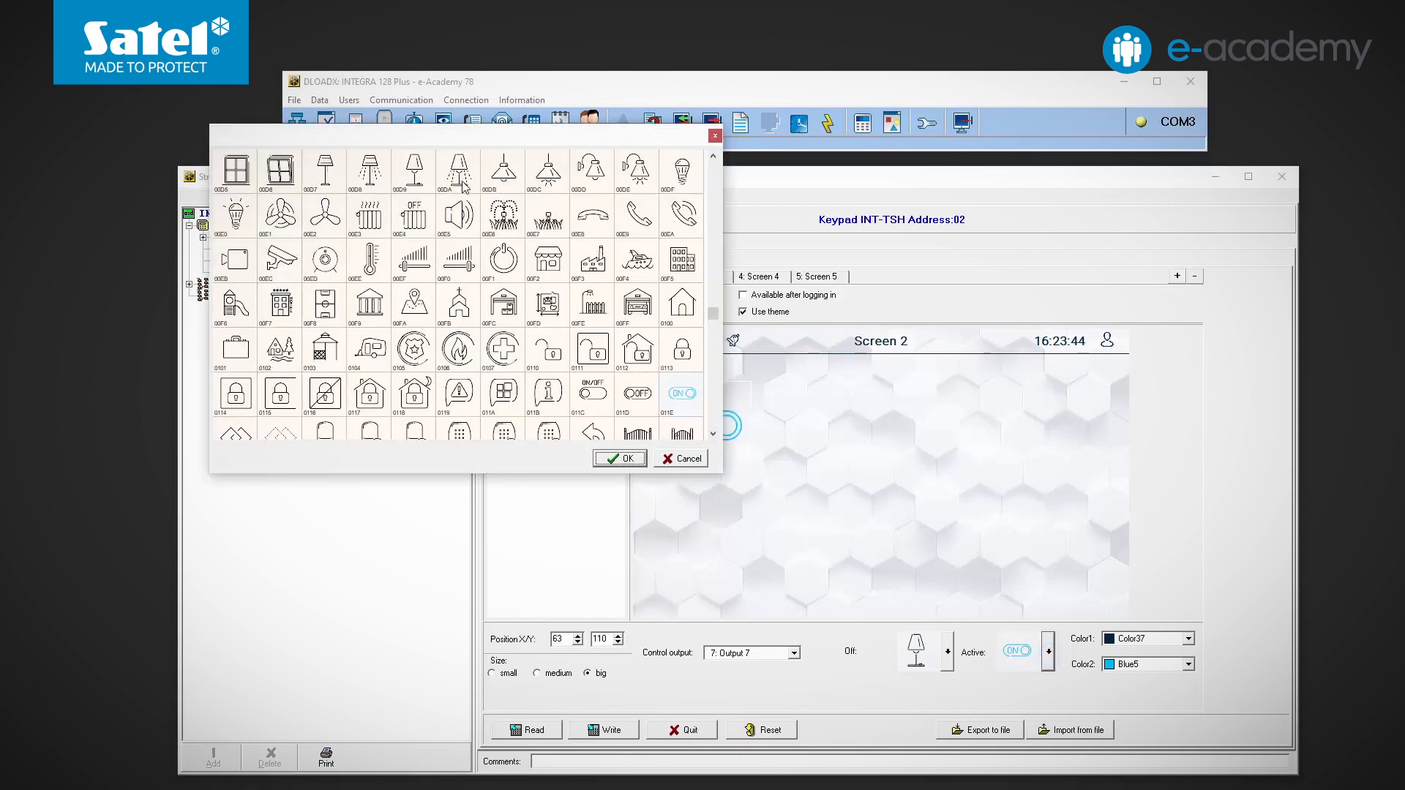
pyautogui.click(618, 458)
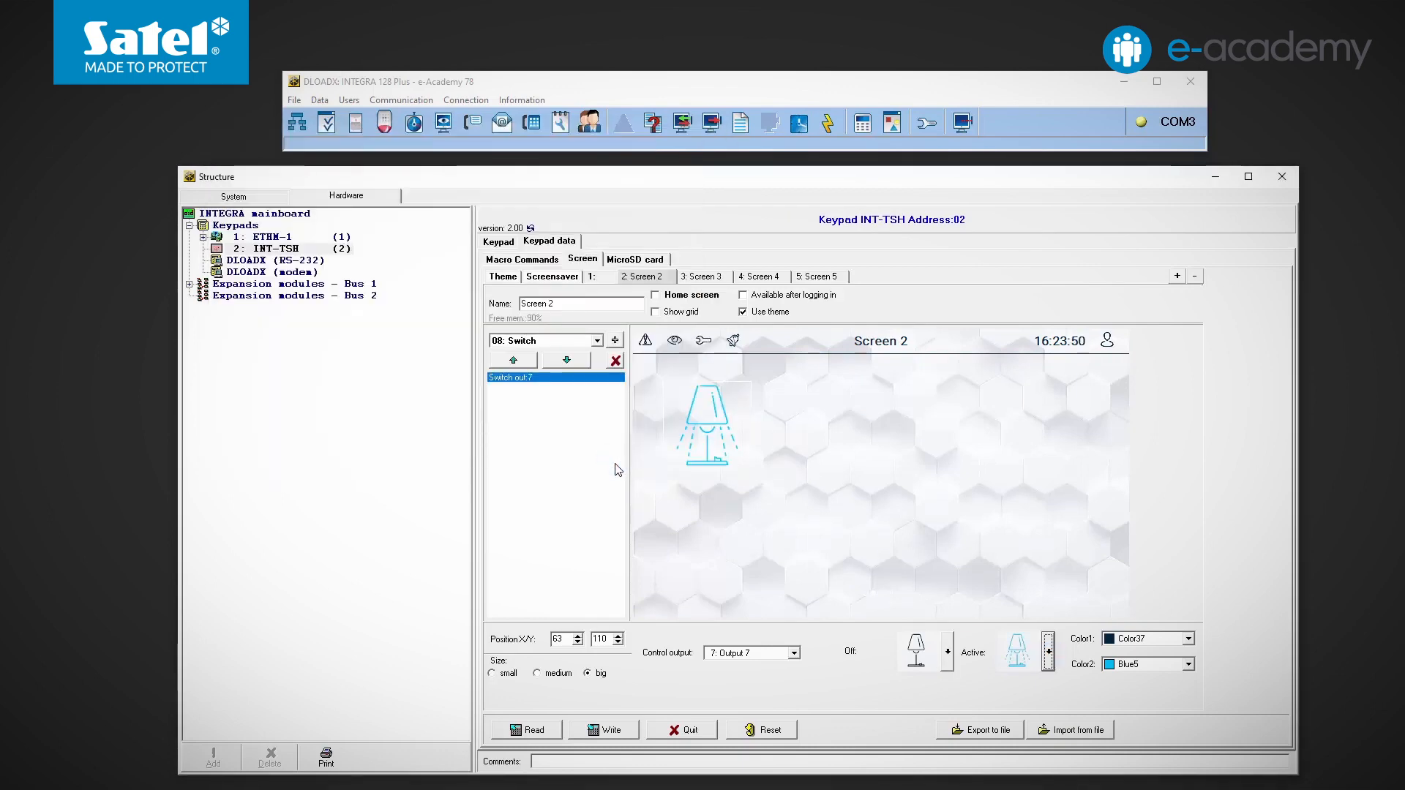
pyautogui.click(1188, 639)
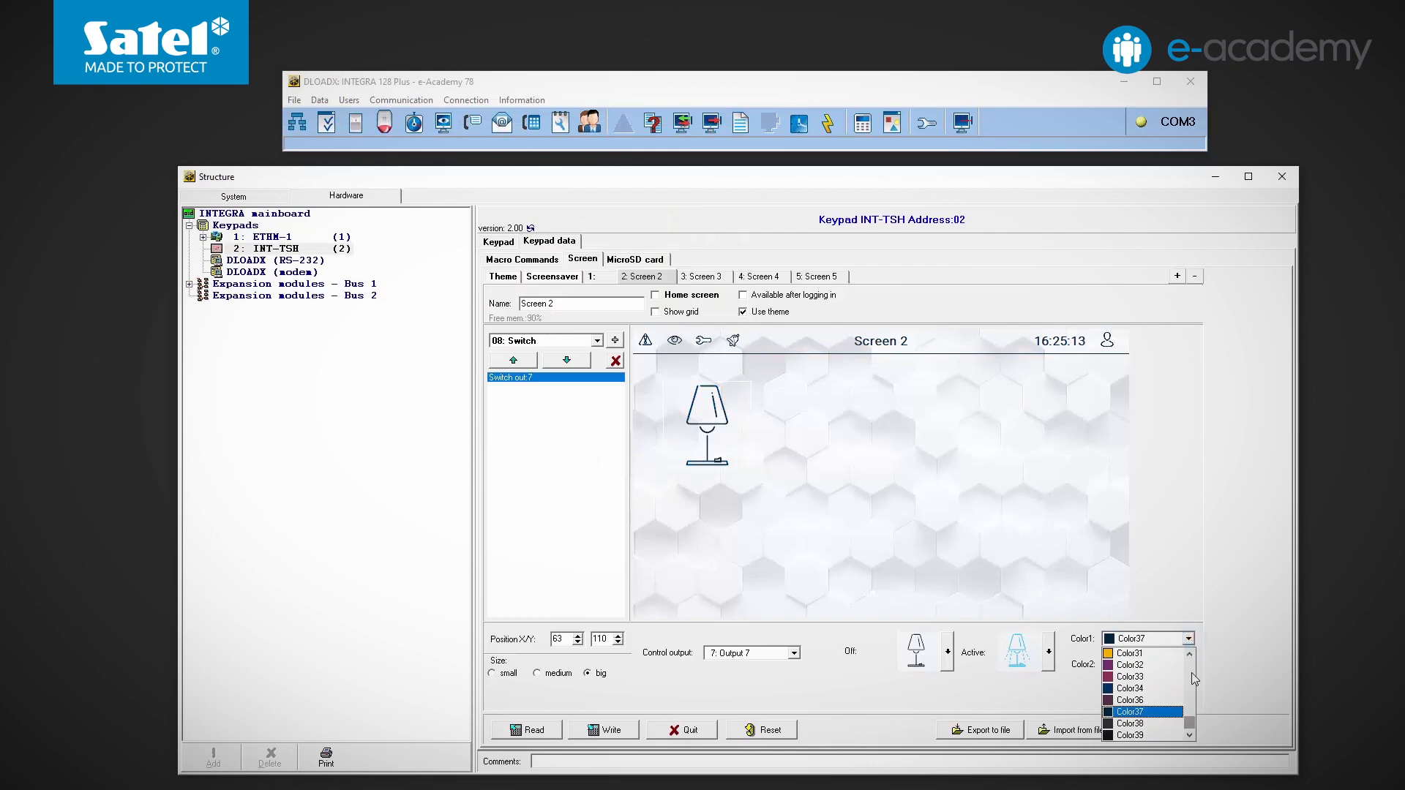
# Step: Set the switch colours to Blue5 and Color31 and its size to big
pyautogui.click(1143, 638)
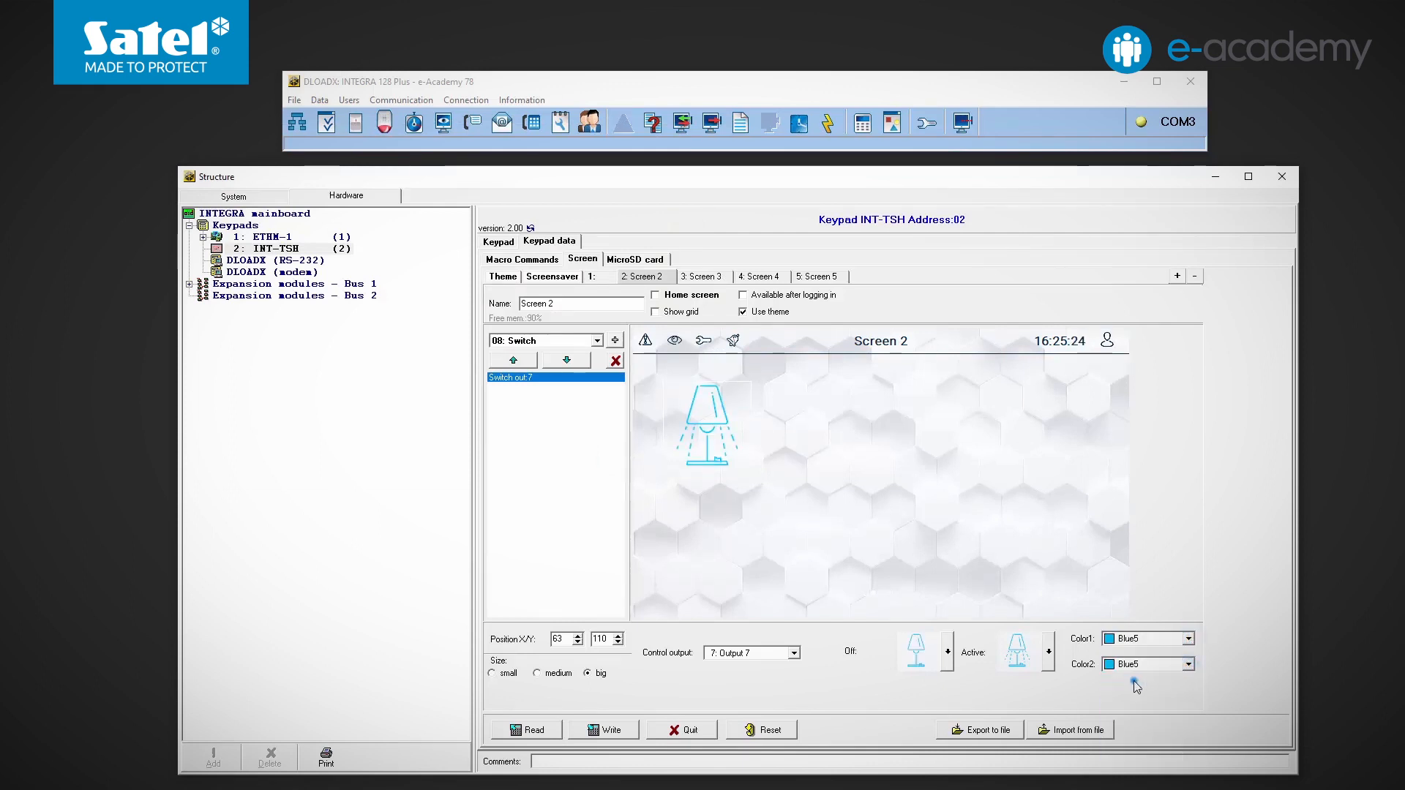
pyautogui.click(1183, 664)
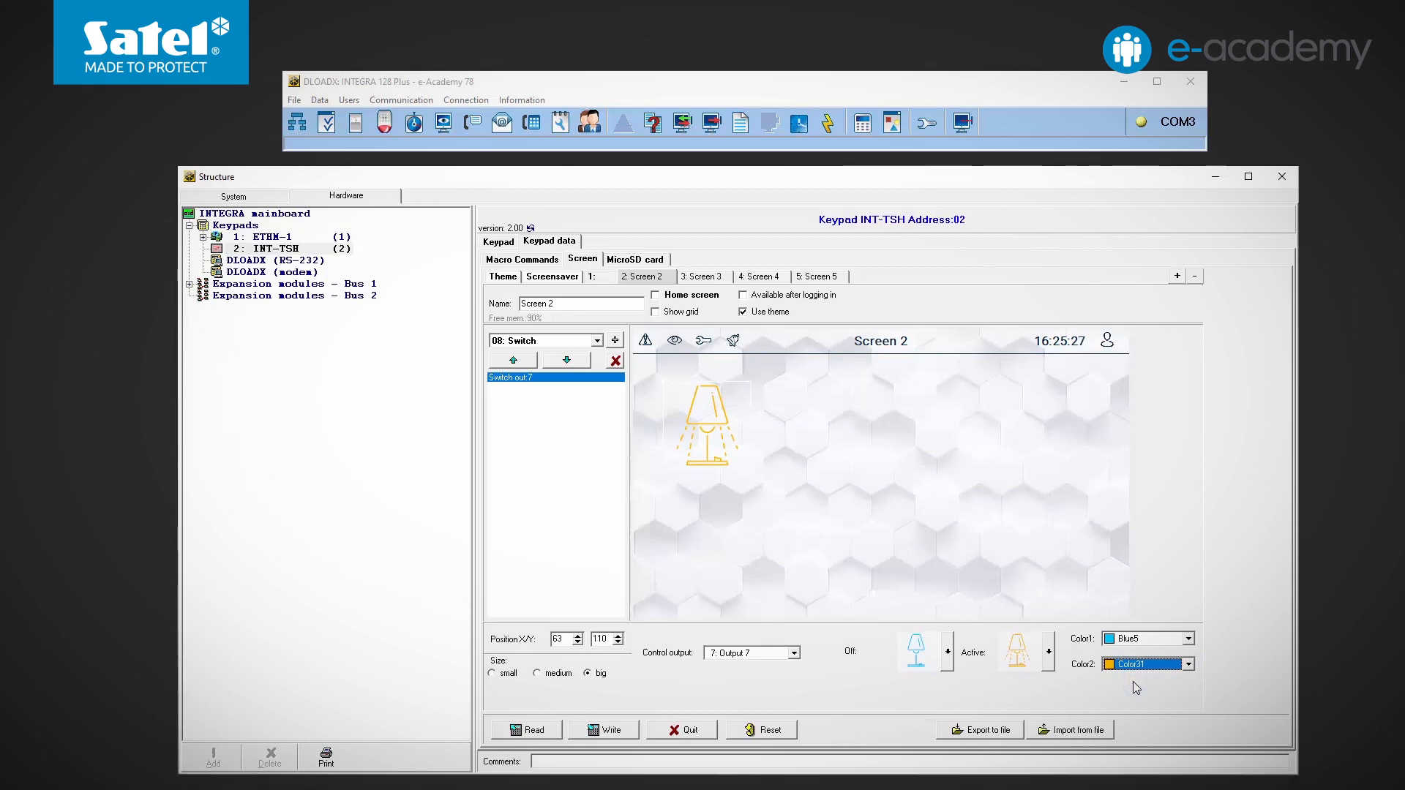
pyautogui.click(536, 674)
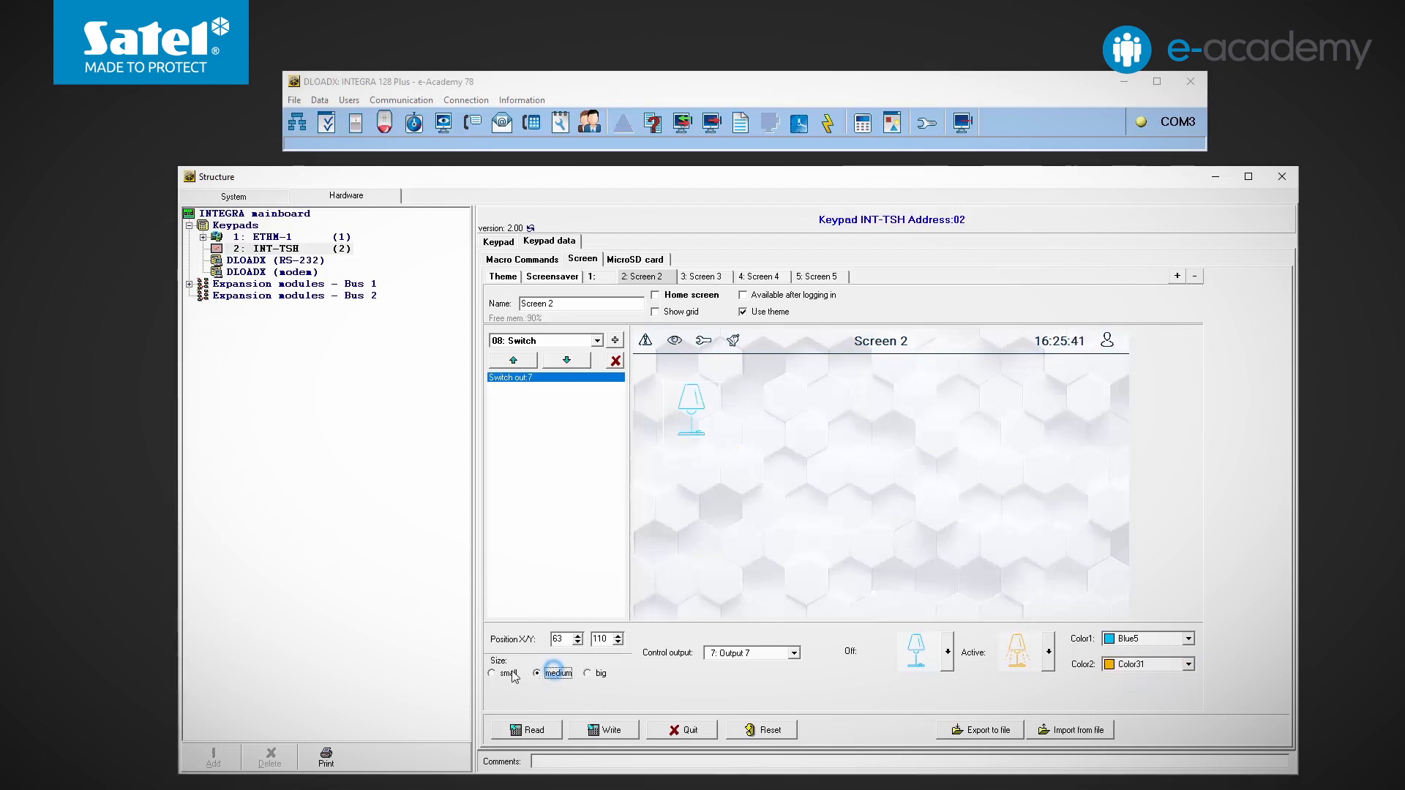
pyautogui.click(589, 674)
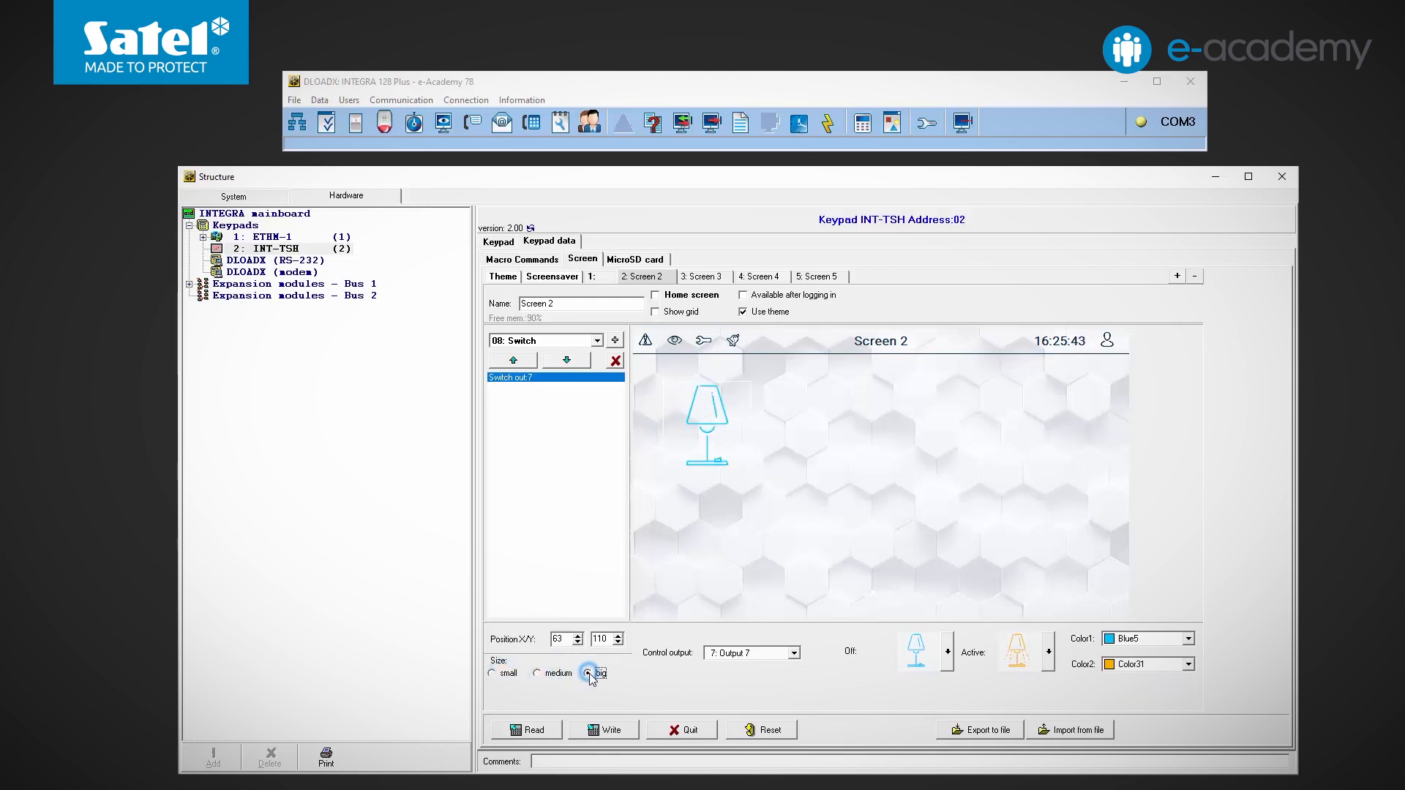
pyautogui.click(589, 672)
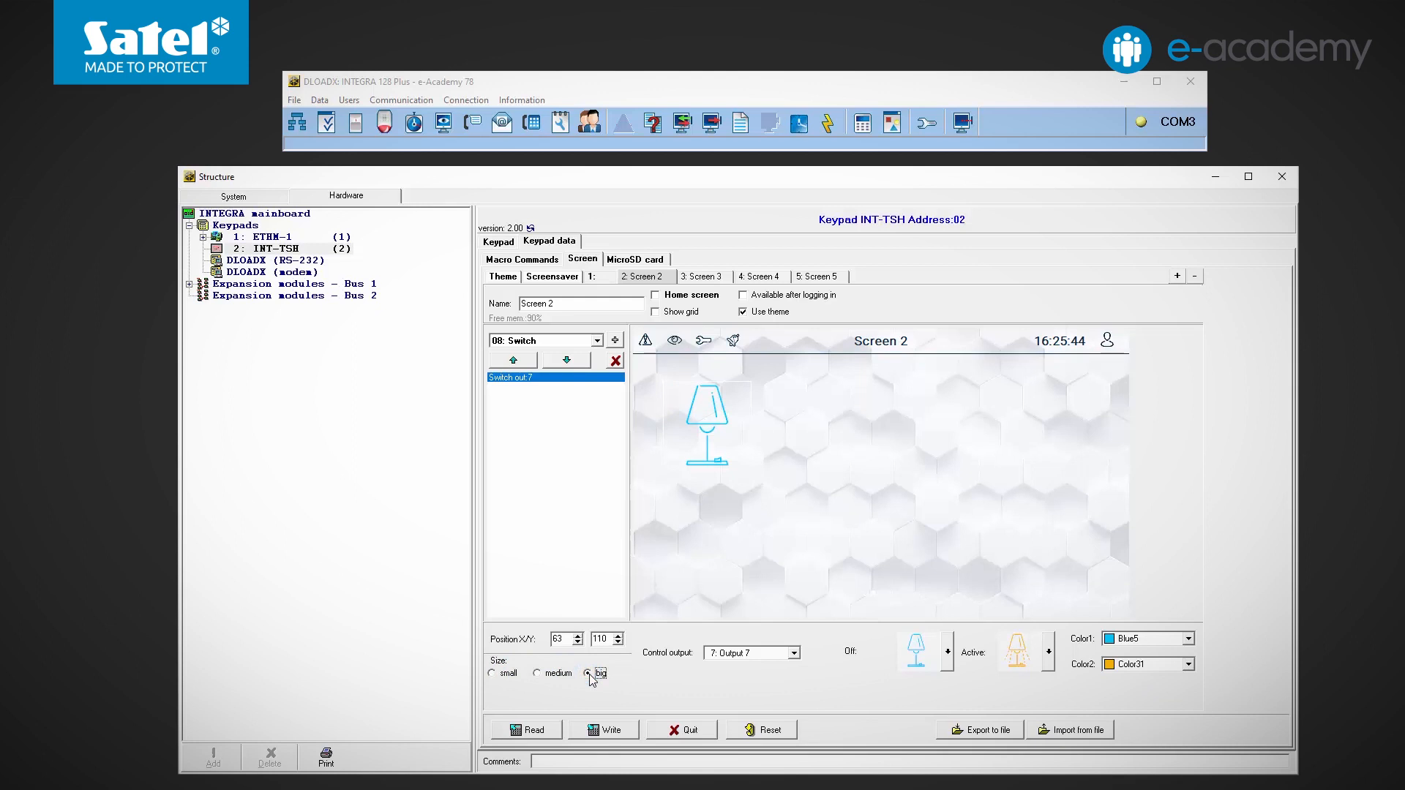
pyautogui.click(599, 341)
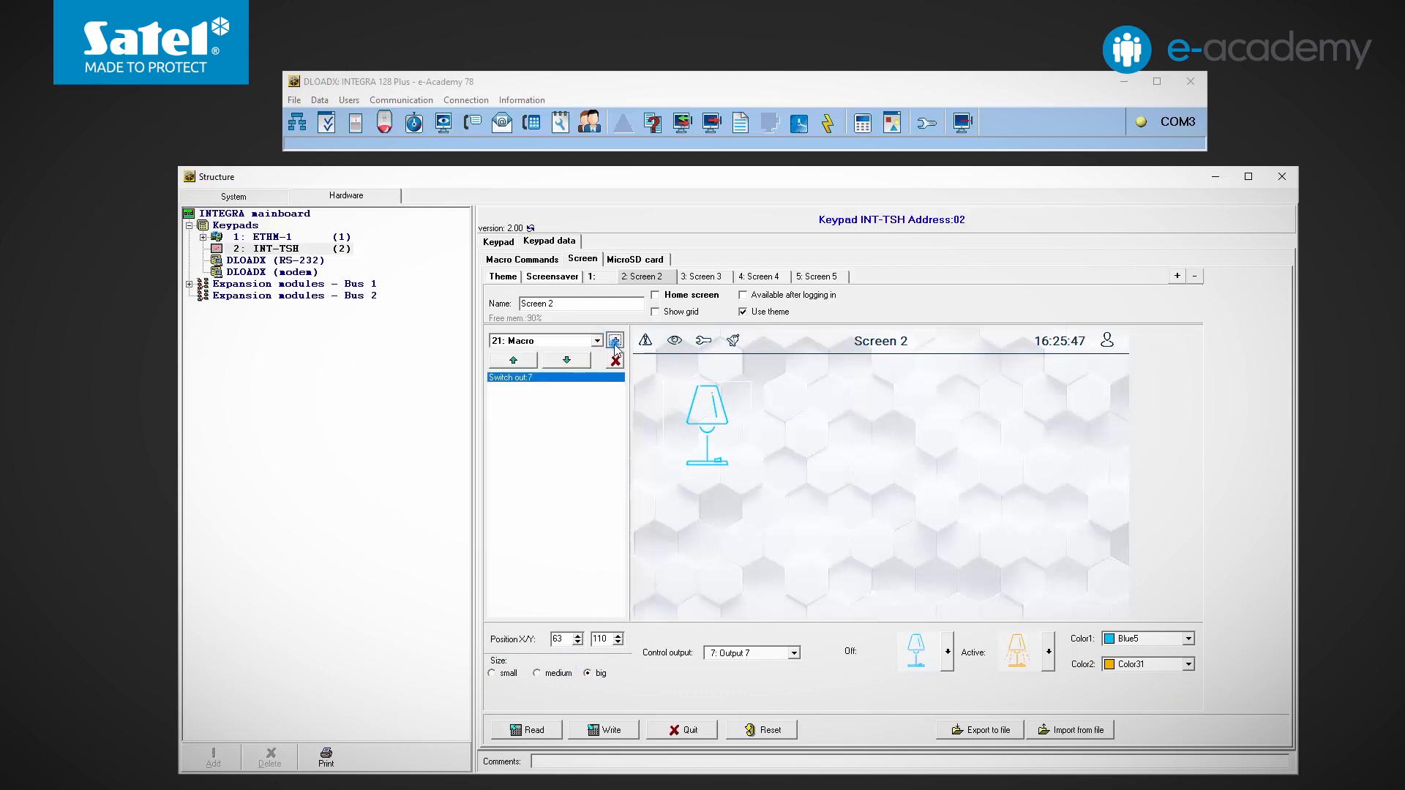
# Step: Add a Macro widget beside the lamp switch and open its macro list
pyautogui.click(615, 340)
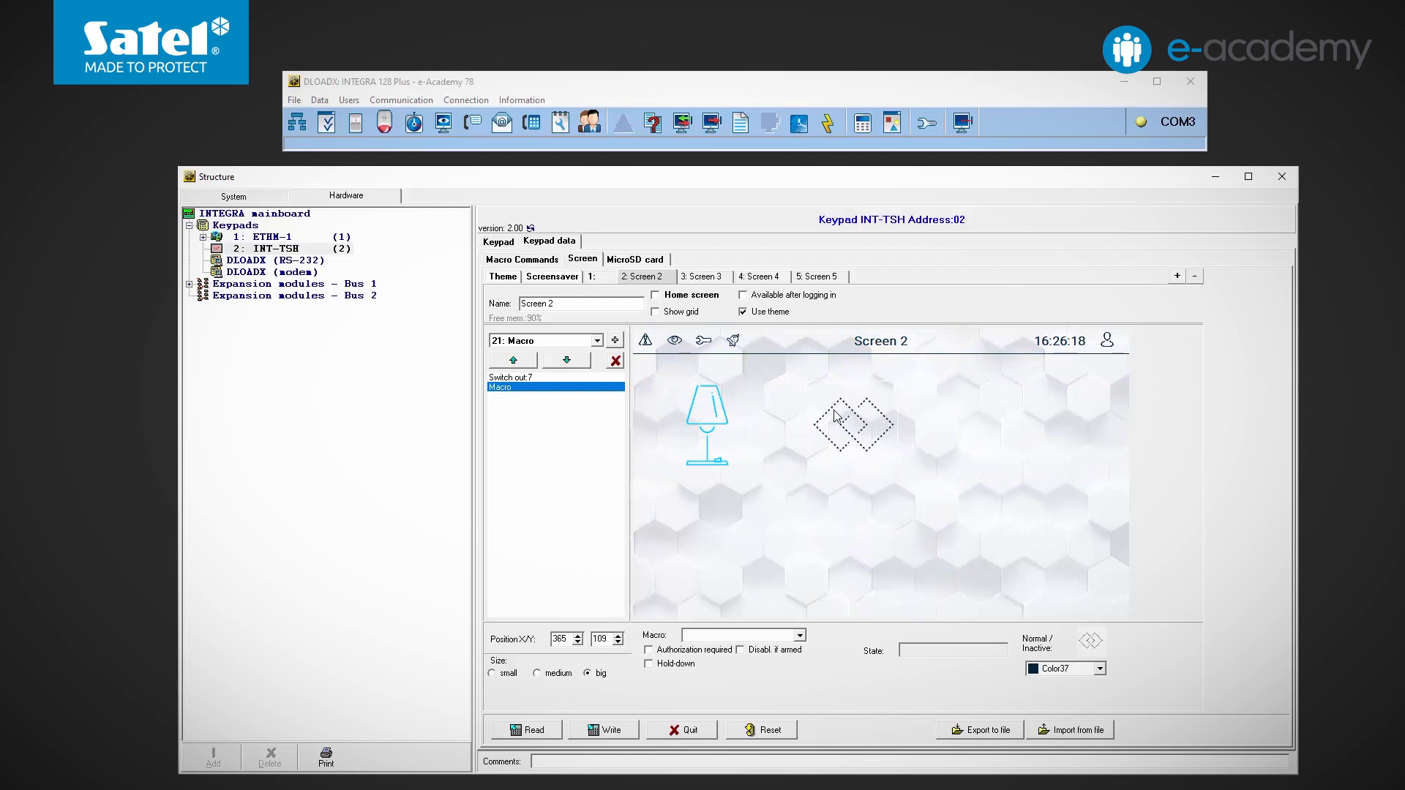
pyautogui.click(797, 635)
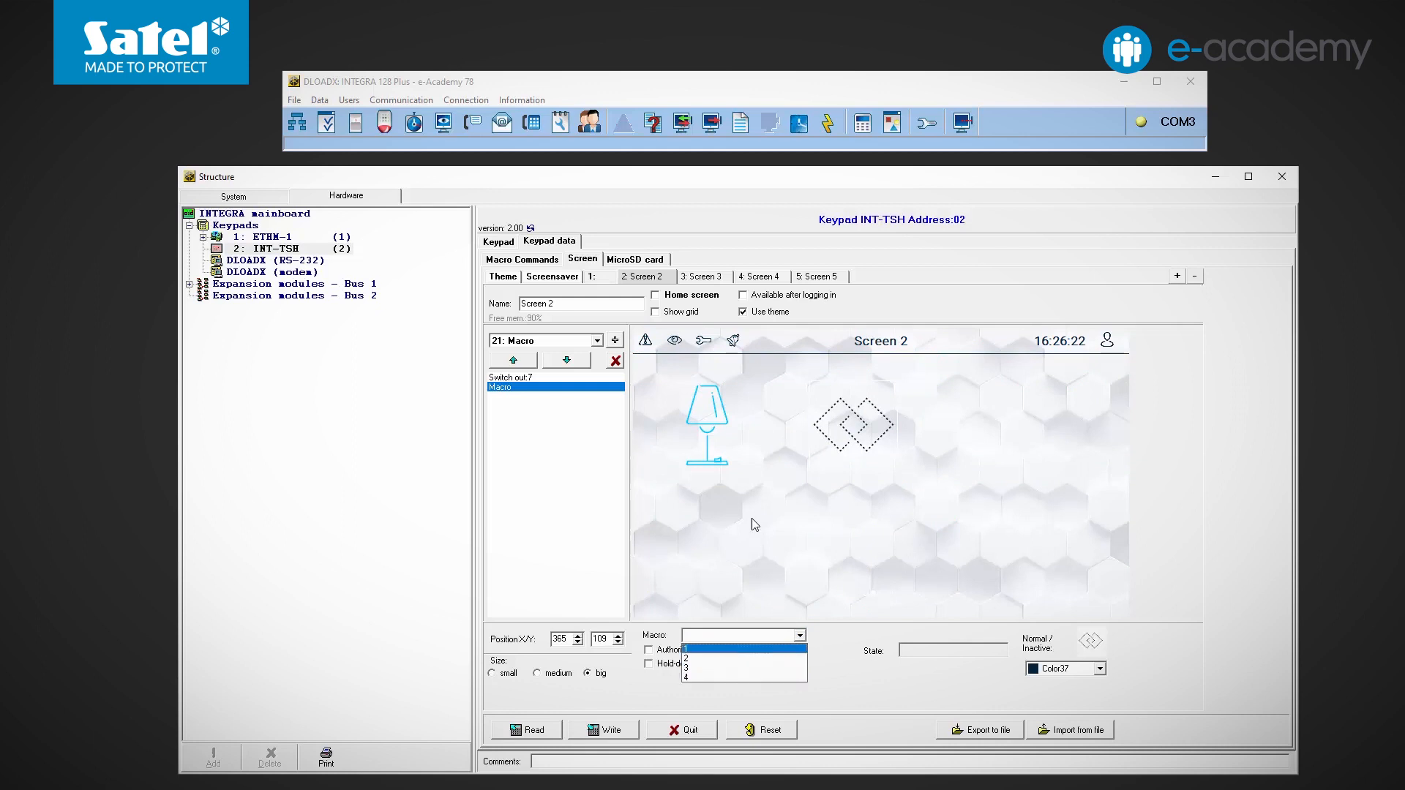
pyautogui.click(599, 276)
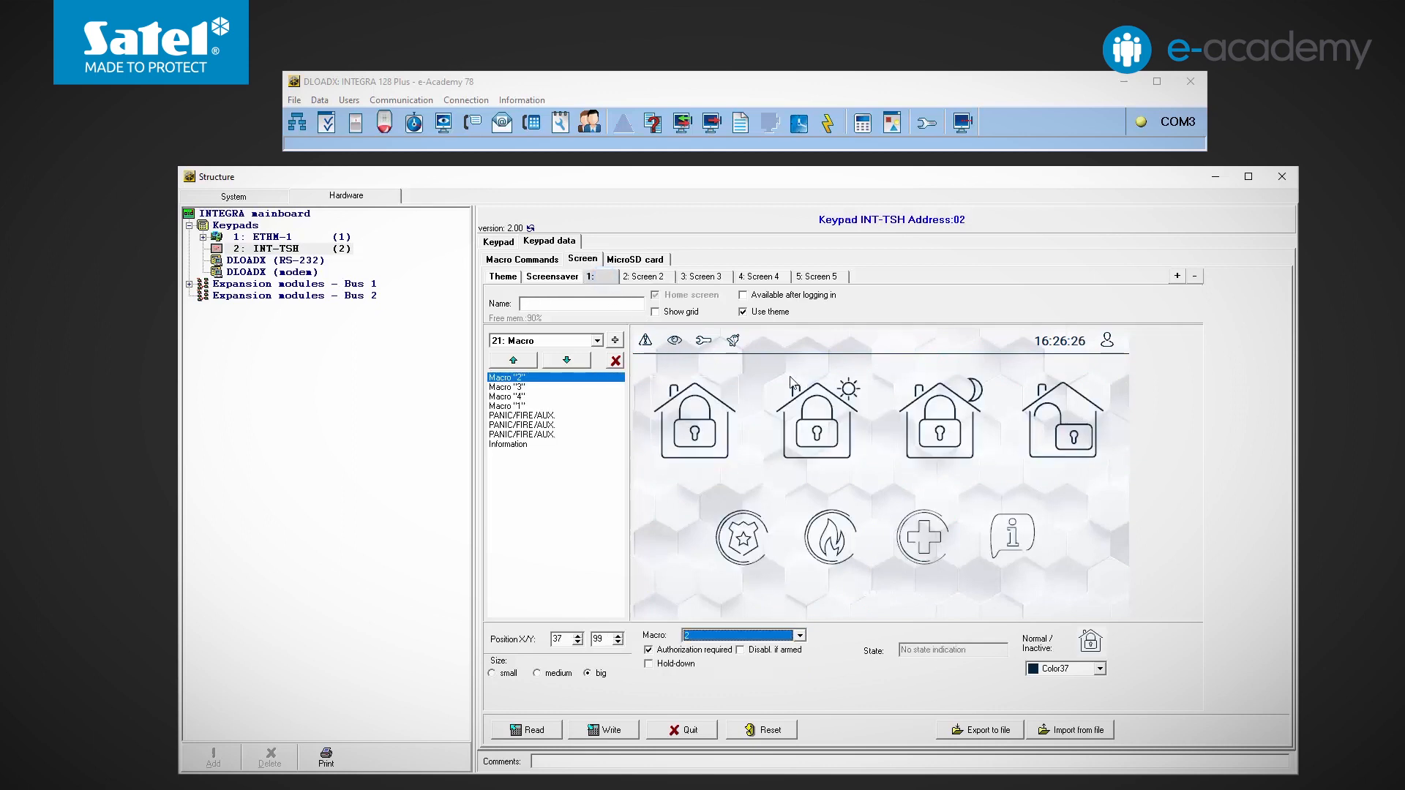
pyautogui.moveTo(1050, 385)
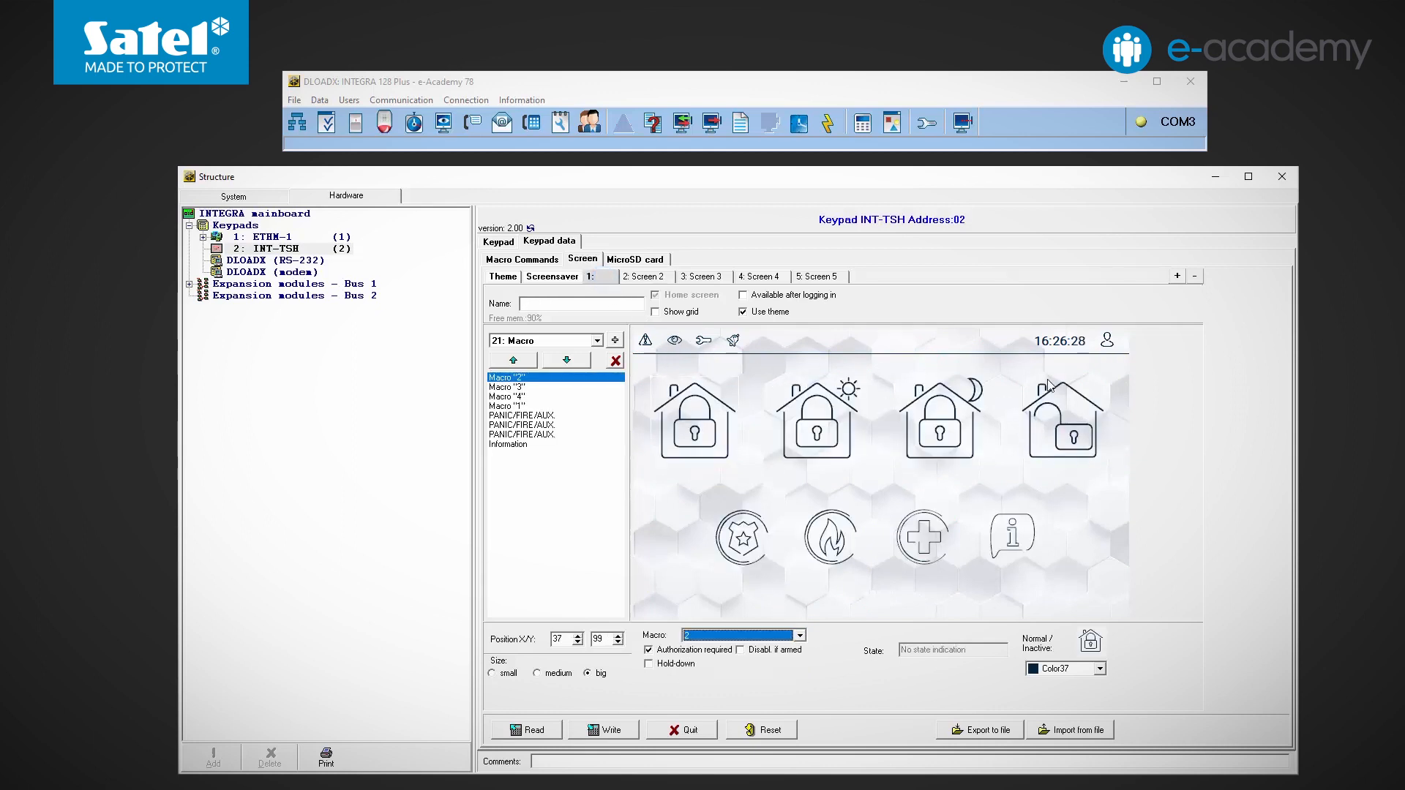
pyautogui.moveTo(1031, 439)
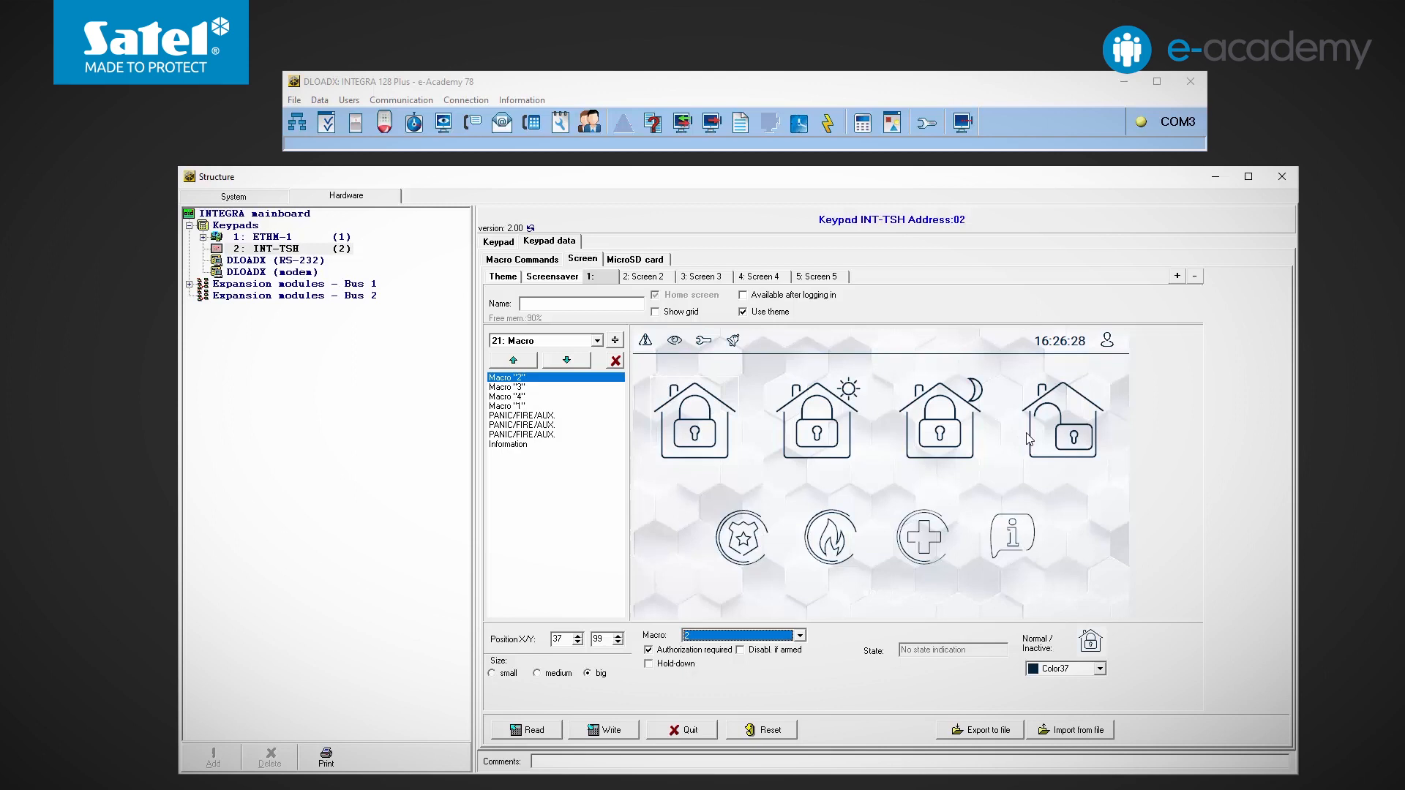
pyautogui.click(642, 276)
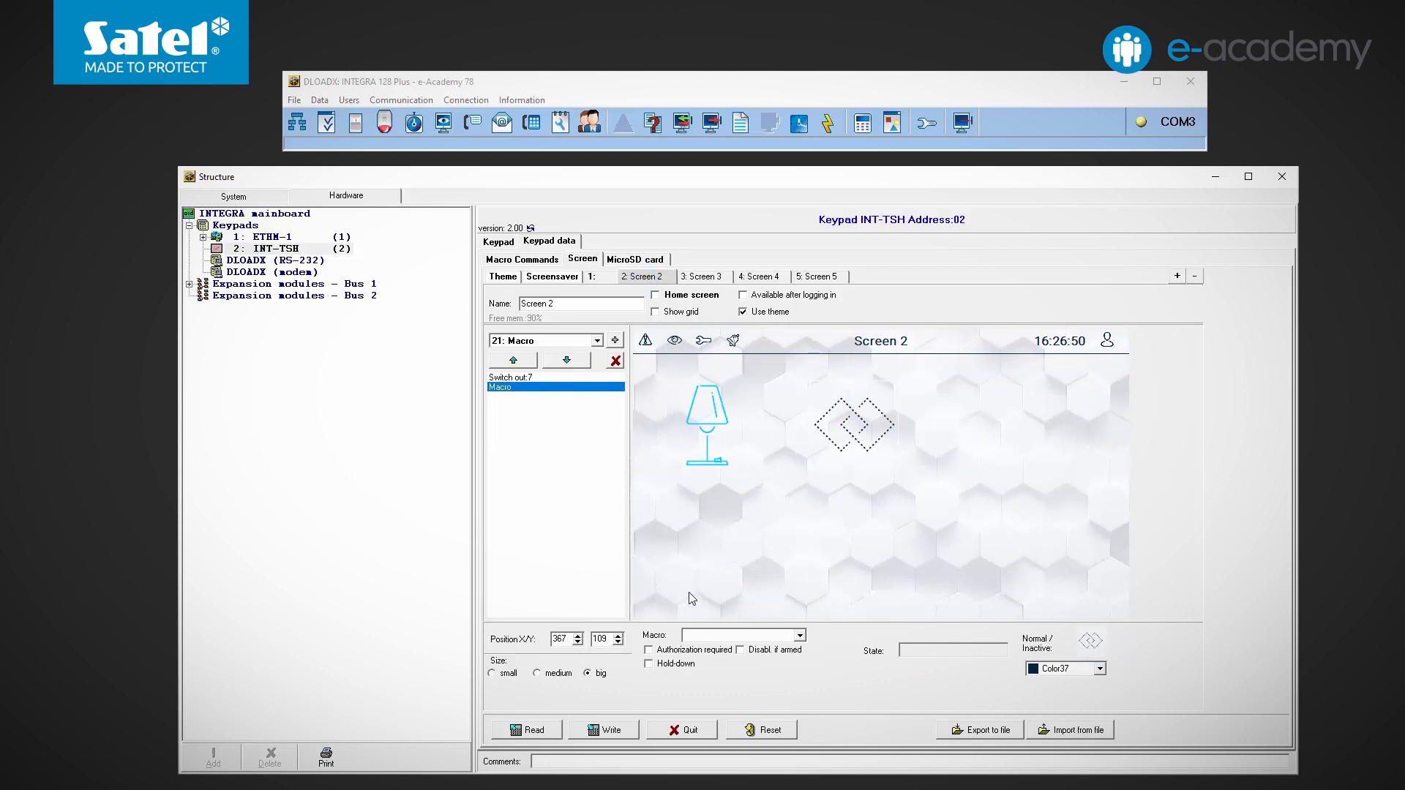
# Step: Toggle the macro widget's authorization and 'Disabl. if armed' options, and keep its size big
pyautogui.click(650, 649)
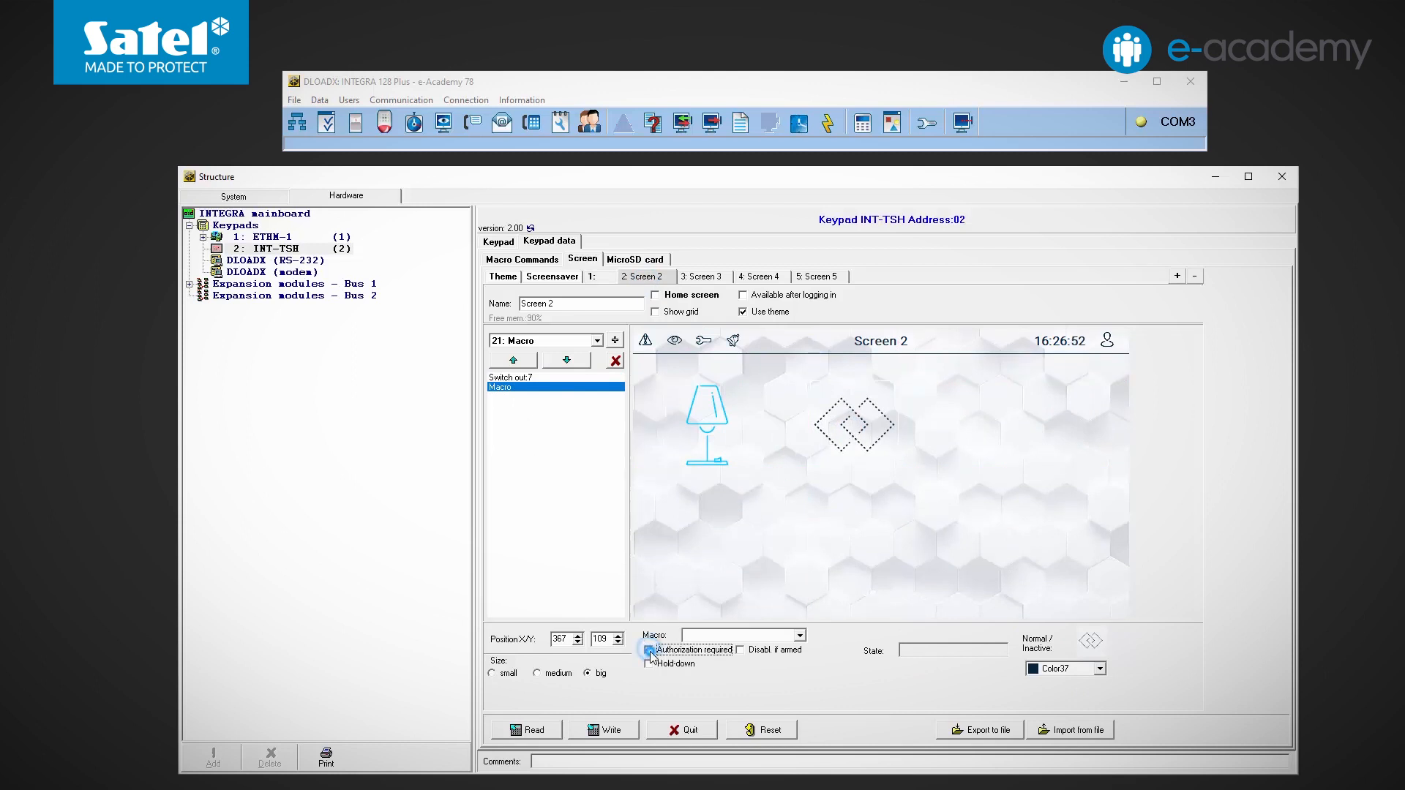
pyautogui.click(647, 650)
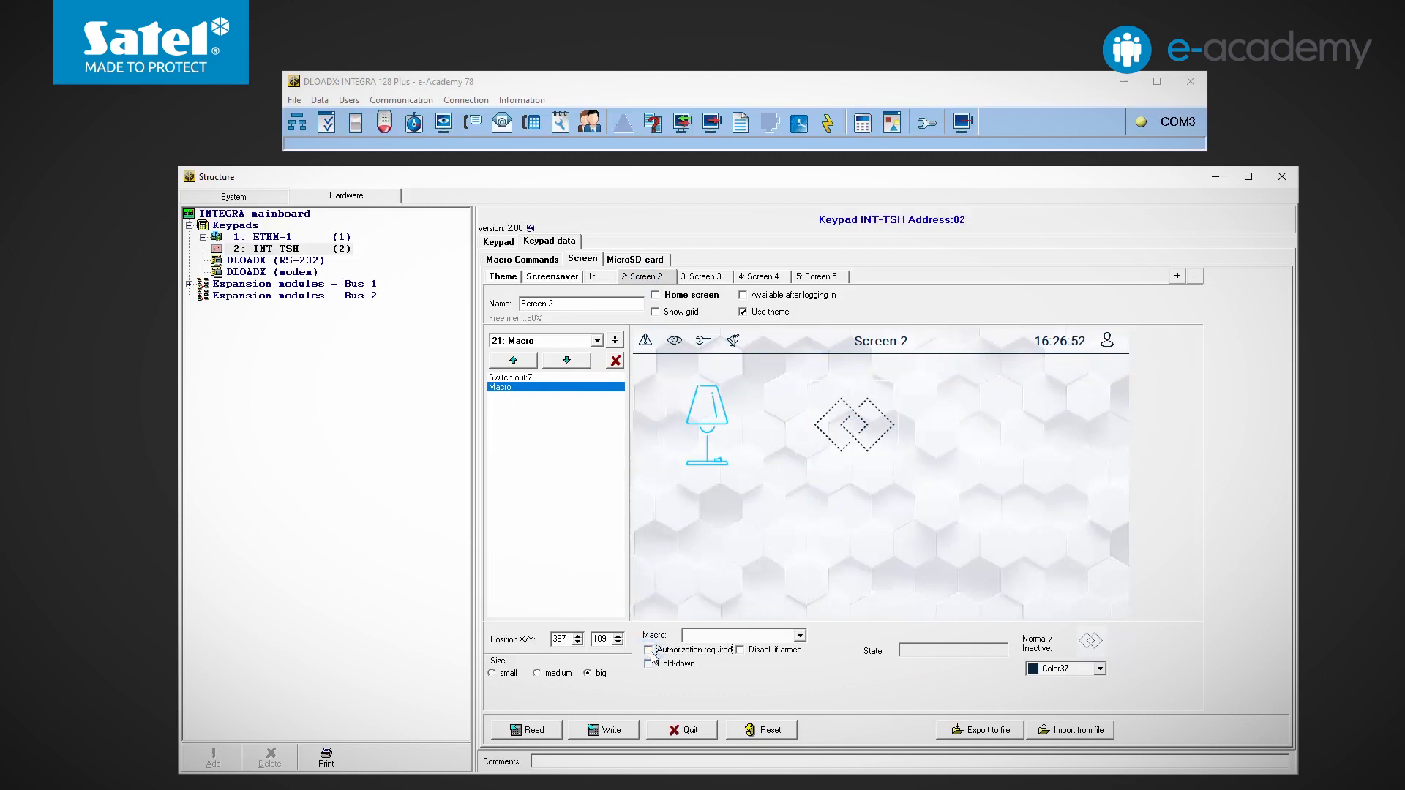
pyautogui.click(650, 650)
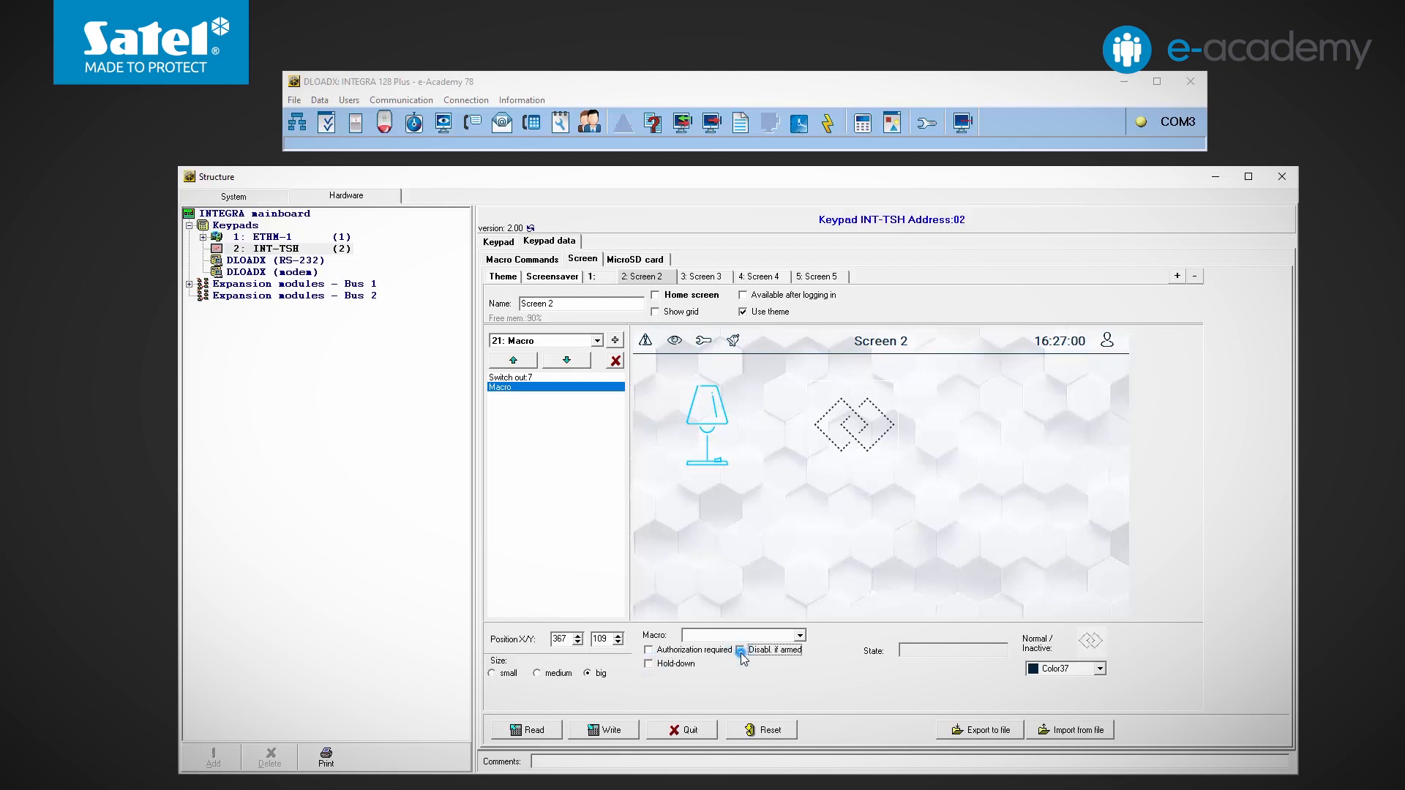
pyautogui.click(740, 650)
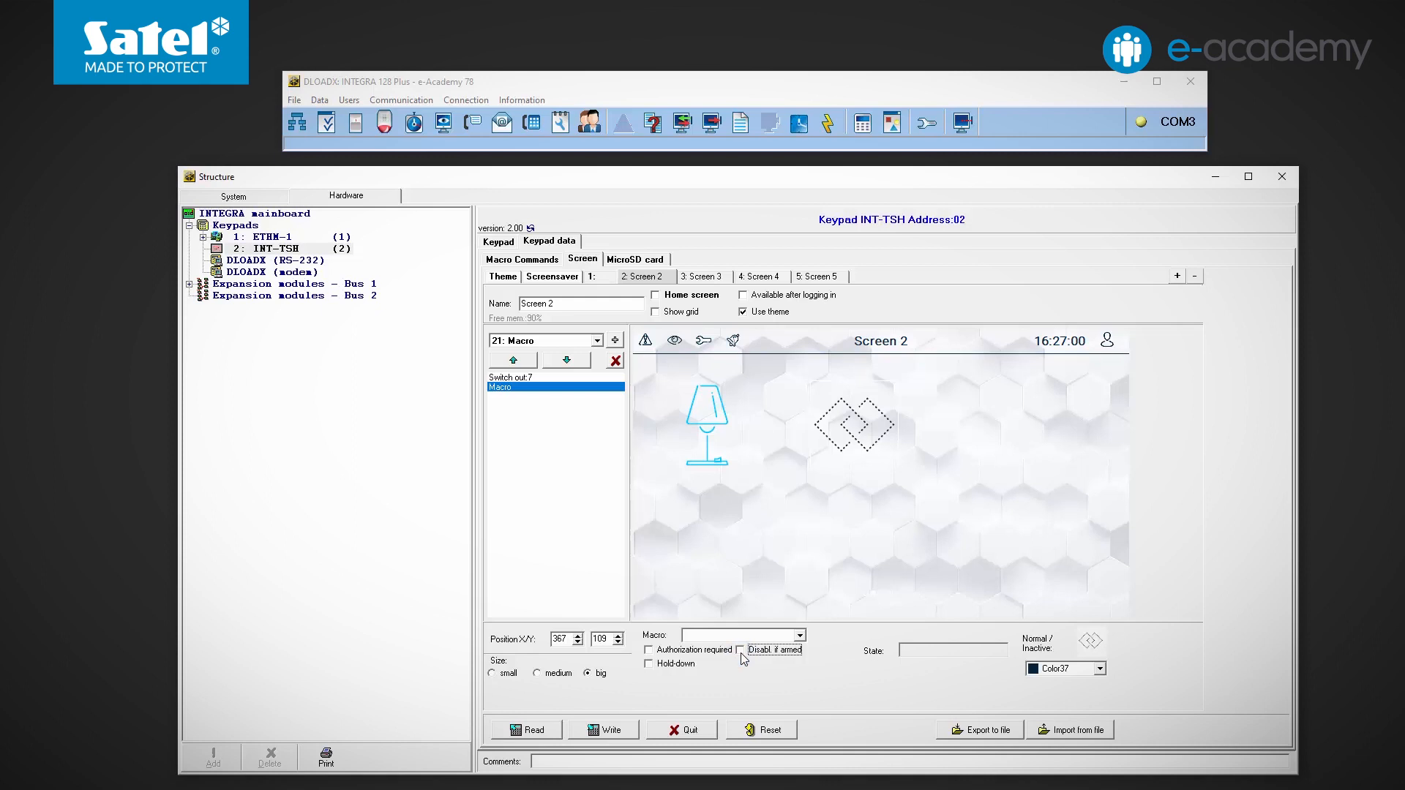
pyautogui.click(536, 674)
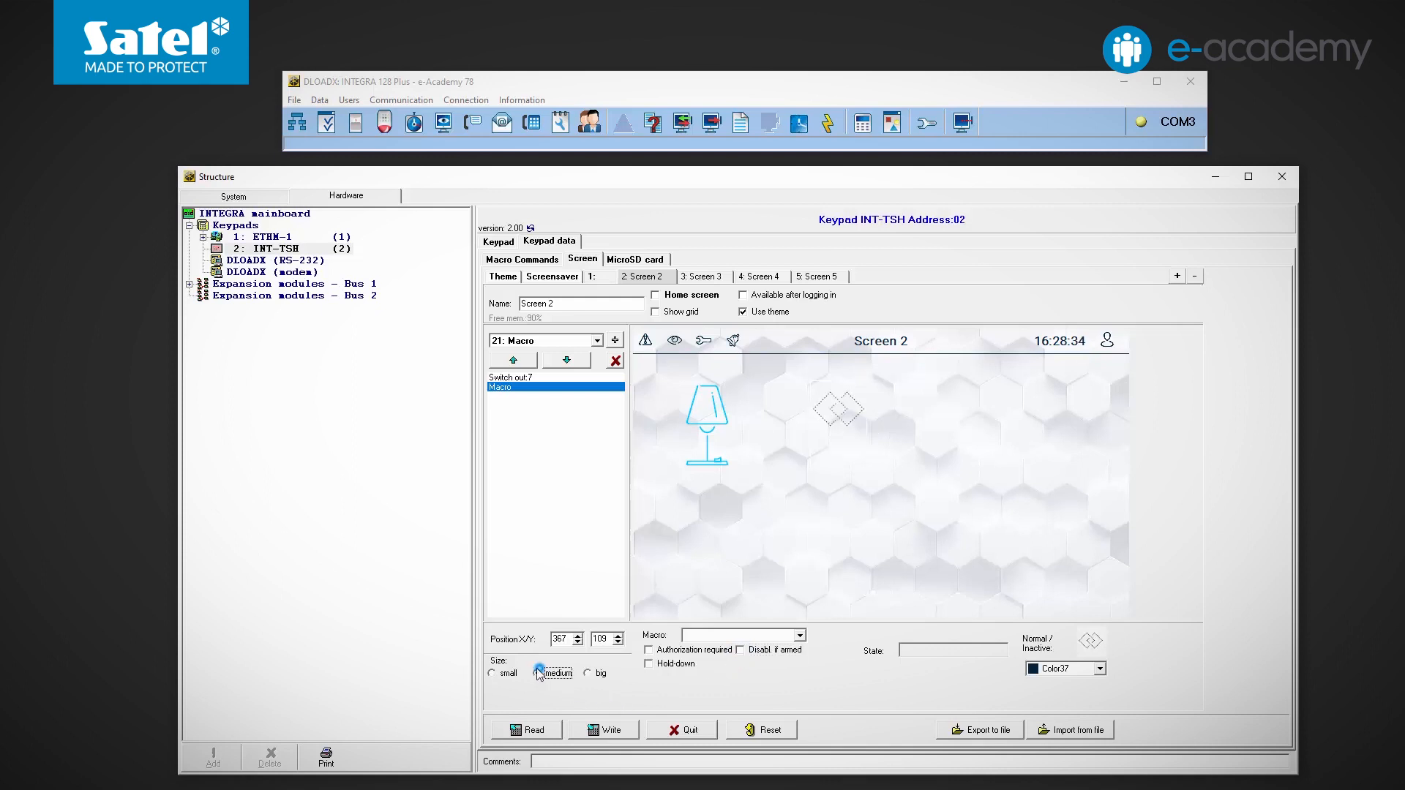
pyautogui.click(588, 673)
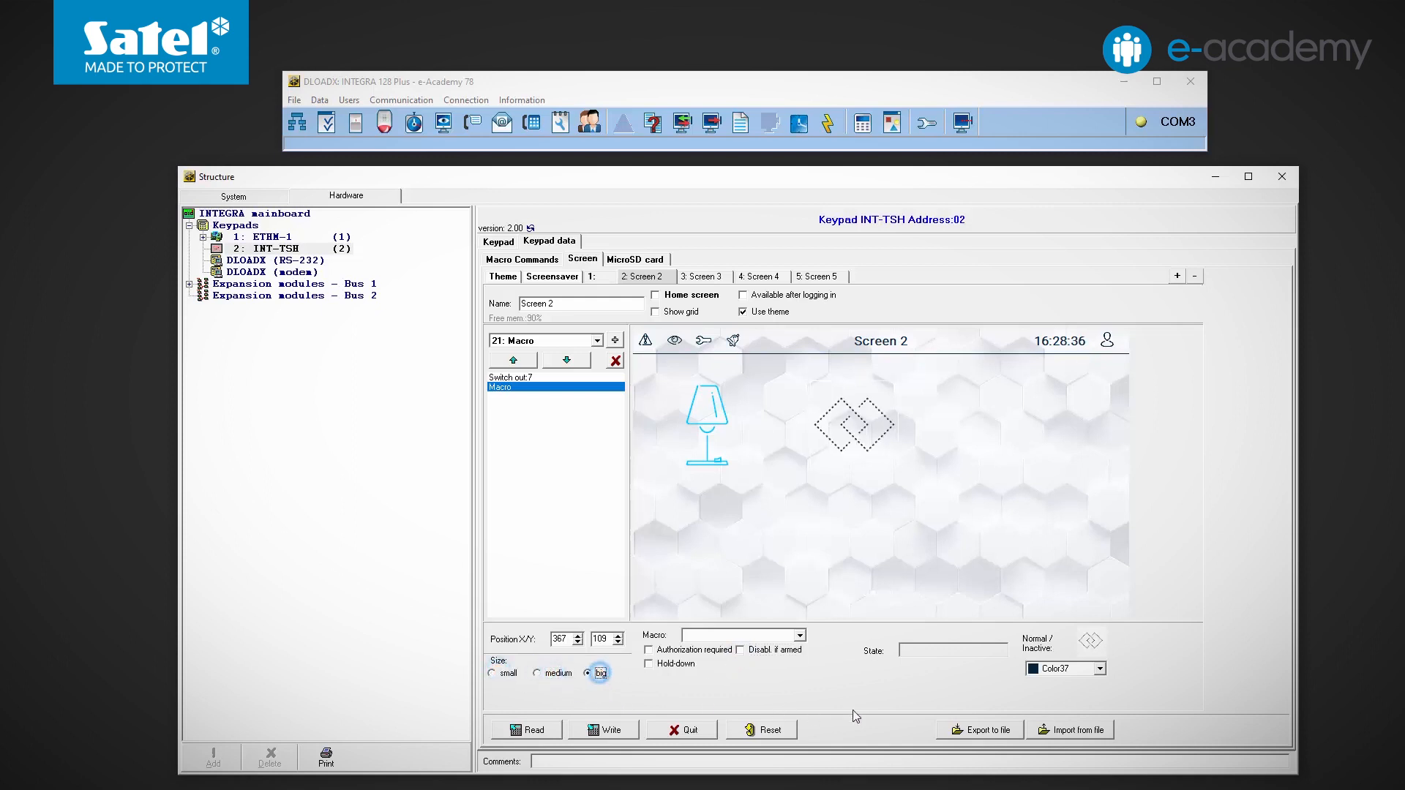
pyautogui.moveTo(1075, 705)
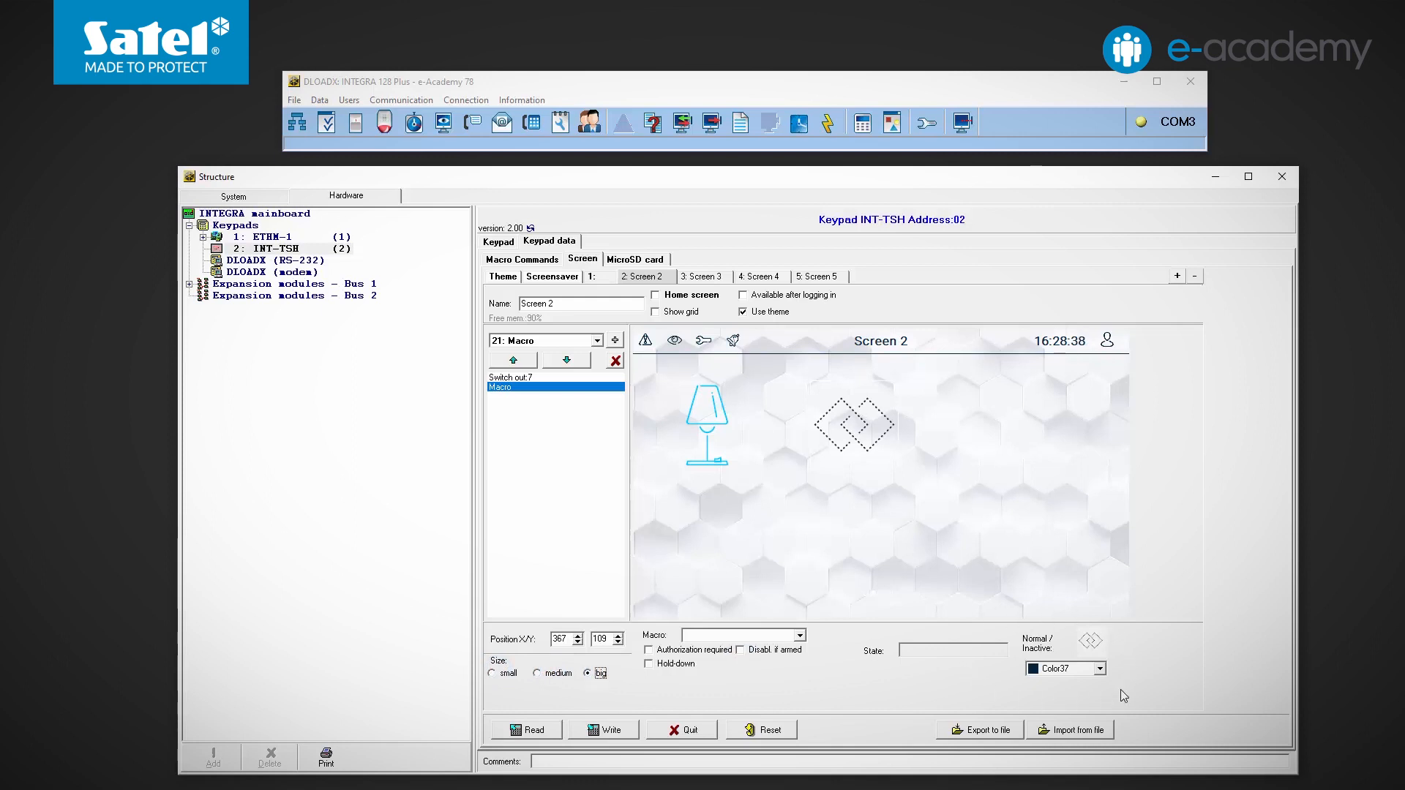
pyautogui.moveTo(890, 620)
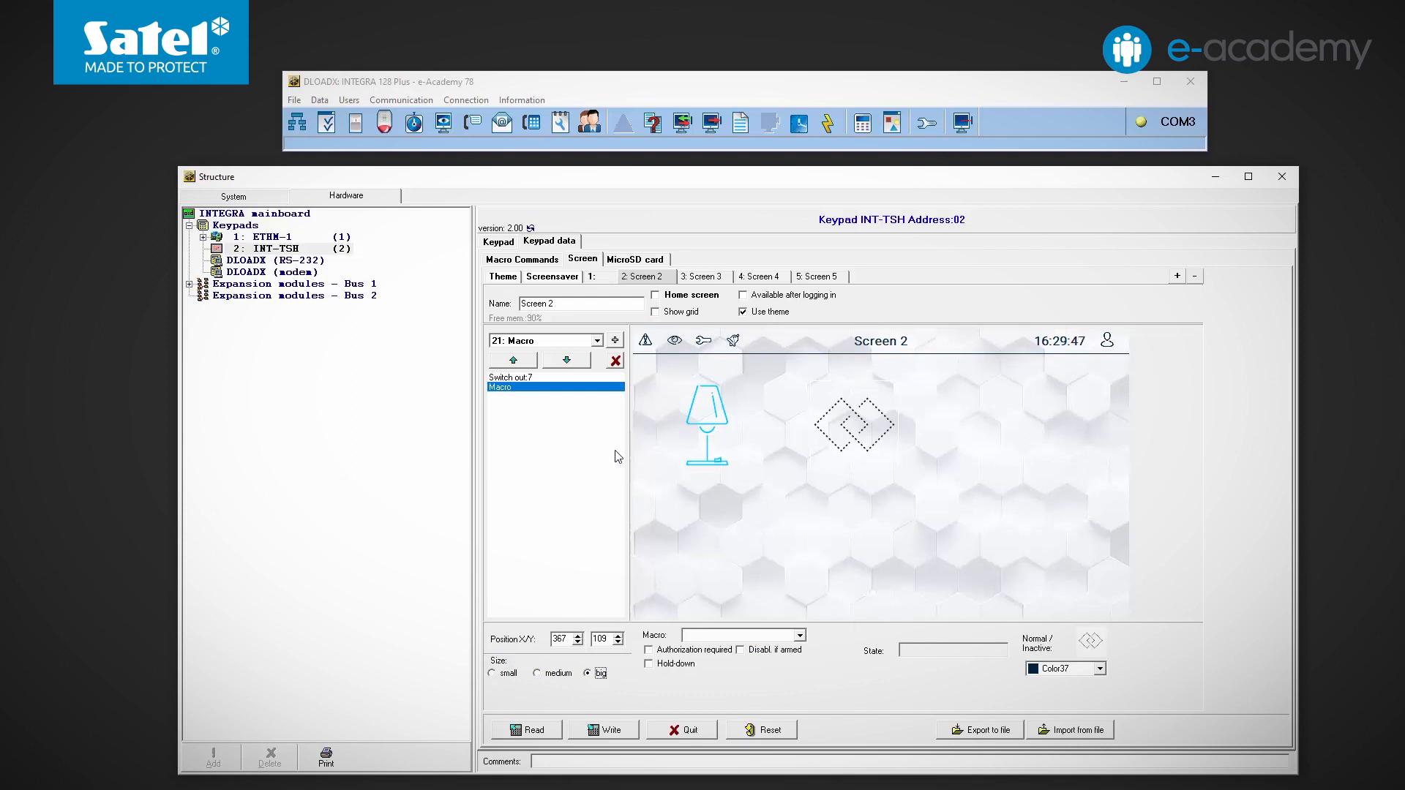
pyautogui.click(520, 259)
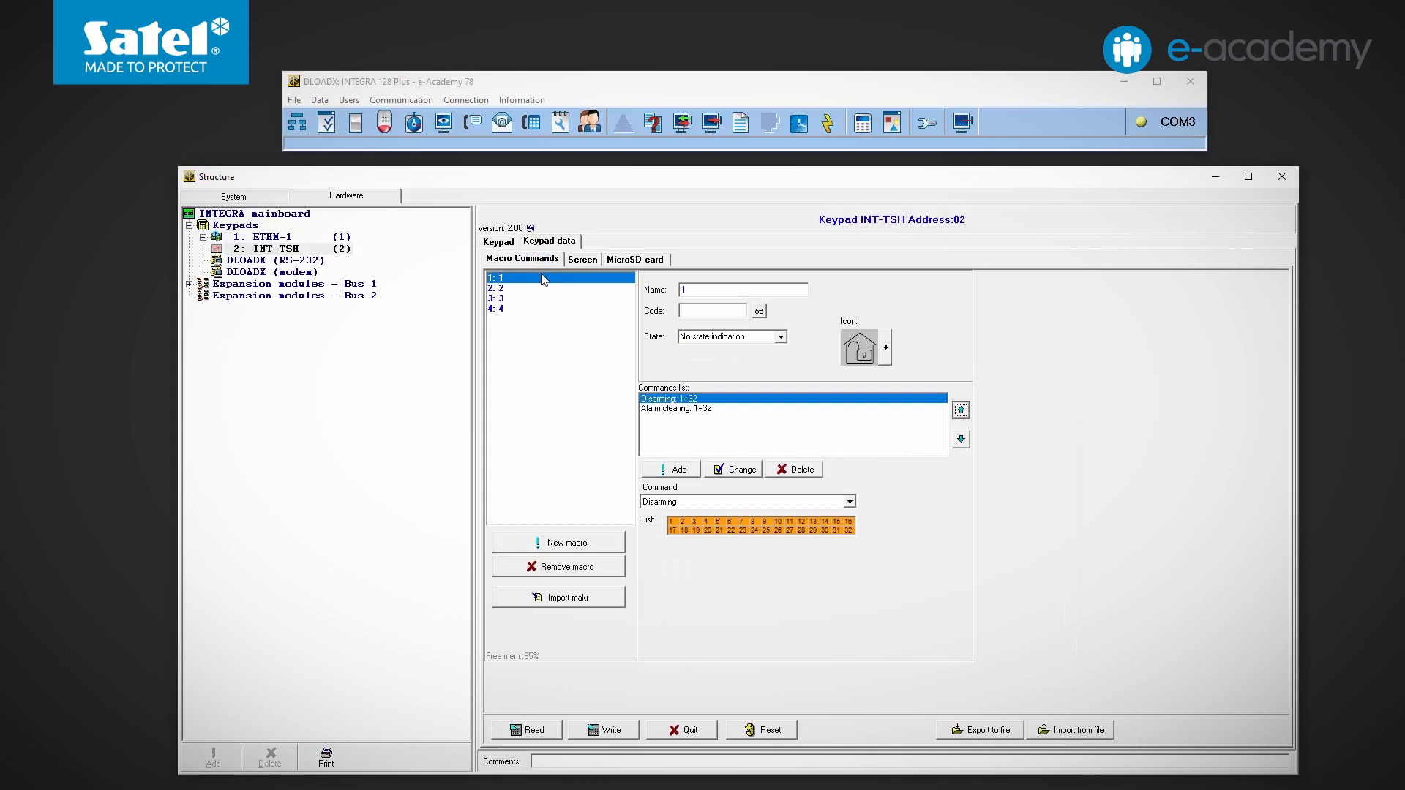
# Step: Review macros 1–4 and create macro New 1 with access code 1111
pyautogui.click(499, 309)
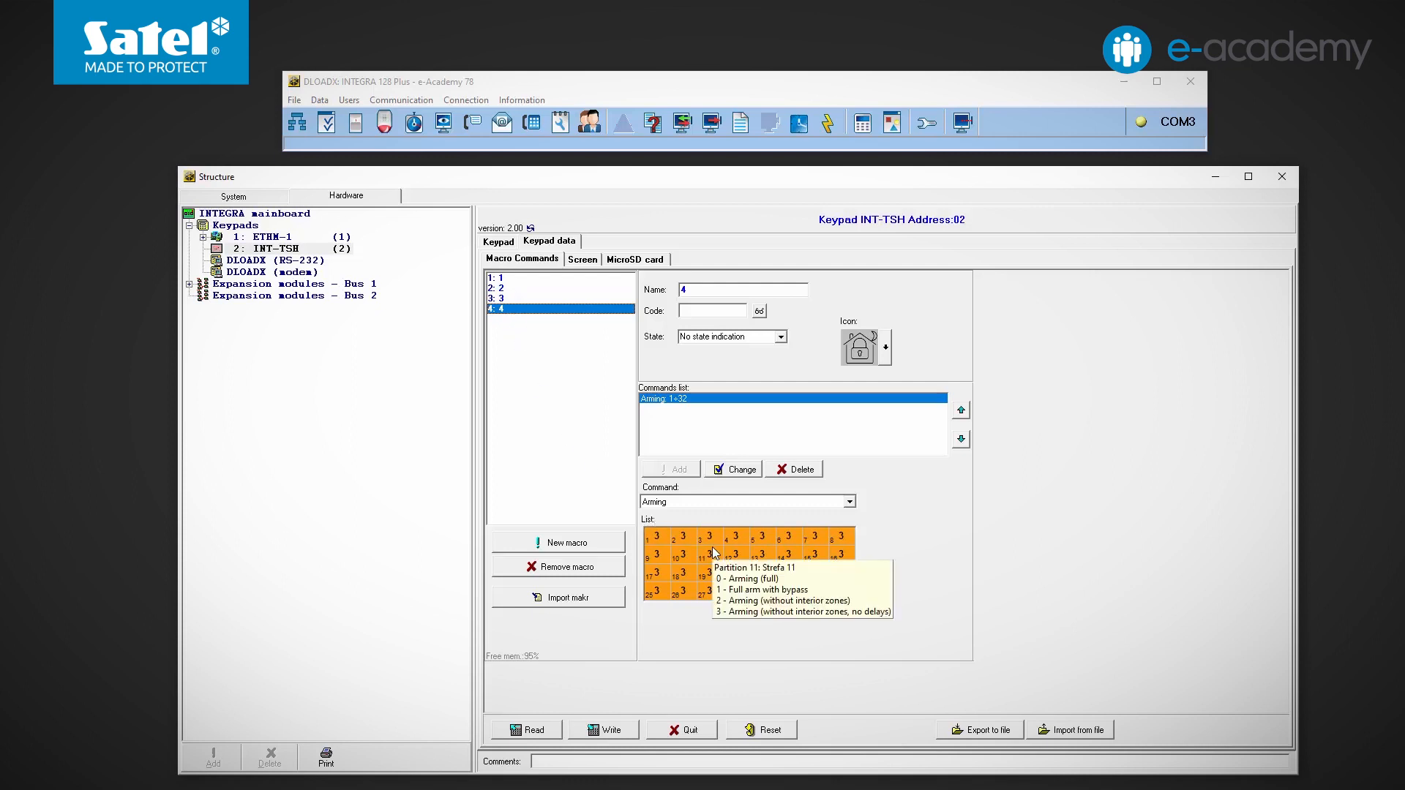
pyautogui.moveTo(638, 478)
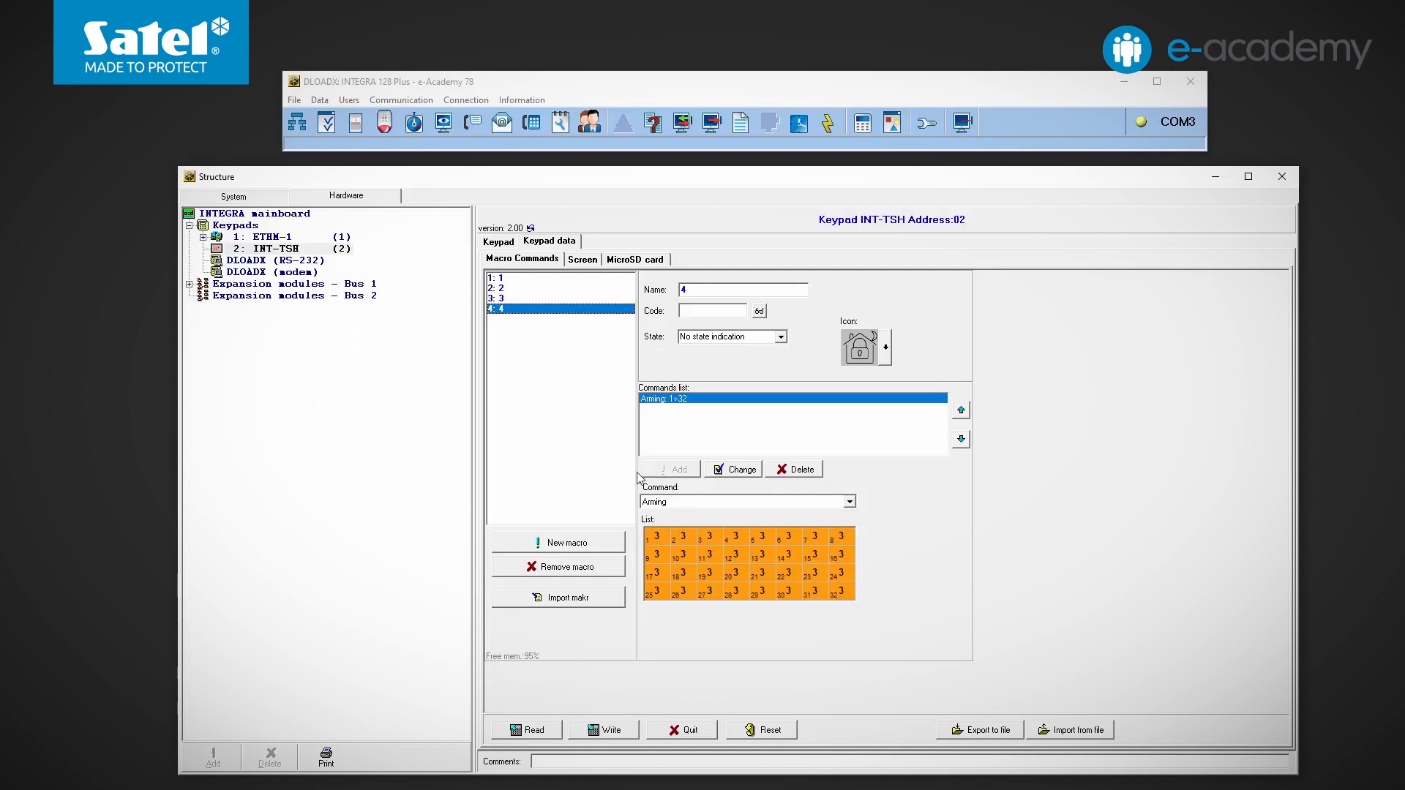
pyautogui.click(502, 276)
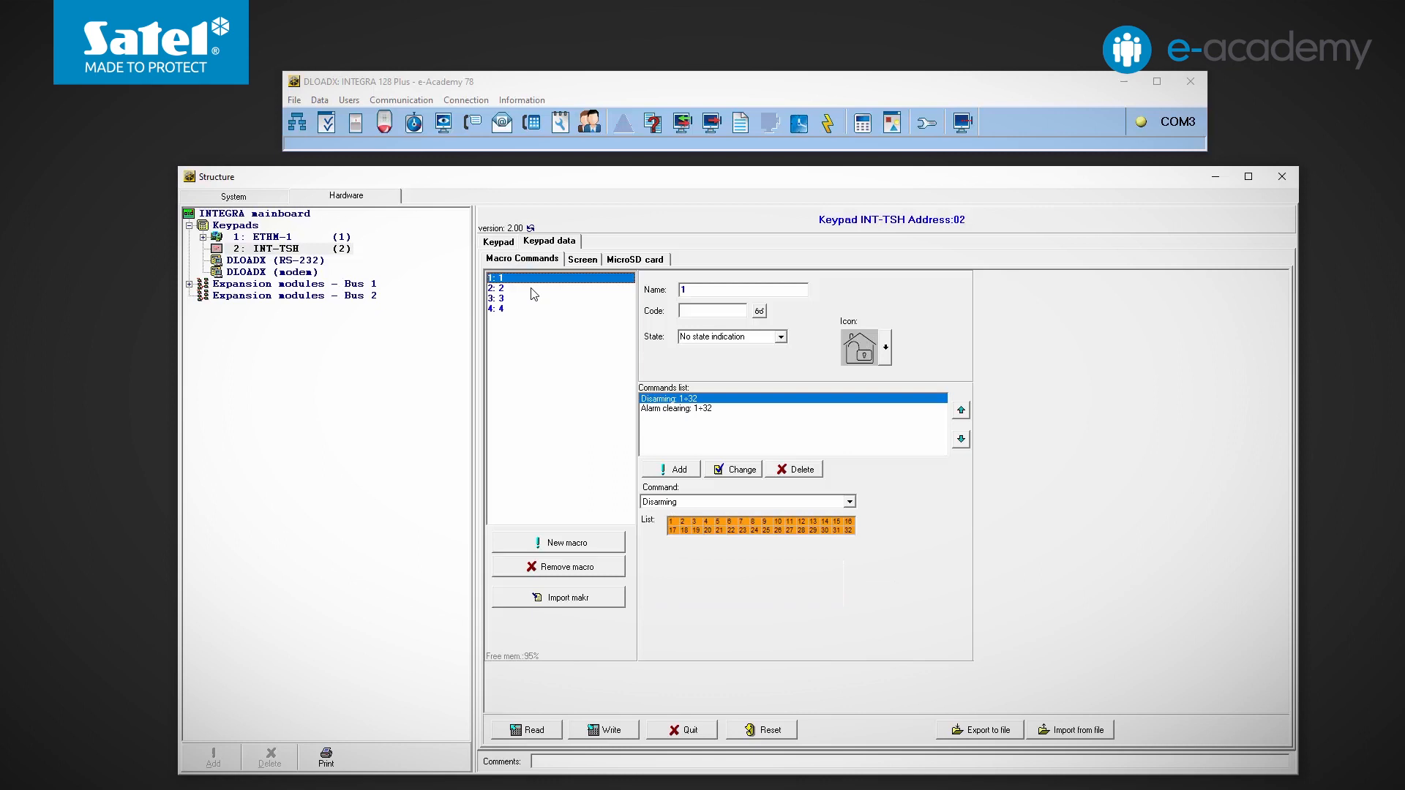
pyautogui.moveTo(509, 399)
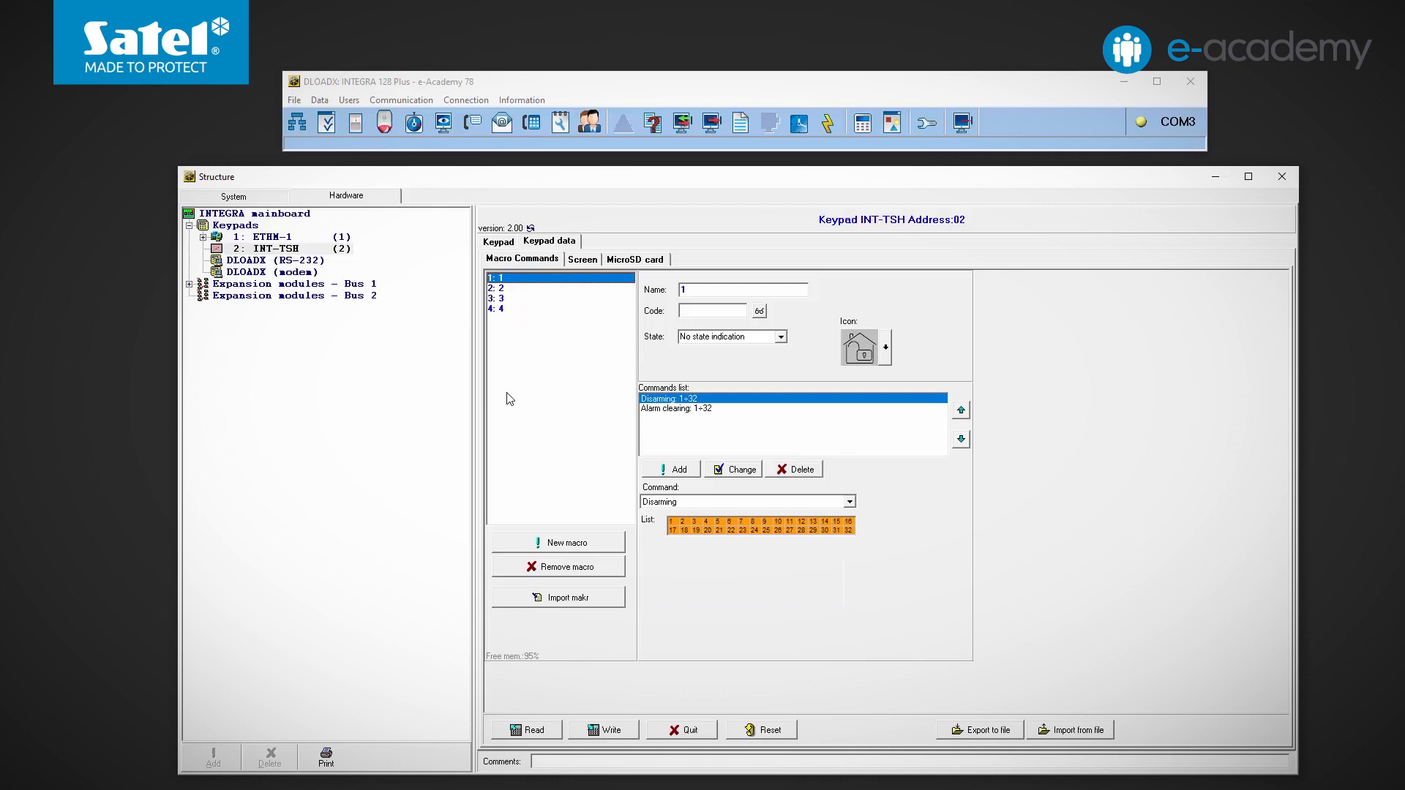
pyautogui.click(558, 543)
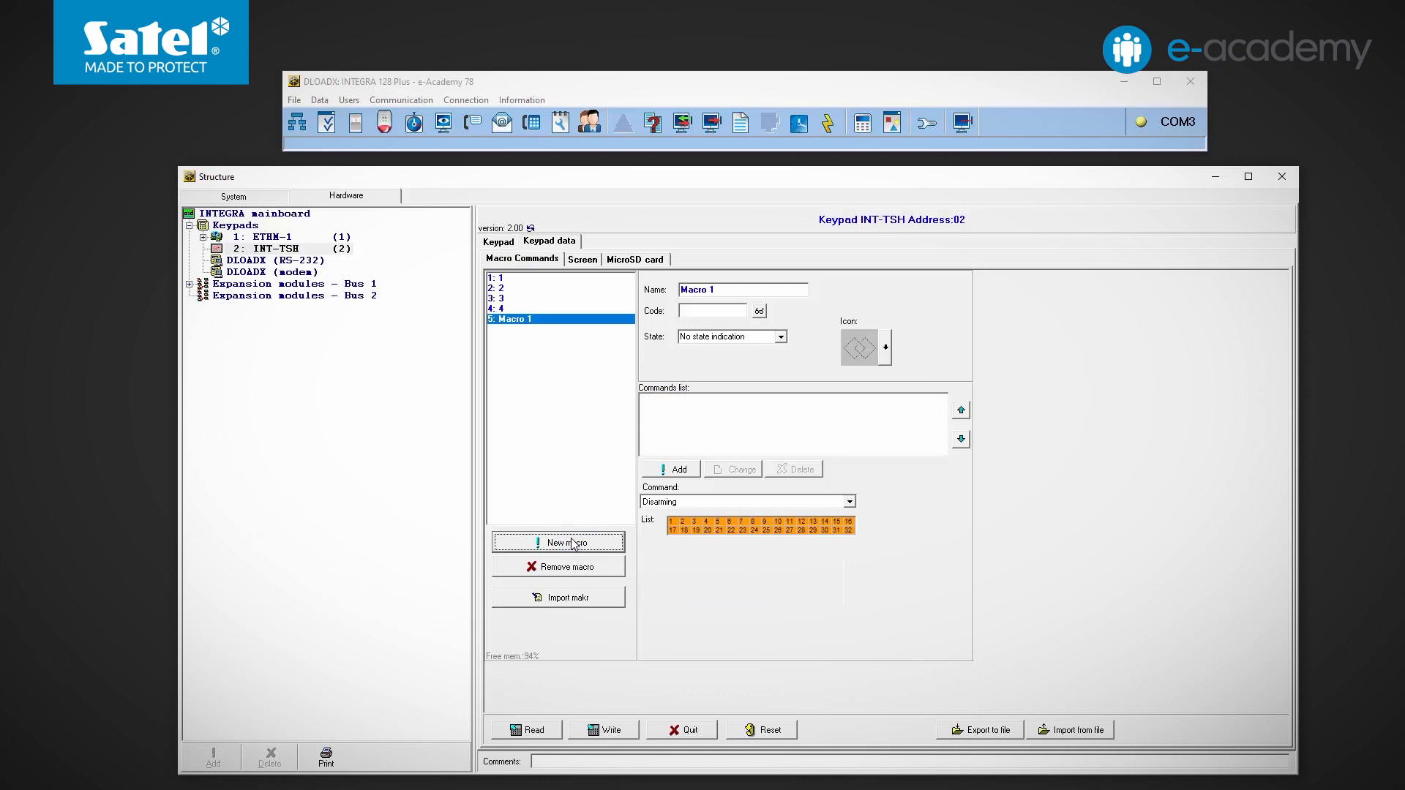
pyautogui.click(558, 543)
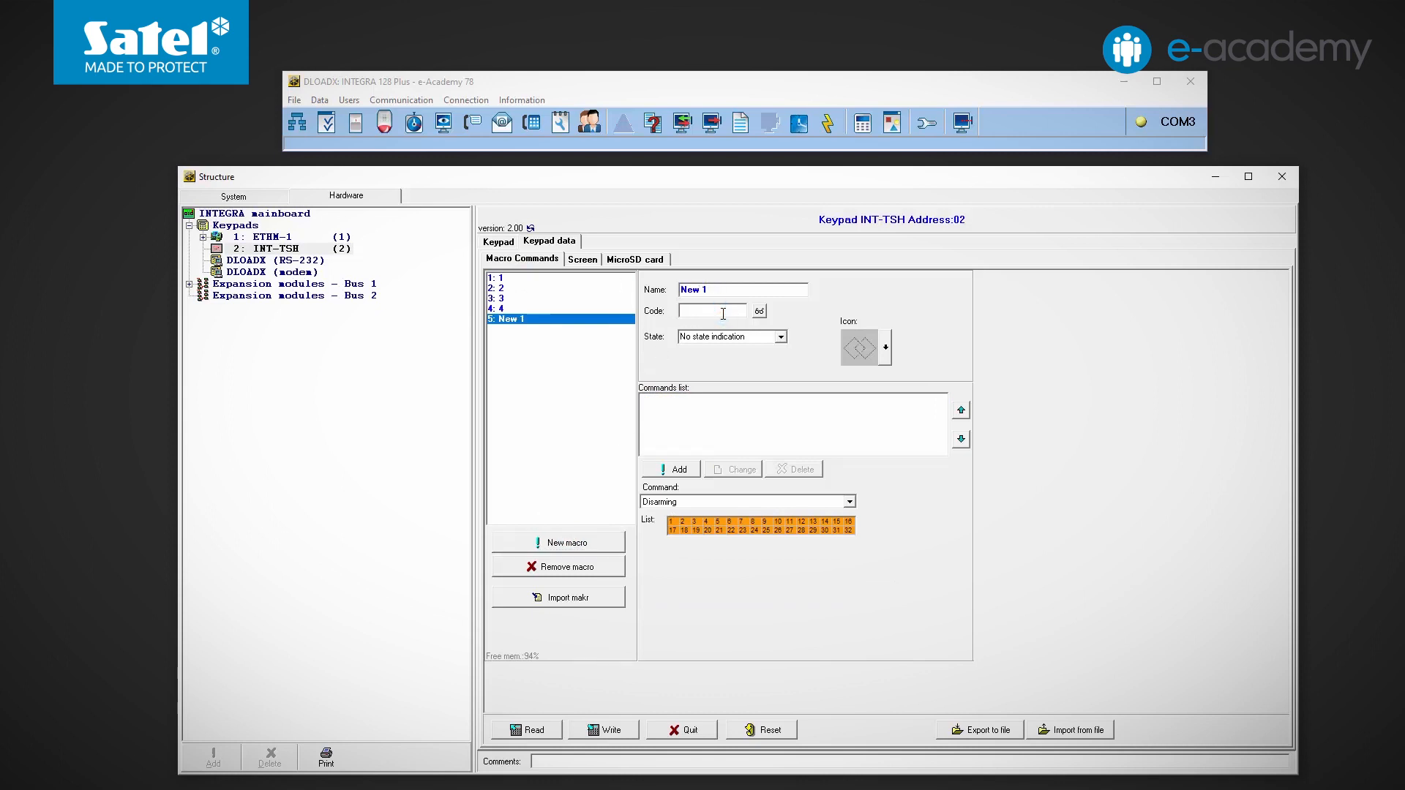
pyautogui.write('1111')
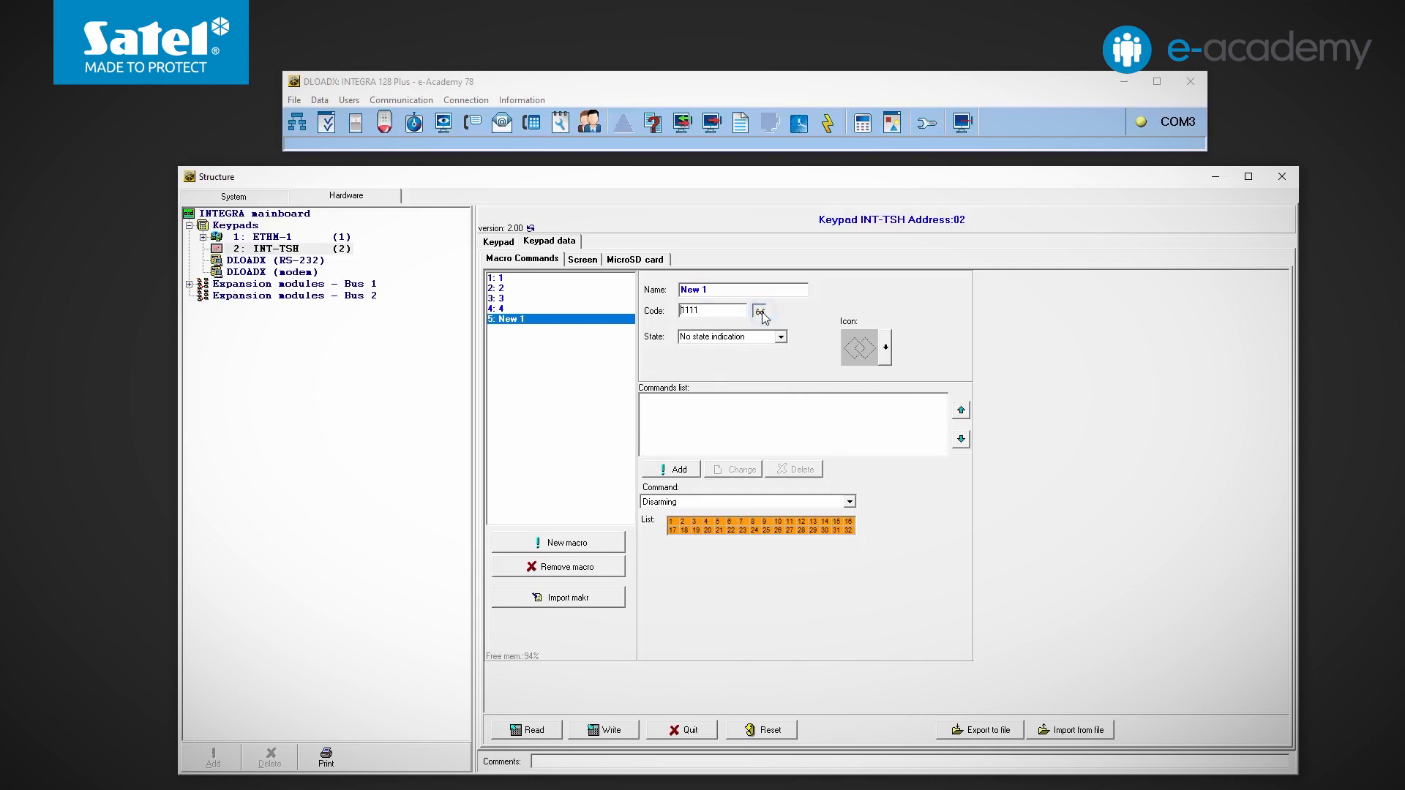
pyautogui.click(759, 311)
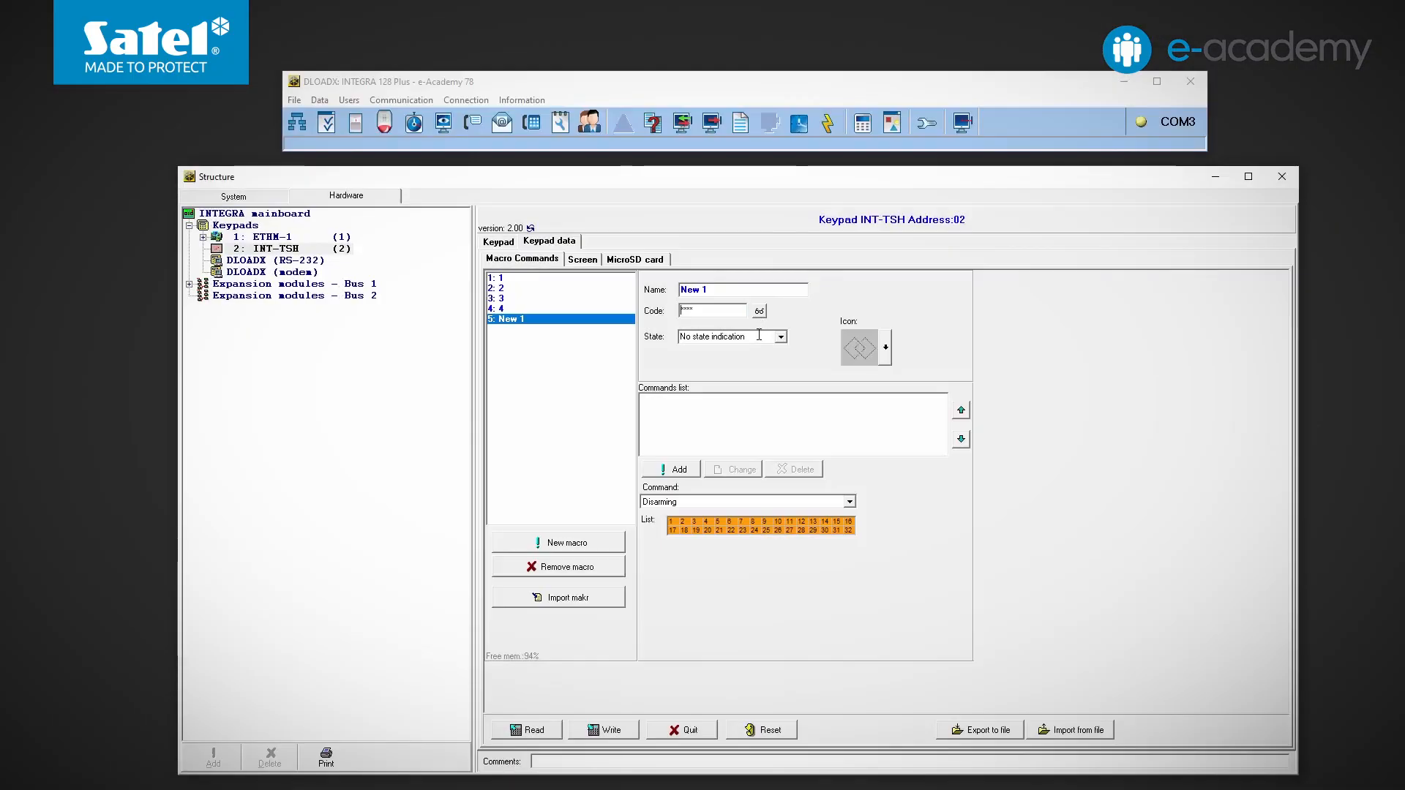
# Step: Make macro New 1's state follow Zone 12, with telephone icons
pyautogui.click(778, 336)
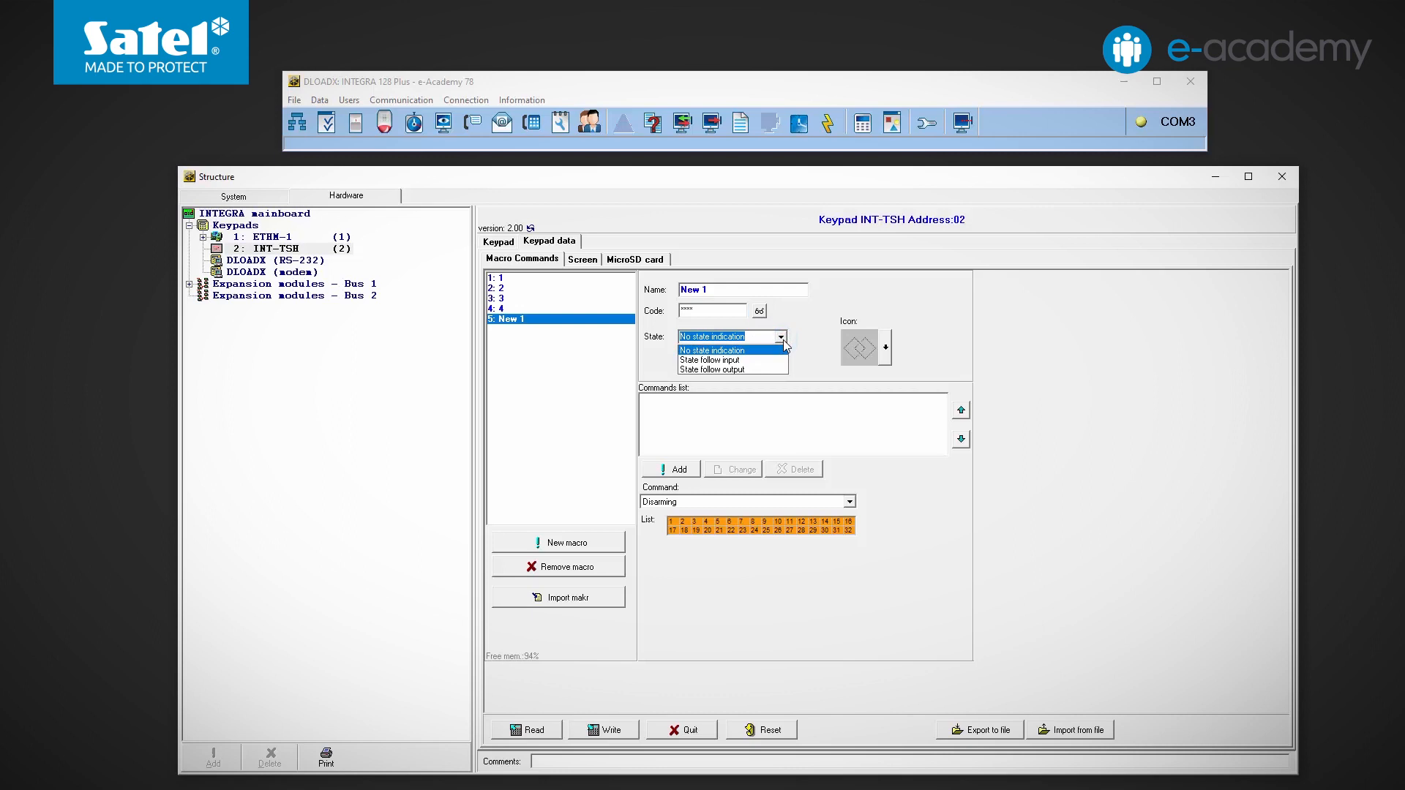
pyautogui.moveTo(717, 359)
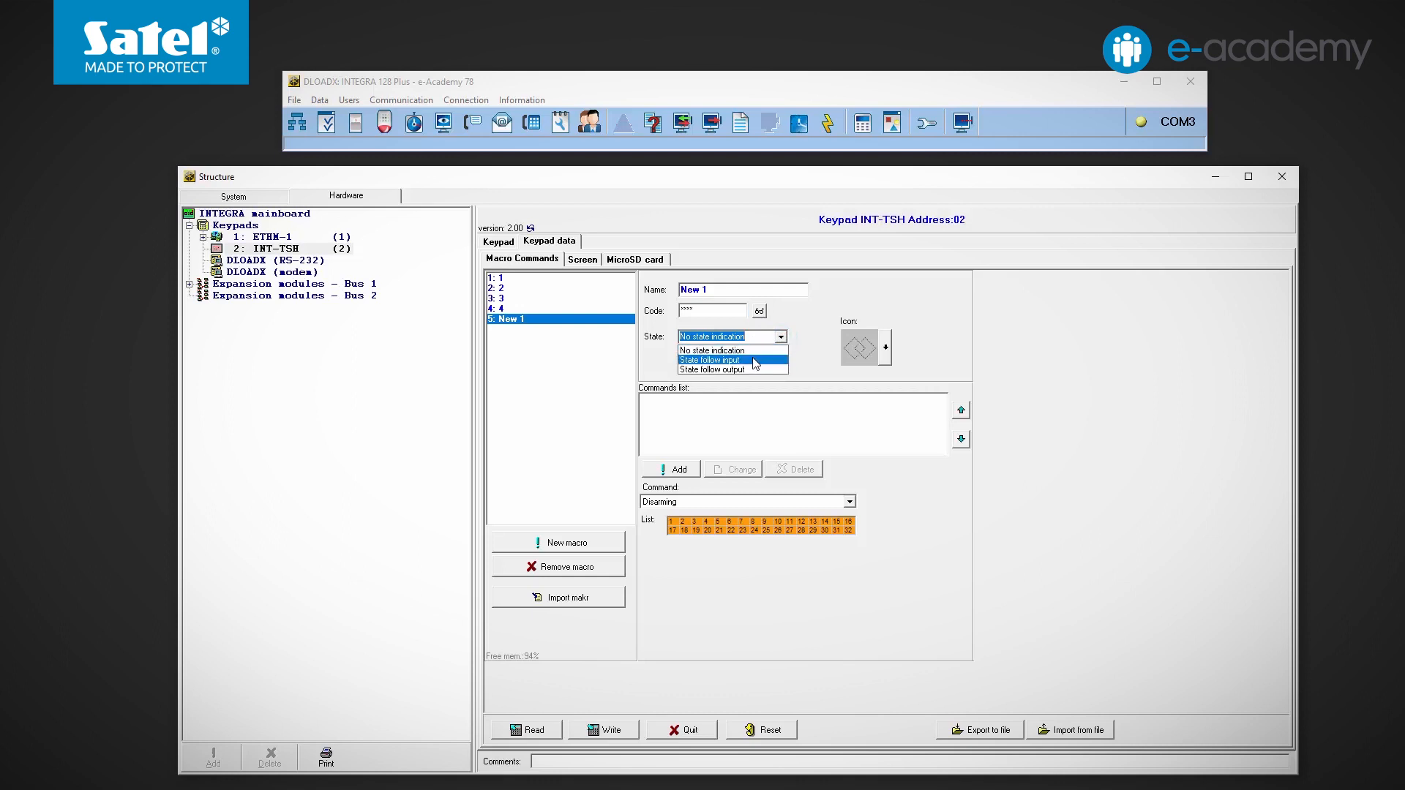
pyautogui.click(709, 359)
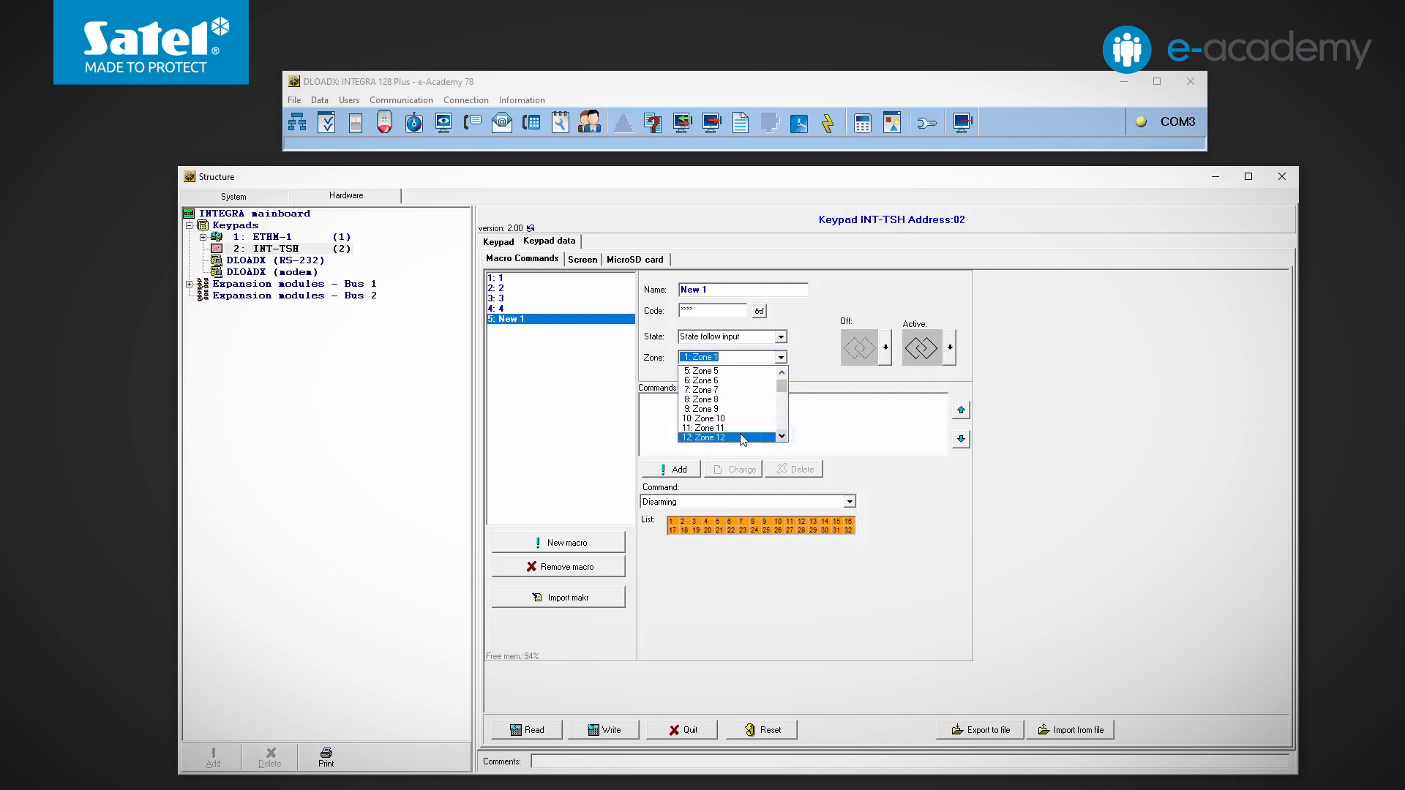
pyautogui.click(707, 438)
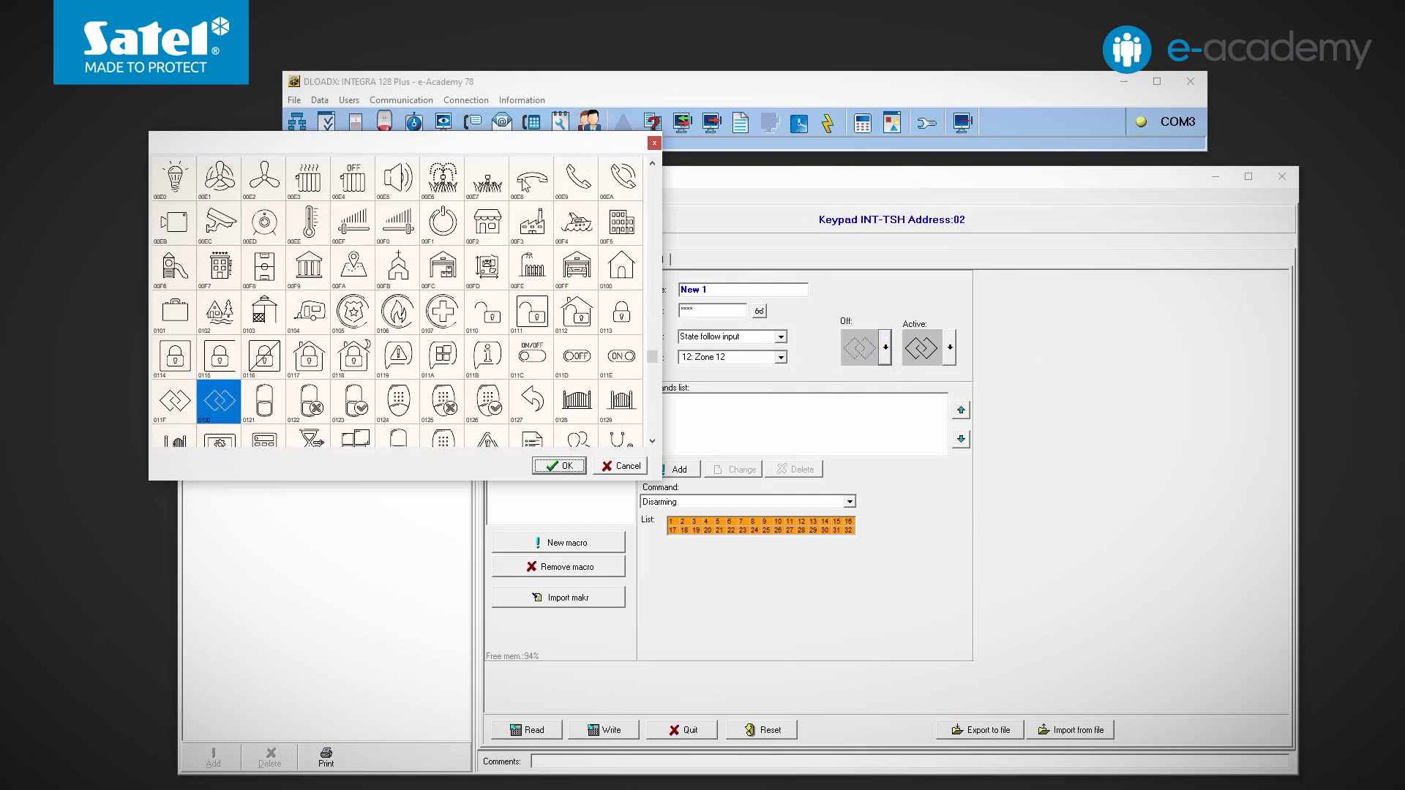
pyautogui.click(576, 178)
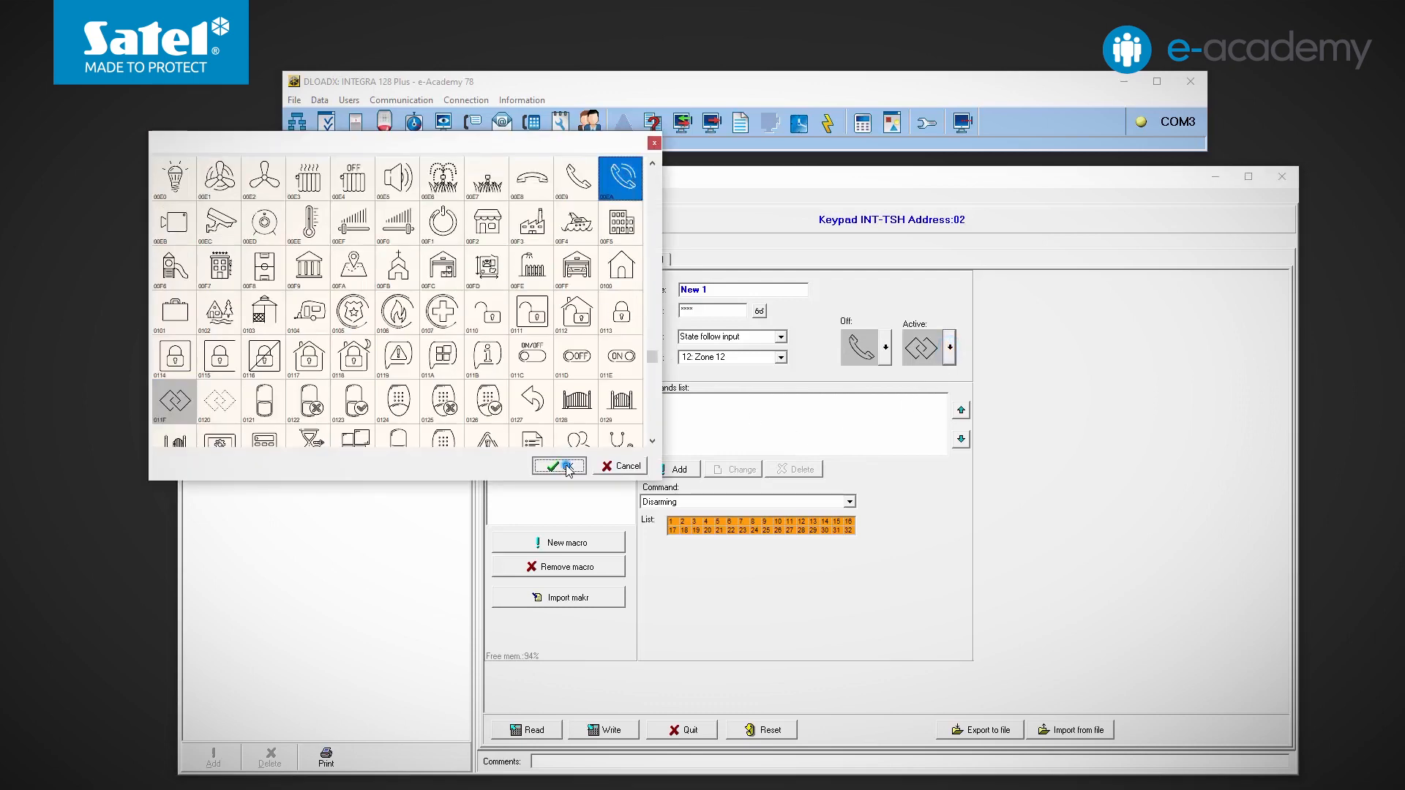
pyautogui.click(555, 465)
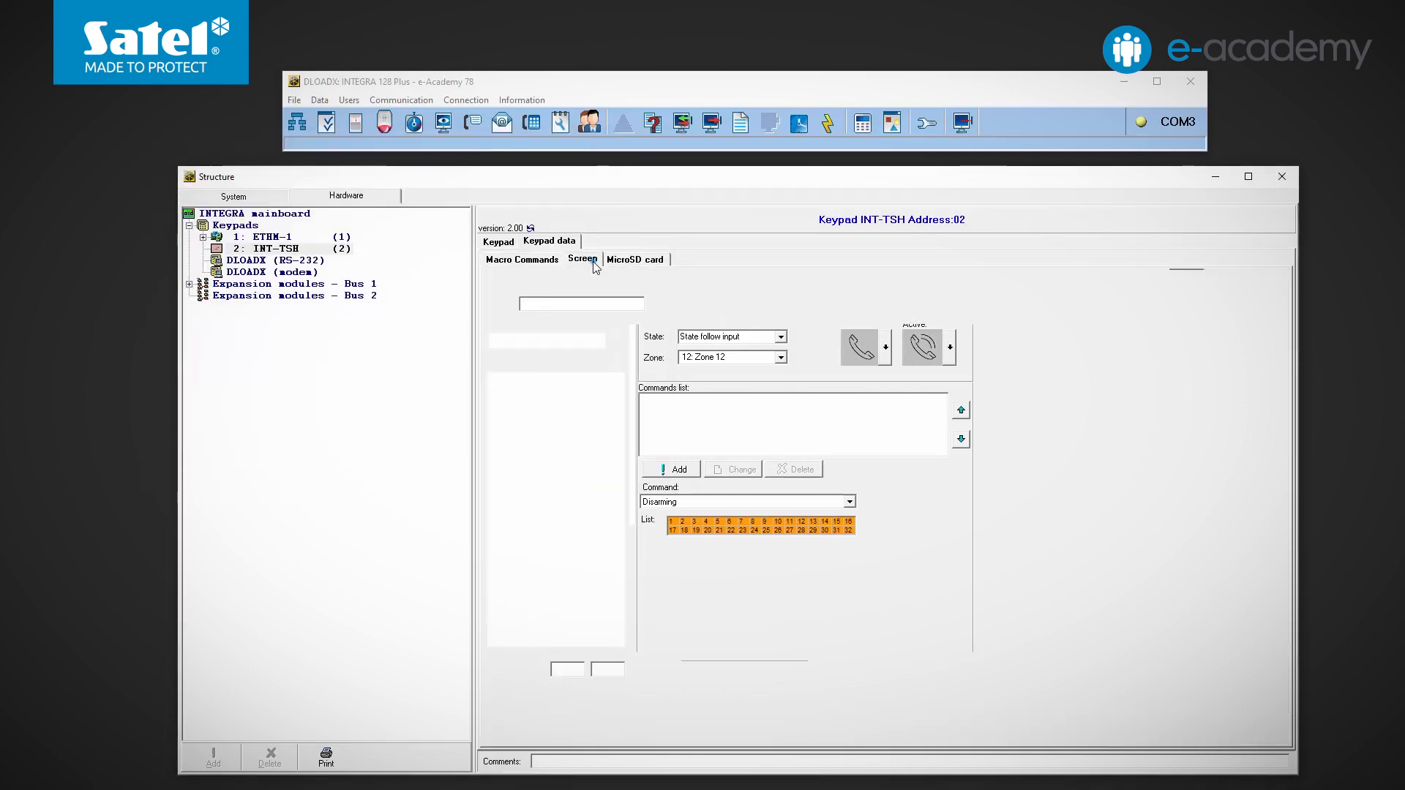
pyautogui.click(583, 259)
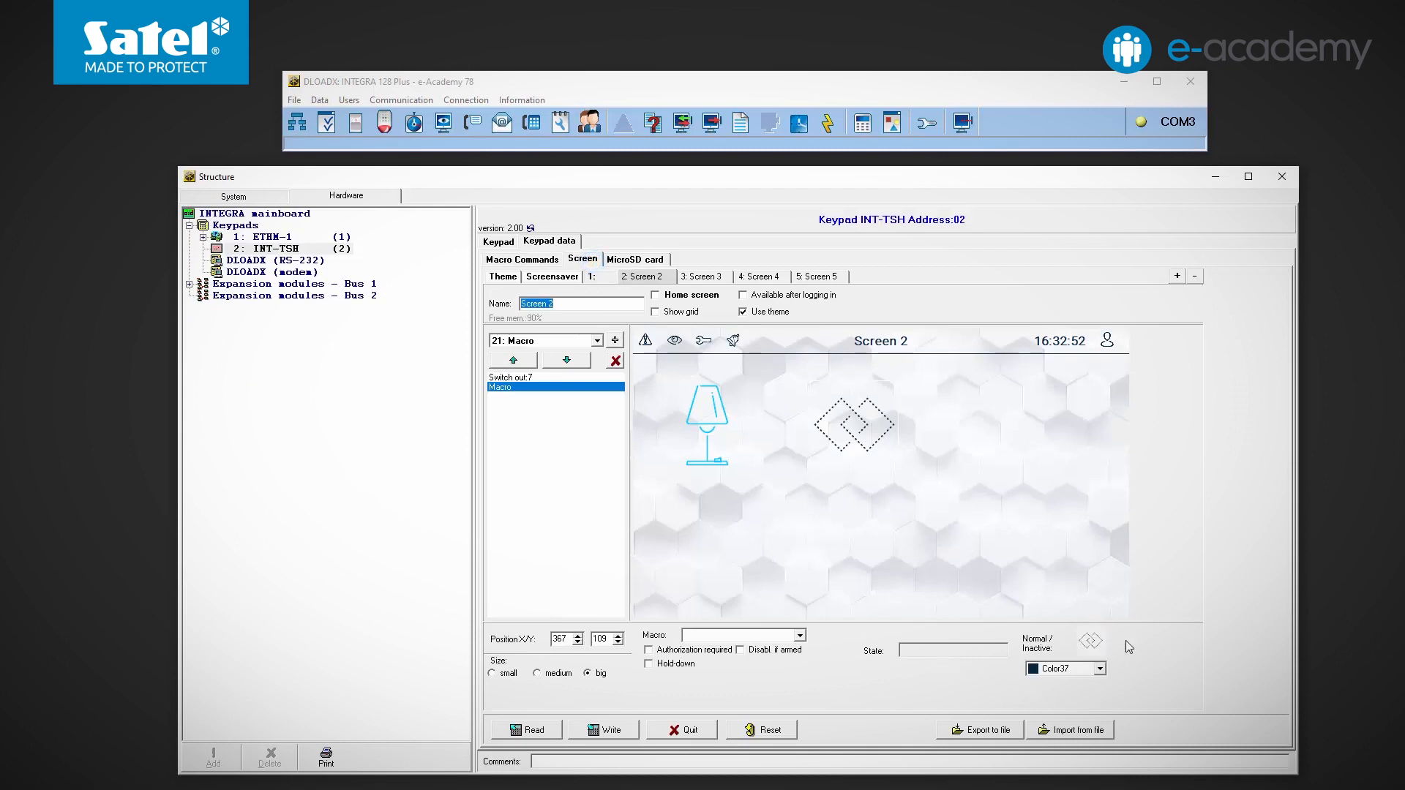
pyautogui.moveTo(1039, 632)
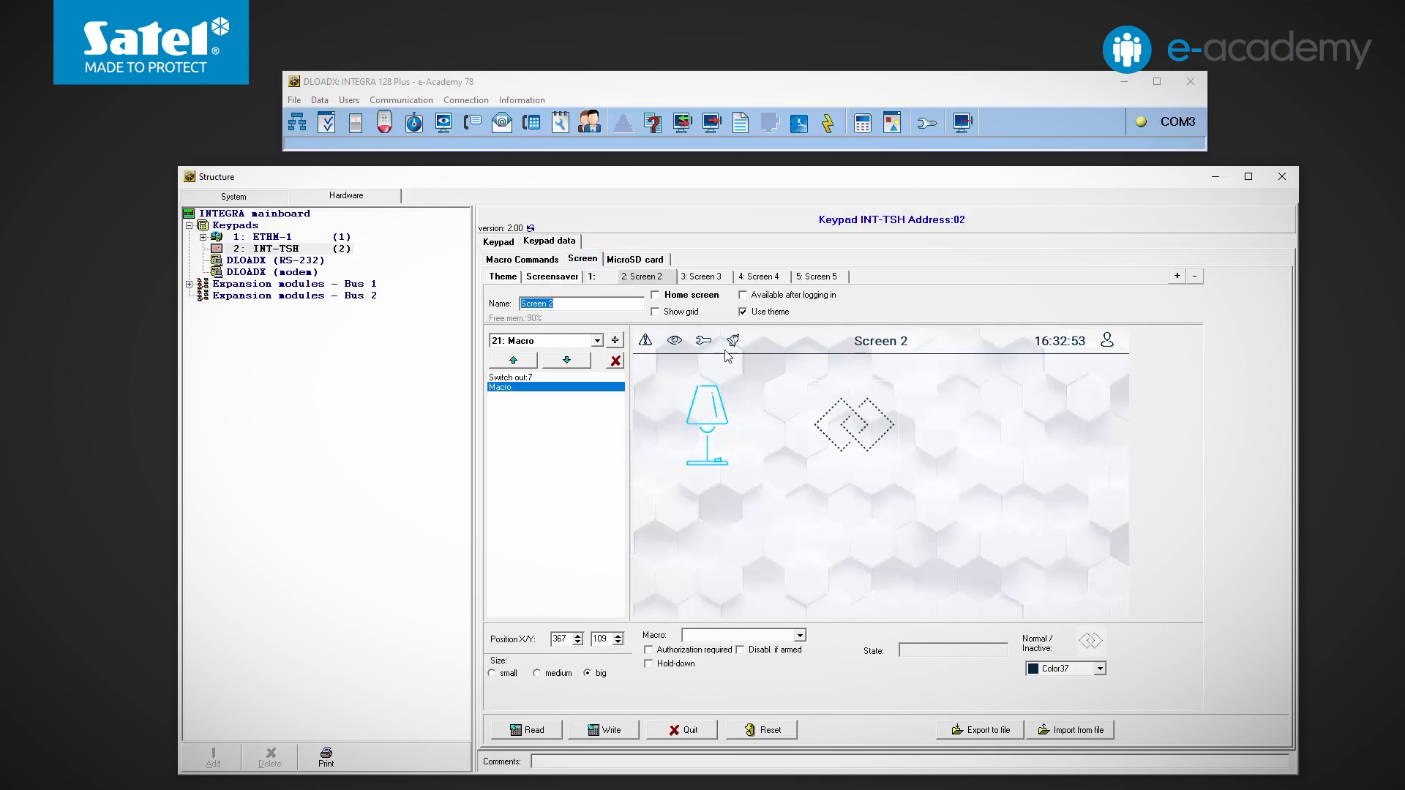
pyautogui.click(520, 259)
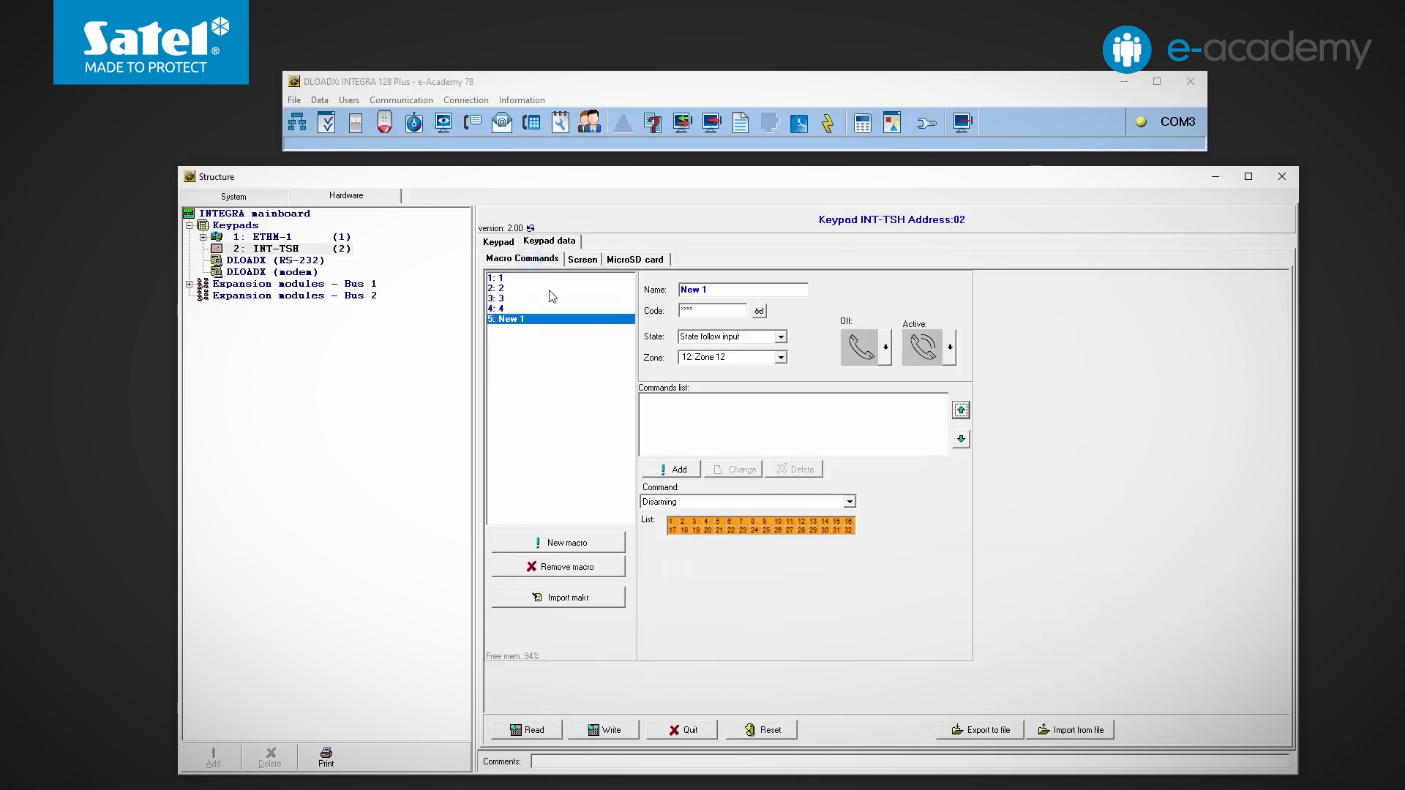
# Step: Choose Outputs ON as macro New 1's command type
pyautogui.click(849, 501)
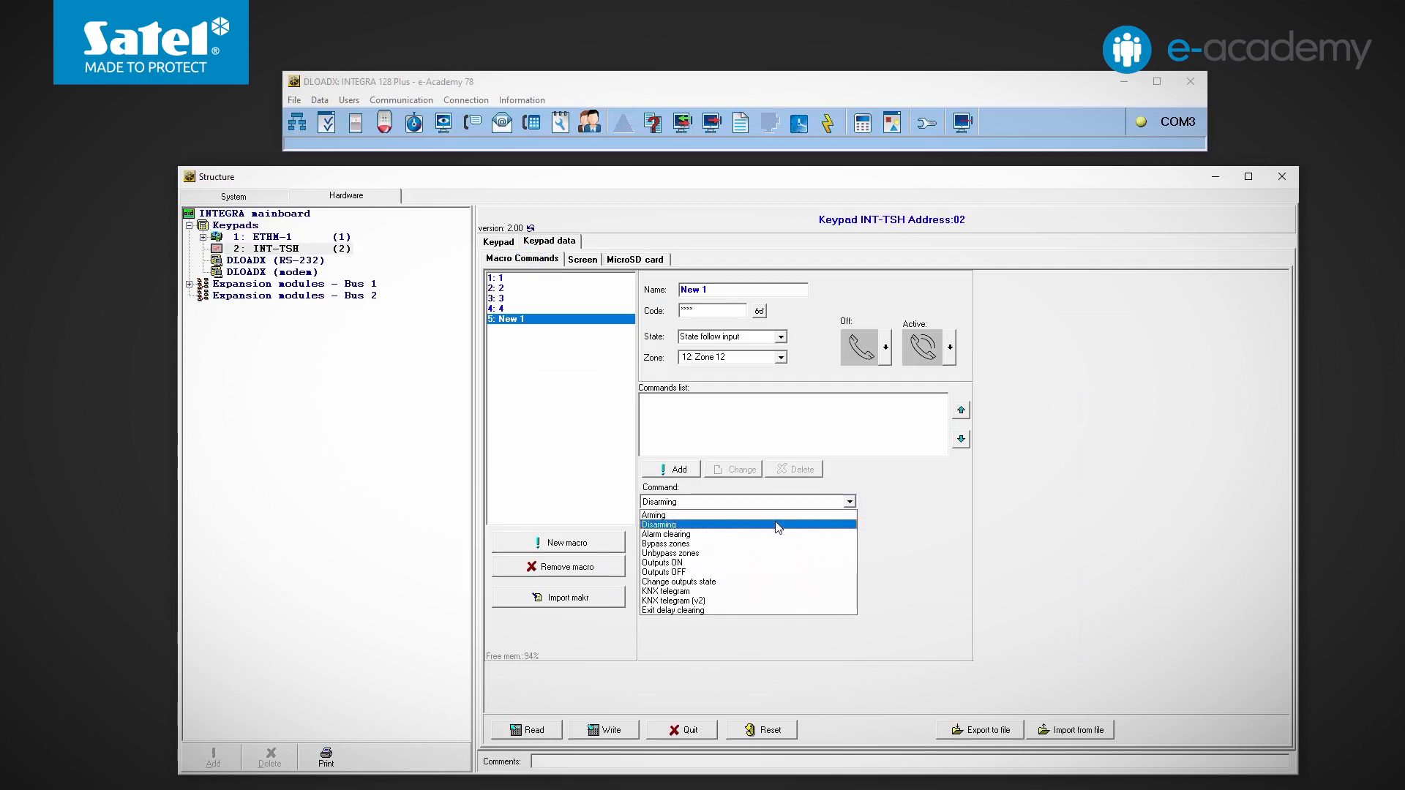
pyautogui.moveTo(775, 535)
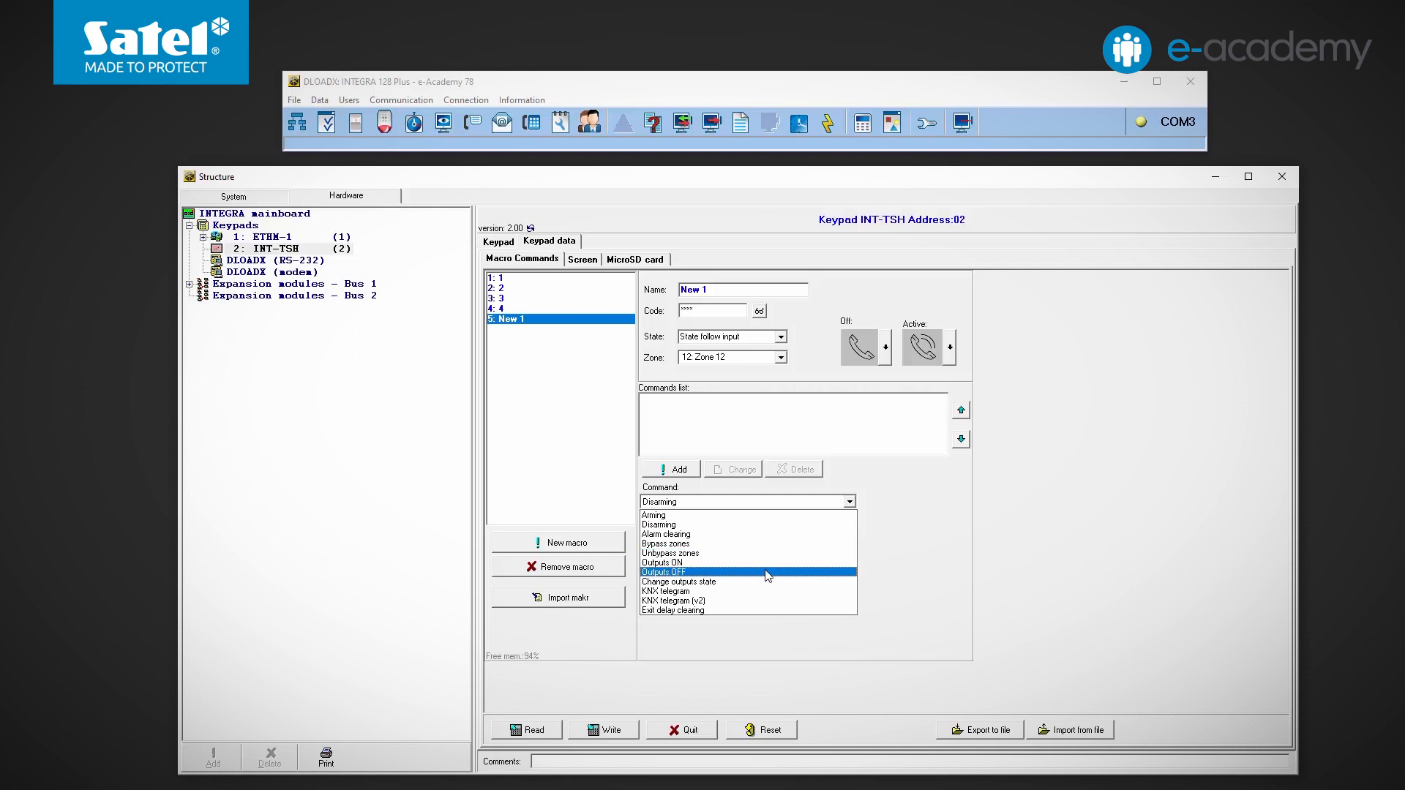
pyautogui.moveTo(761, 582)
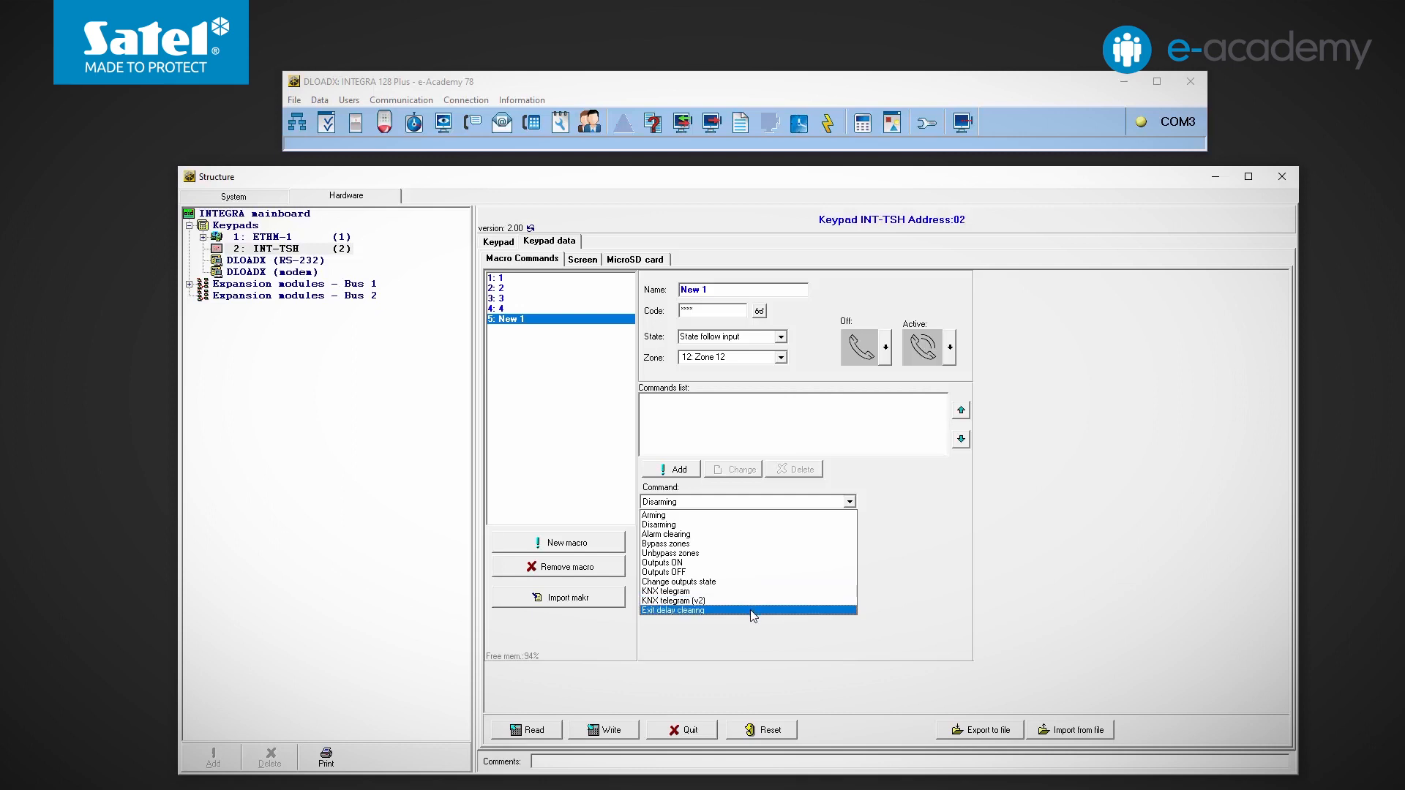
pyautogui.click(662, 563)
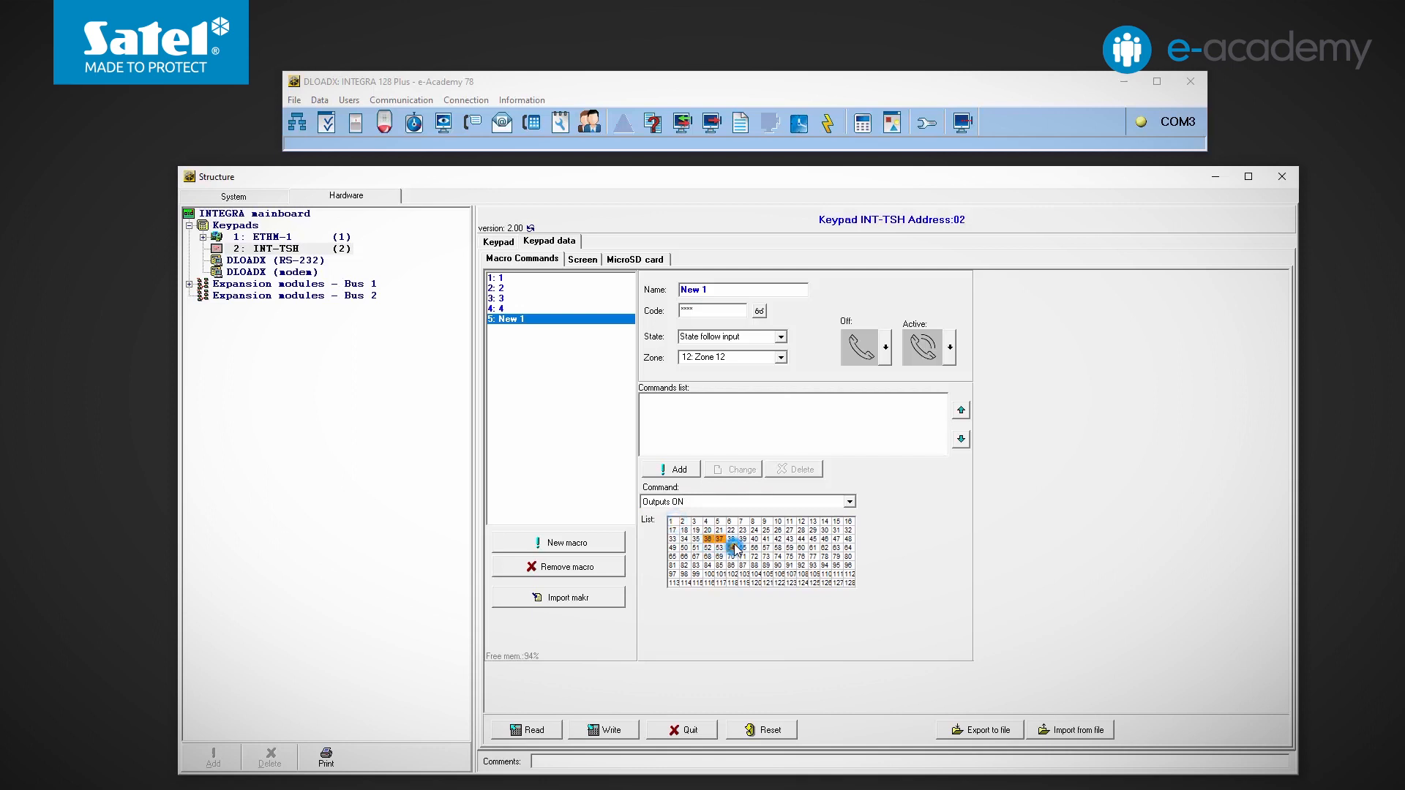
# Step: Mark output 54 on and output 2 off, then add a Disarming command to New 1
pyautogui.click(849, 500)
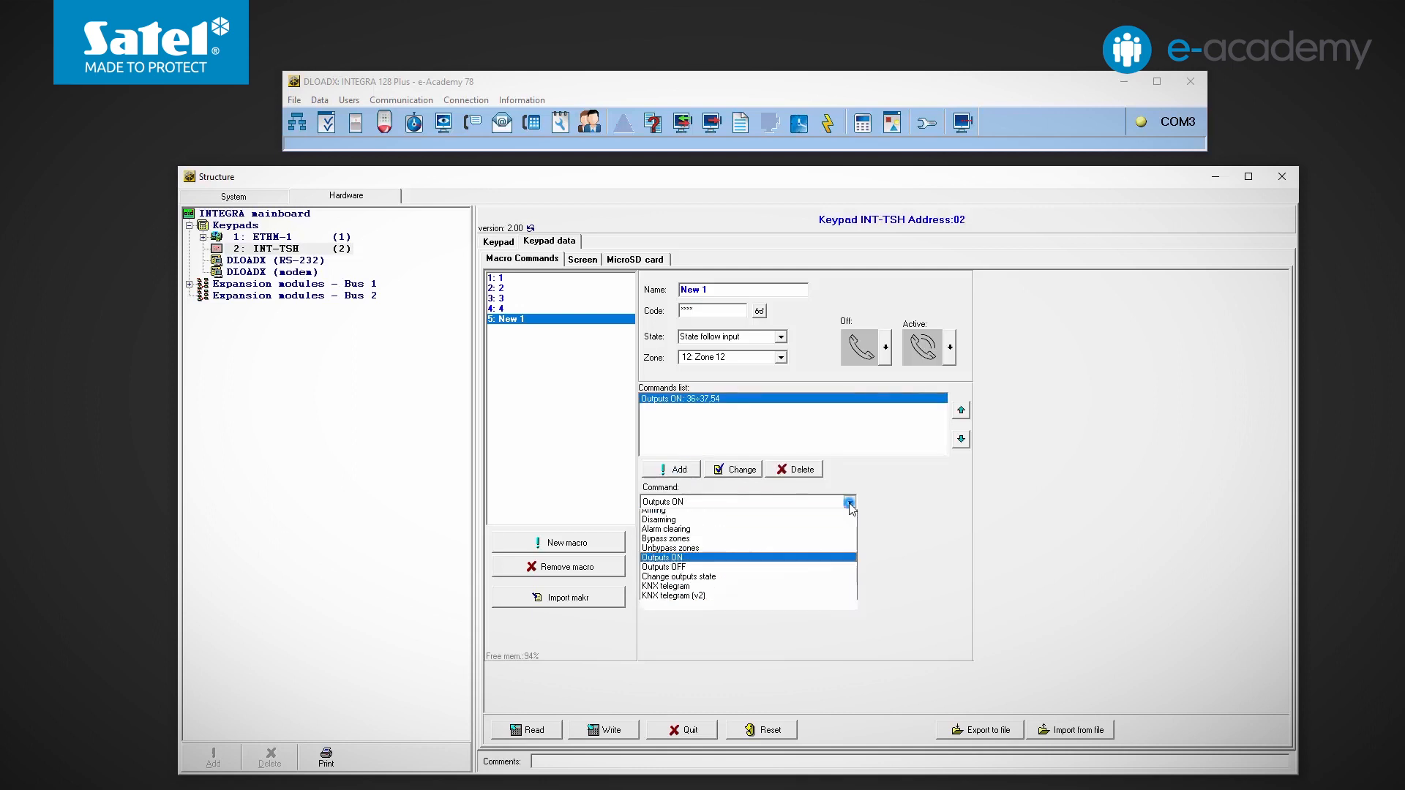
pyautogui.click(662, 566)
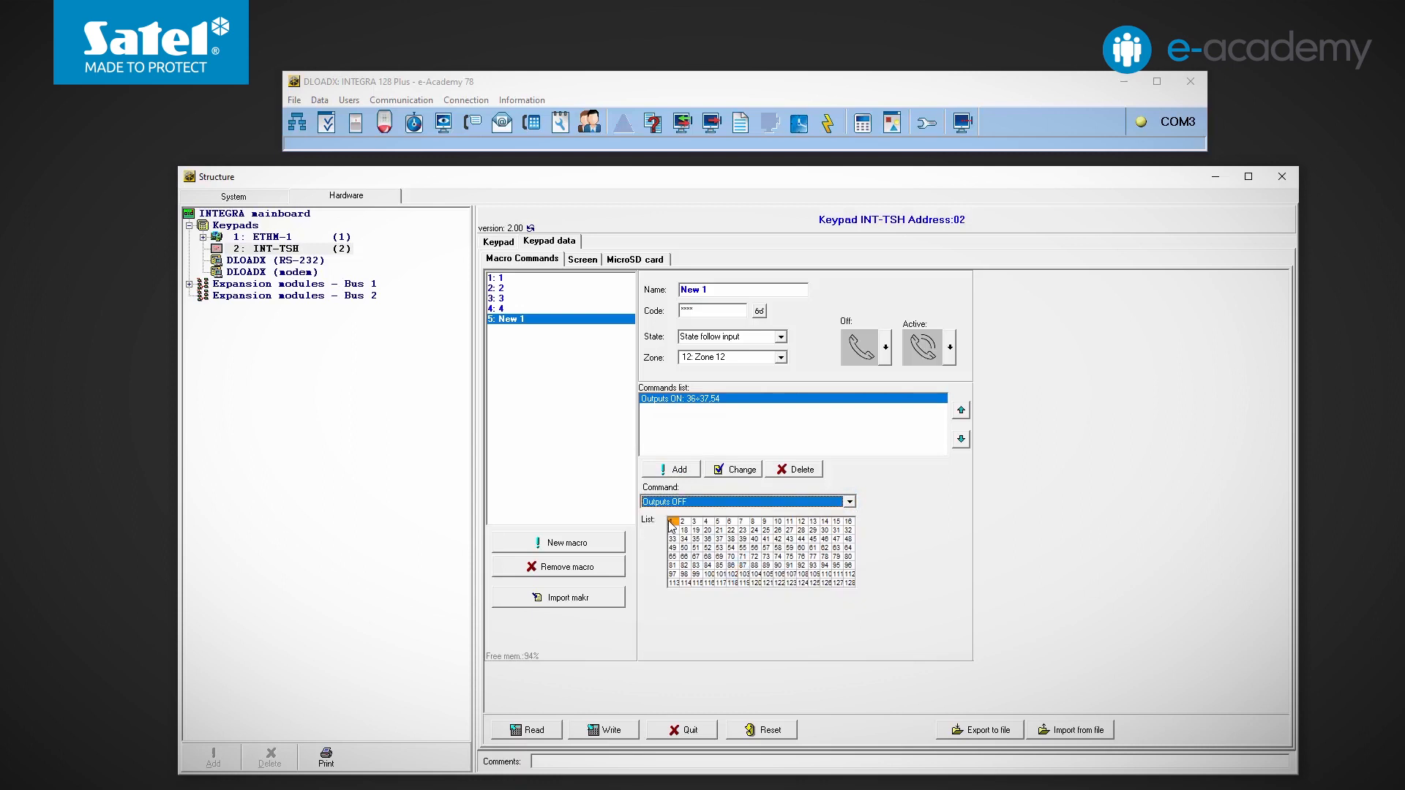
pyautogui.click(693, 519)
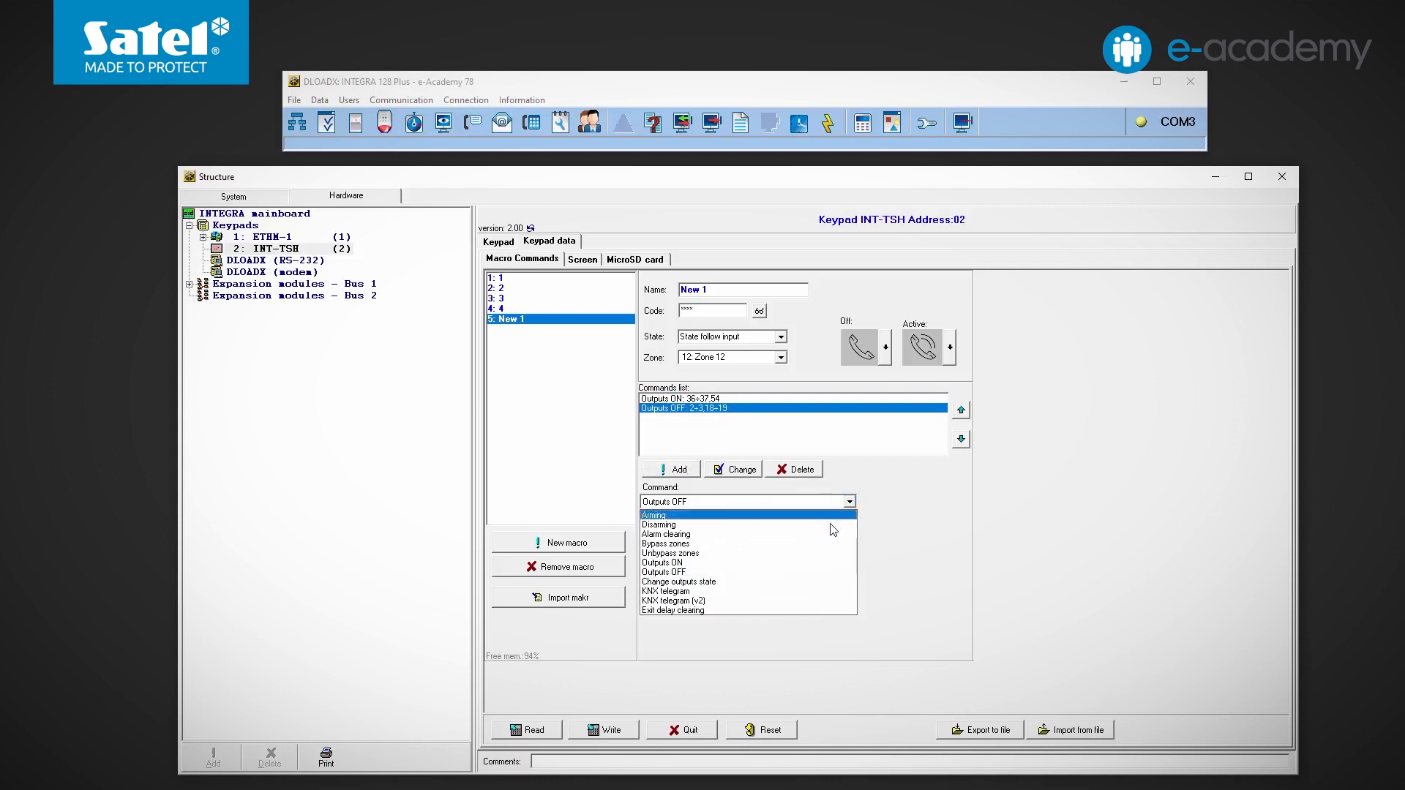
pyautogui.click(659, 524)
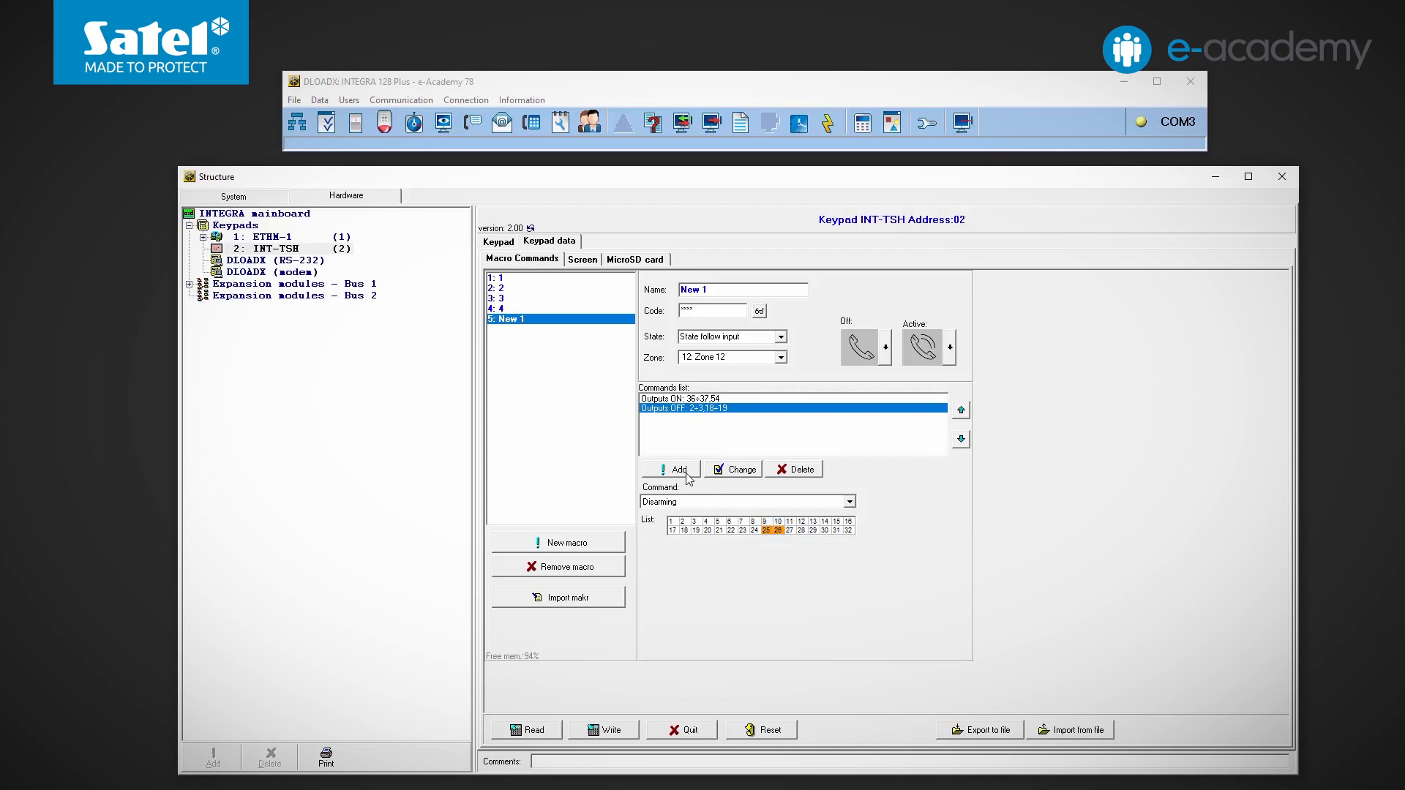
pyautogui.click(670, 469)
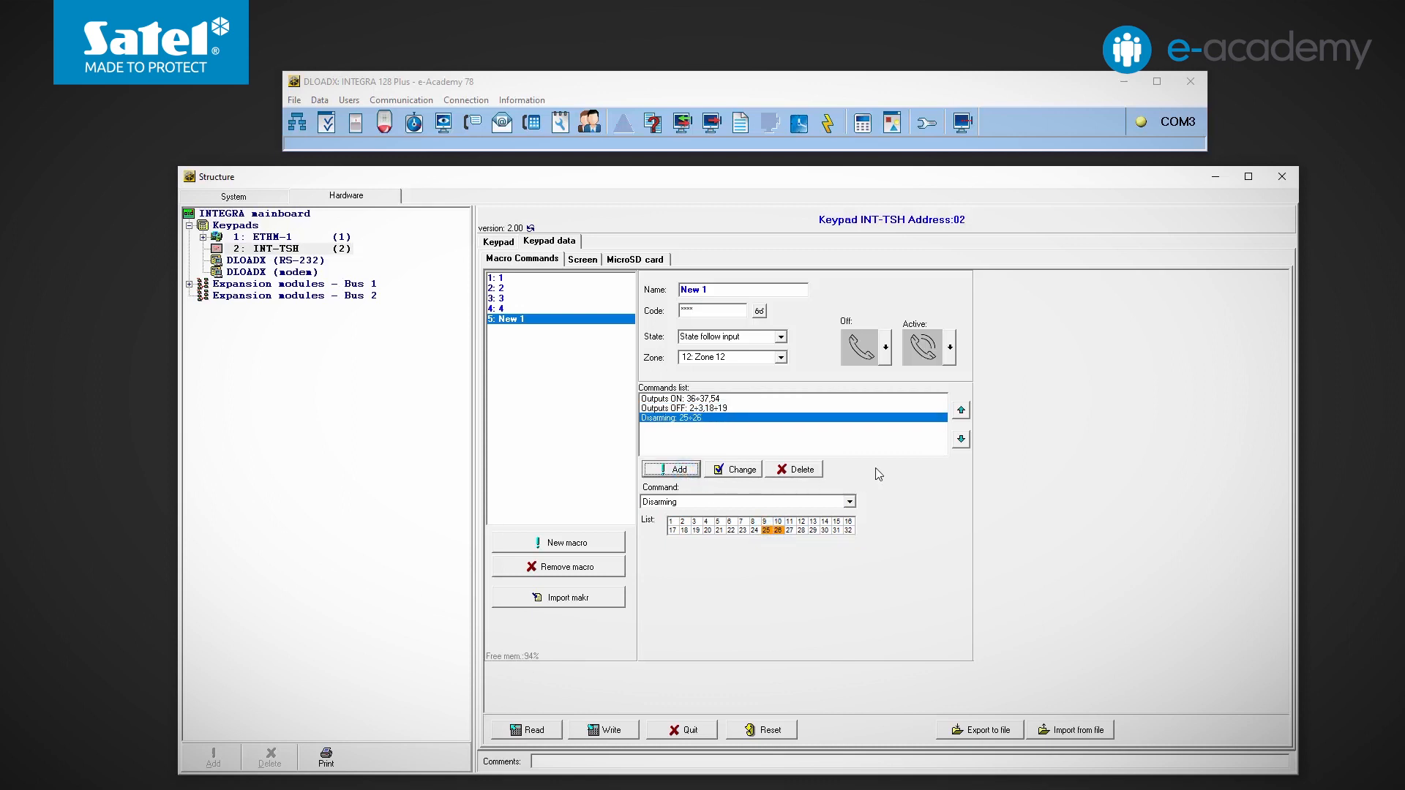
# Step: Move the Disarming command up, change its partitions, then delete it
pyautogui.click(960, 410)
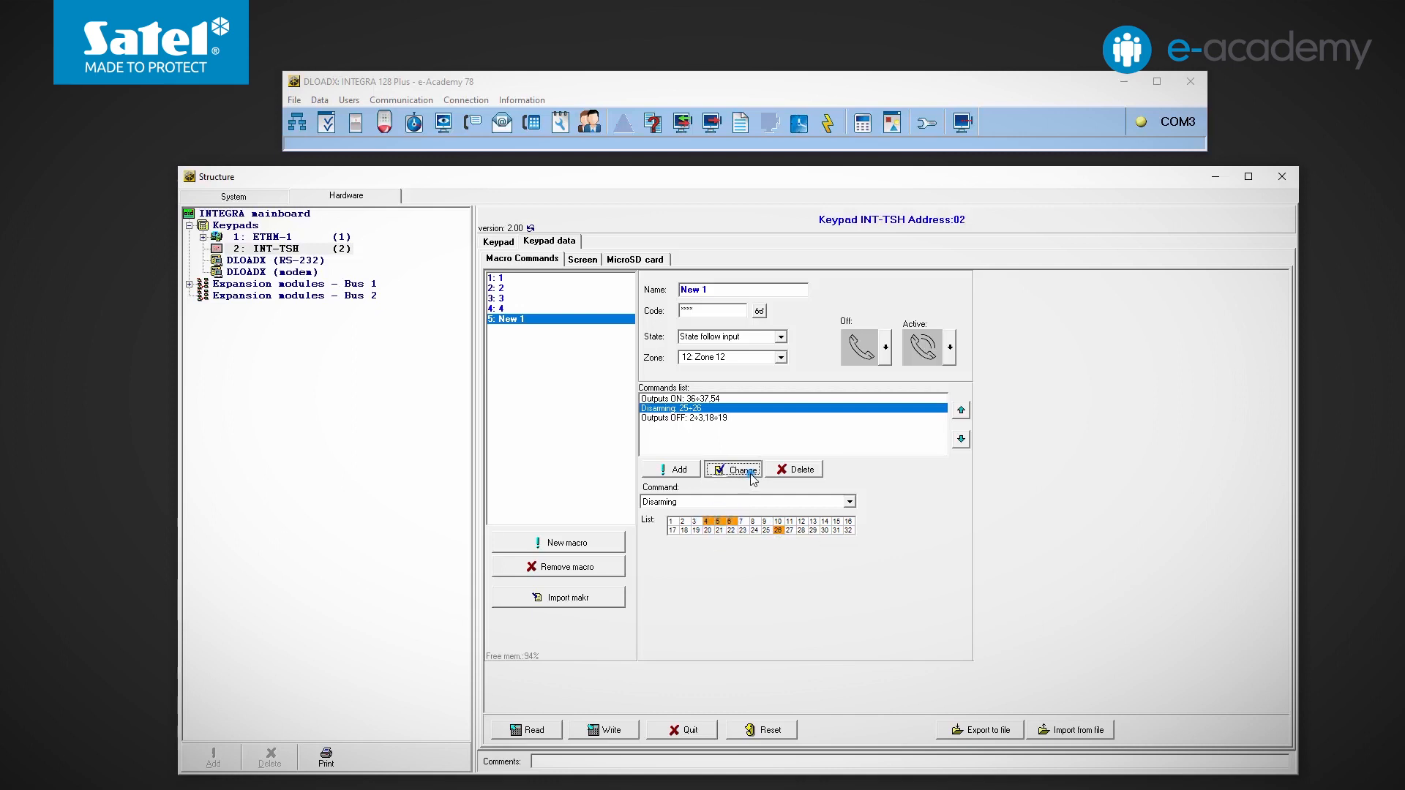
pyautogui.click(732, 469)
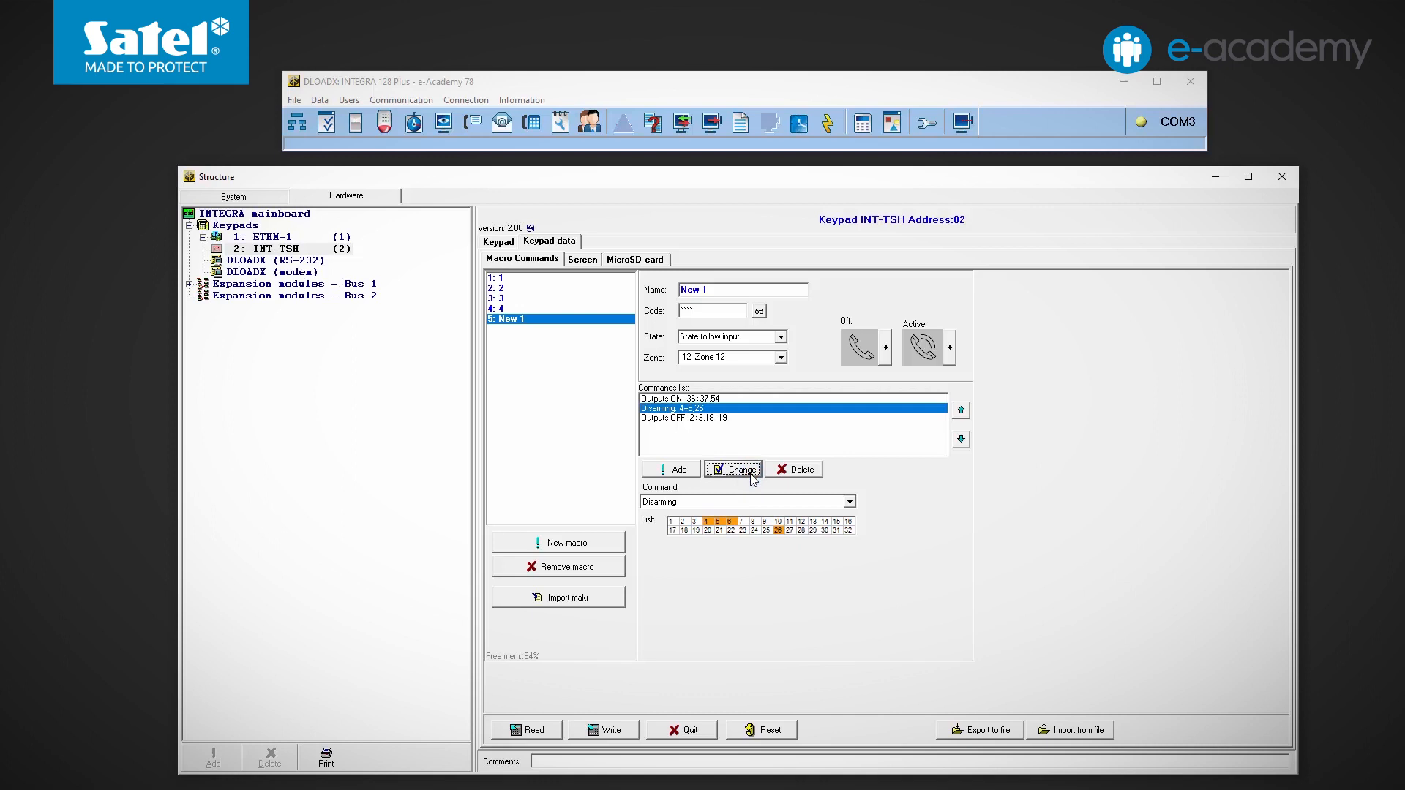
pyautogui.moveTo(782, 494)
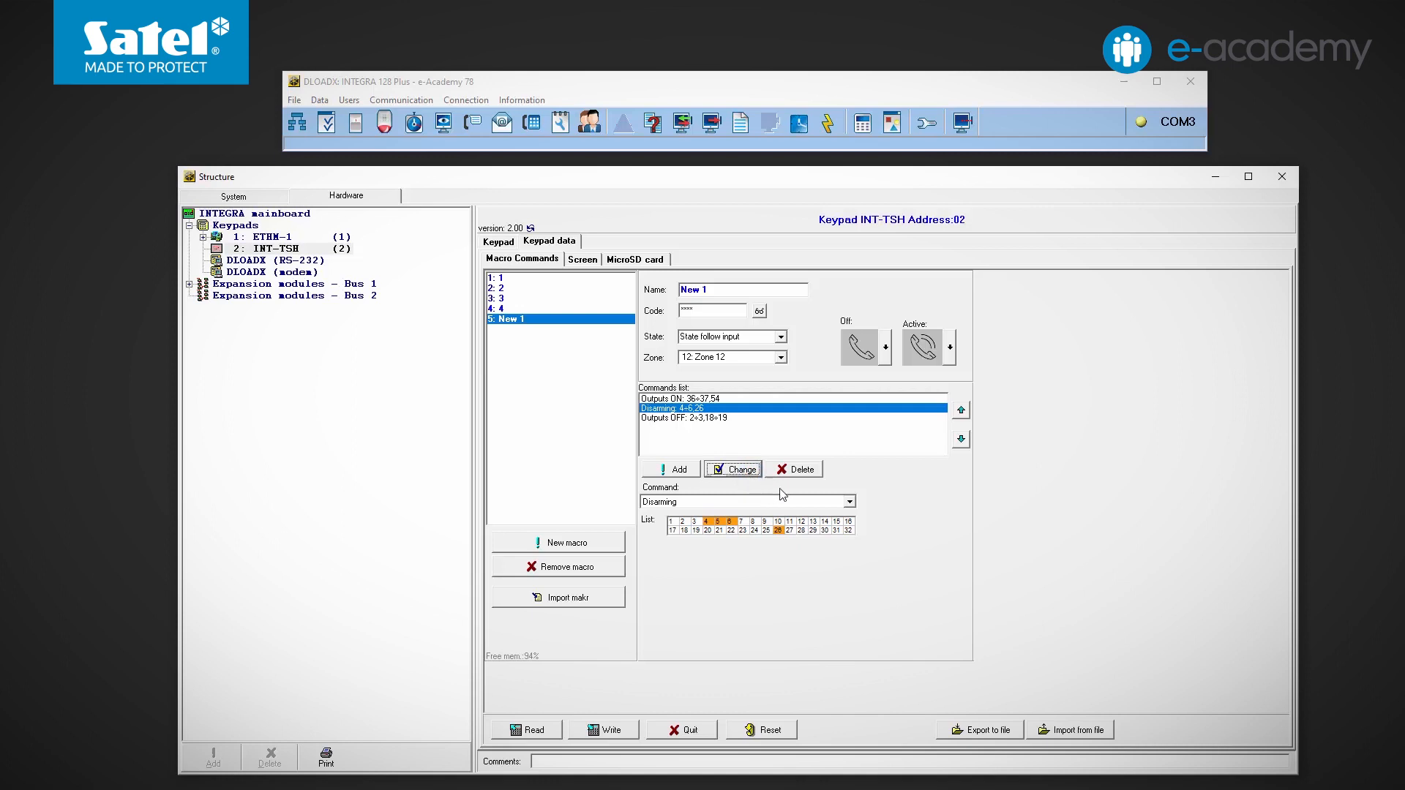
pyautogui.click(794, 469)
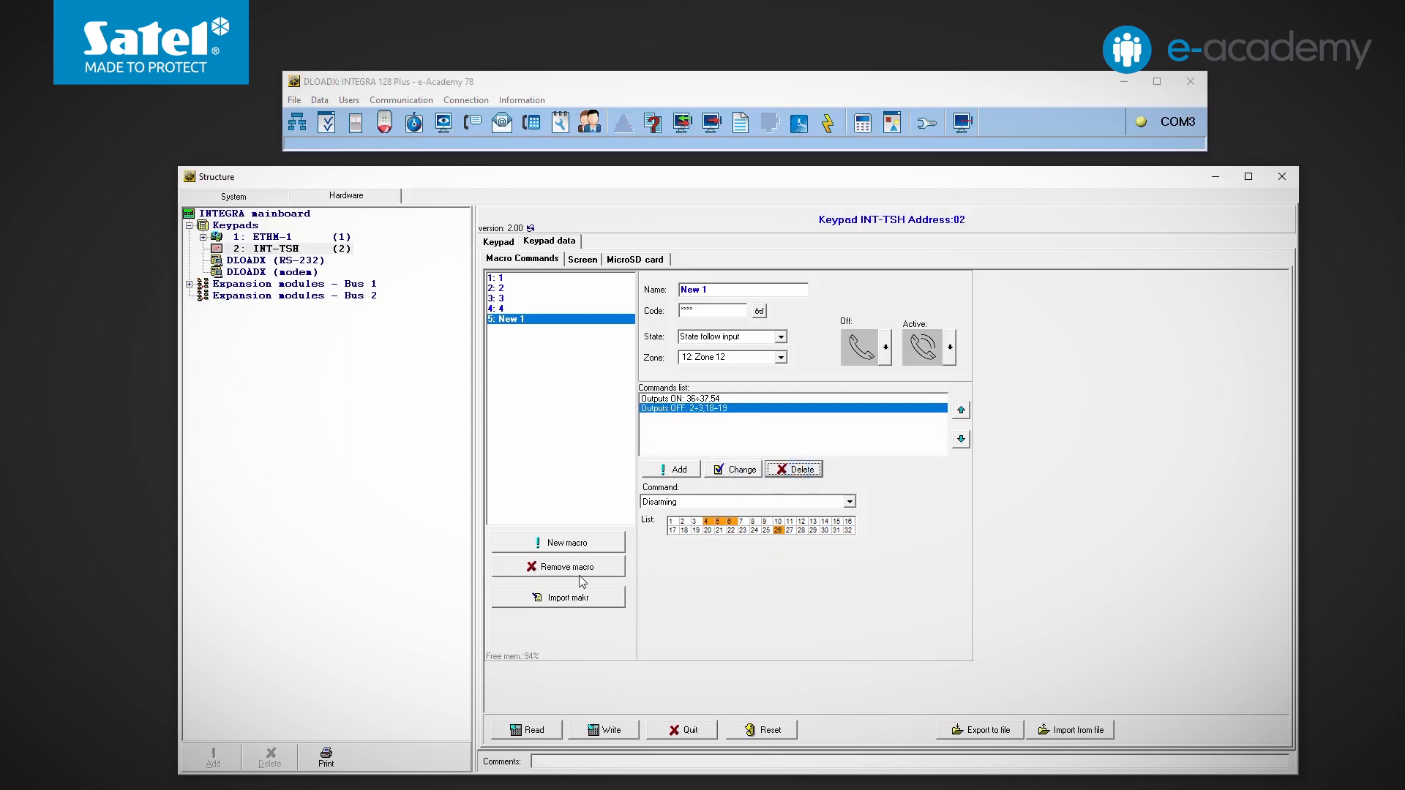
pyautogui.moveTo(646, 571)
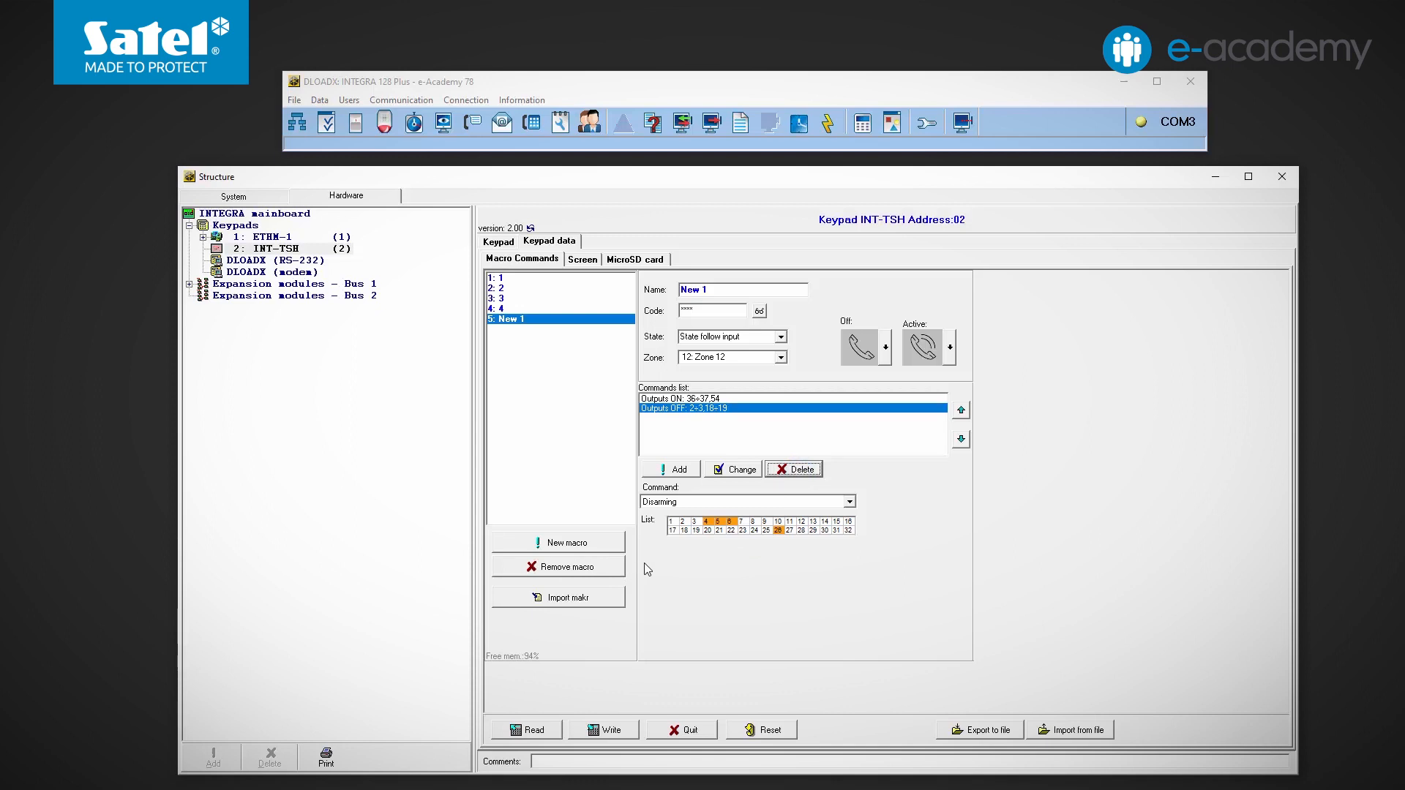
pyautogui.moveTo(578, 594)
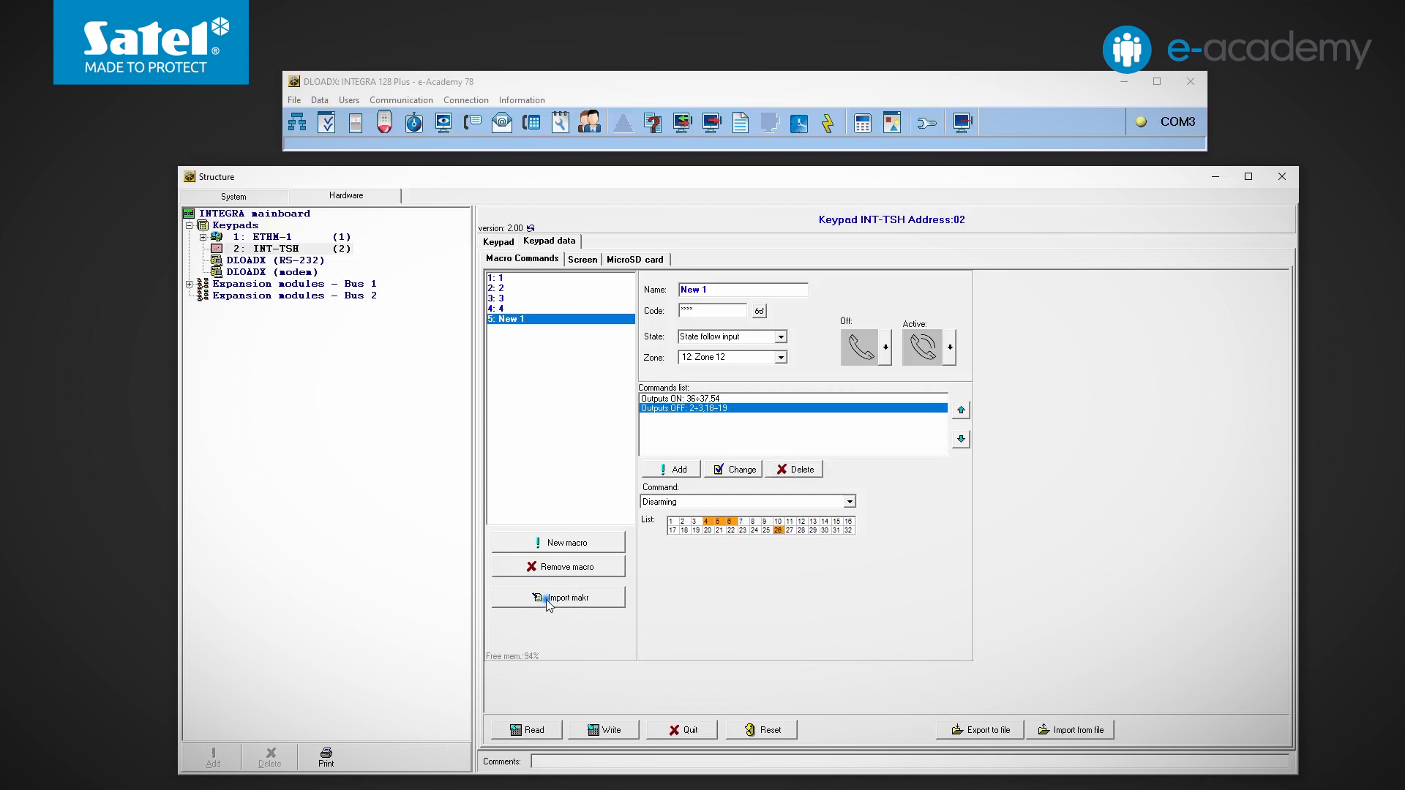
# Step: Import Macro ETHM from the ETHM-1 module into the keypad macro list
pyautogui.click(558, 597)
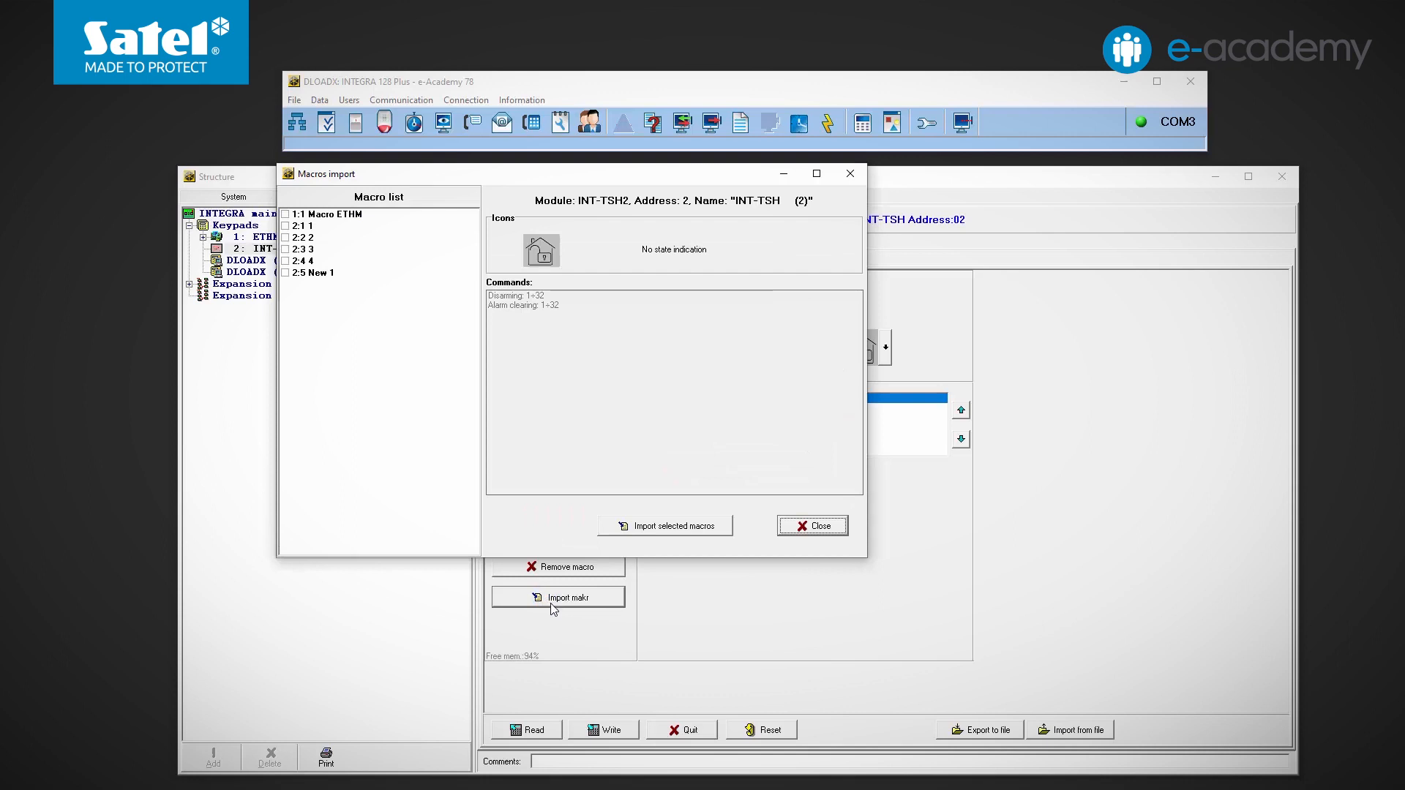
pyautogui.moveTo(335, 224)
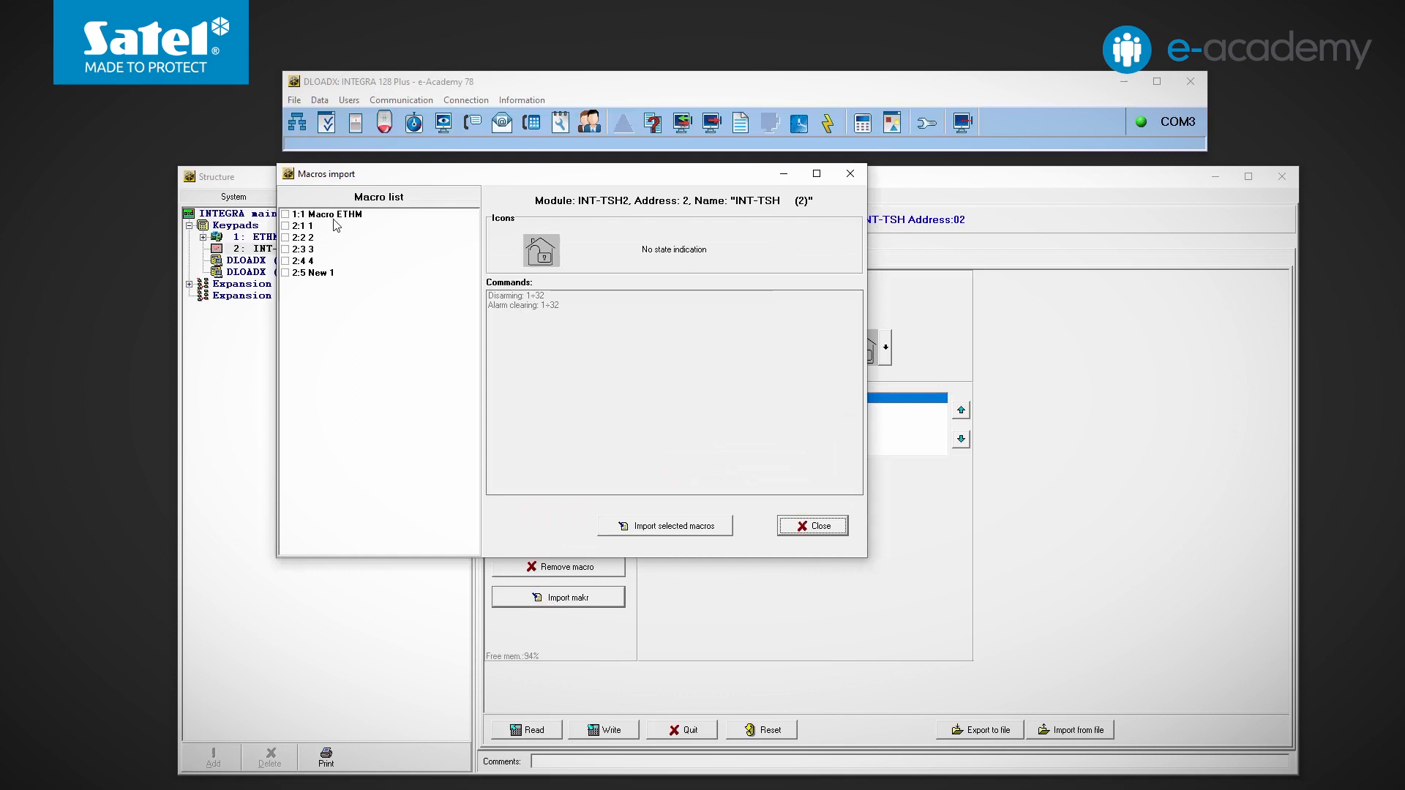
pyautogui.moveTo(336, 223)
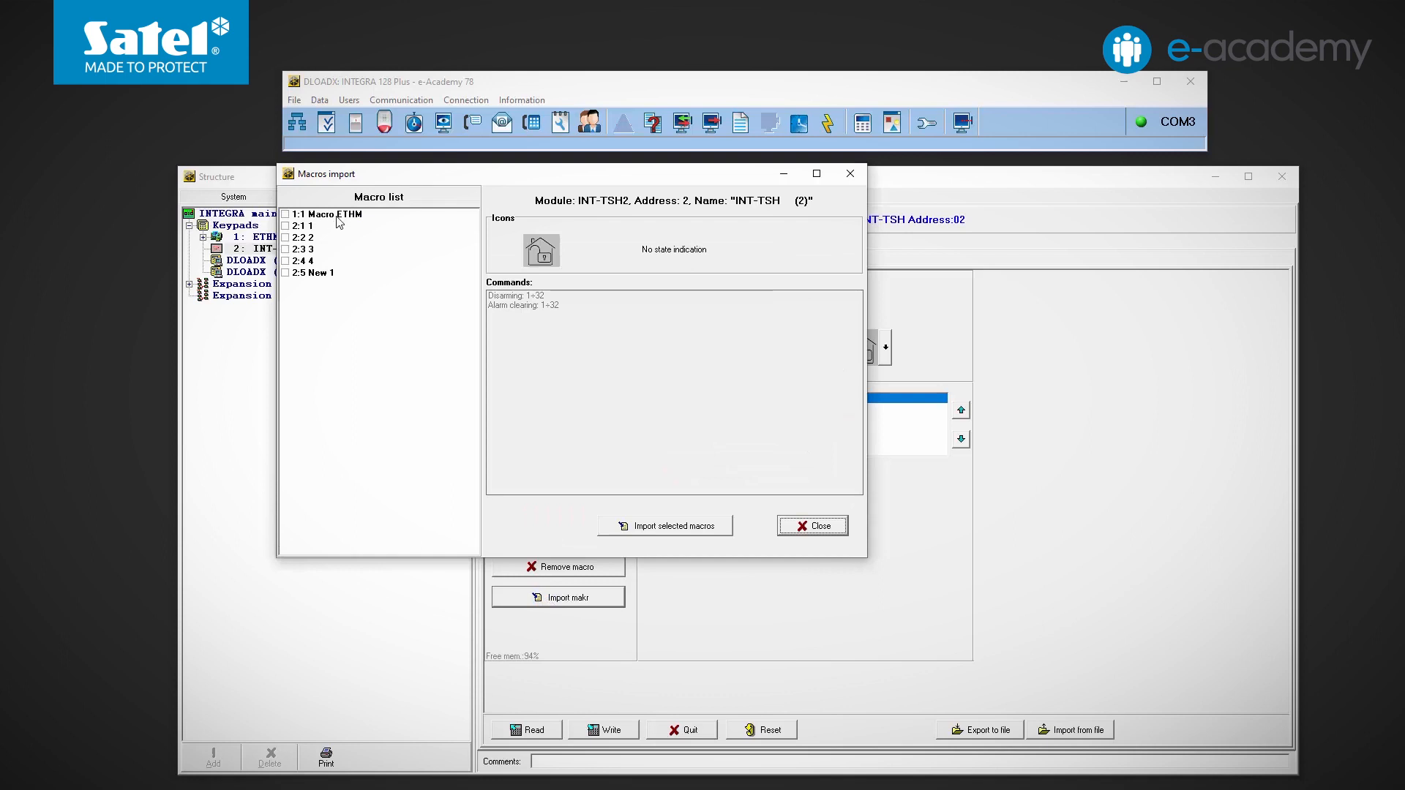
pyautogui.click(331, 213)
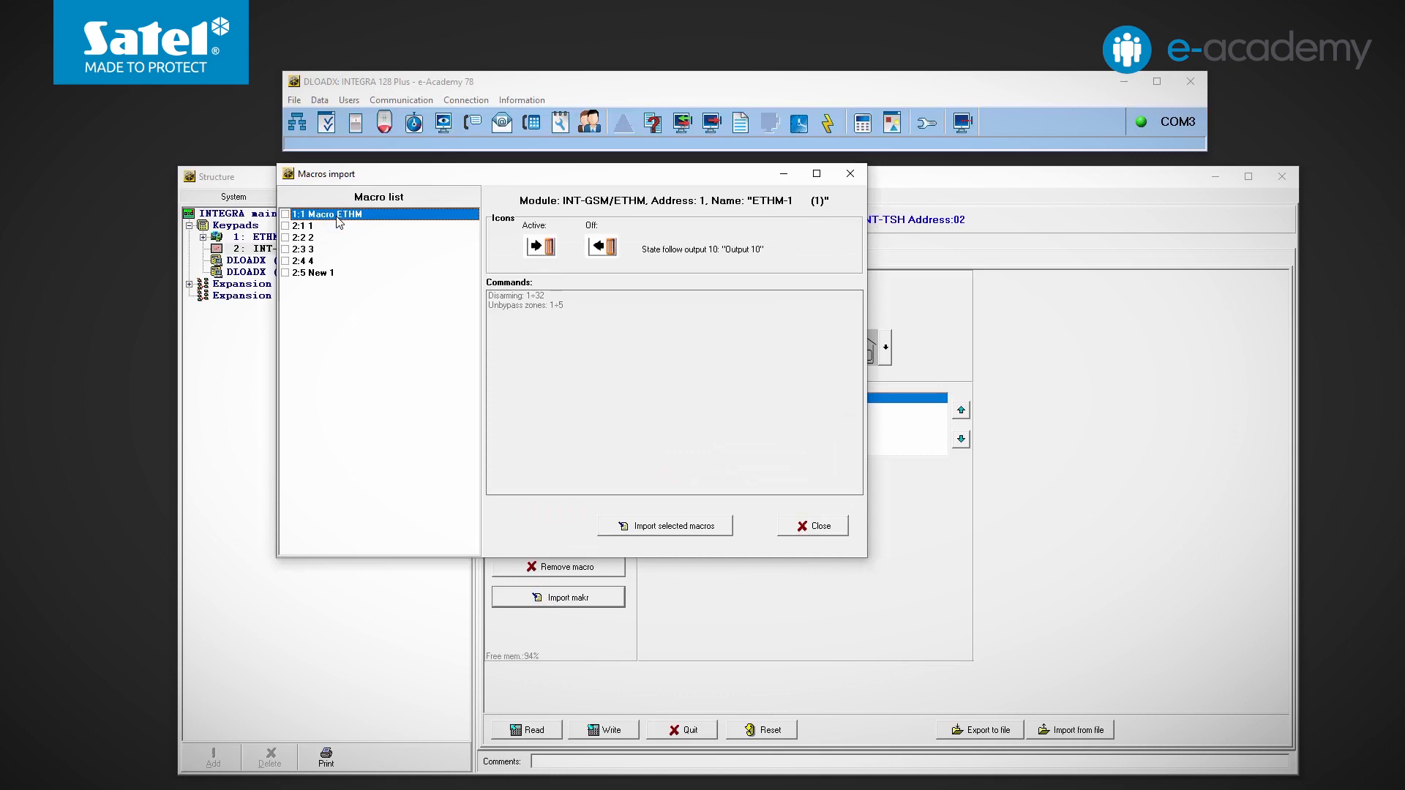
pyautogui.click(284, 214)
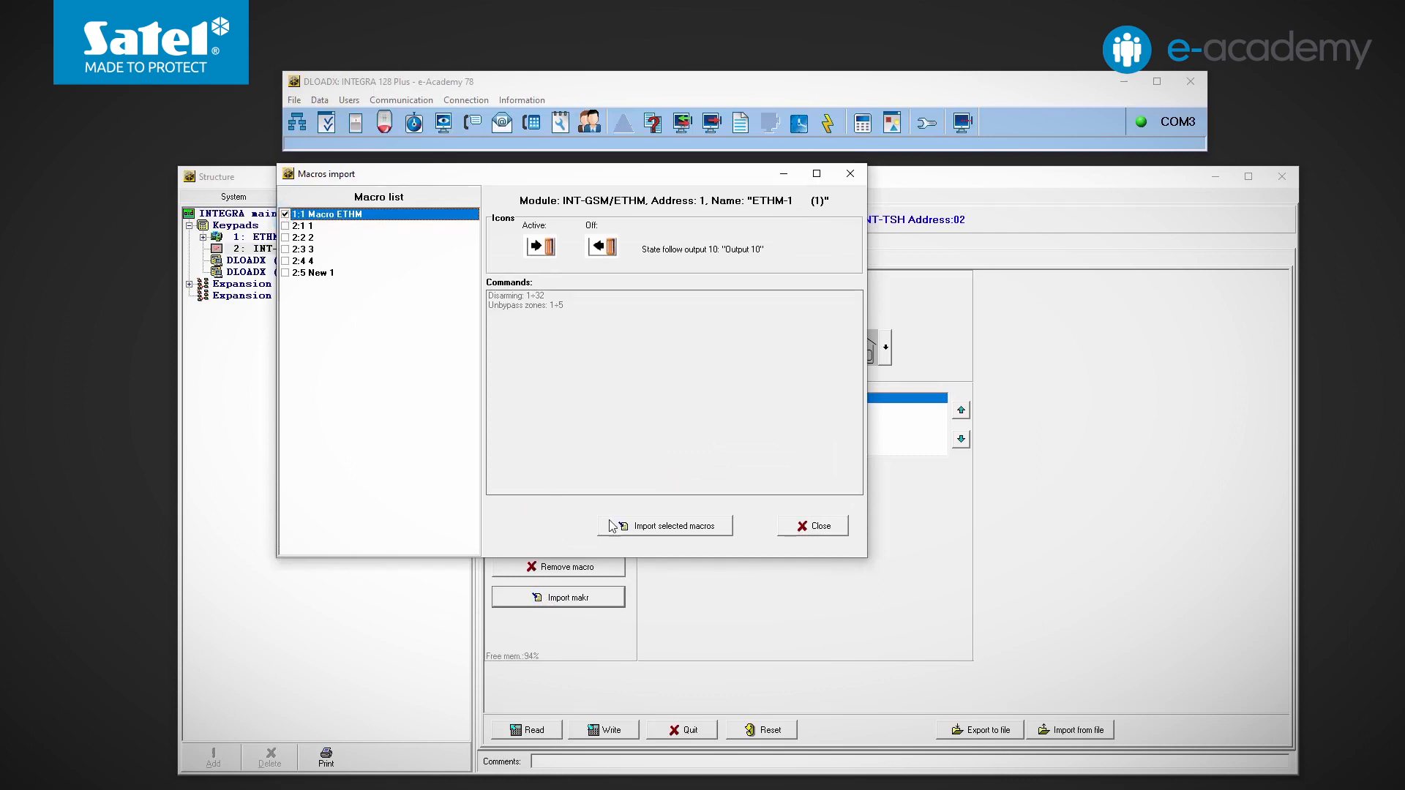
pyautogui.click(663, 525)
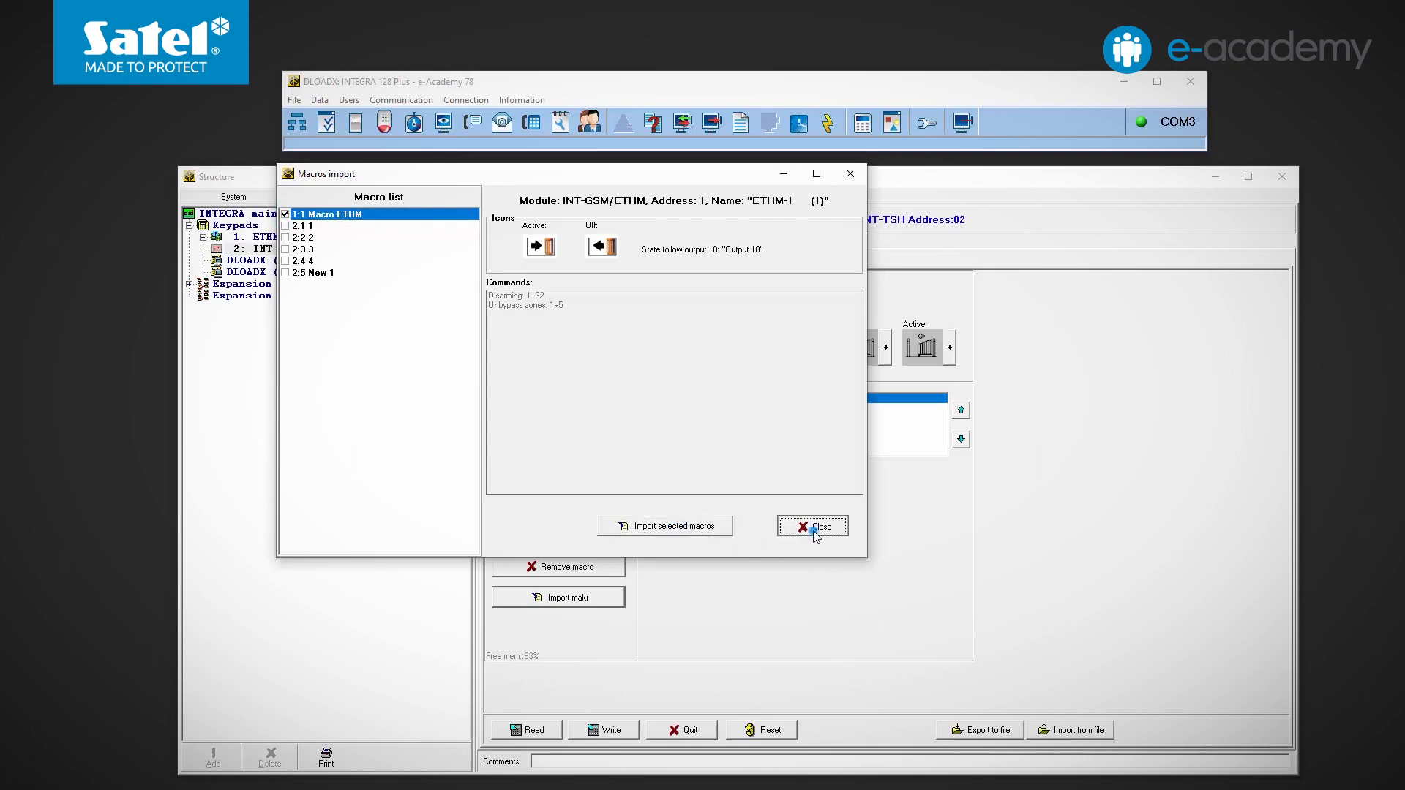
pyautogui.click(811, 526)
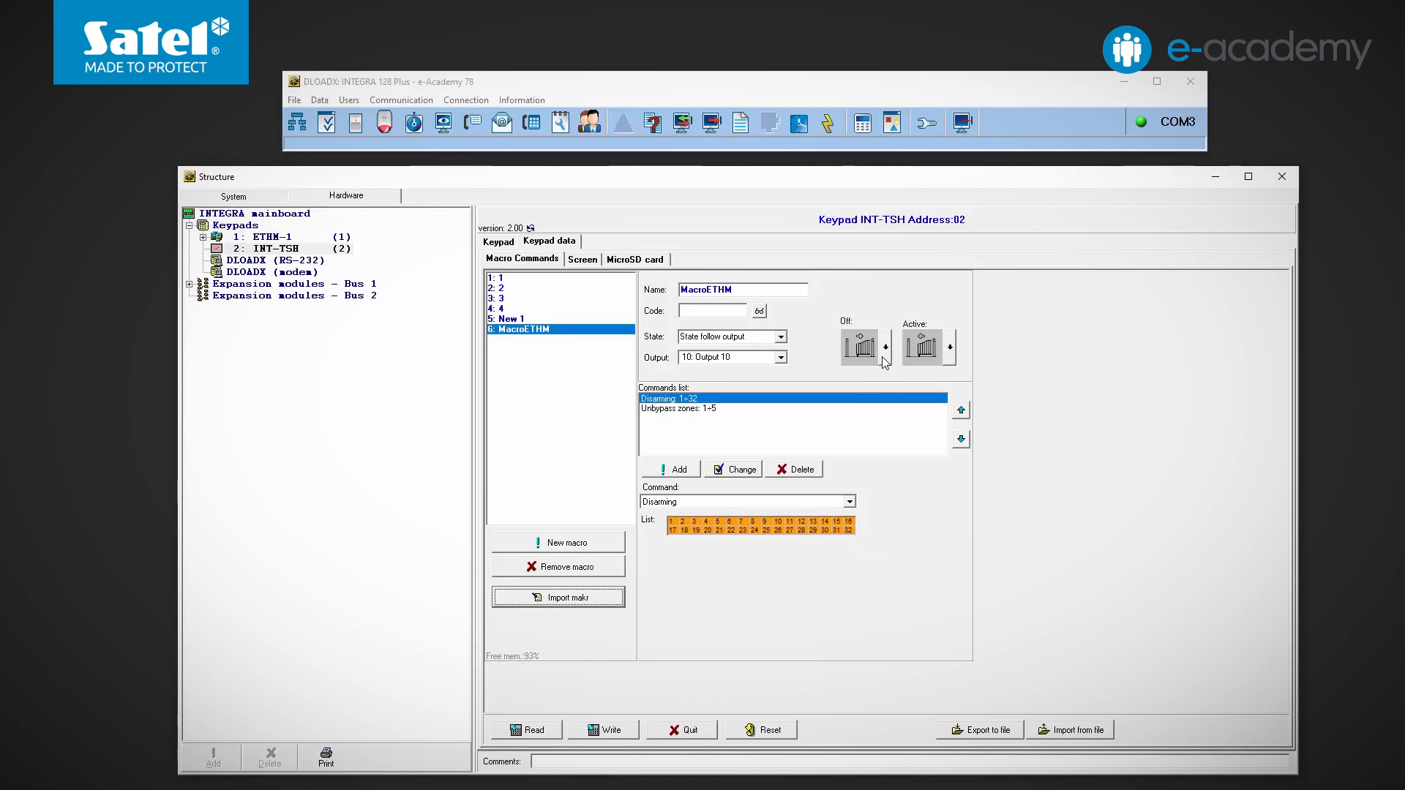
# Step: Give MacroETHM a new gate active icon and a command changing output 38's state
pyautogui.click(862, 347)
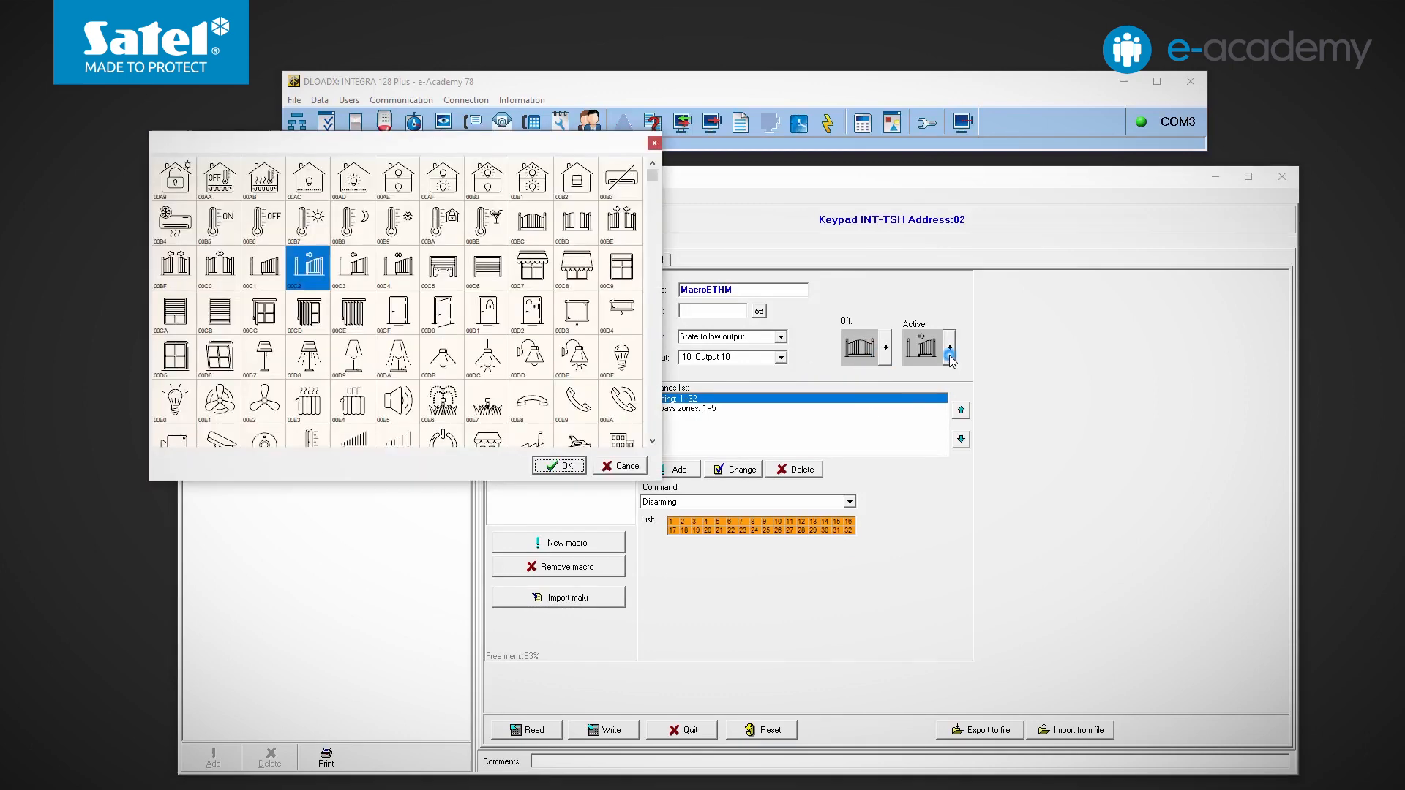
pyautogui.click(558, 466)
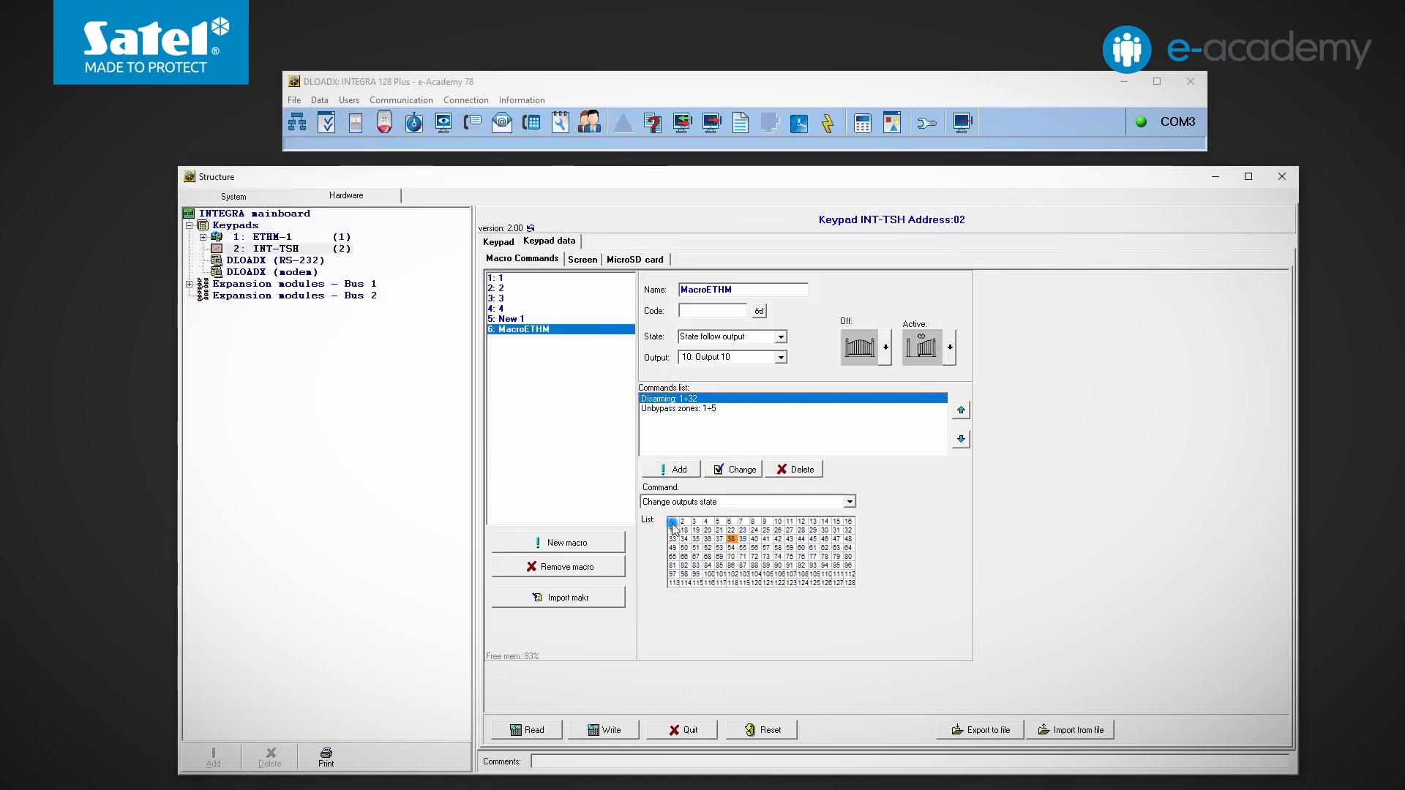
pyautogui.click(670, 469)
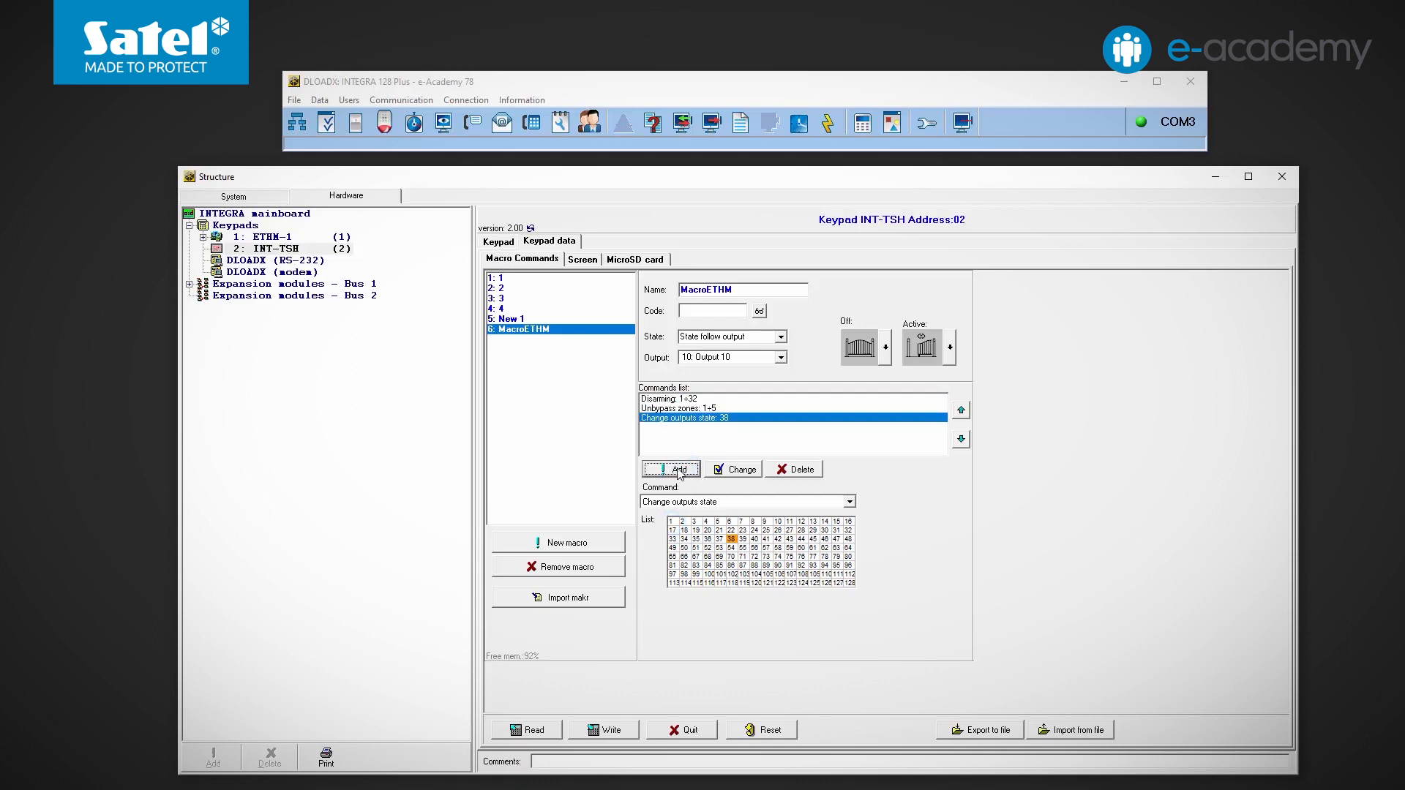
pyautogui.moveTo(550, 644)
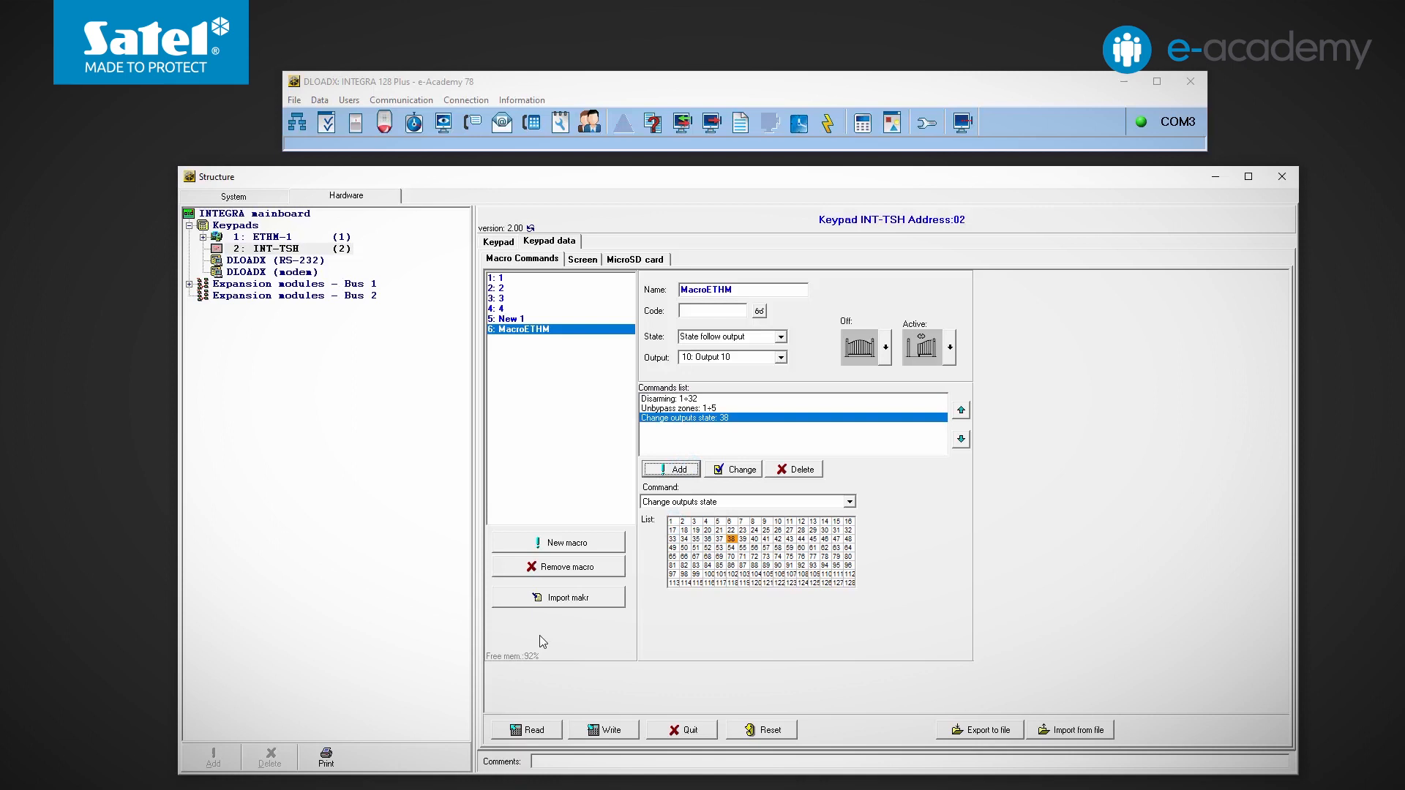
pyautogui.click(582, 260)
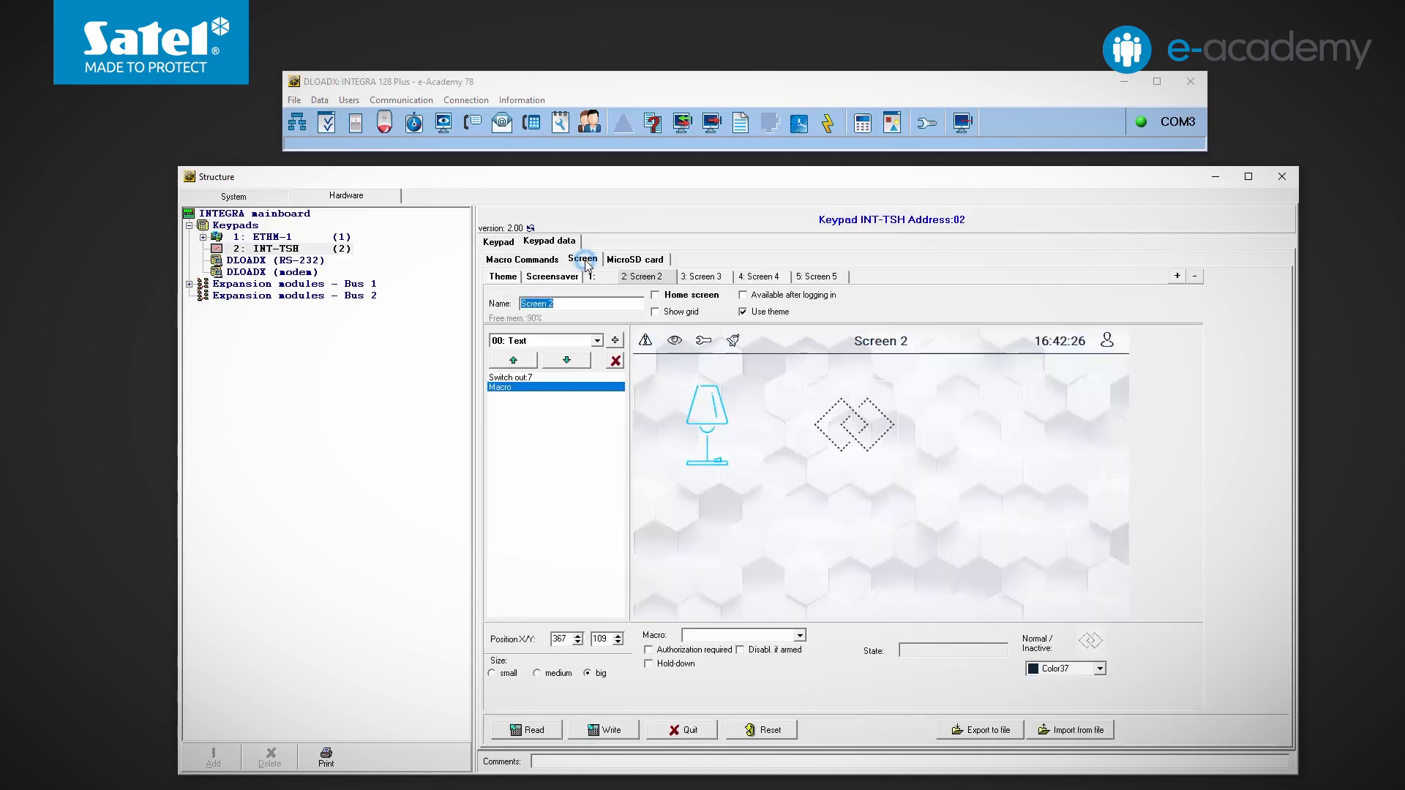
# Step: Add a macro widget running New 1 to Screen 2, with a Fuchsia active colour
pyautogui.click(597, 341)
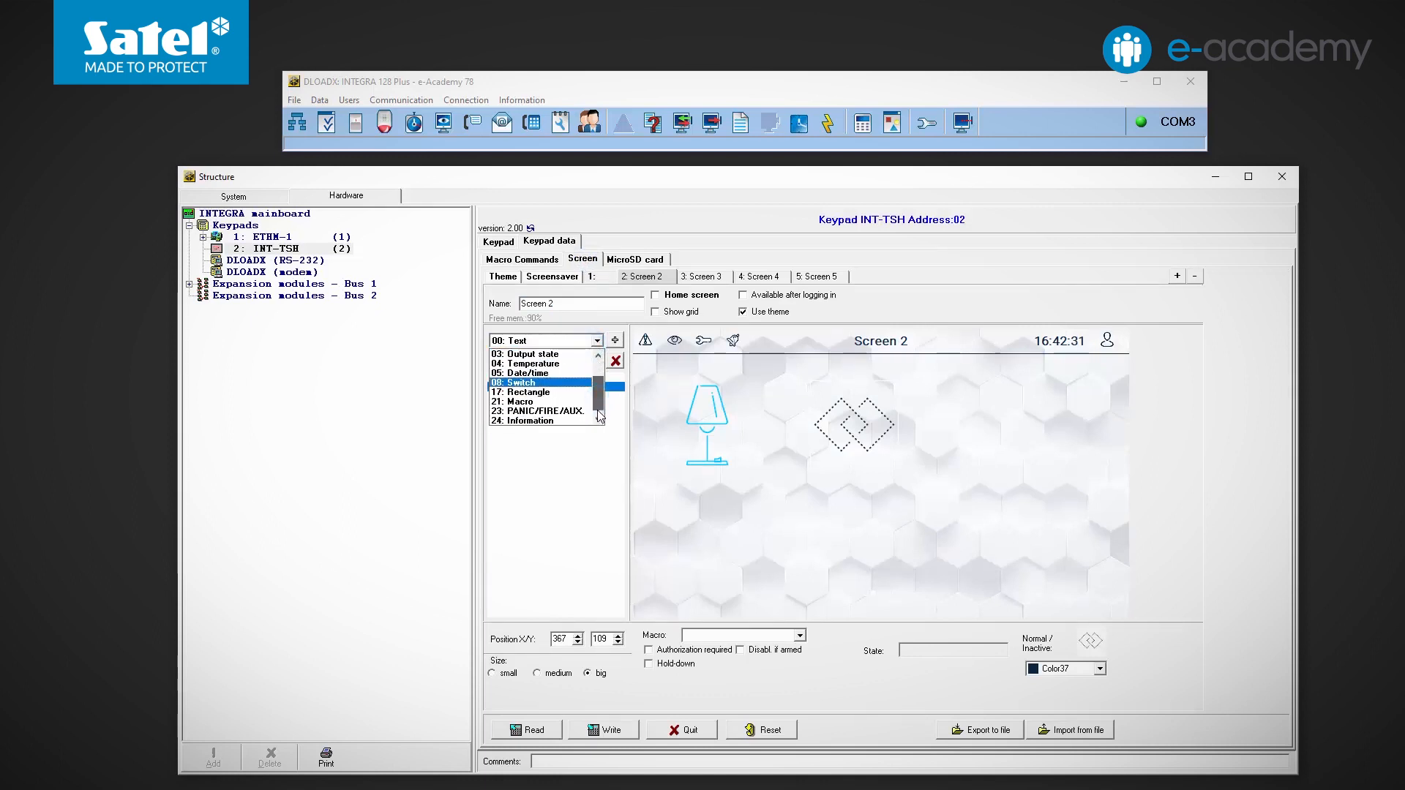
pyautogui.click(518, 402)
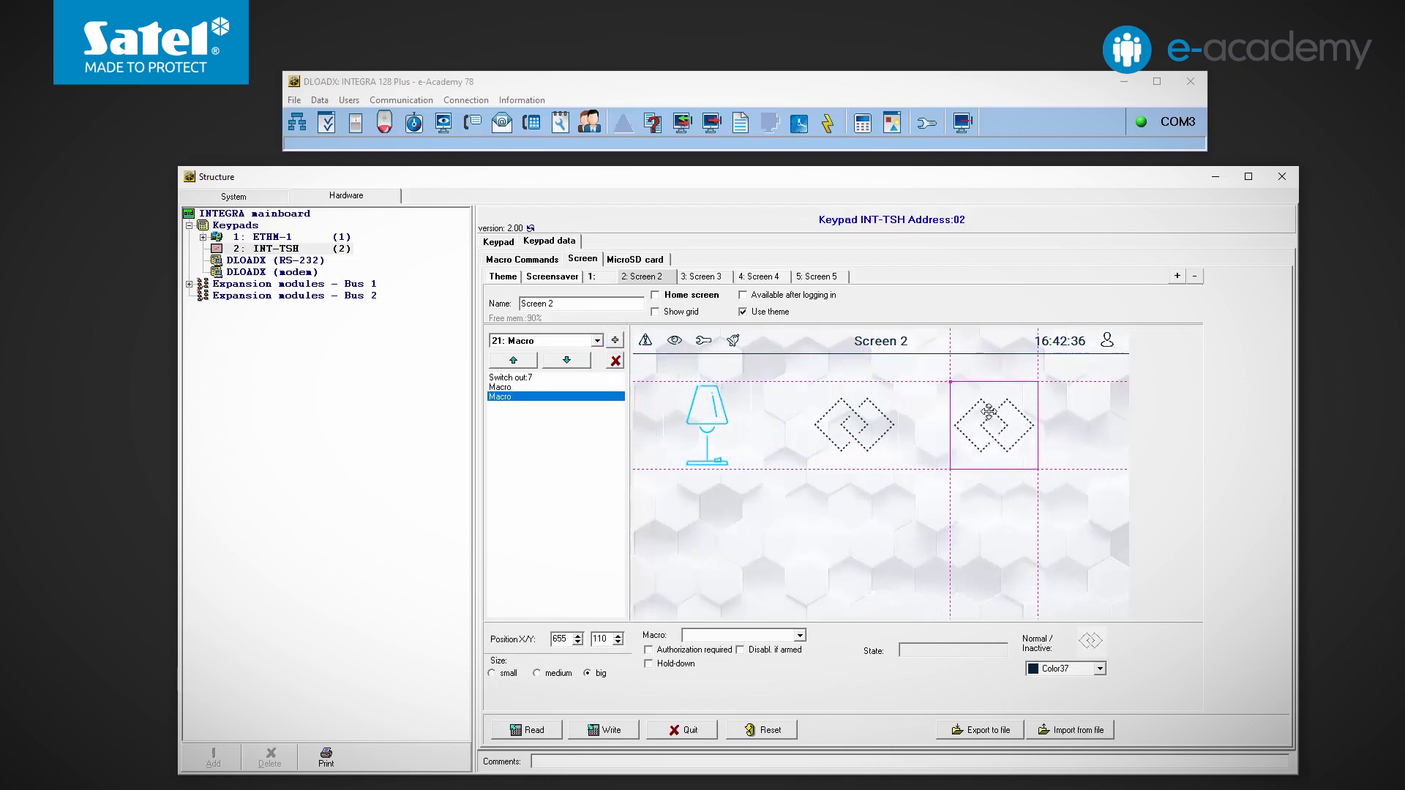
pyautogui.click(797, 636)
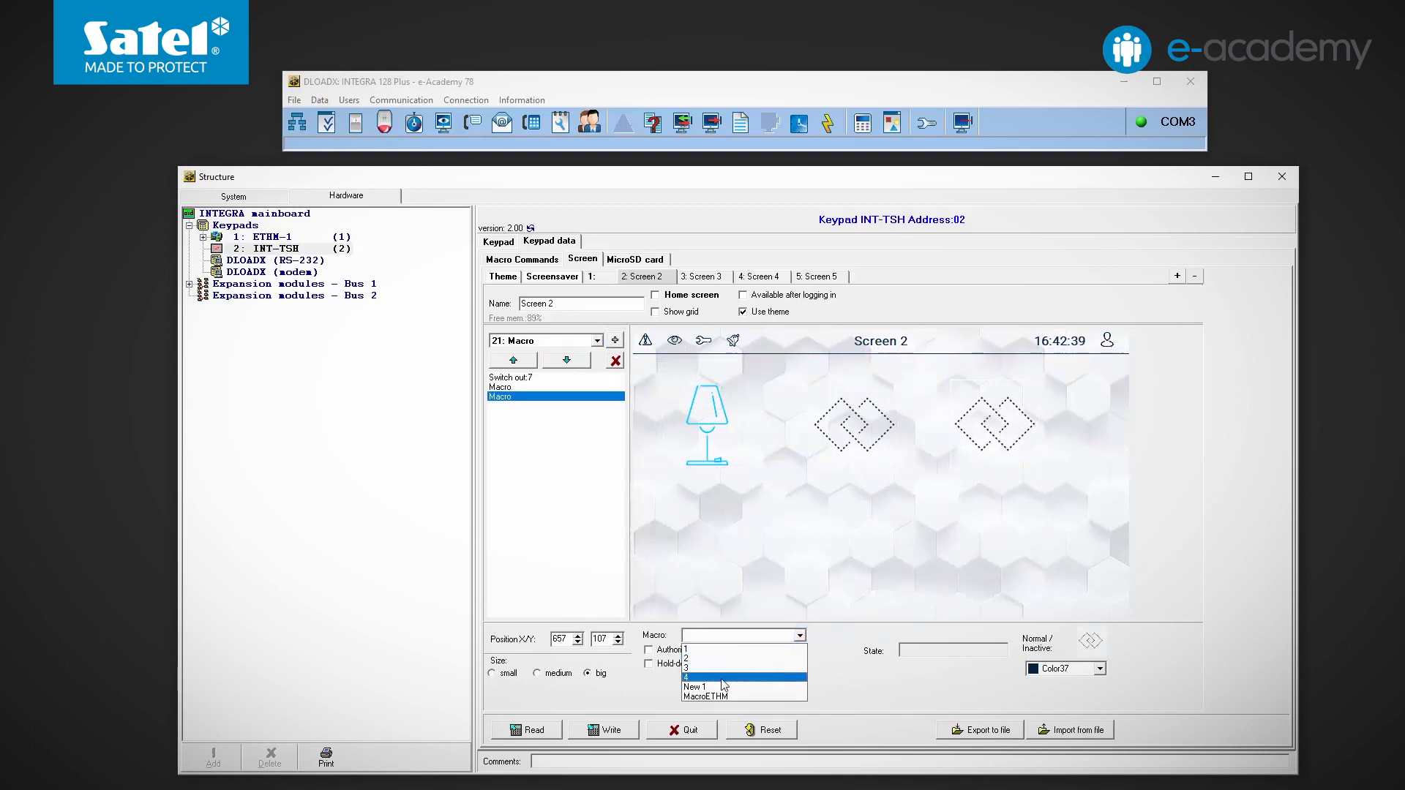
pyautogui.click(698, 686)
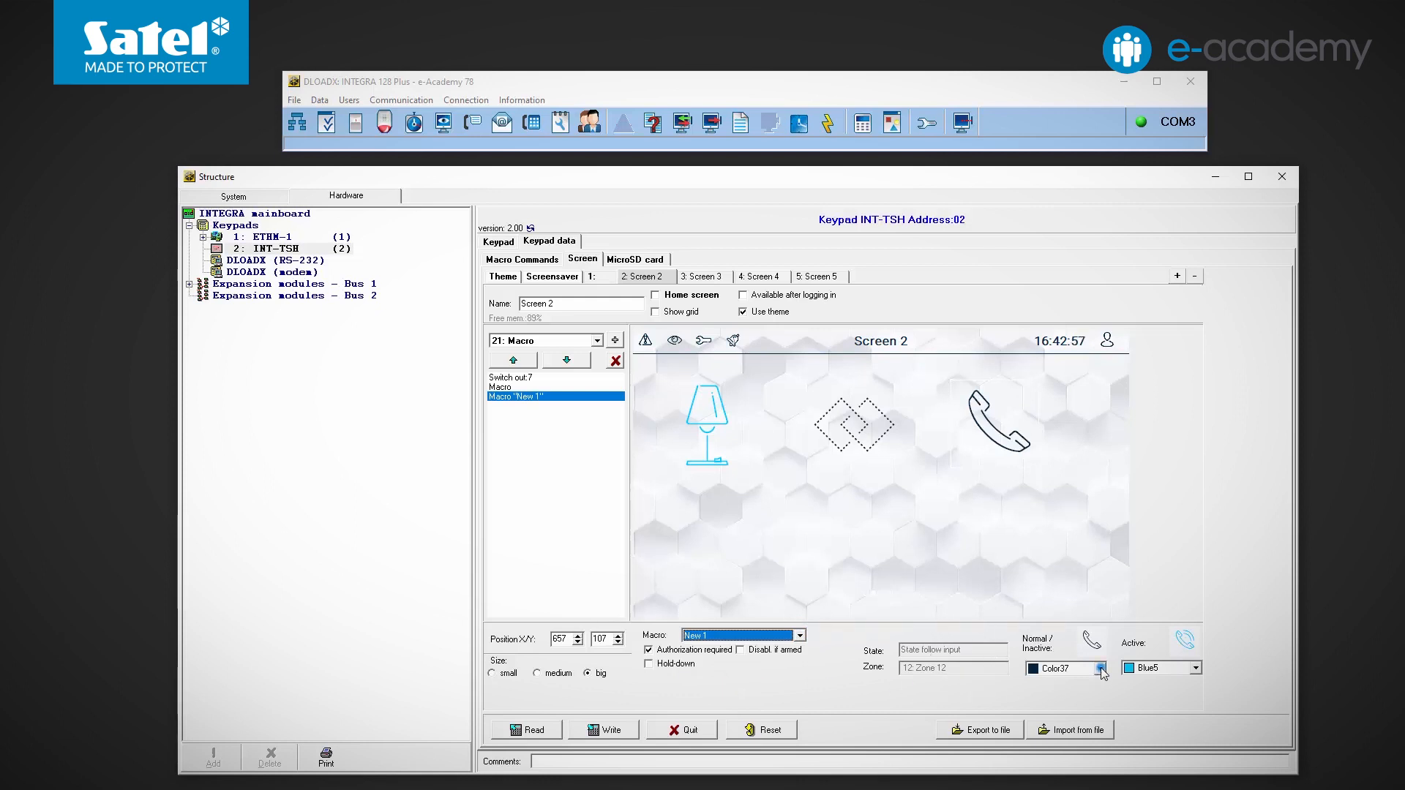
pyautogui.click(1100, 667)
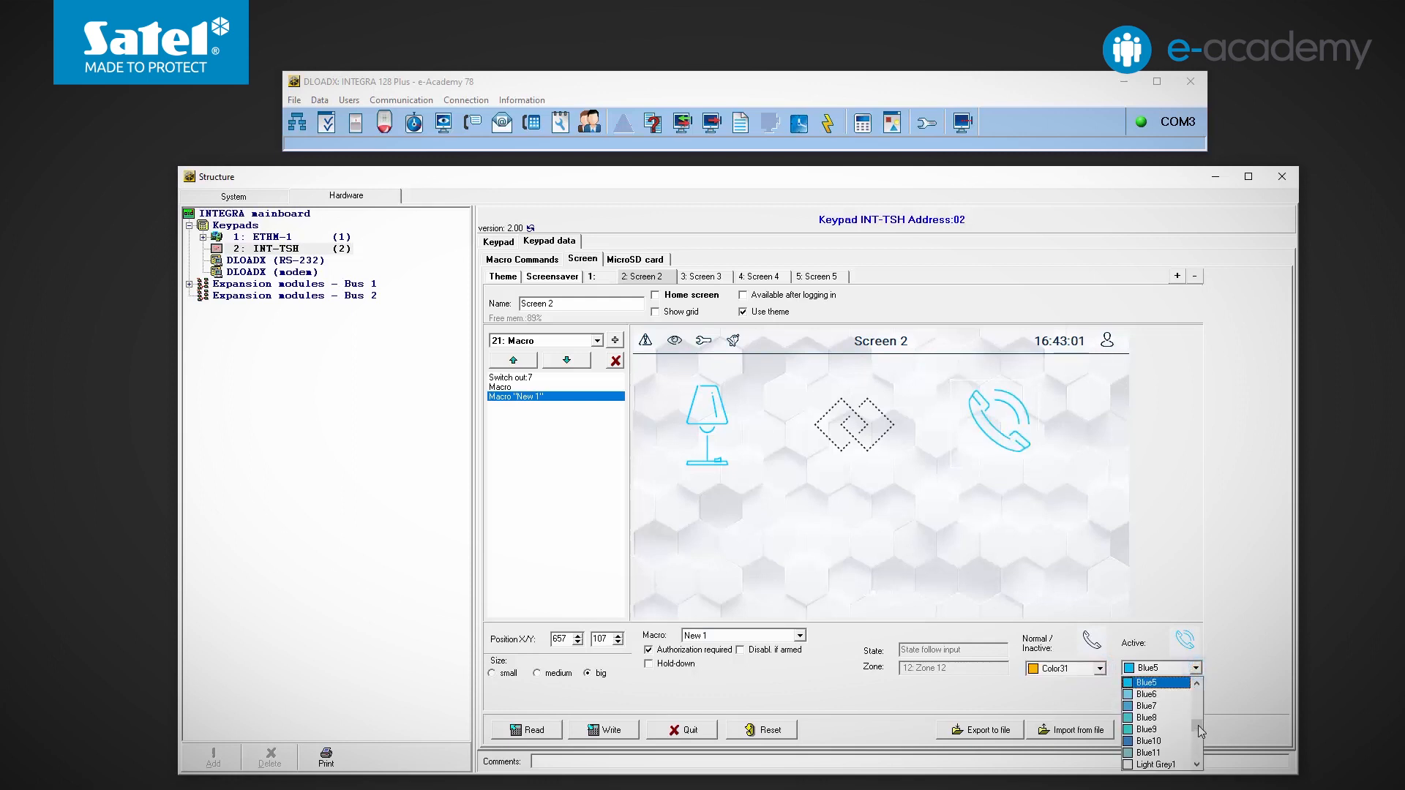
pyautogui.scroll(-3)
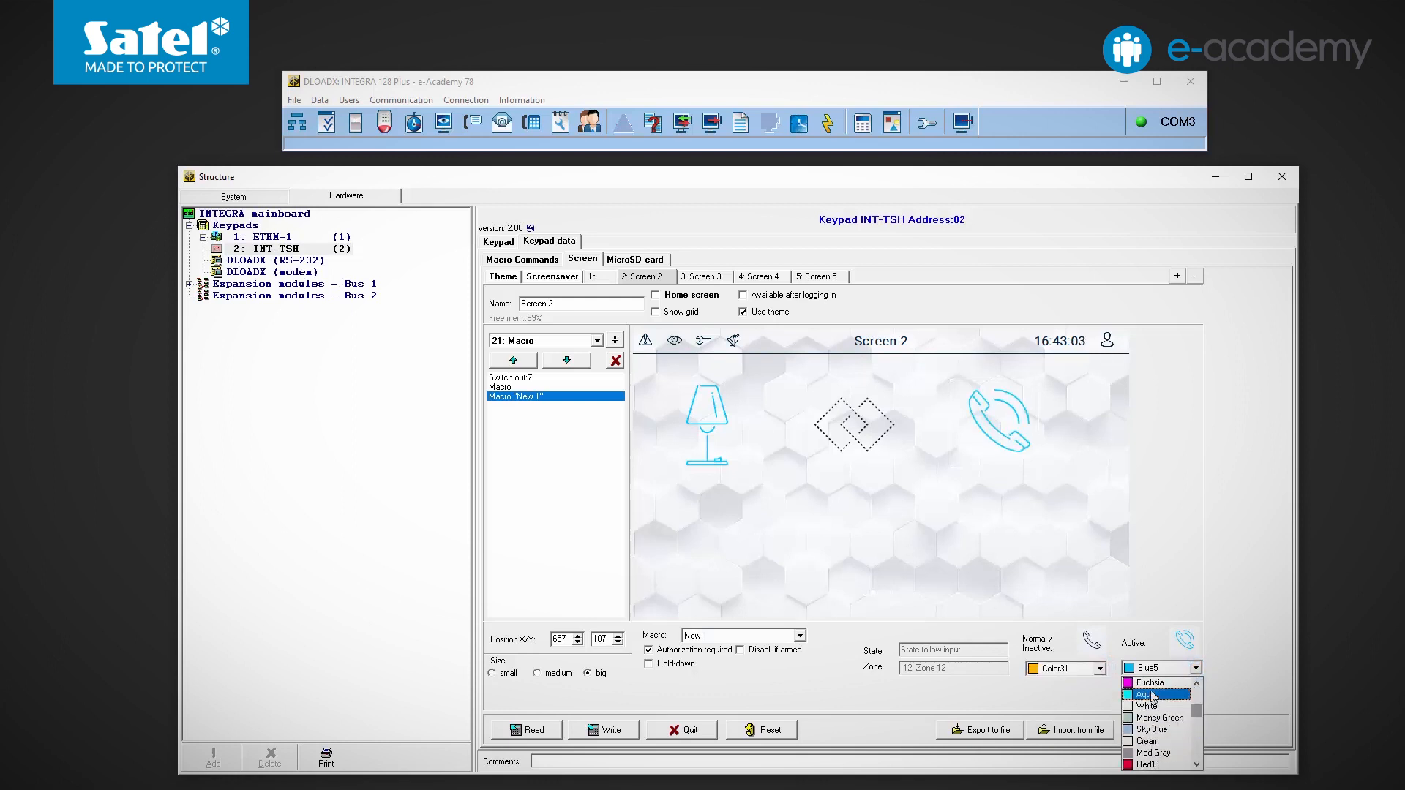
pyautogui.click(1150, 682)
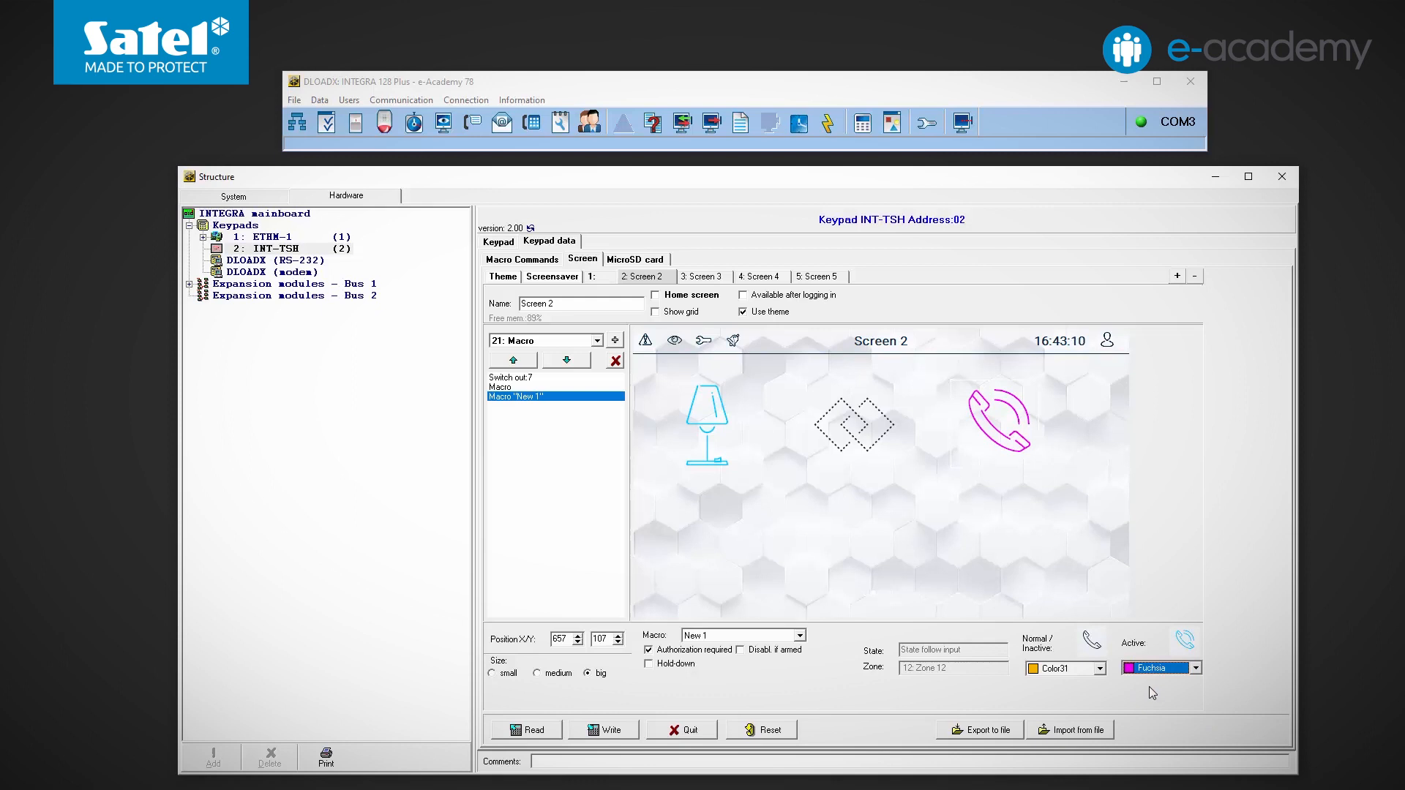
pyautogui.click(599, 340)
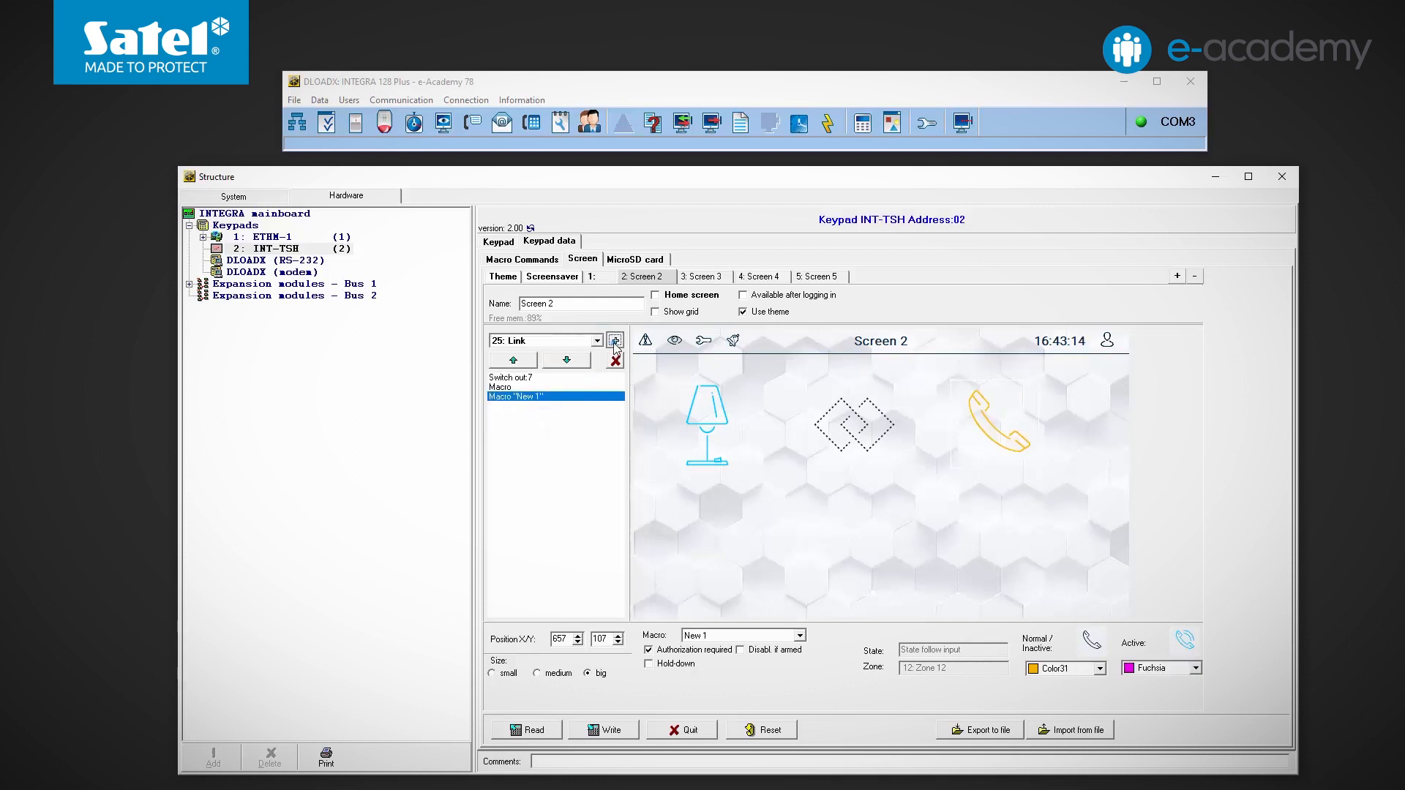
# Step: Add a medium Link widget to Screen 2 pointing to a new Additional screen 1
pyautogui.click(615, 340)
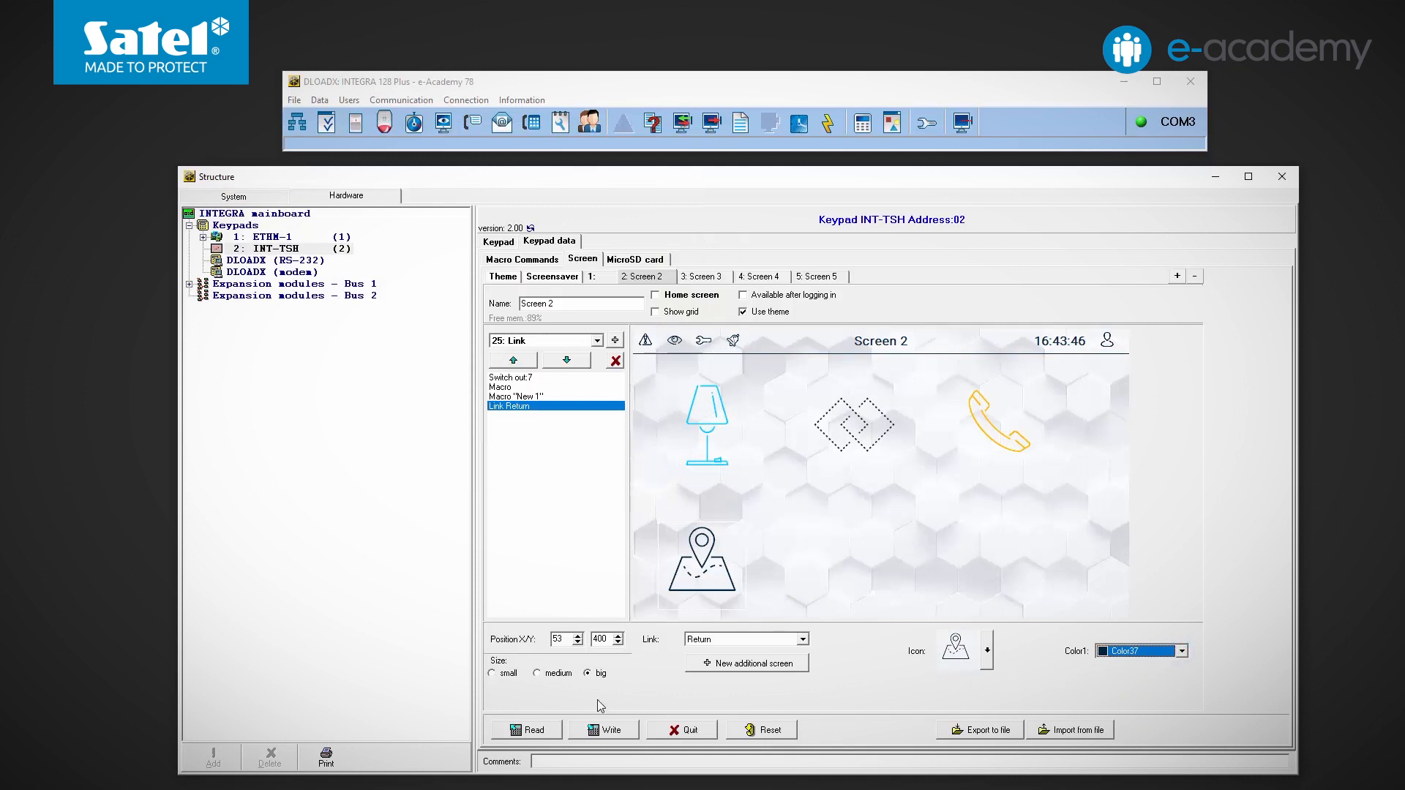
pyautogui.click(535, 673)
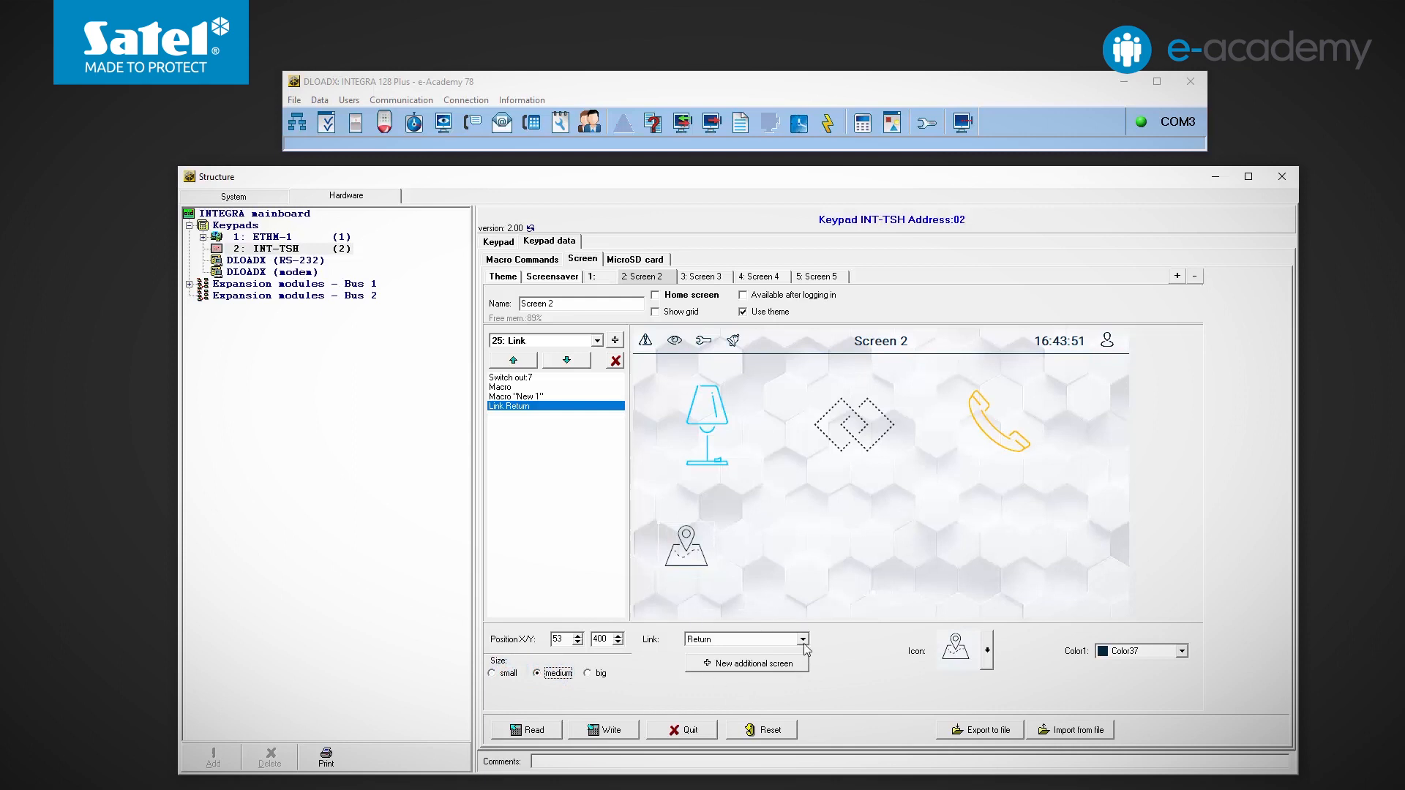
pyautogui.click(802, 639)
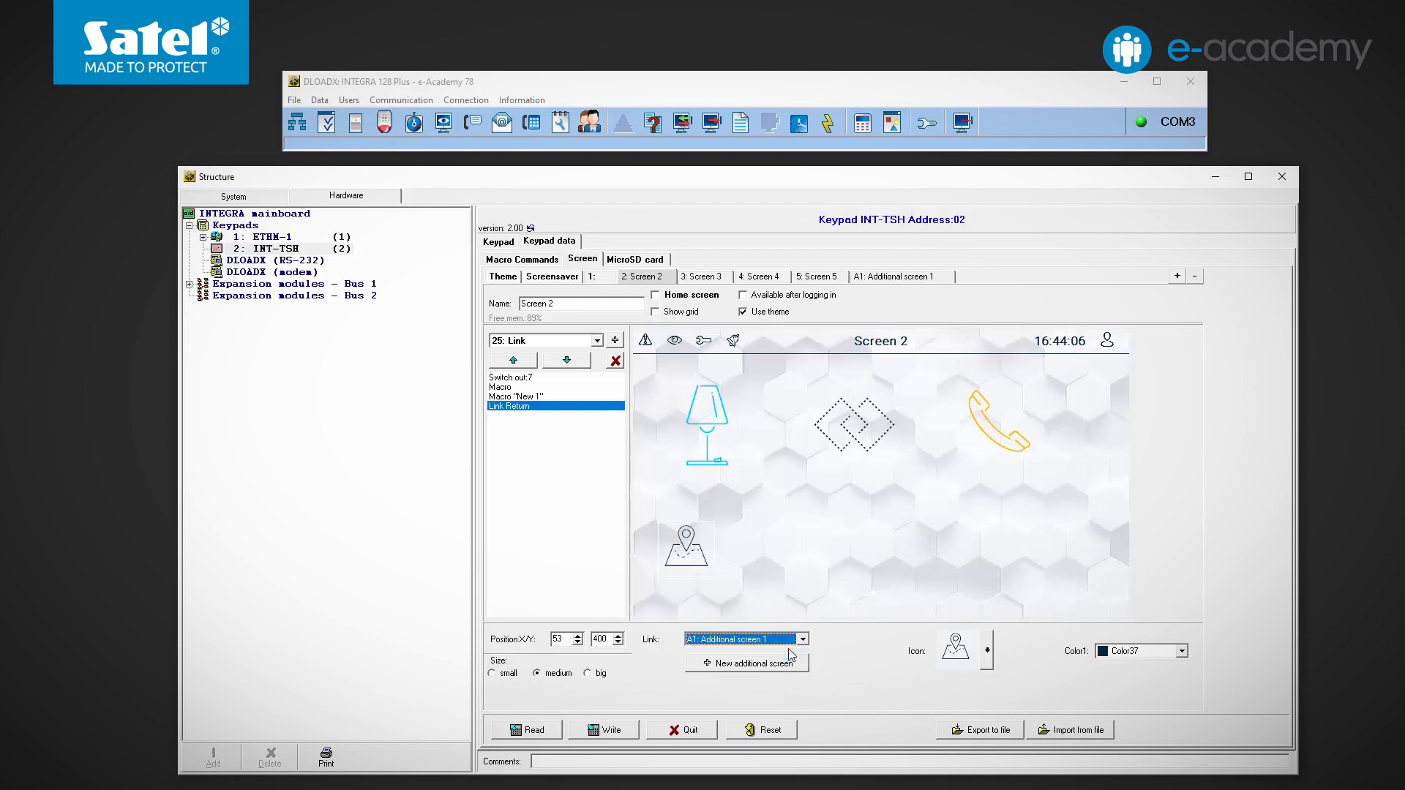
pyautogui.moveTo(899, 295)
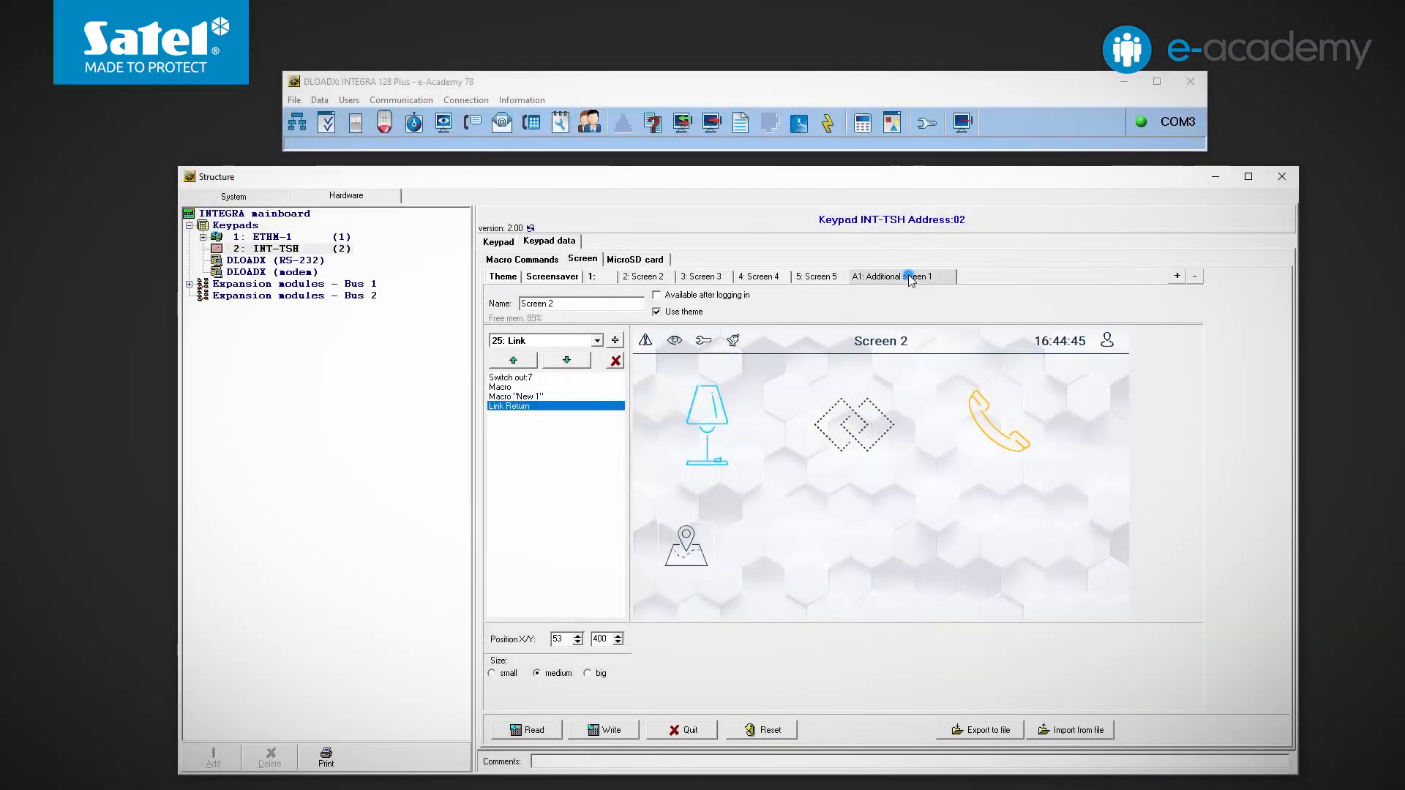
# Step: Replace Additional screen 1's theme background with the misty lake image TSH2_backgrounds_01
pyautogui.click(901, 276)
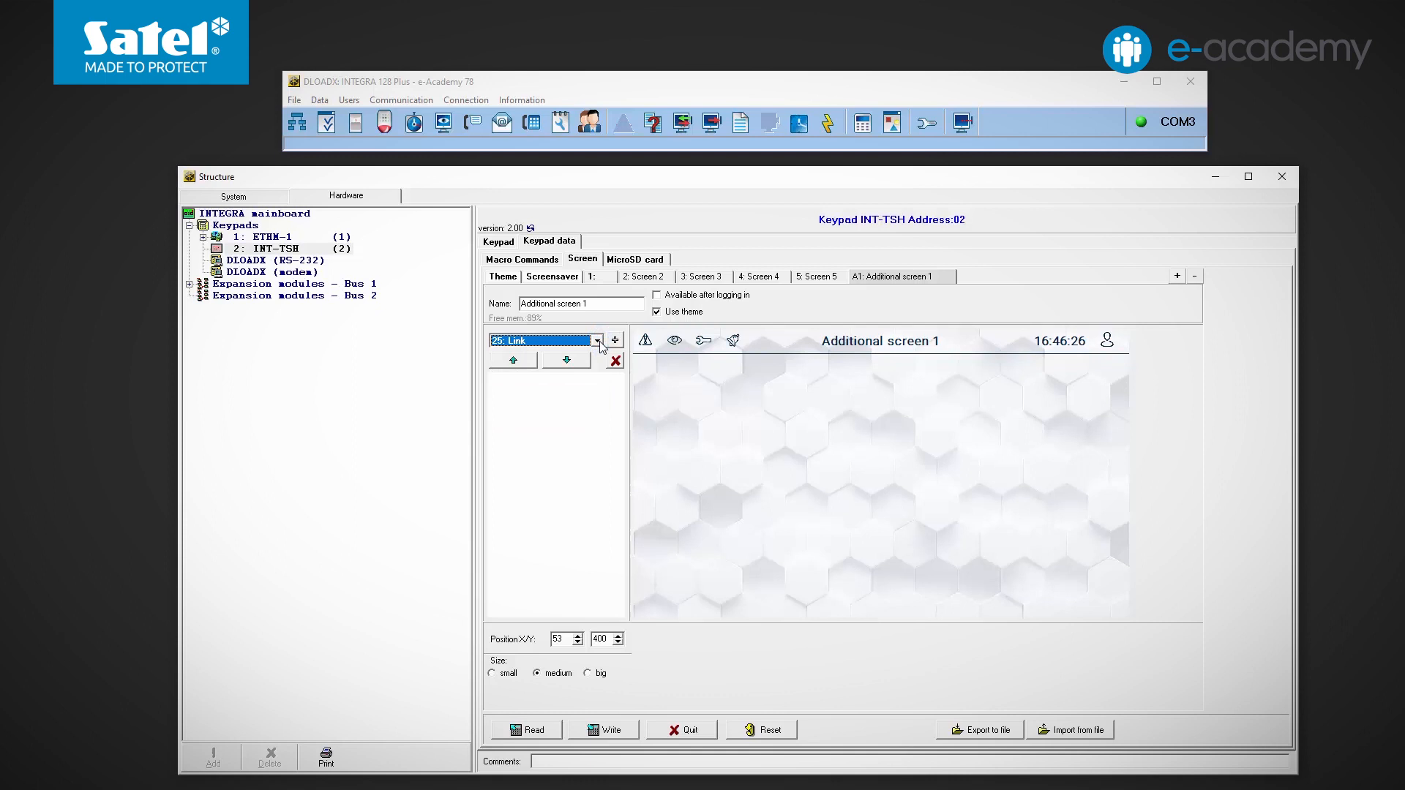
pyautogui.moveTo(667, 327)
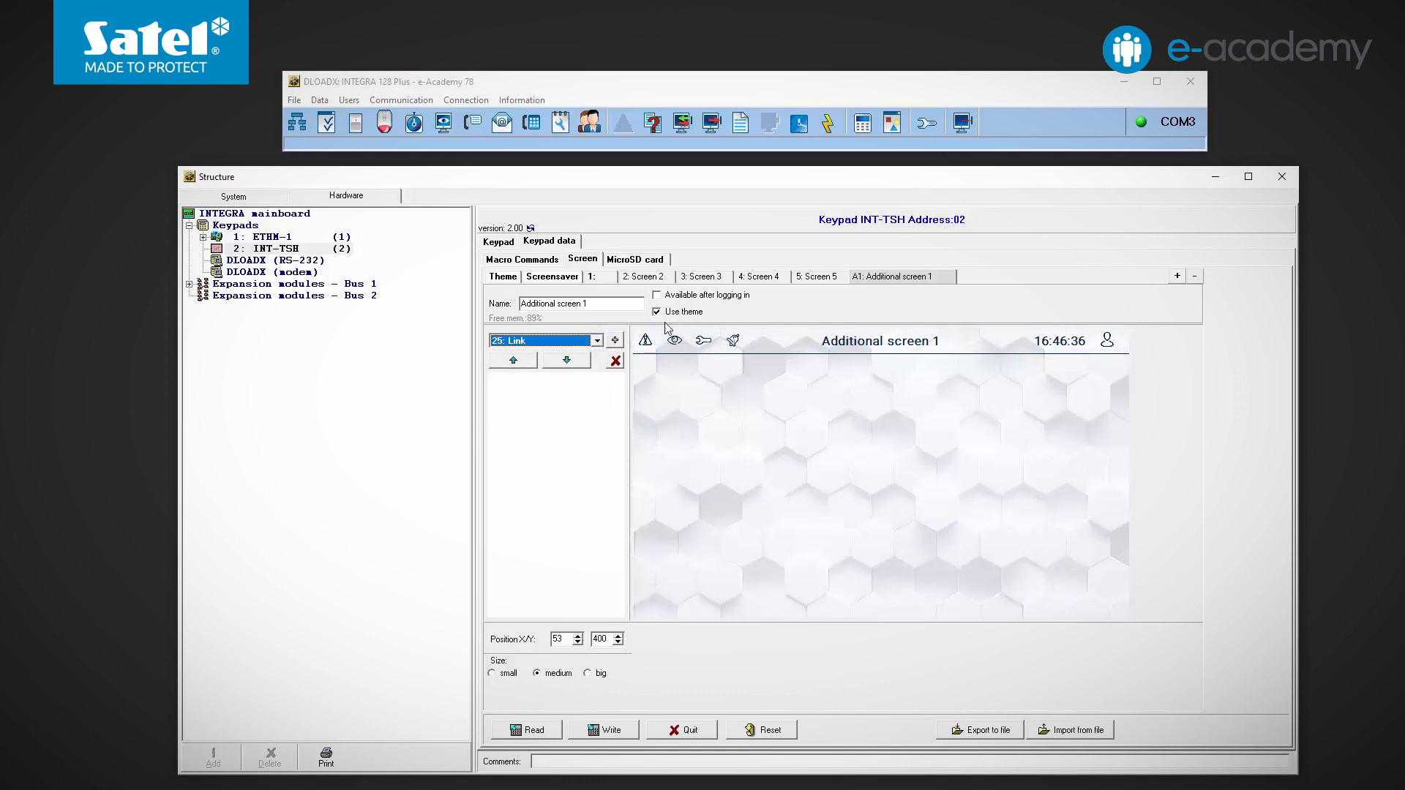
pyautogui.click(658, 312)
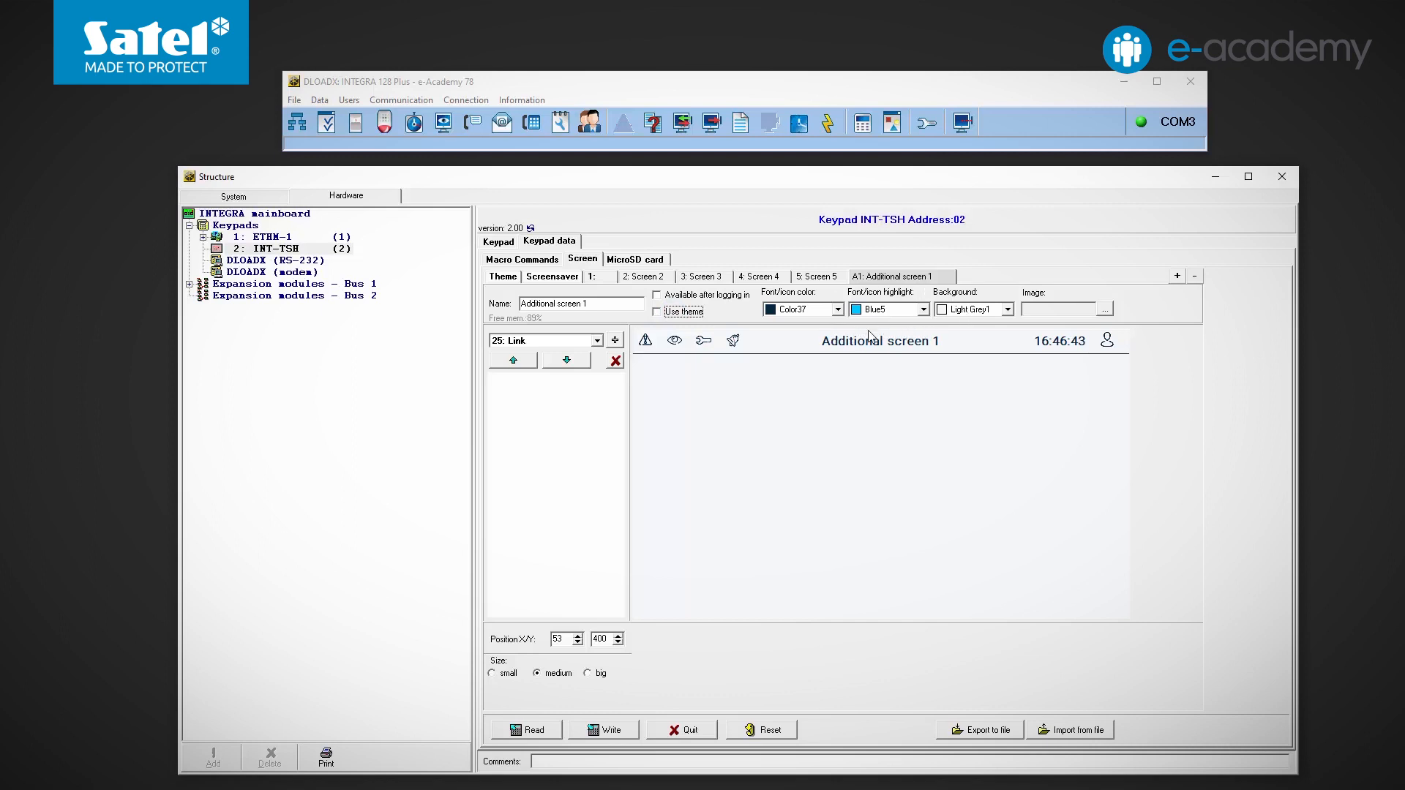
pyautogui.click(1102, 309)
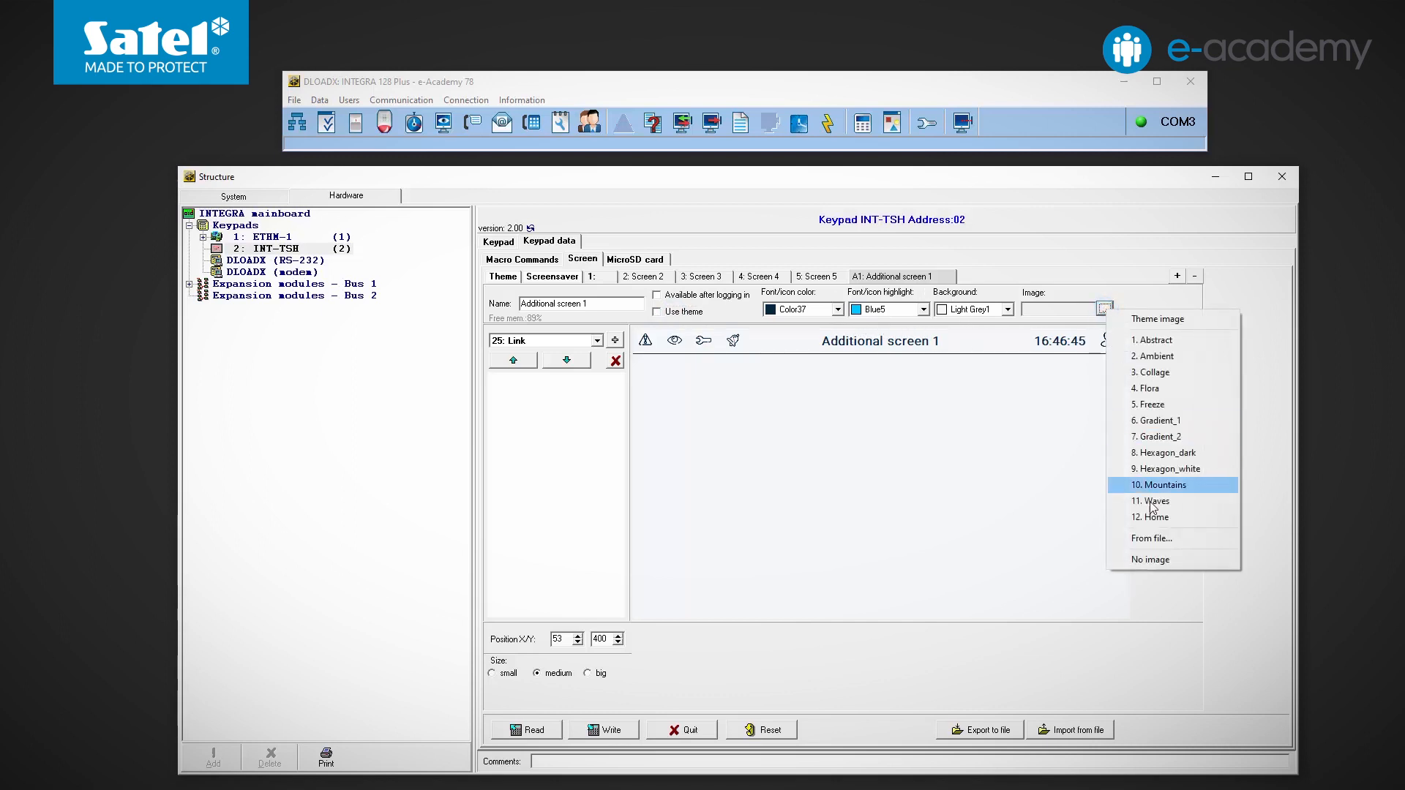
pyautogui.click(1160, 484)
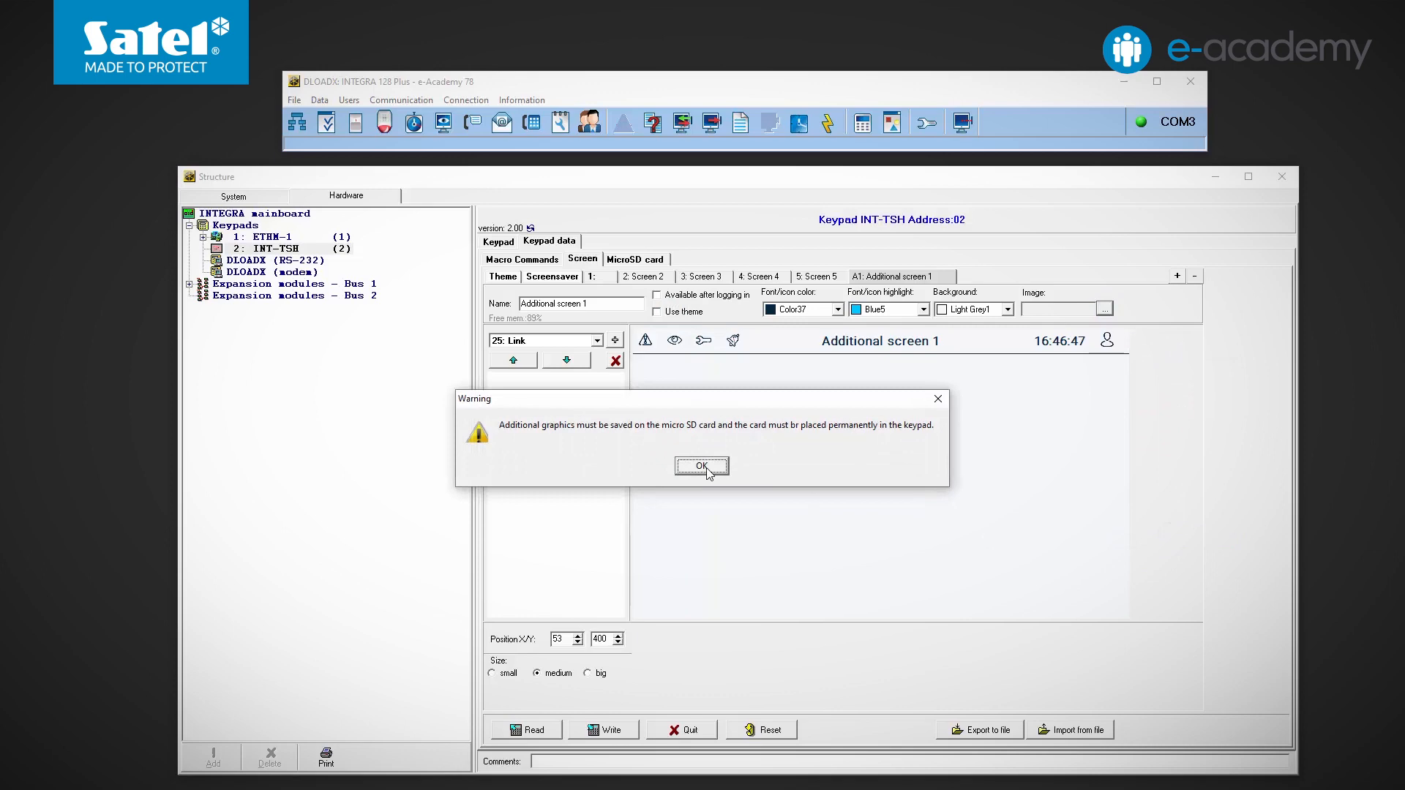
pyautogui.click(702, 466)
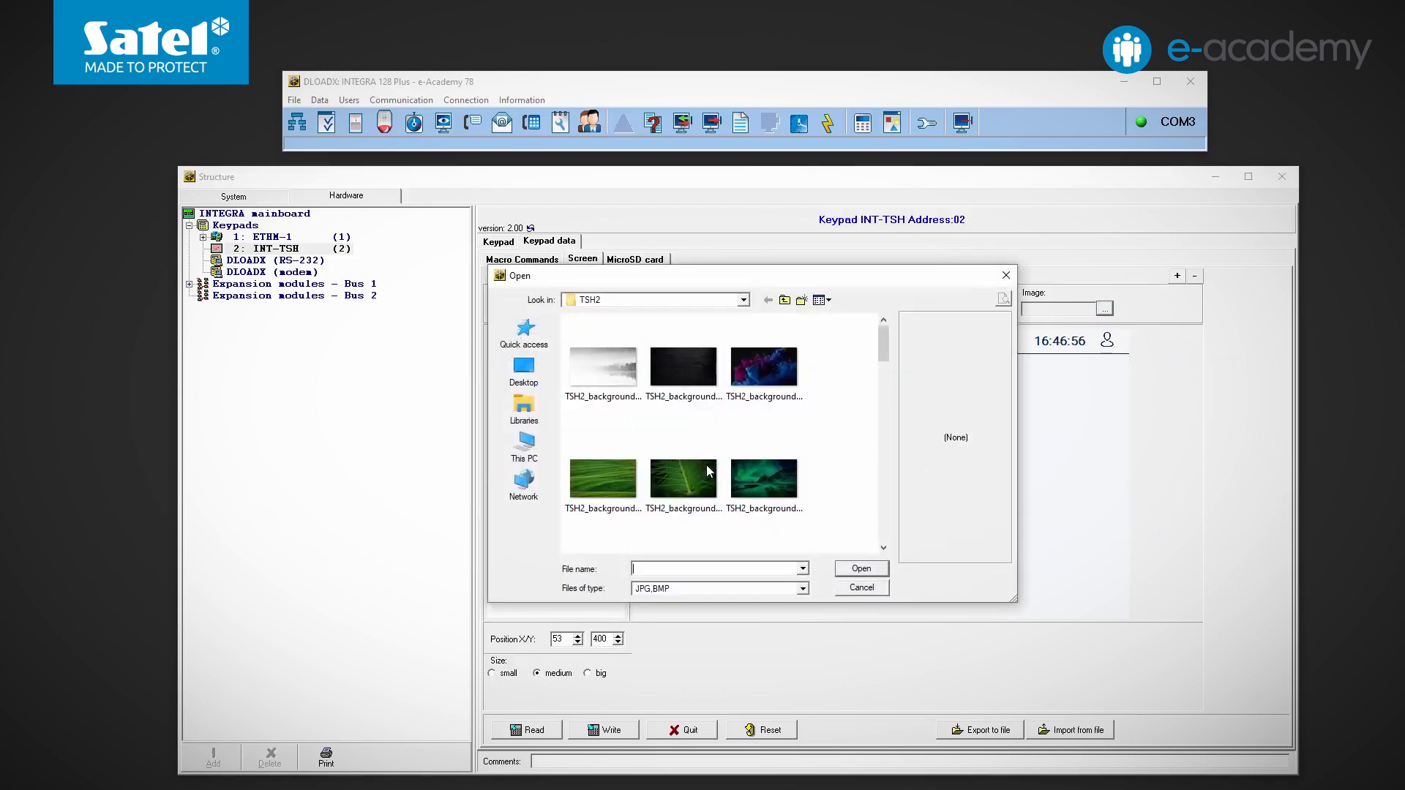
pyautogui.click(603, 365)
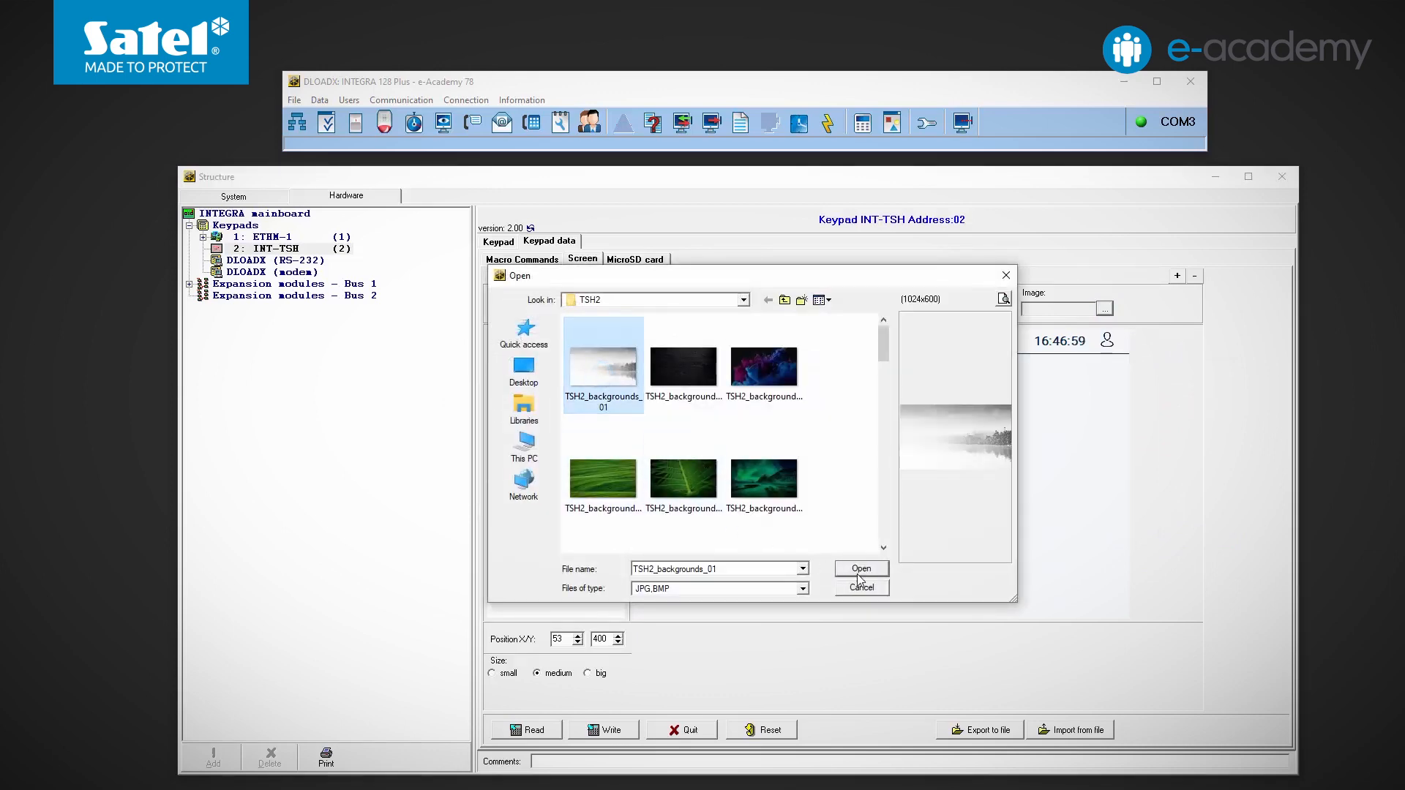
pyautogui.click(859, 568)
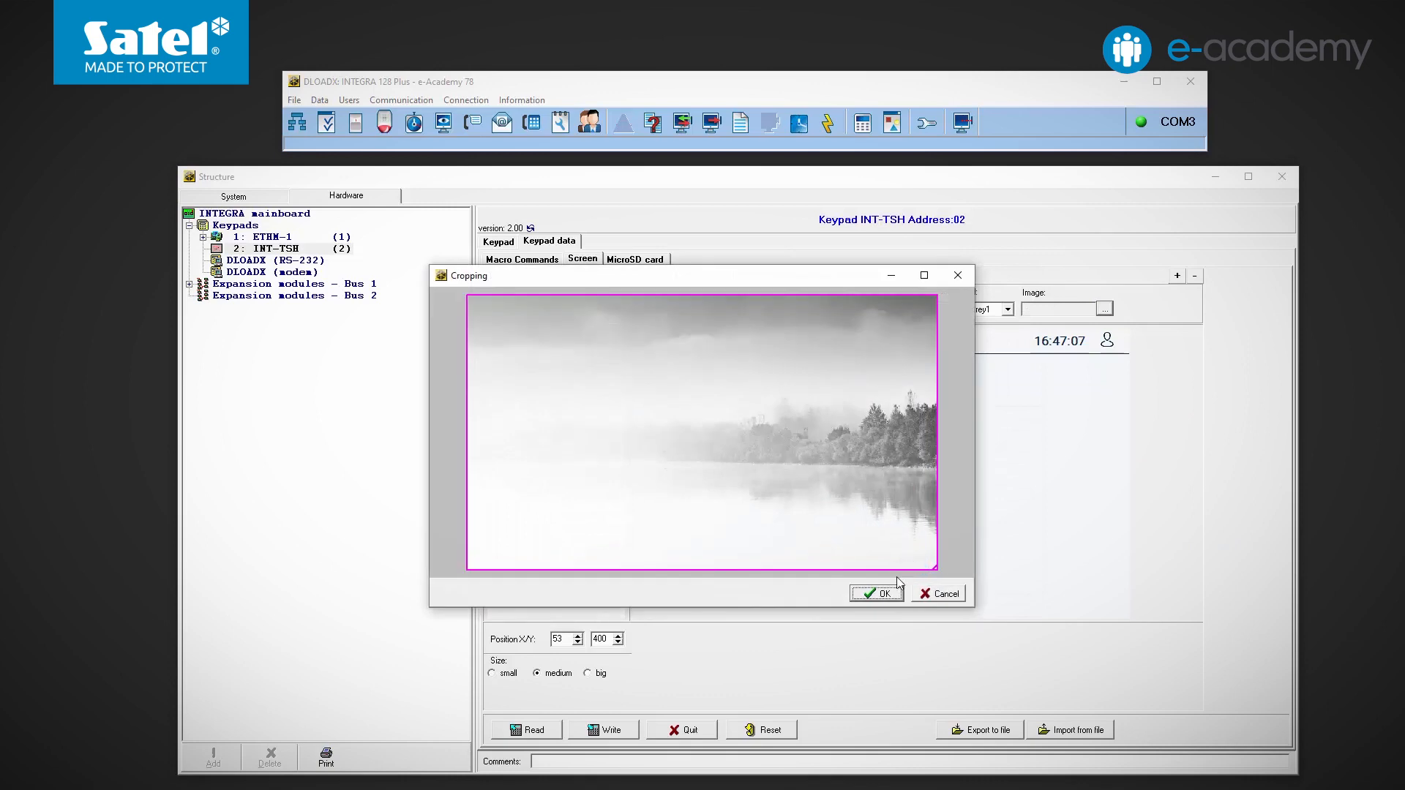
pyautogui.click(876, 593)
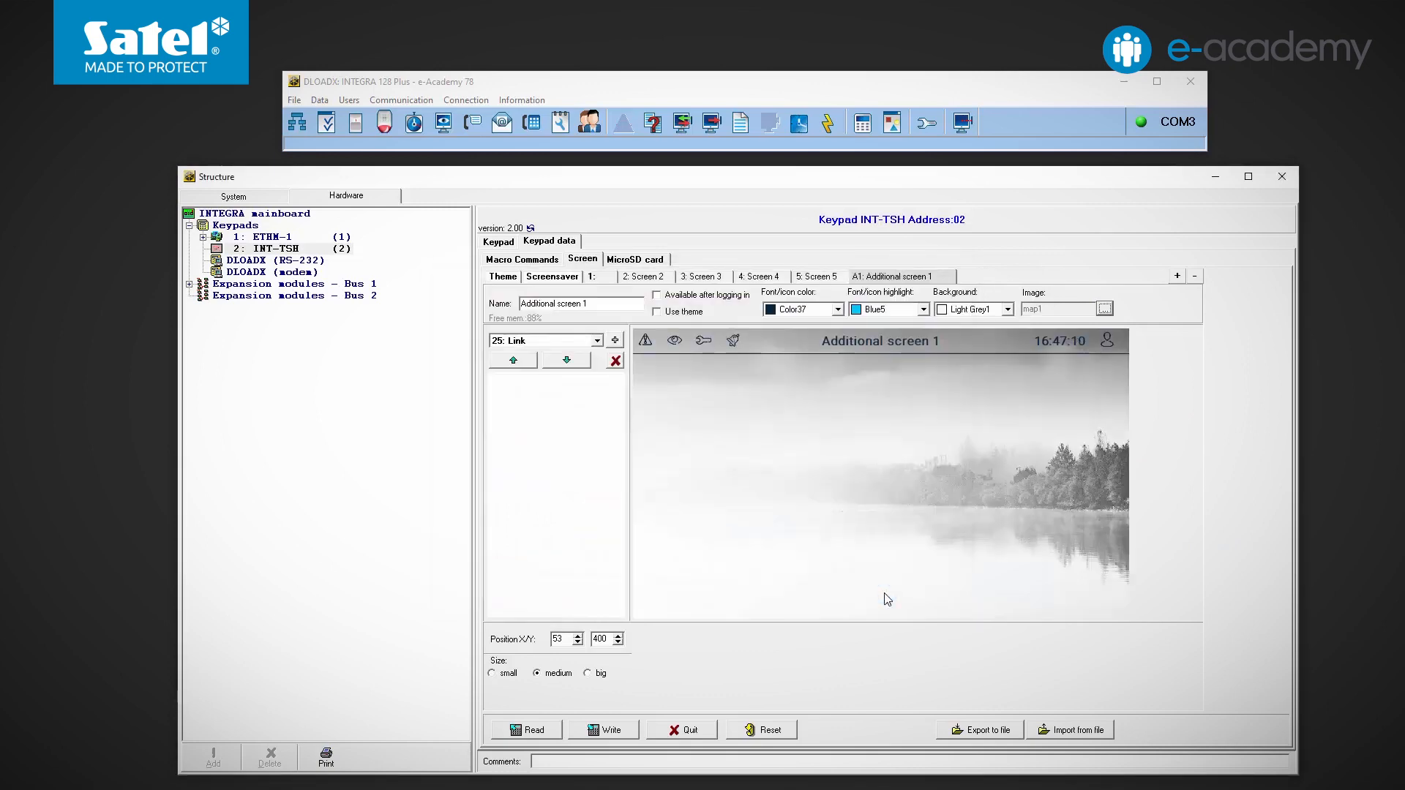
# Step: Add a macro widget to Additional screen 1 and choose MacroETHM as its macro
pyautogui.click(598, 339)
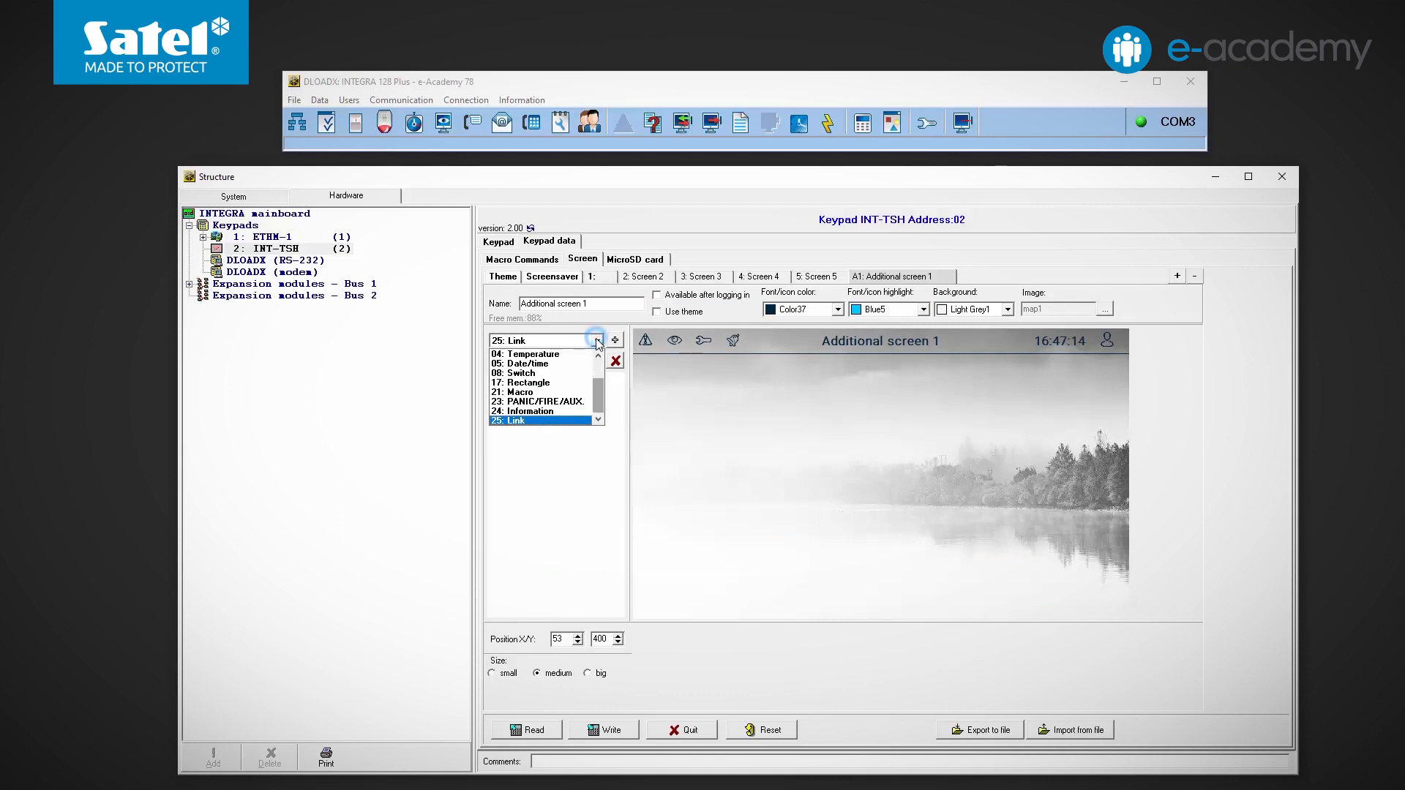
pyautogui.click(530, 391)
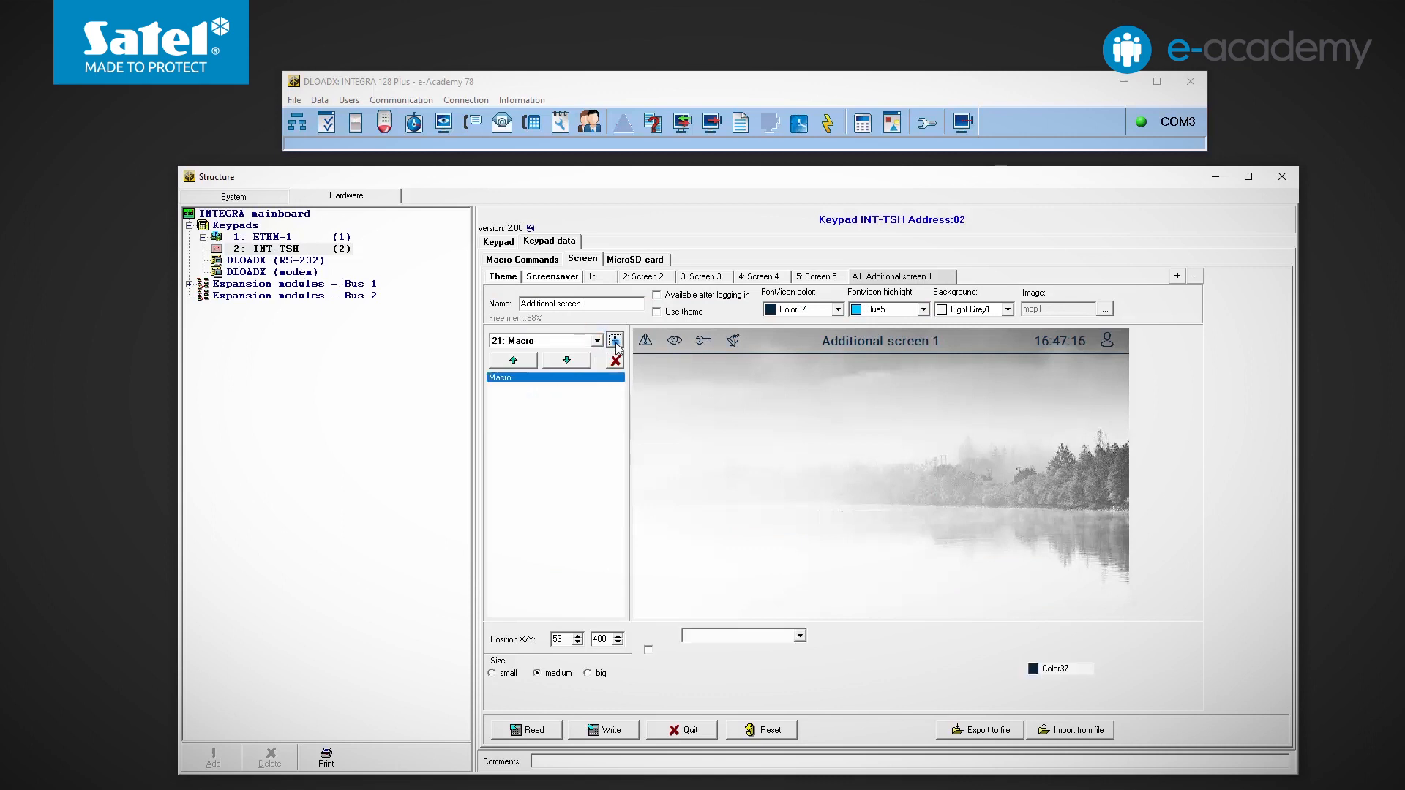
pyautogui.click(615, 342)
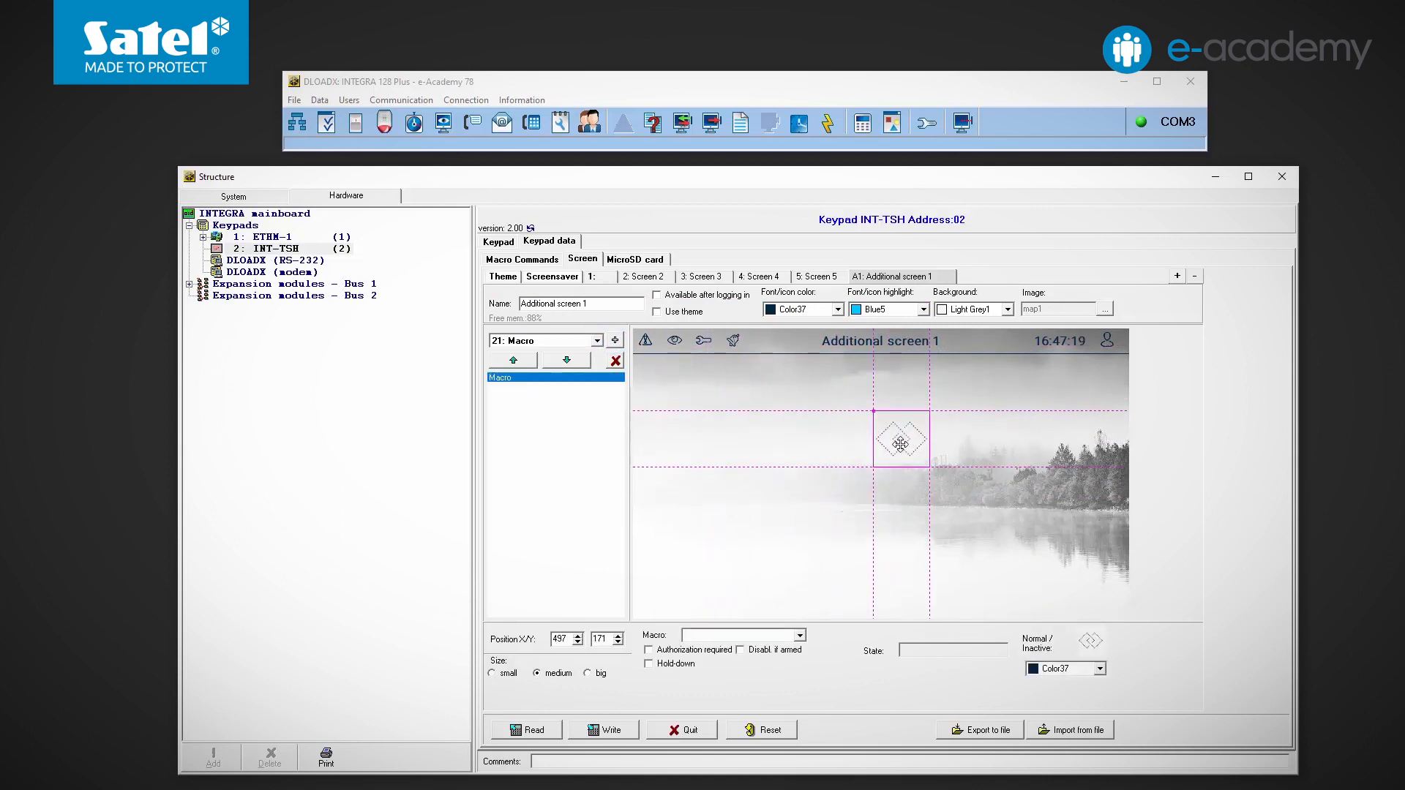
pyautogui.click(800, 636)
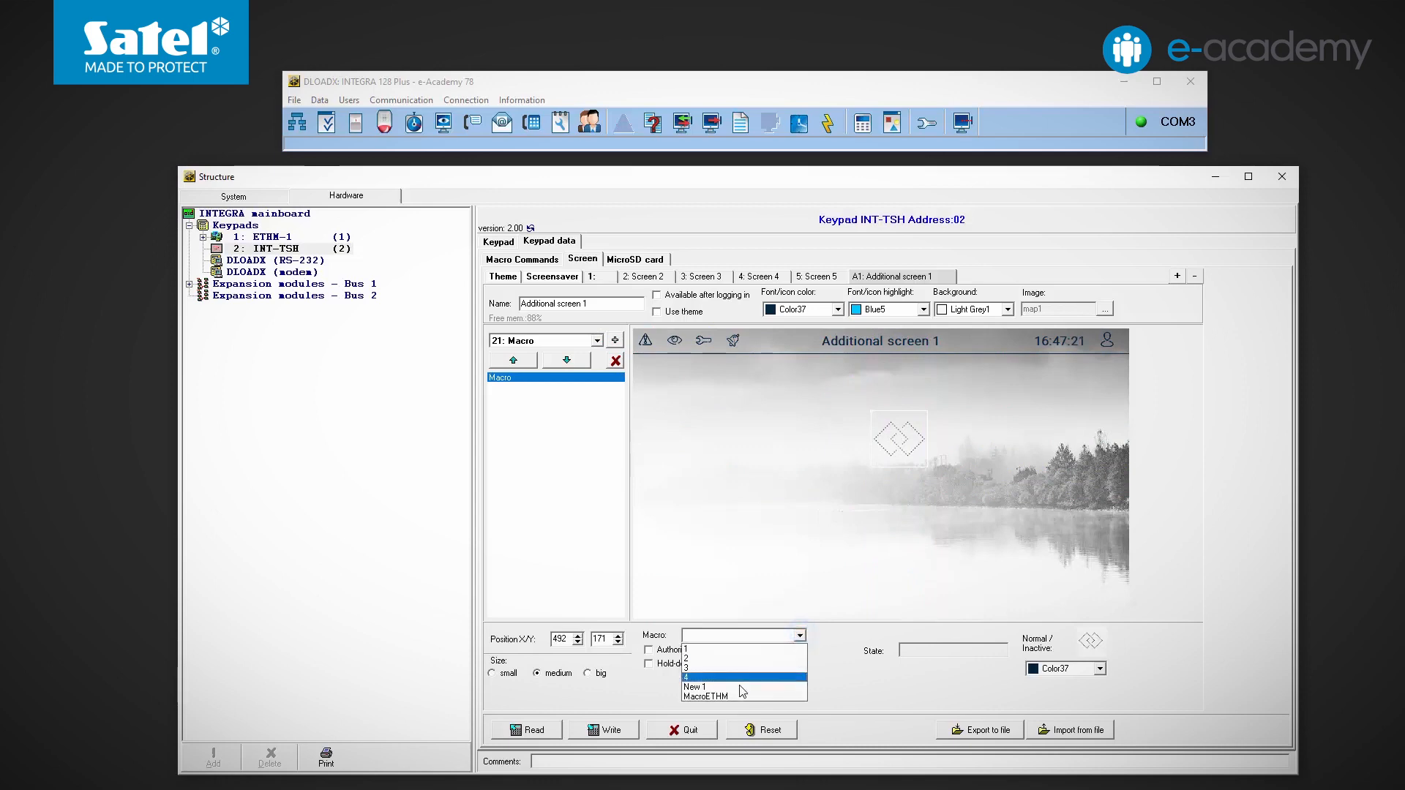
pyautogui.click(706, 695)
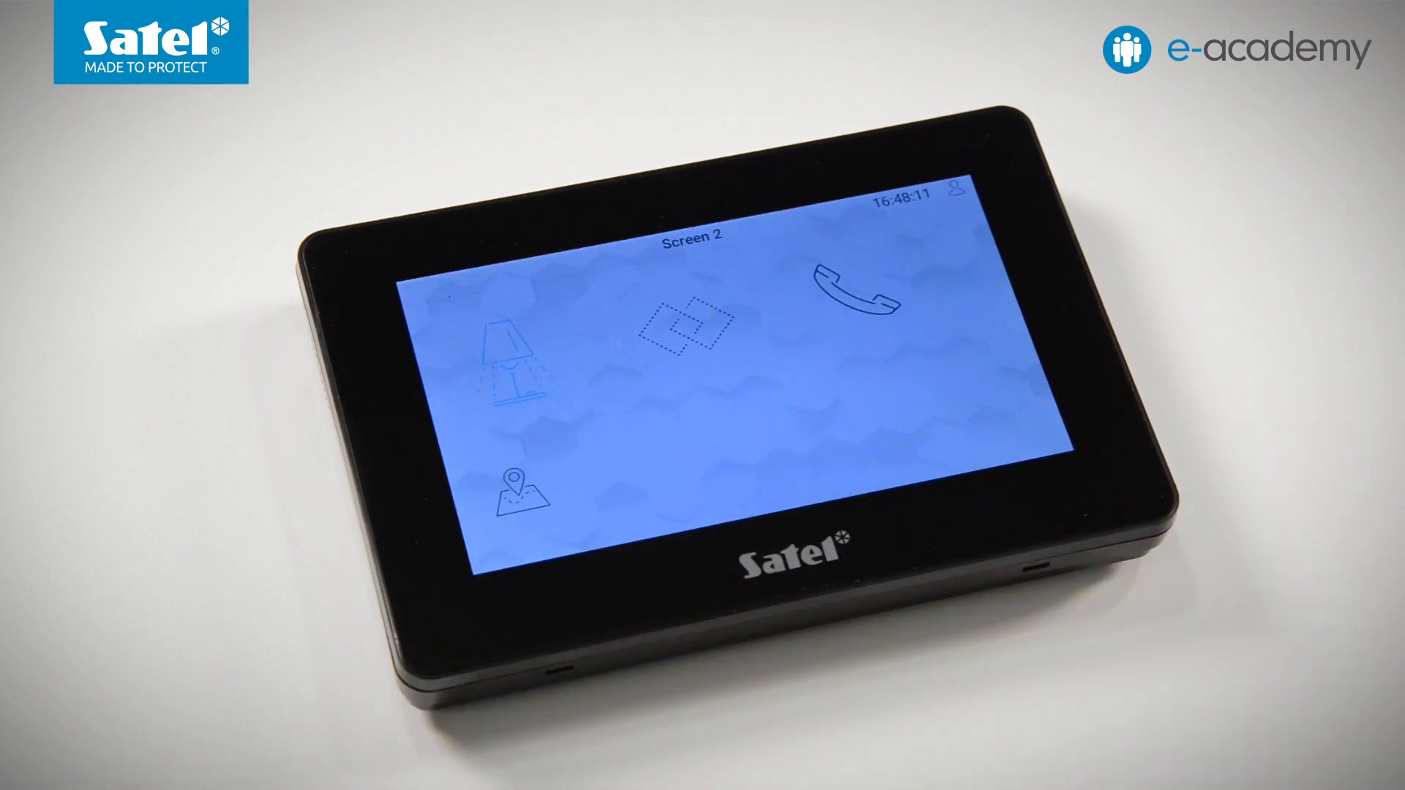
# Step: Make the MacroETHM widget big with a gate icon
pyautogui.click(518, 488)
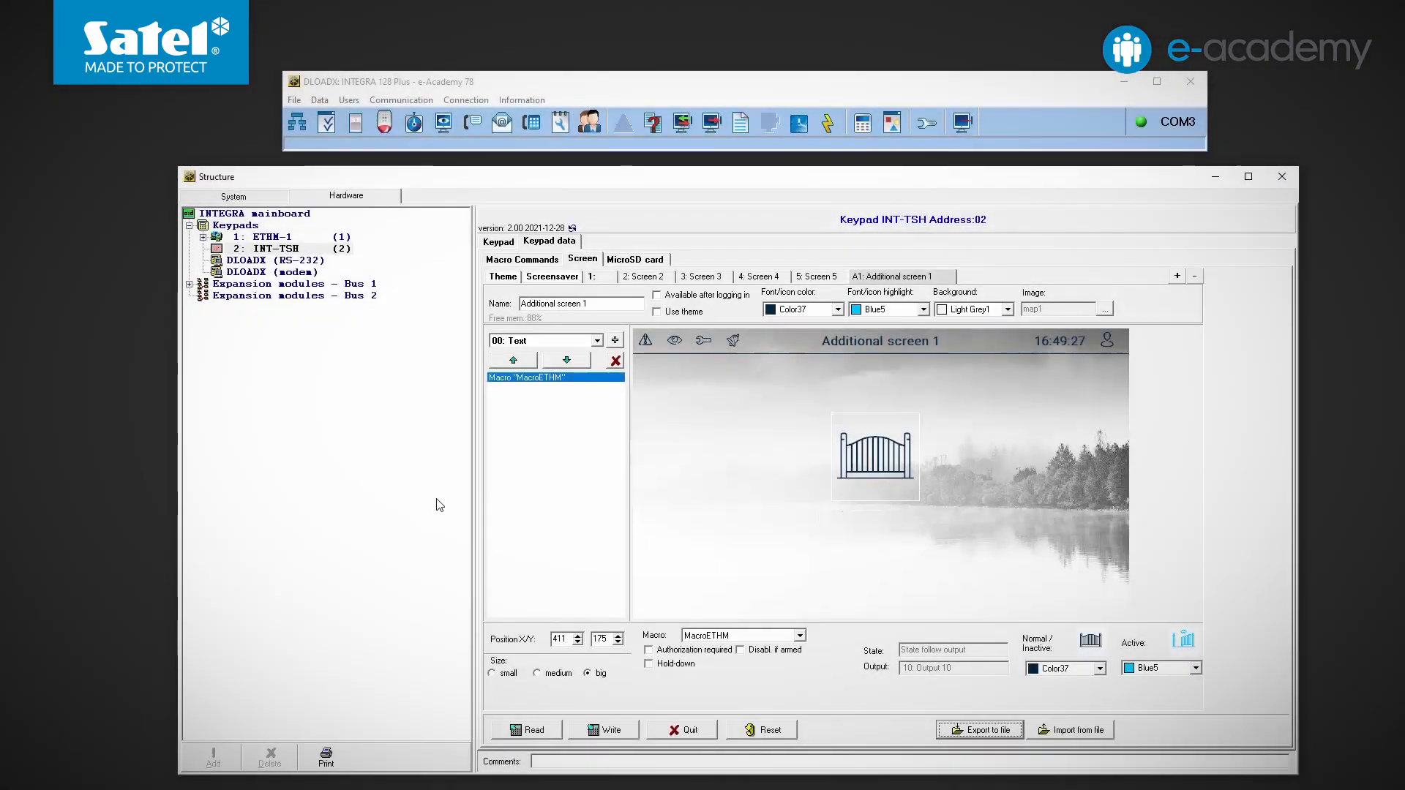
# Step: Place a Return link with a curved arrow icon in Additional screen 1's bottom-left corner
pyautogui.click(598, 340)
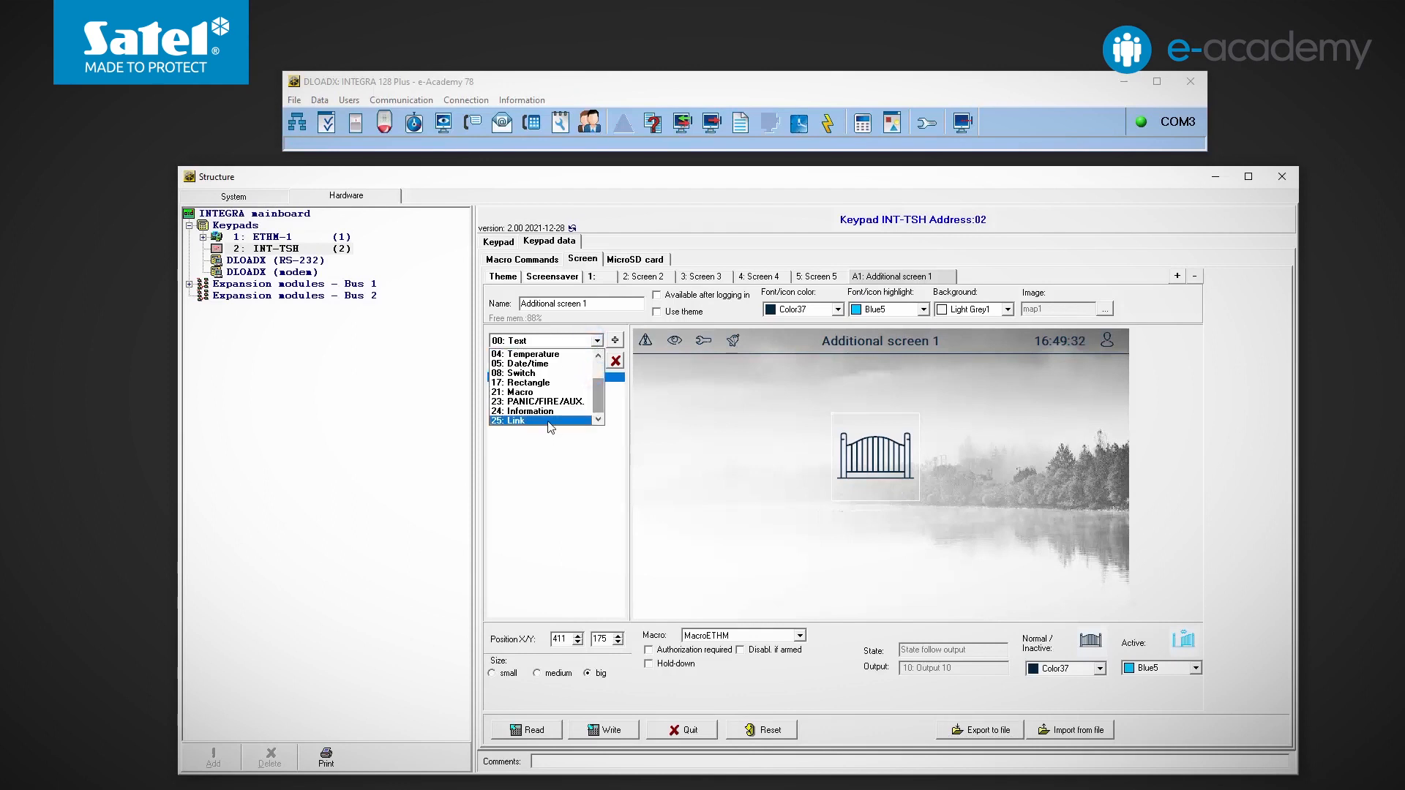
pyautogui.click(512, 419)
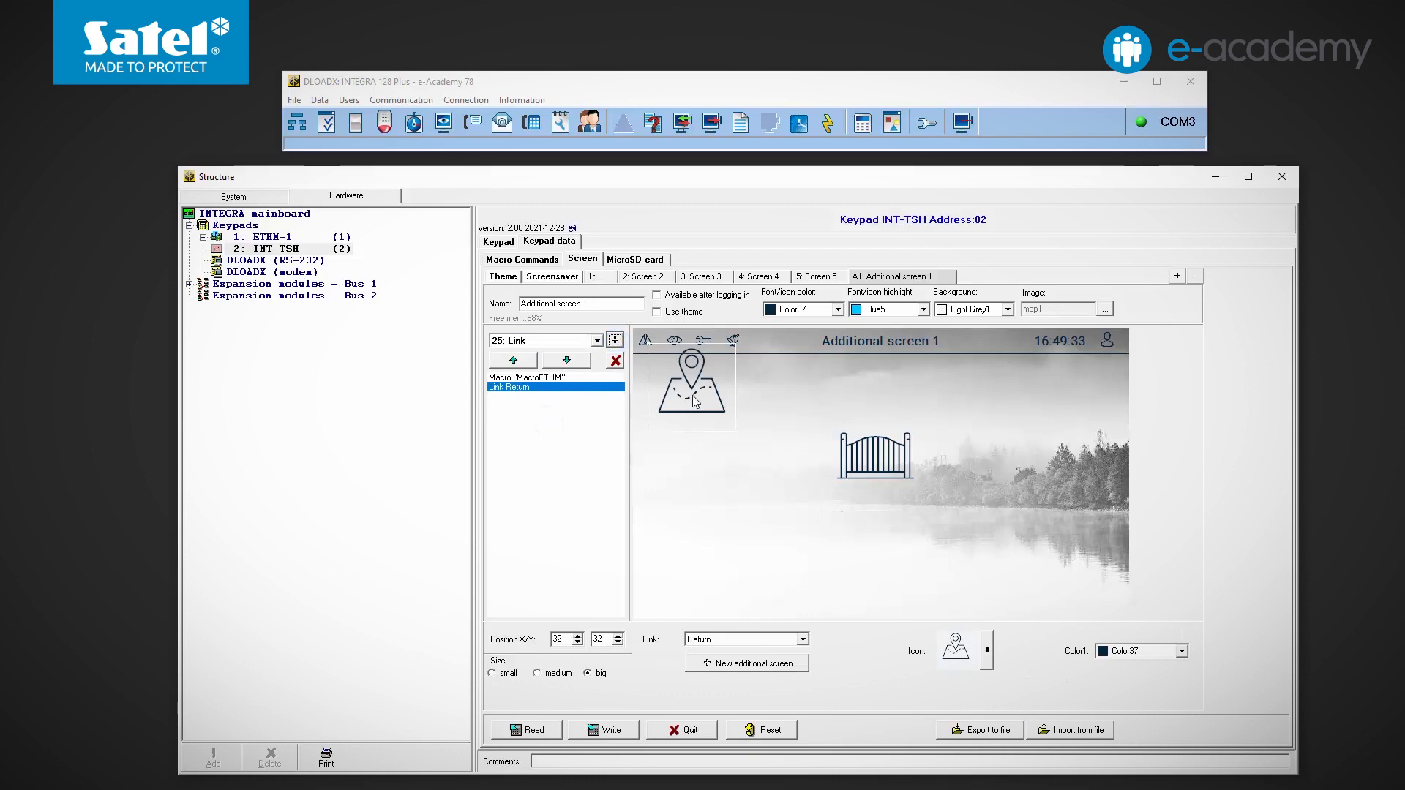
pyautogui.moveTo(691, 387); pyautogui.dragTo(677, 574)
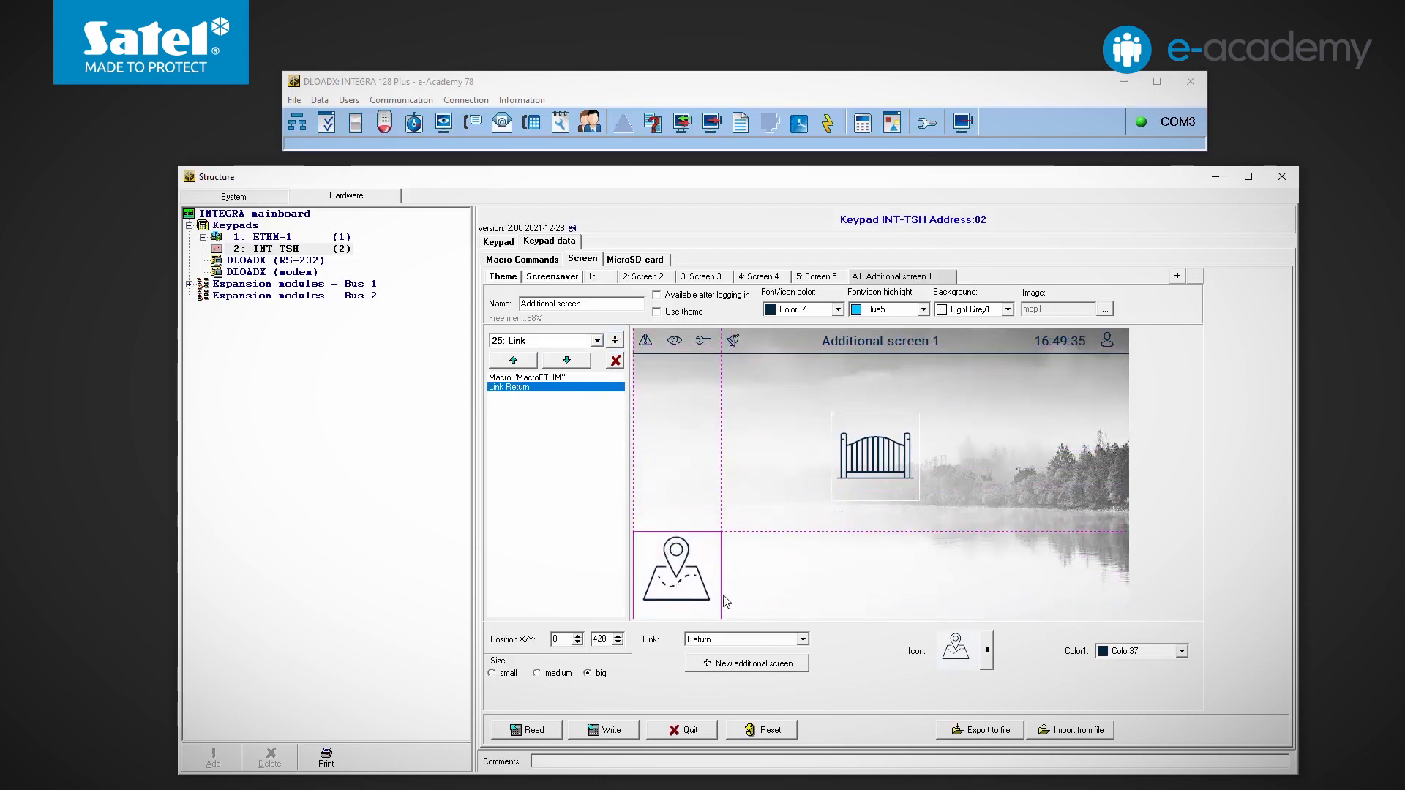
pyautogui.click(986, 643)
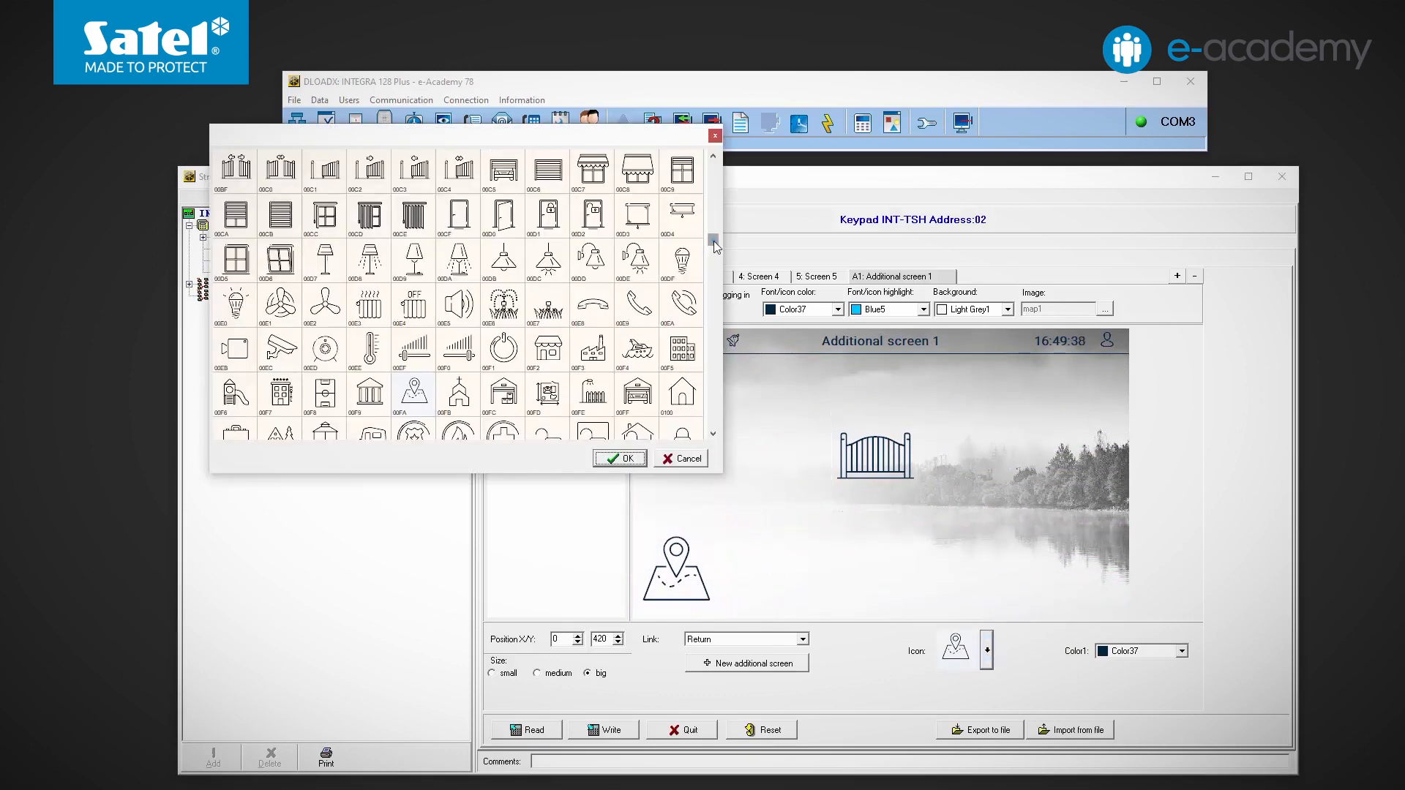
pyautogui.click(616, 458)
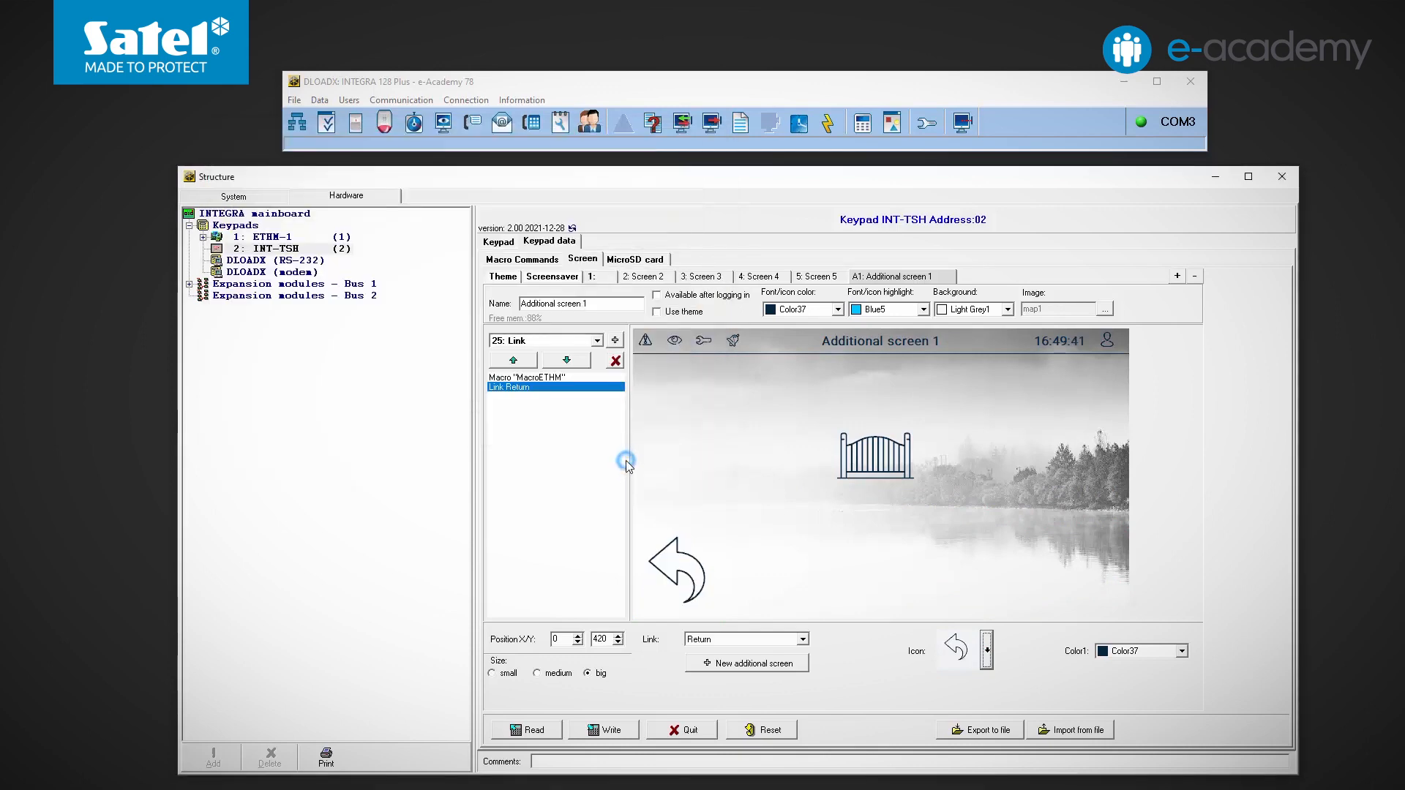
pyautogui.click(744, 639)
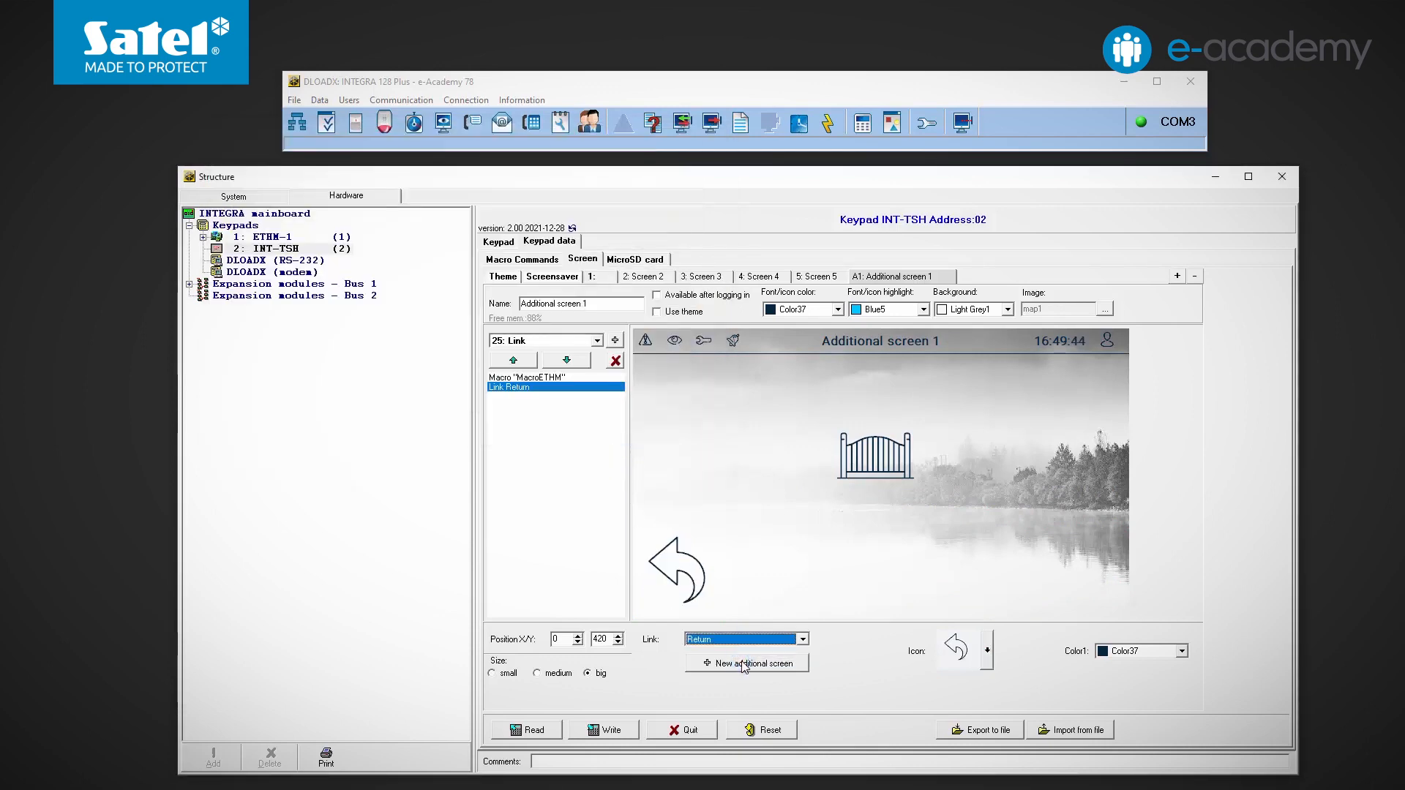
pyautogui.click(603, 730)
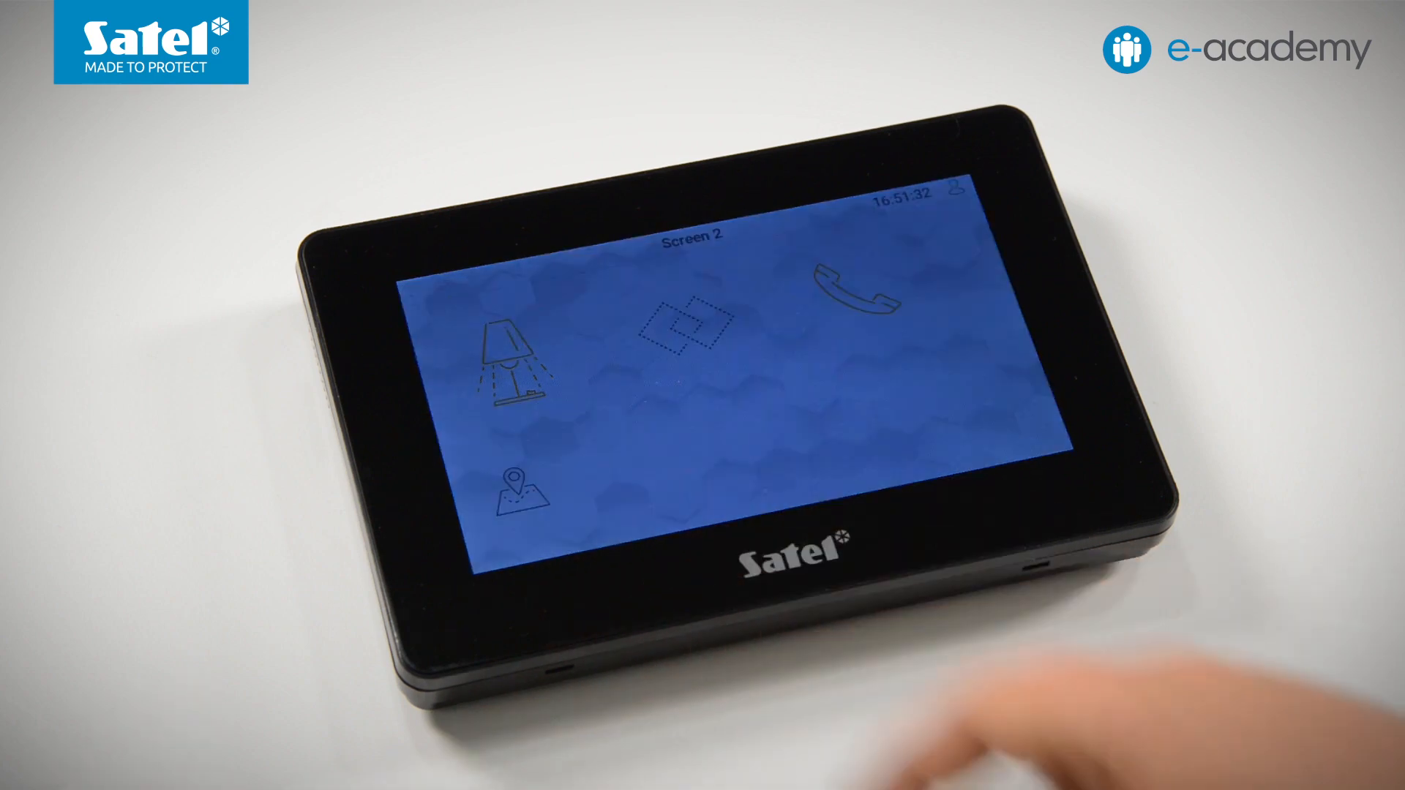
# Step: Create Additional screen 2 and add a second link widget below the gate
pyautogui.click(688, 332)
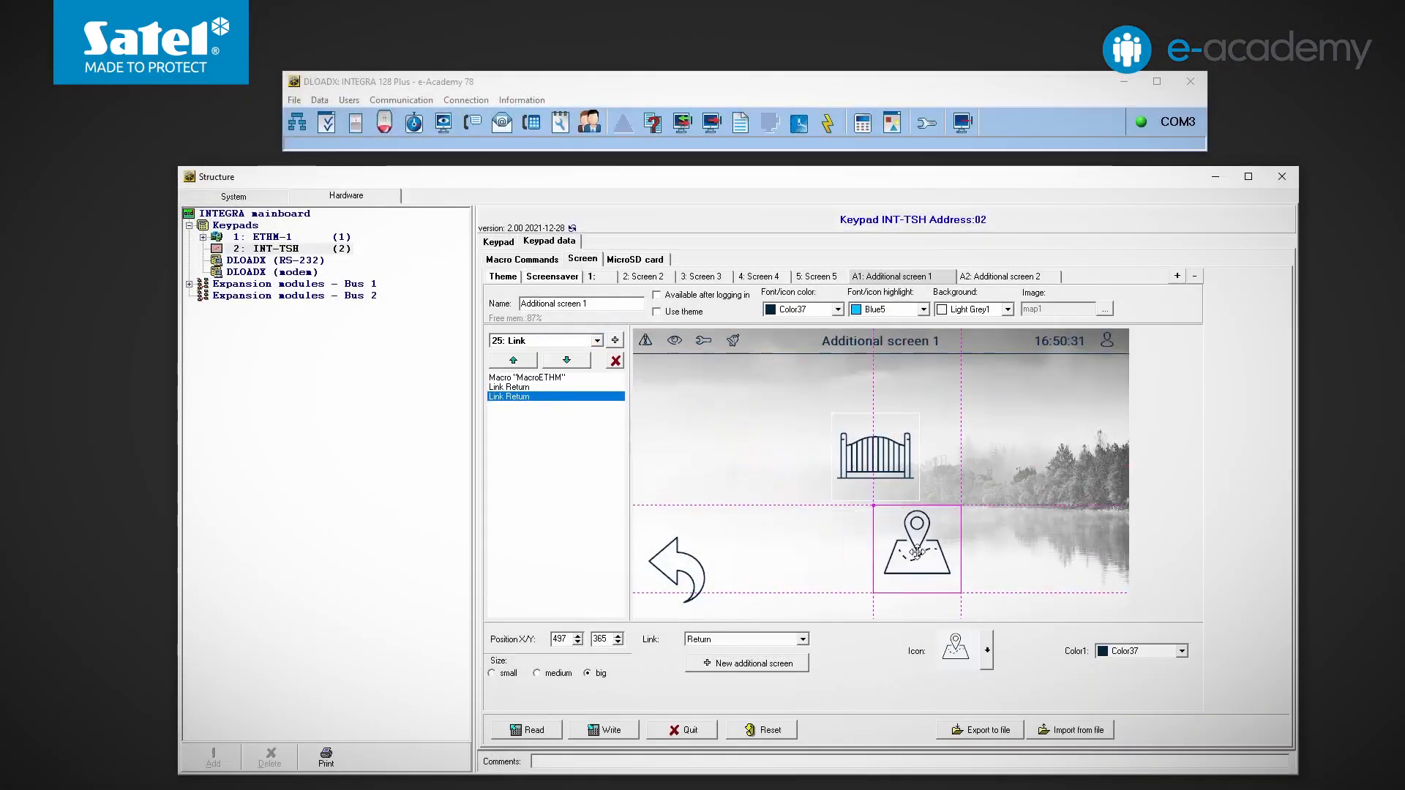
# Step: Give the link a fountain icon and start setting Additional screen 2's background image
pyautogui.click(986, 648)
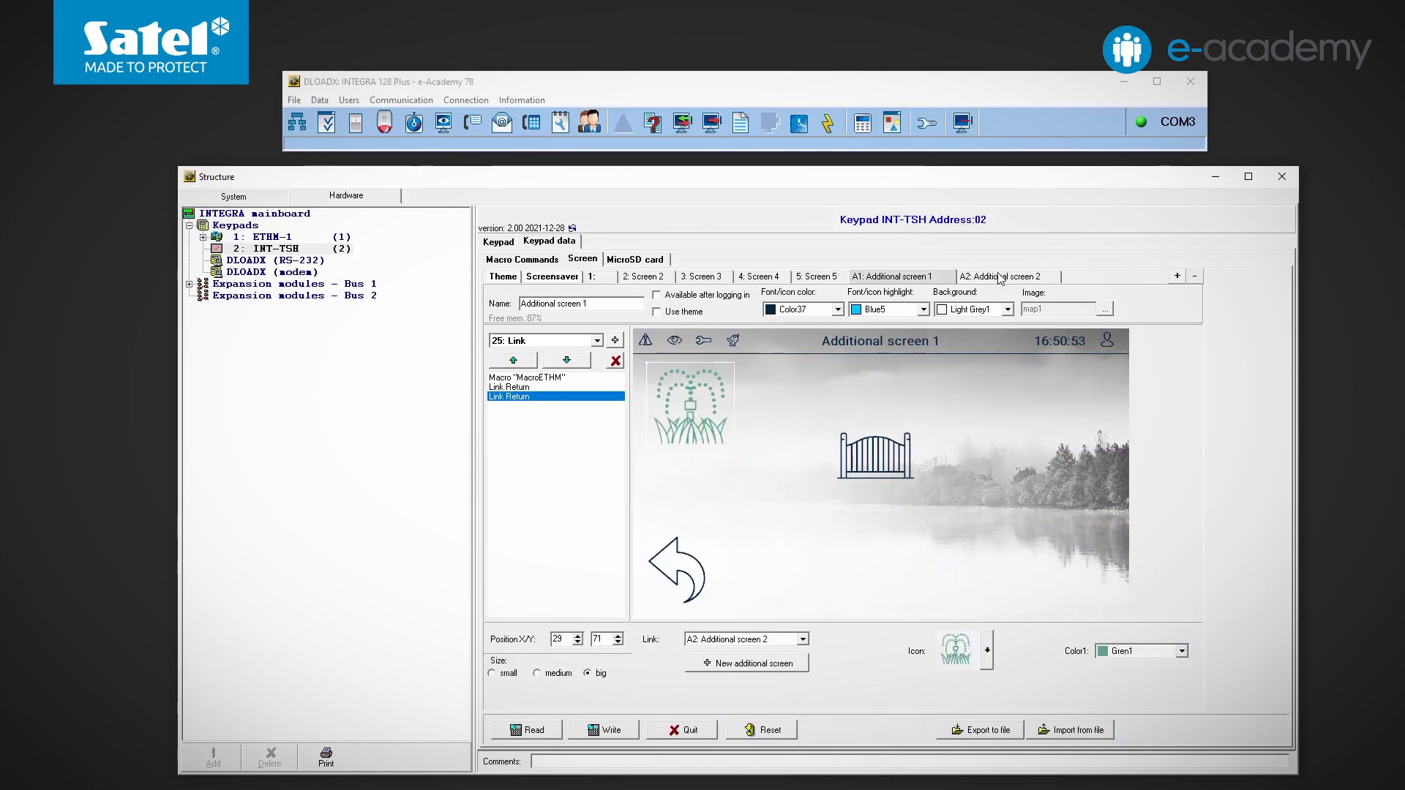
pyautogui.click(1003, 276)
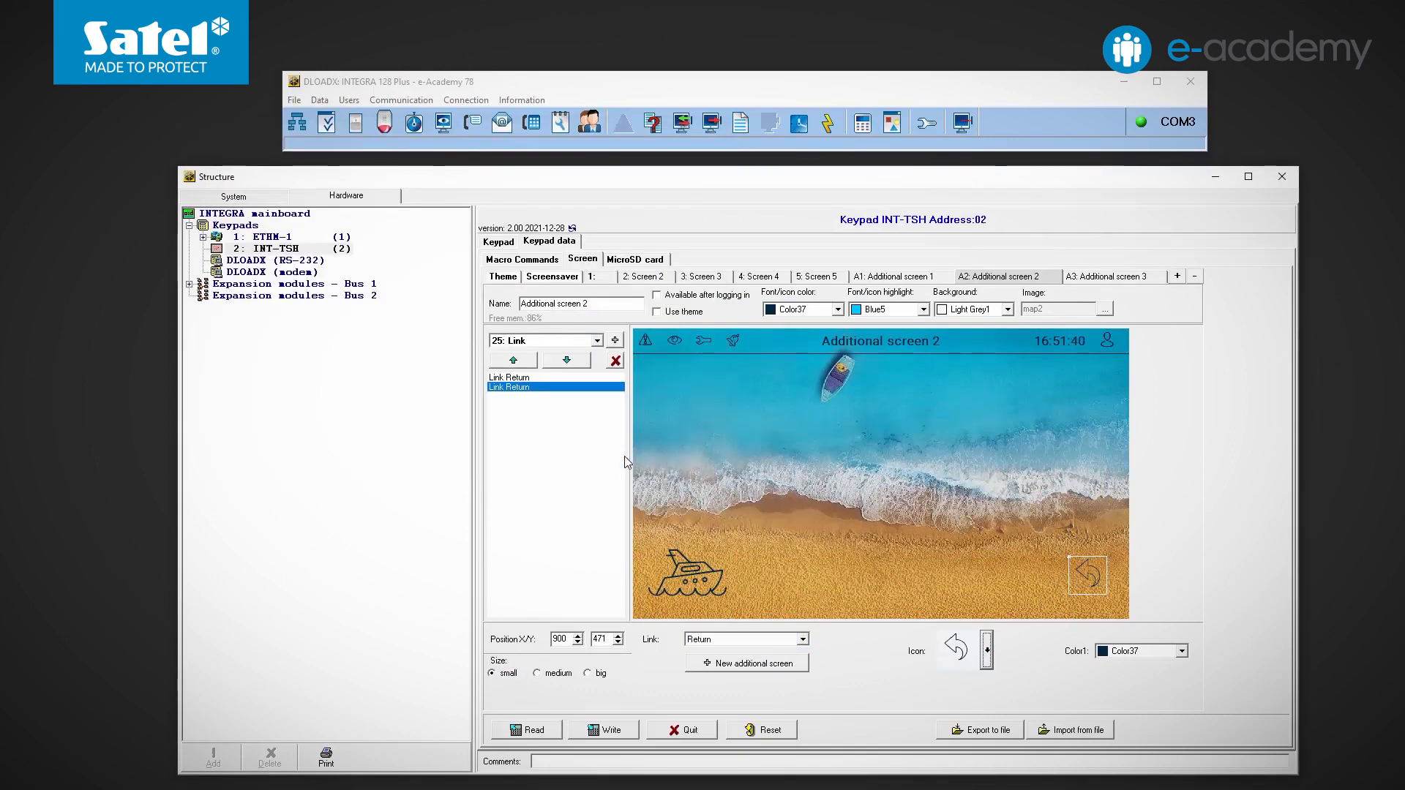
pyautogui.click(1106, 308)
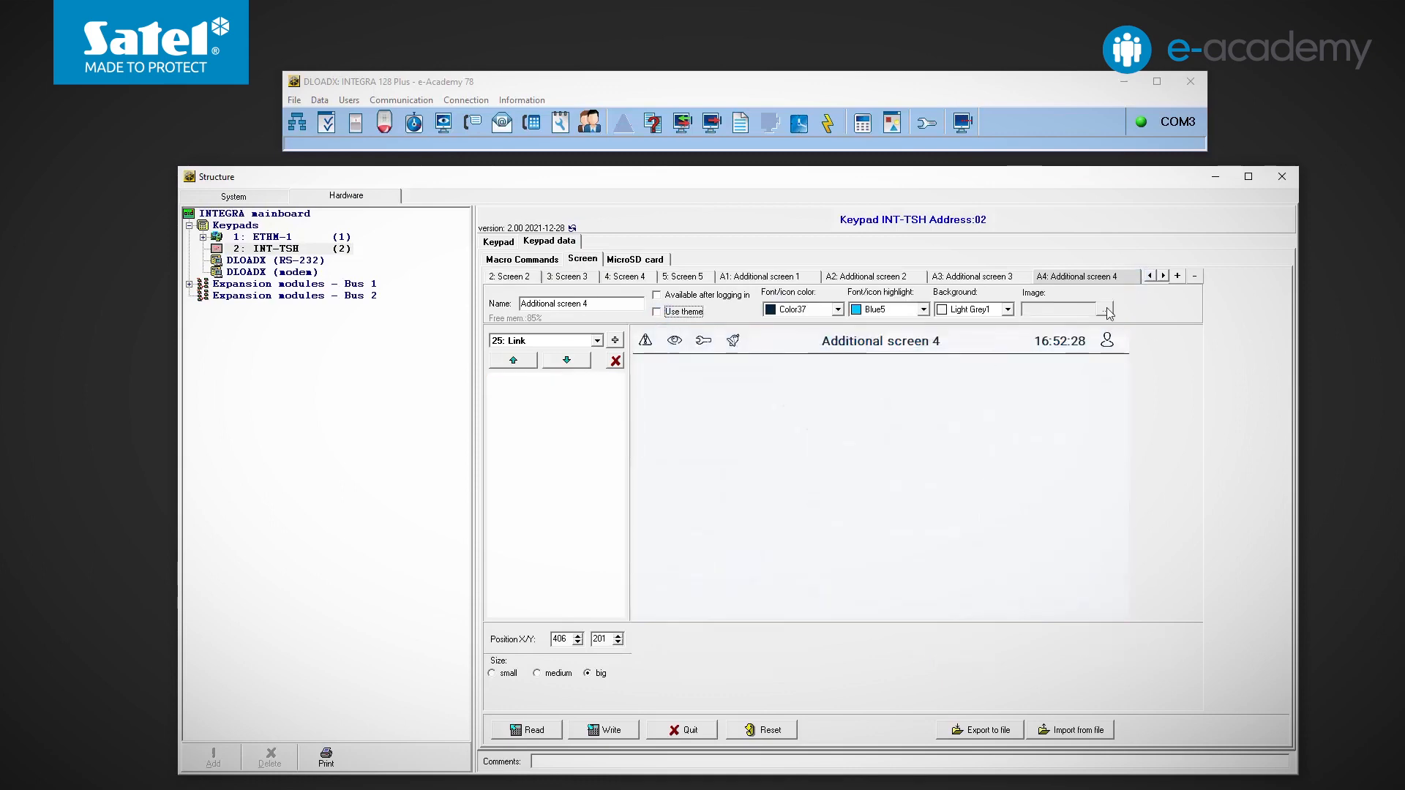
# Step: Set an image background for Additional screen 4 and add its widgets
pyautogui.click(1105, 309)
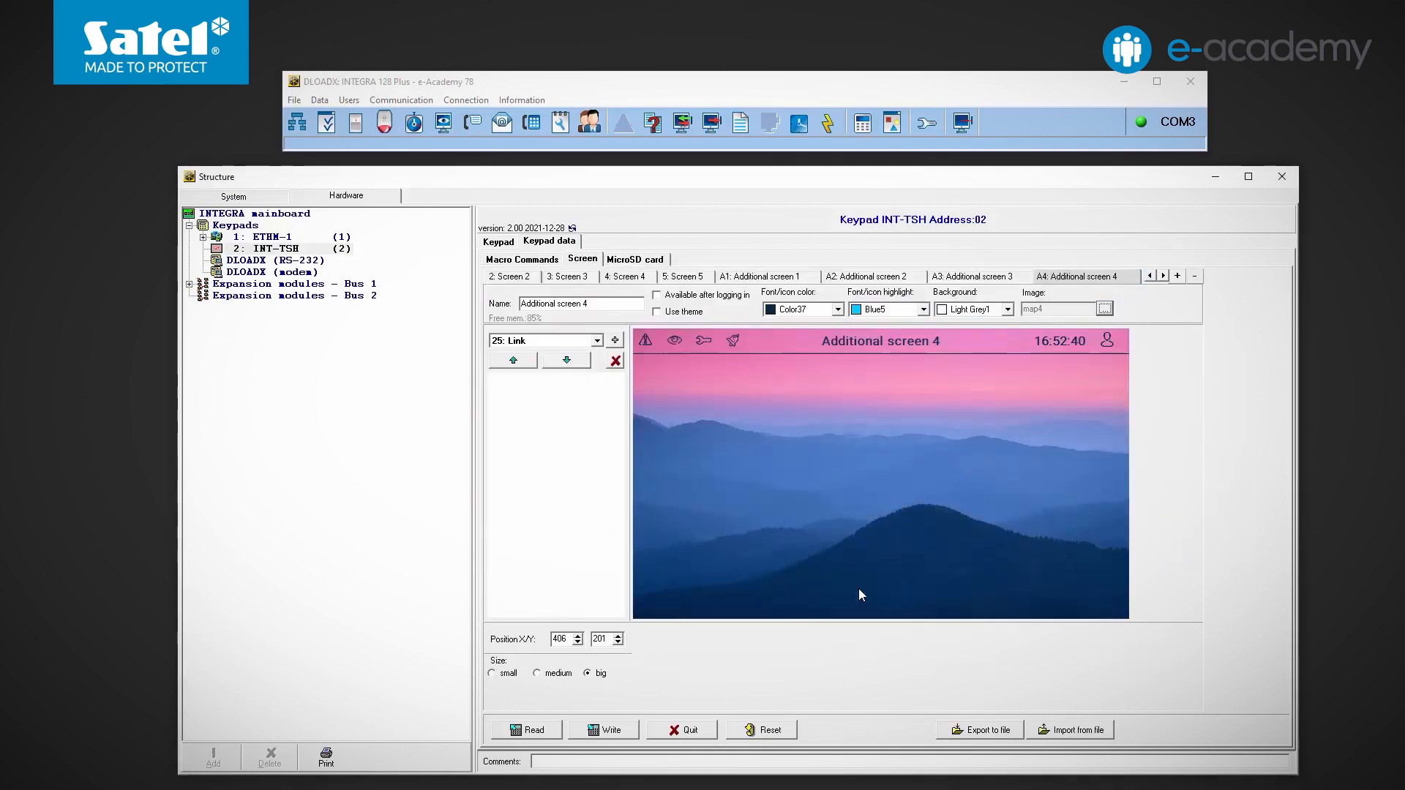
pyautogui.click(544, 340)
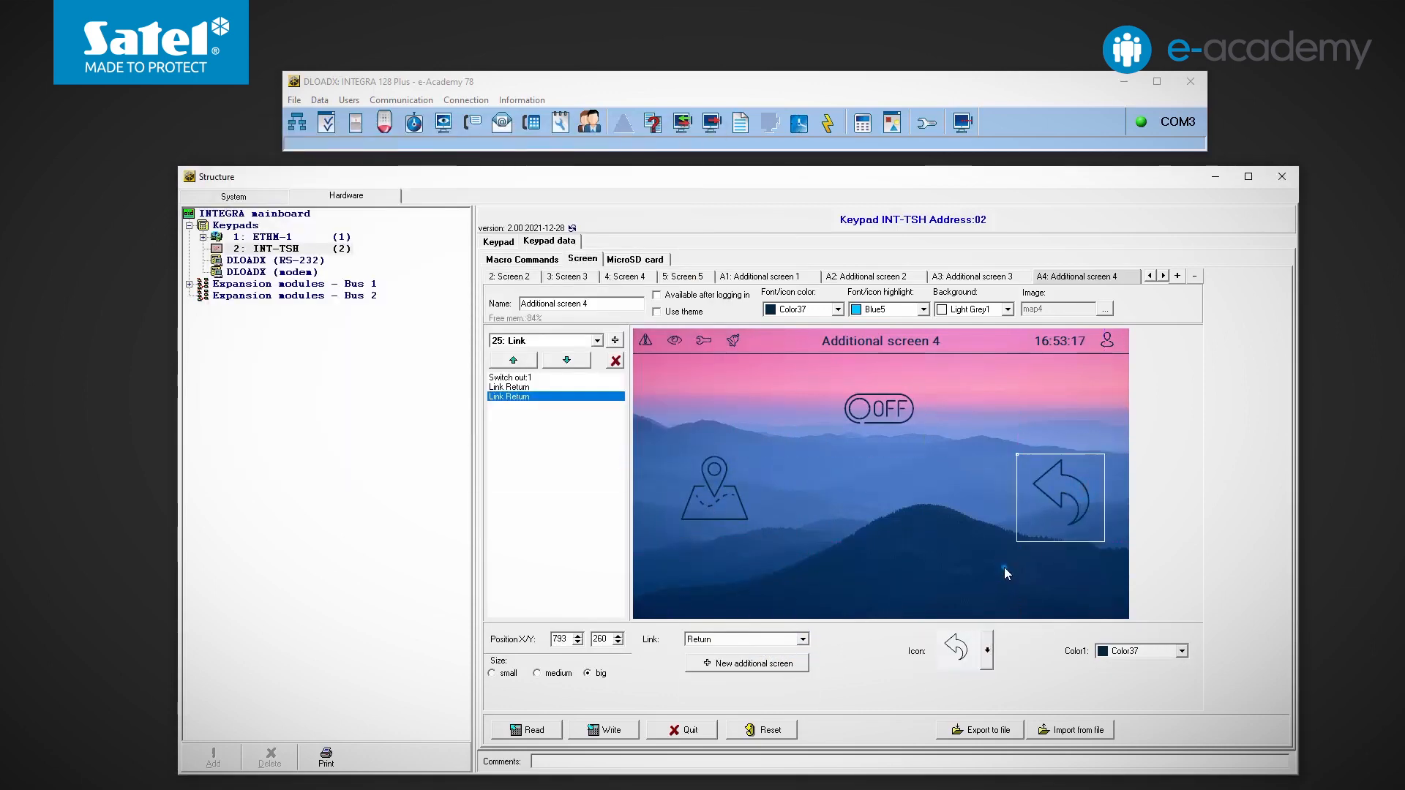
pyautogui.click(602, 730)
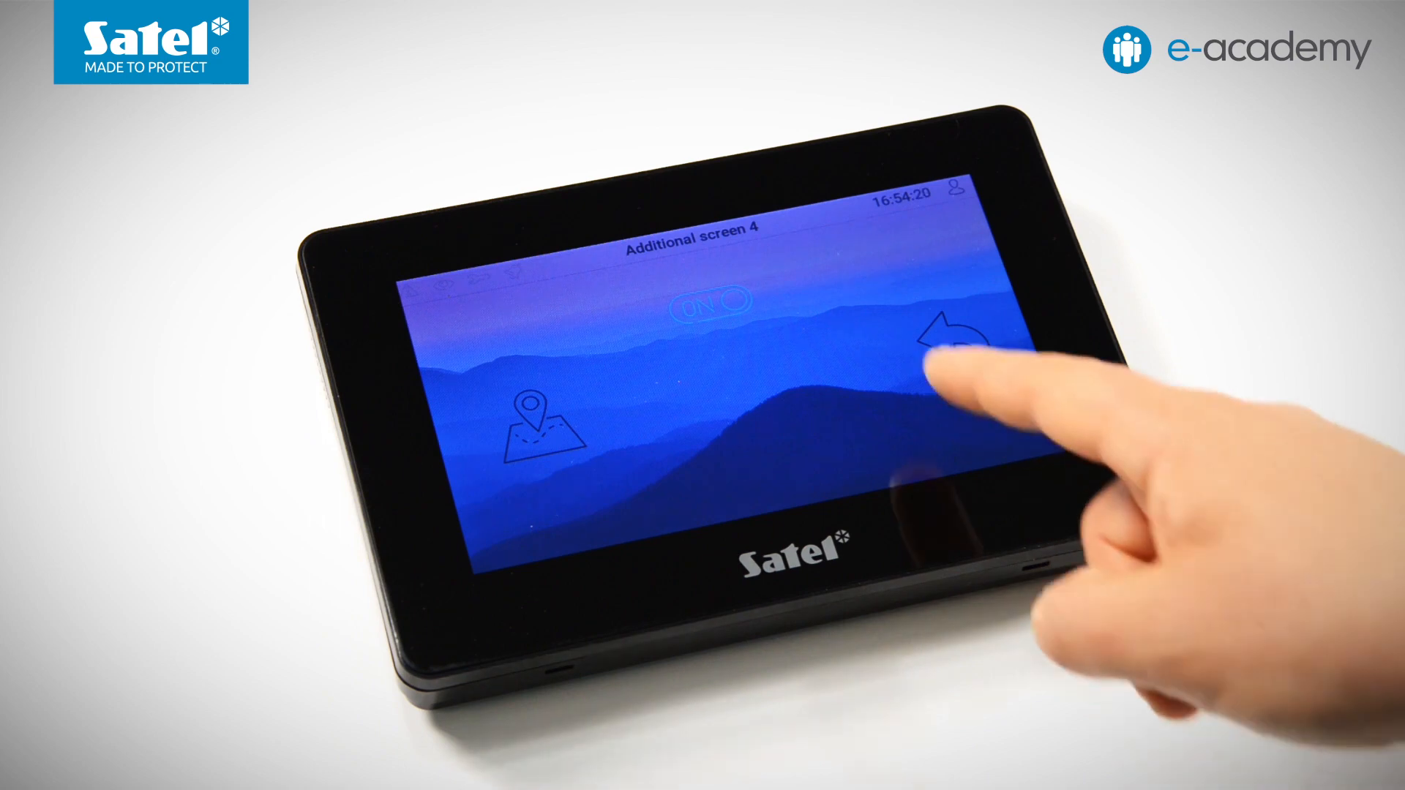
# Step: Tap Additional screen 4's return arrow on the keypad to reach Screen 2
pyautogui.click(941, 350)
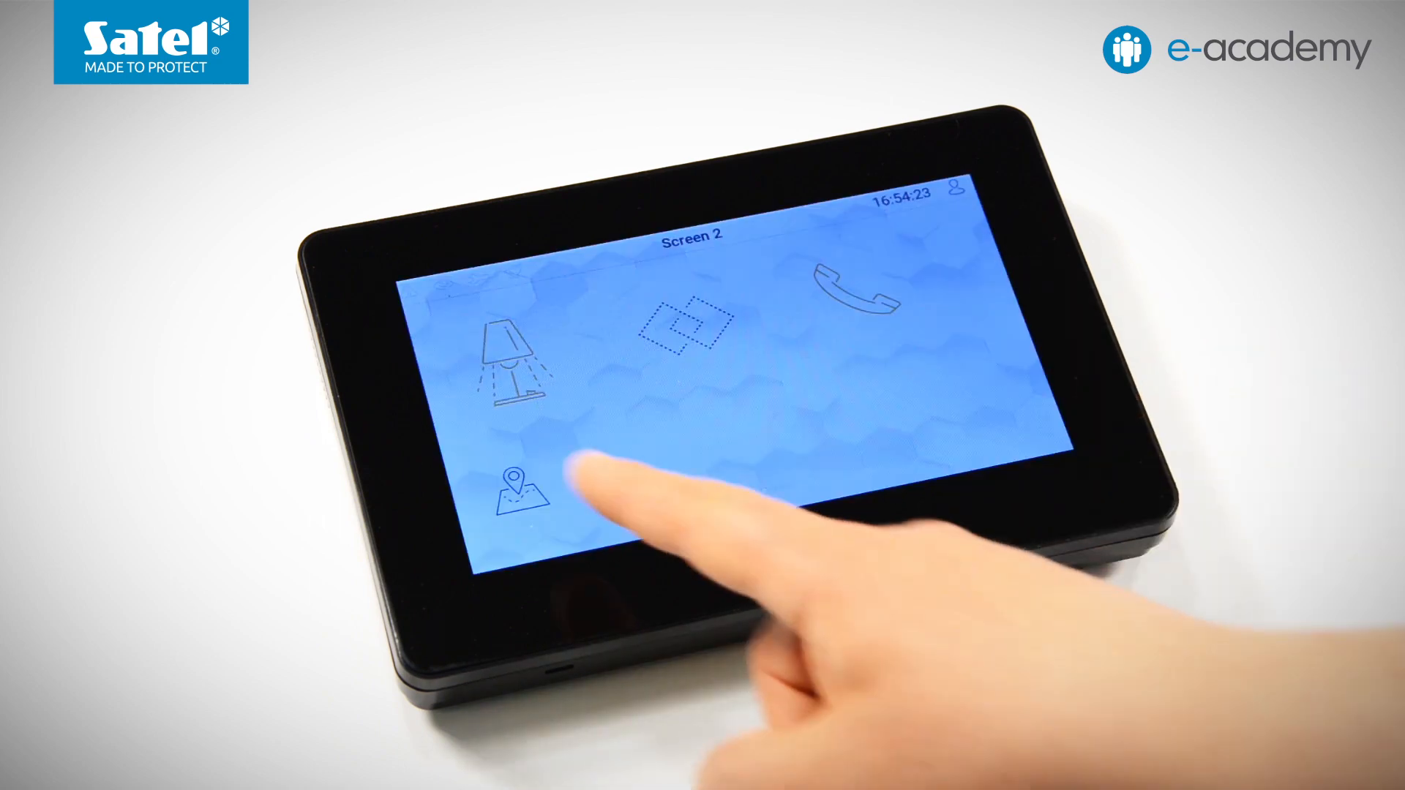